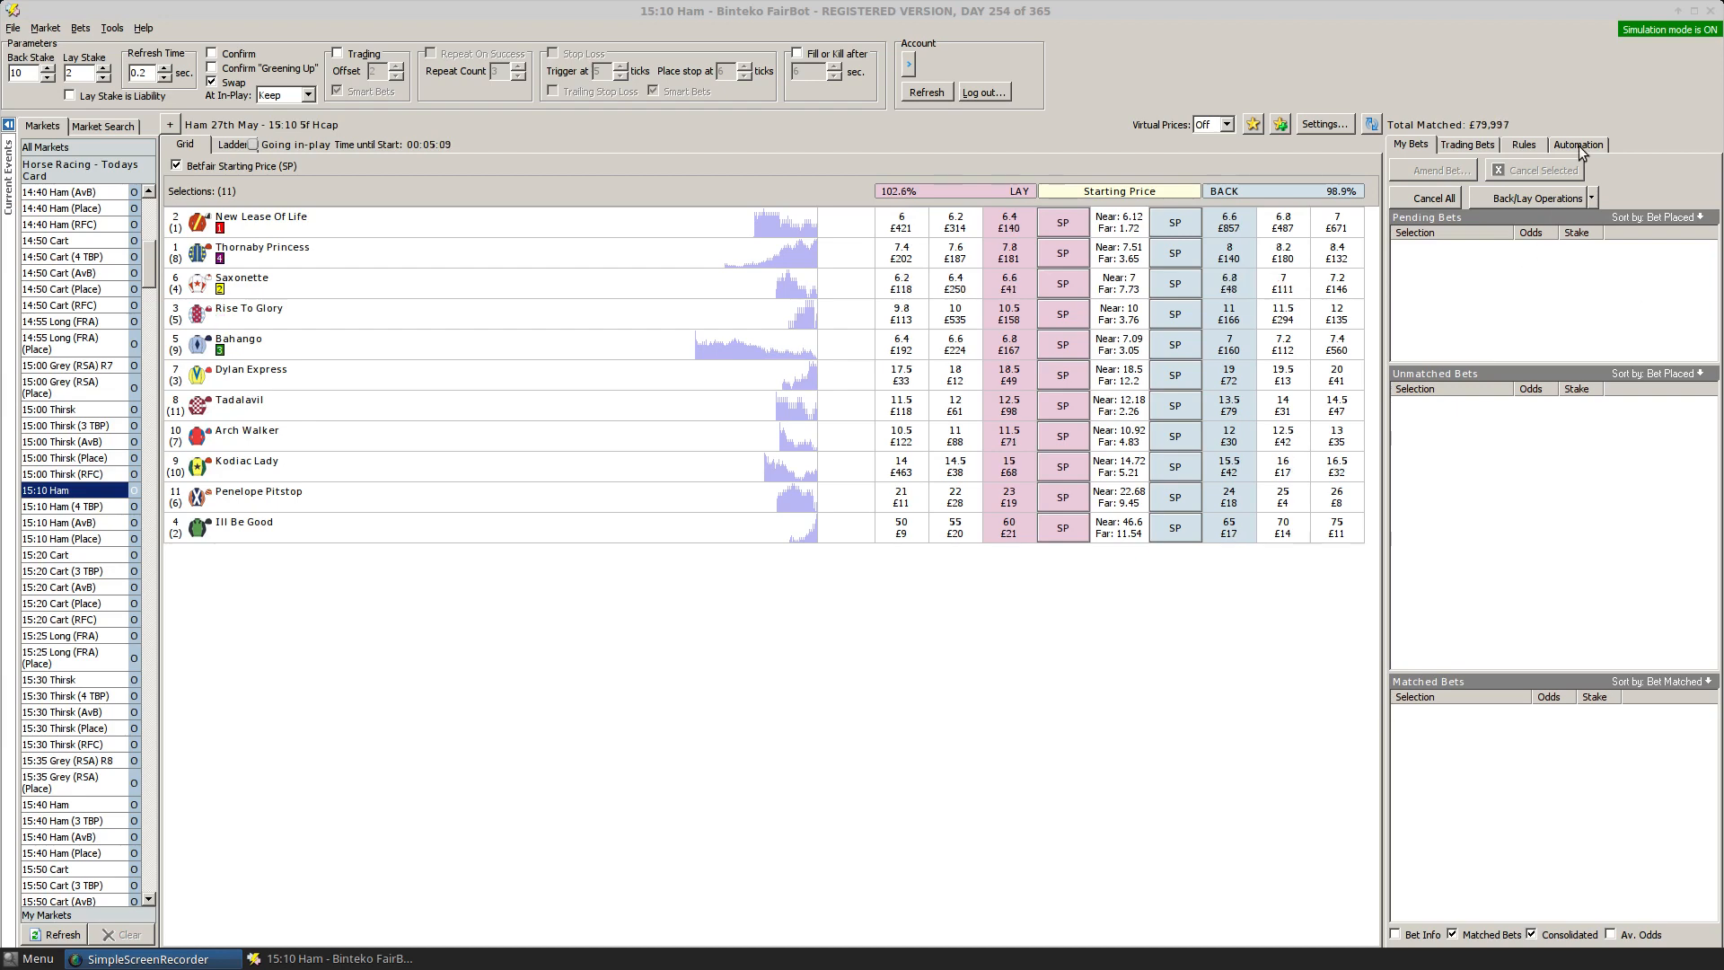
From the Automation tab, open the Strategy Editor listing DutchTradeOutIR and its rules.
{"action": "left_click", "coordinate": [1578, 144]}
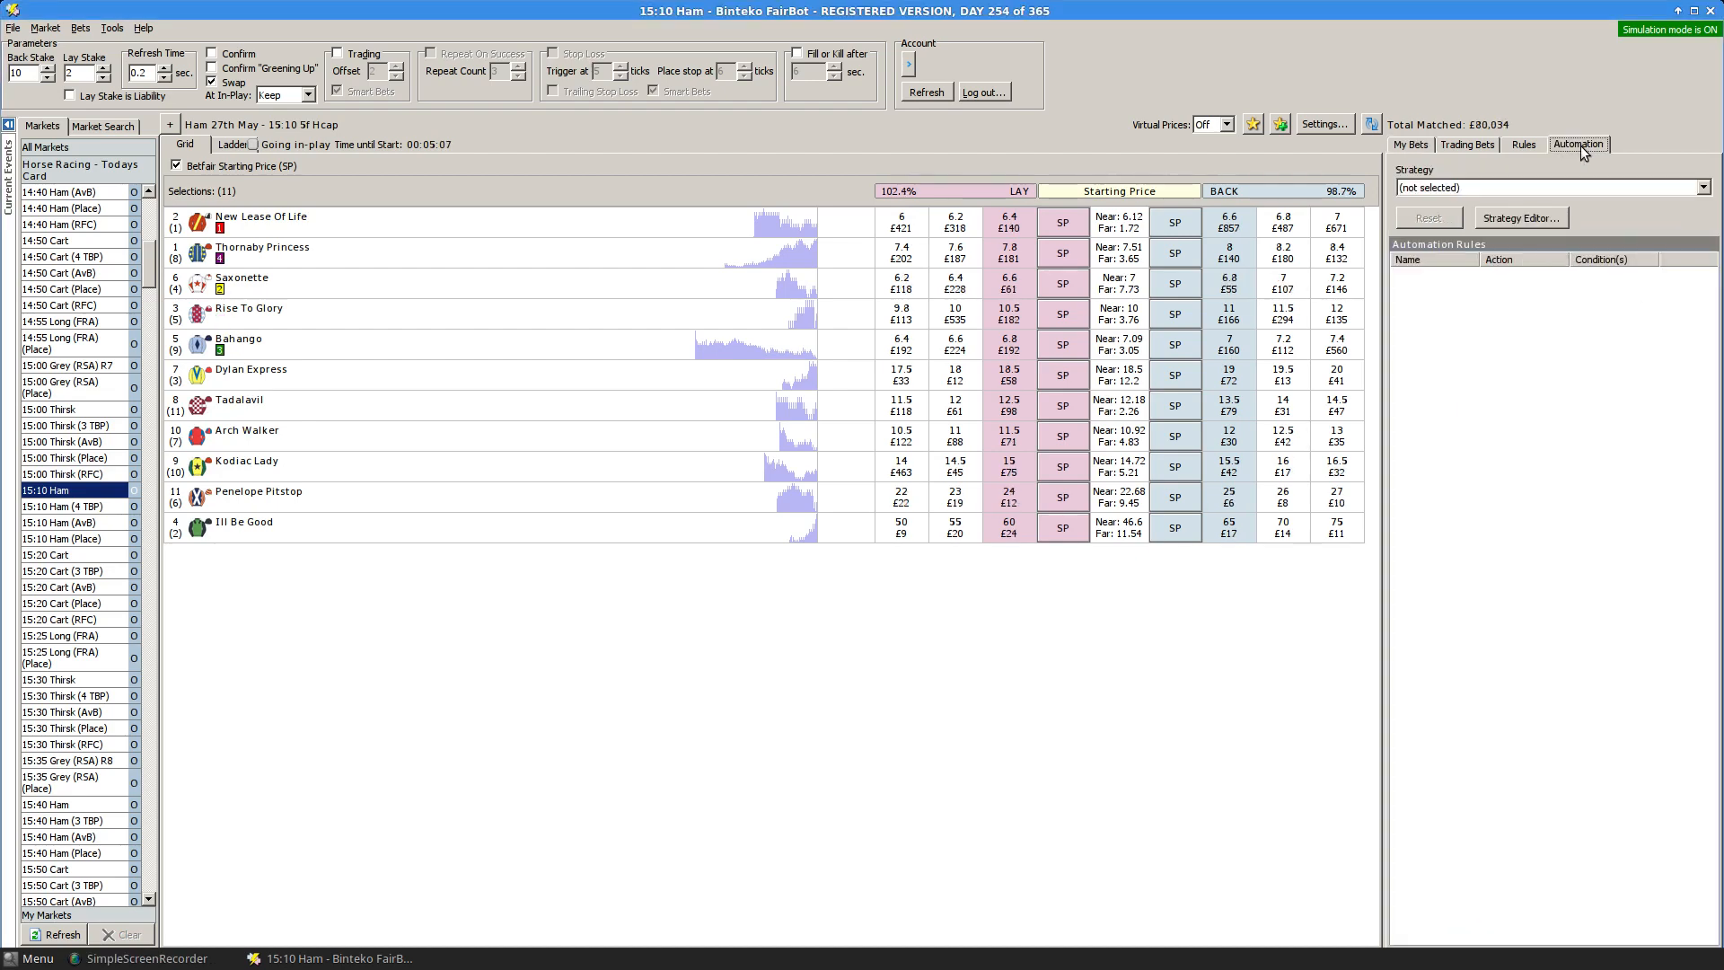
{"action": "mouse_move", "coordinate": [1362, 273]}
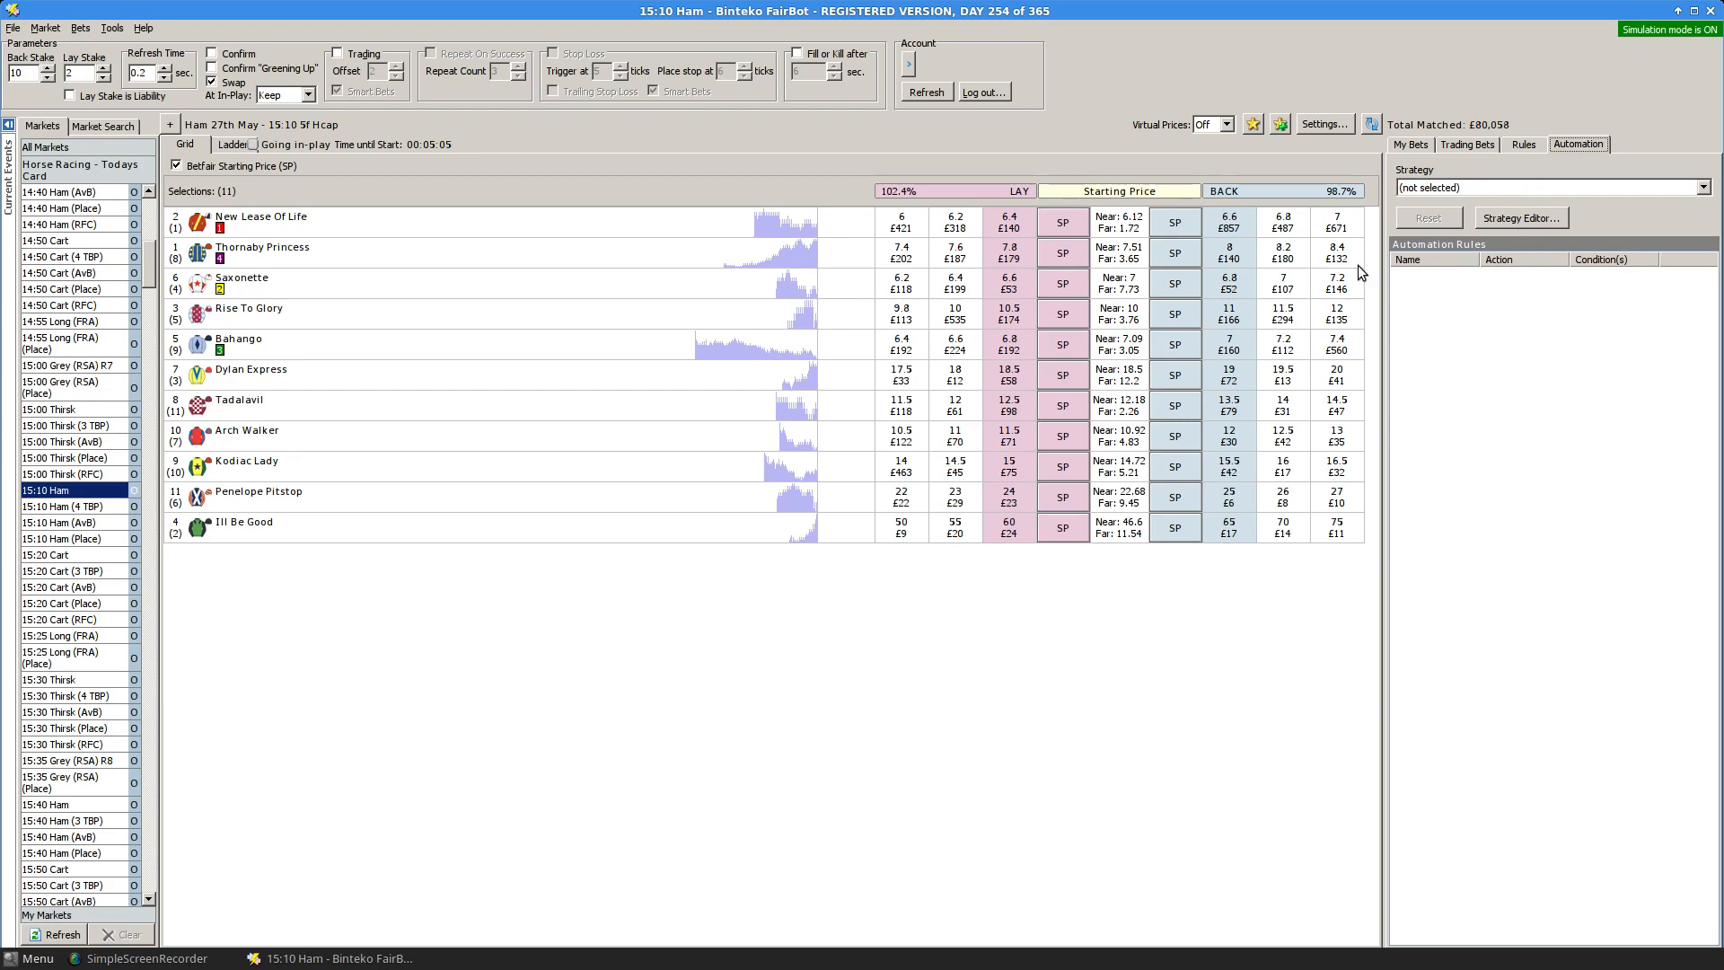
{"action": "left_click", "coordinate": [141, 8]}
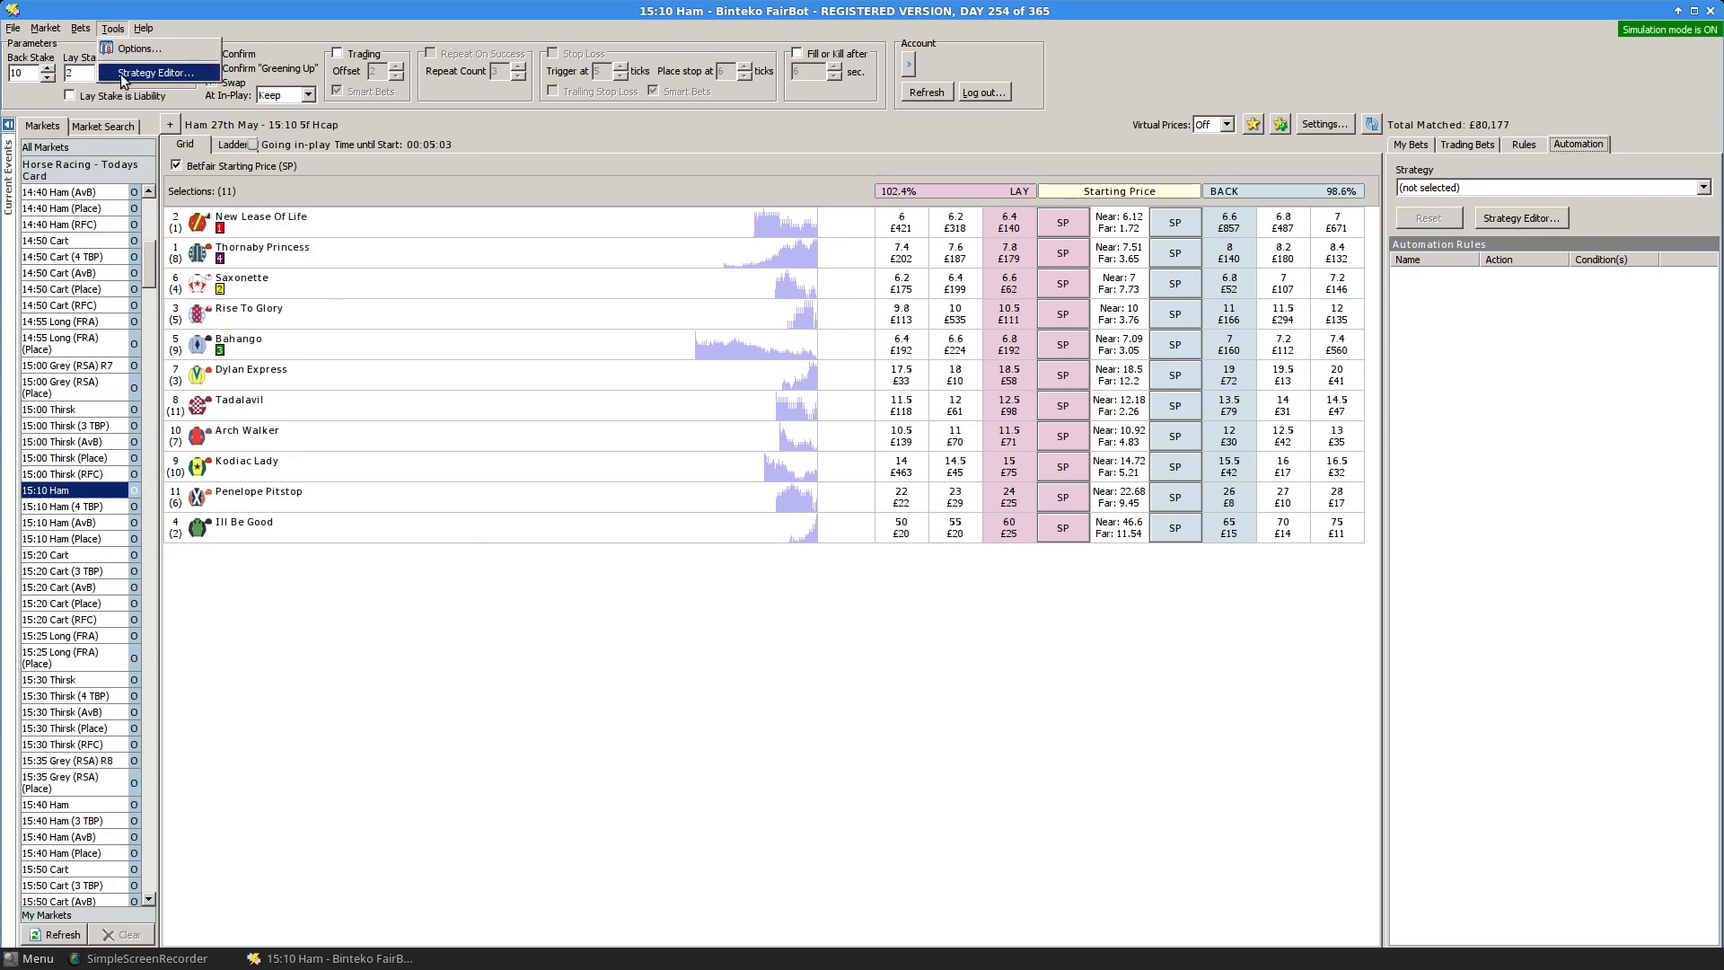
{"action": "left_click", "coordinate": [162, 73]}
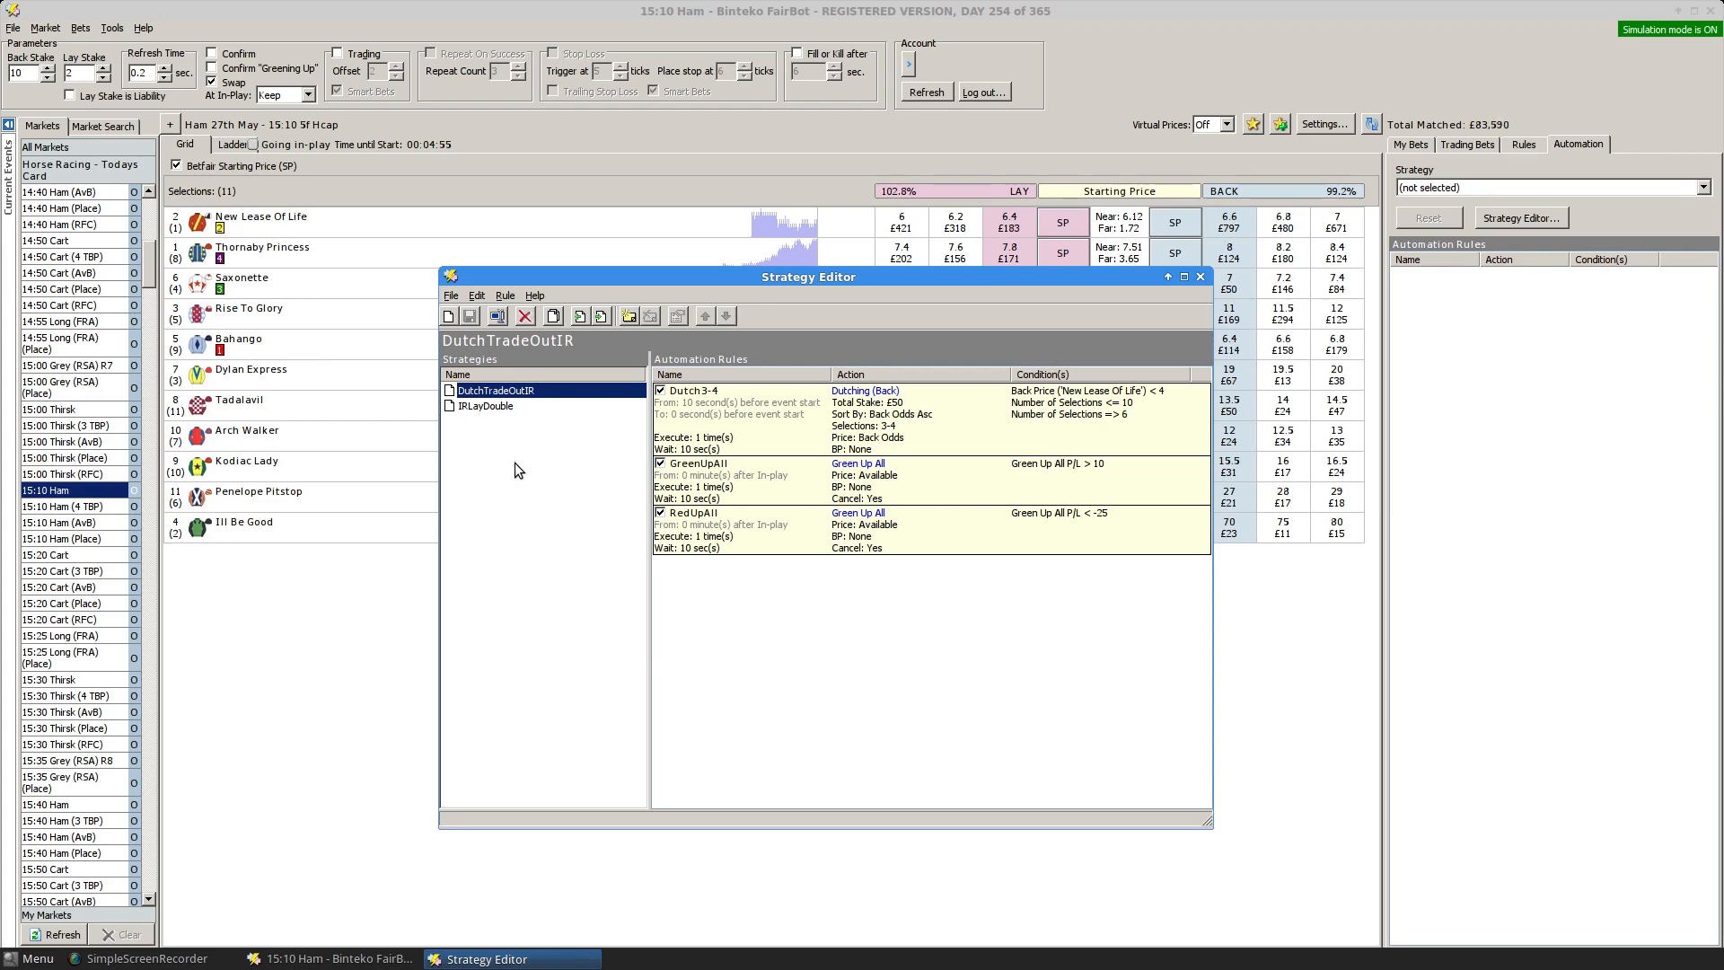
Create a new strategy and rename Untitled #1 to LayFavIR.
{"action": "left_click", "coordinate": [448, 315]}
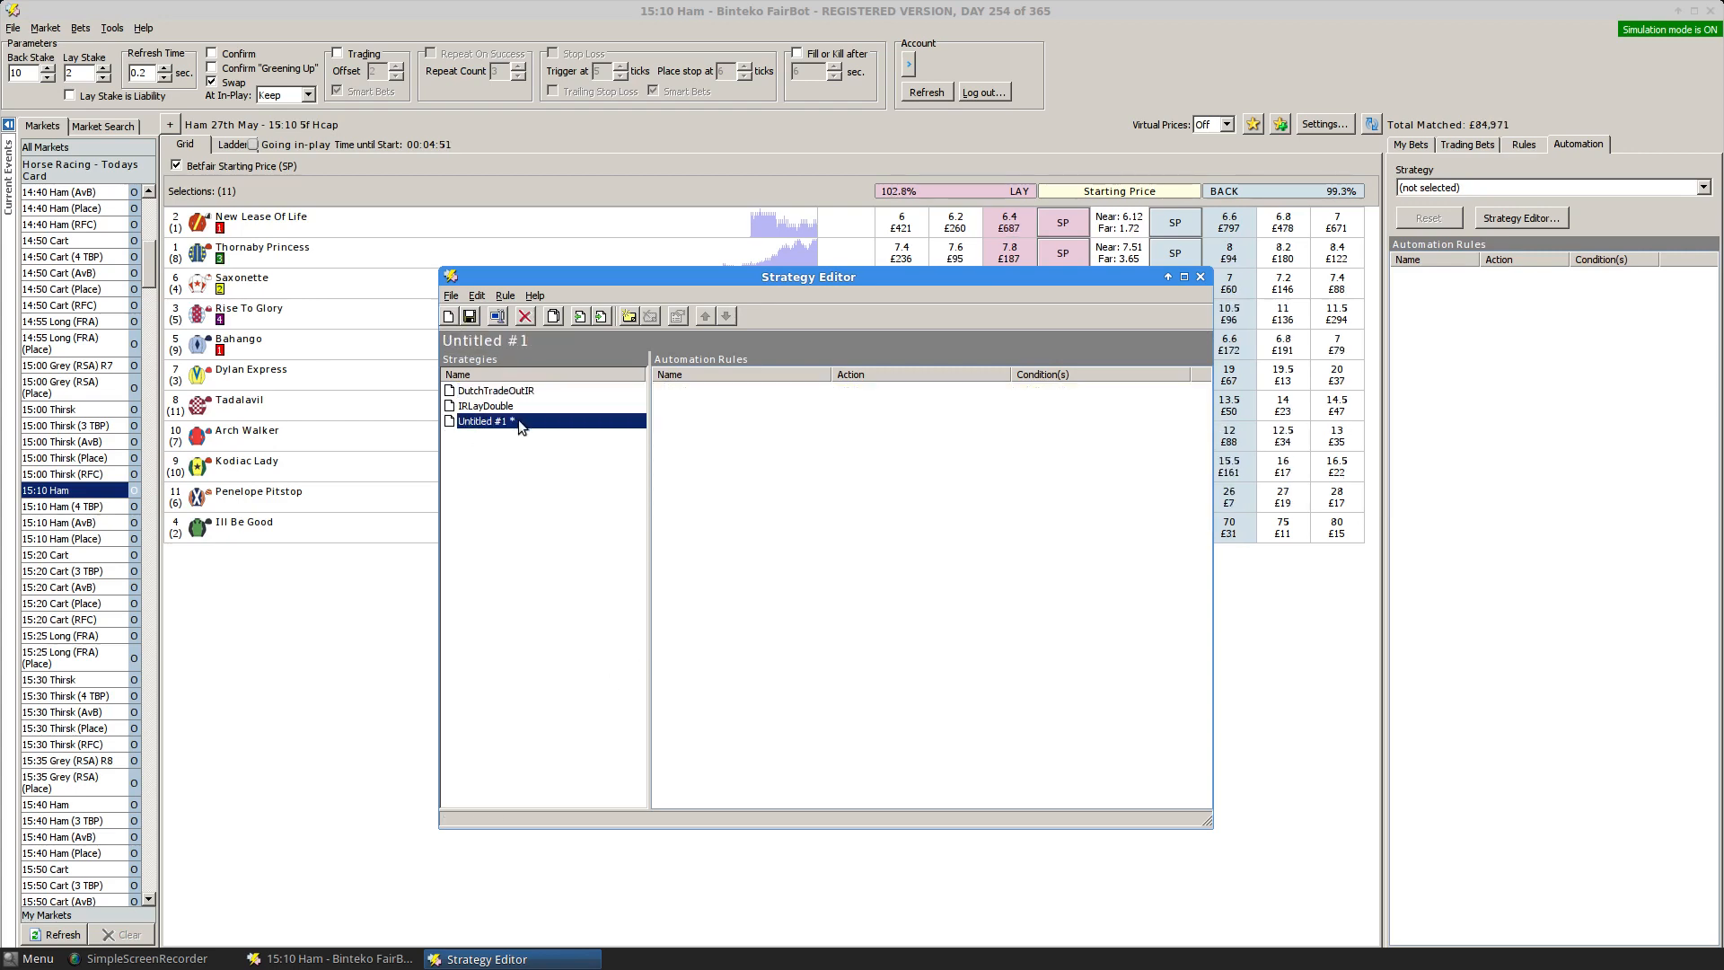
{"action": "right_click", "coordinate": [510, 421]}
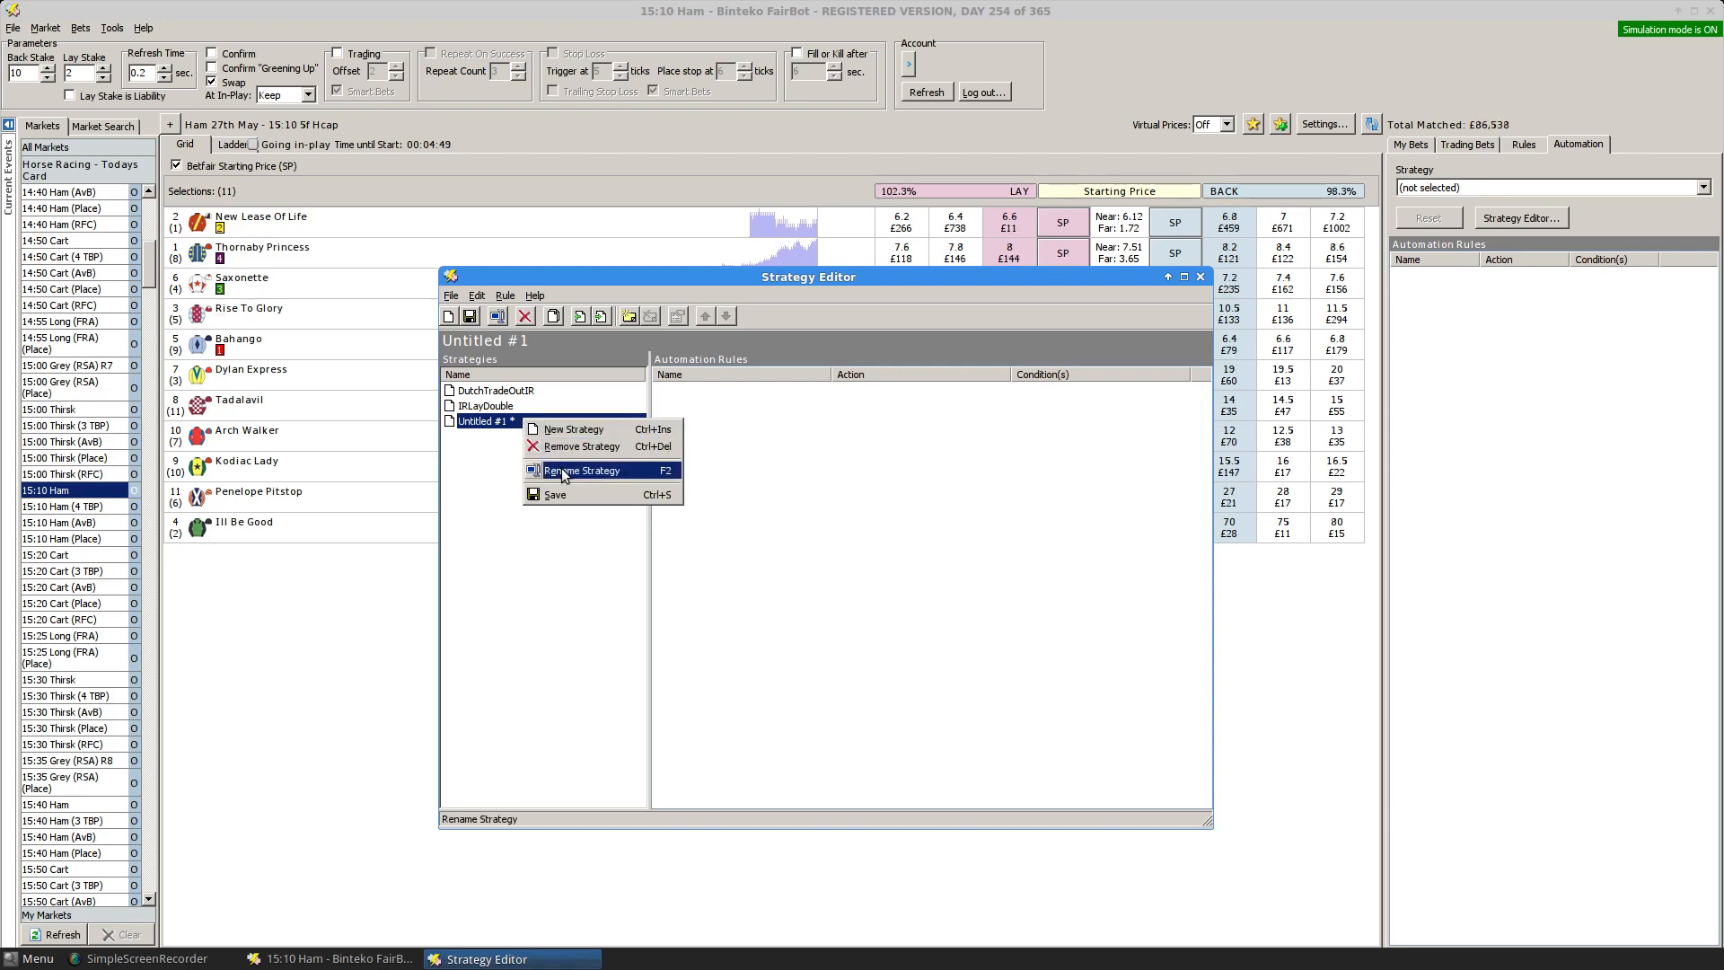
{"action": "left_click", "coordinate": [583, 470]}
{"action": "type", "text": "LayFavIR"}
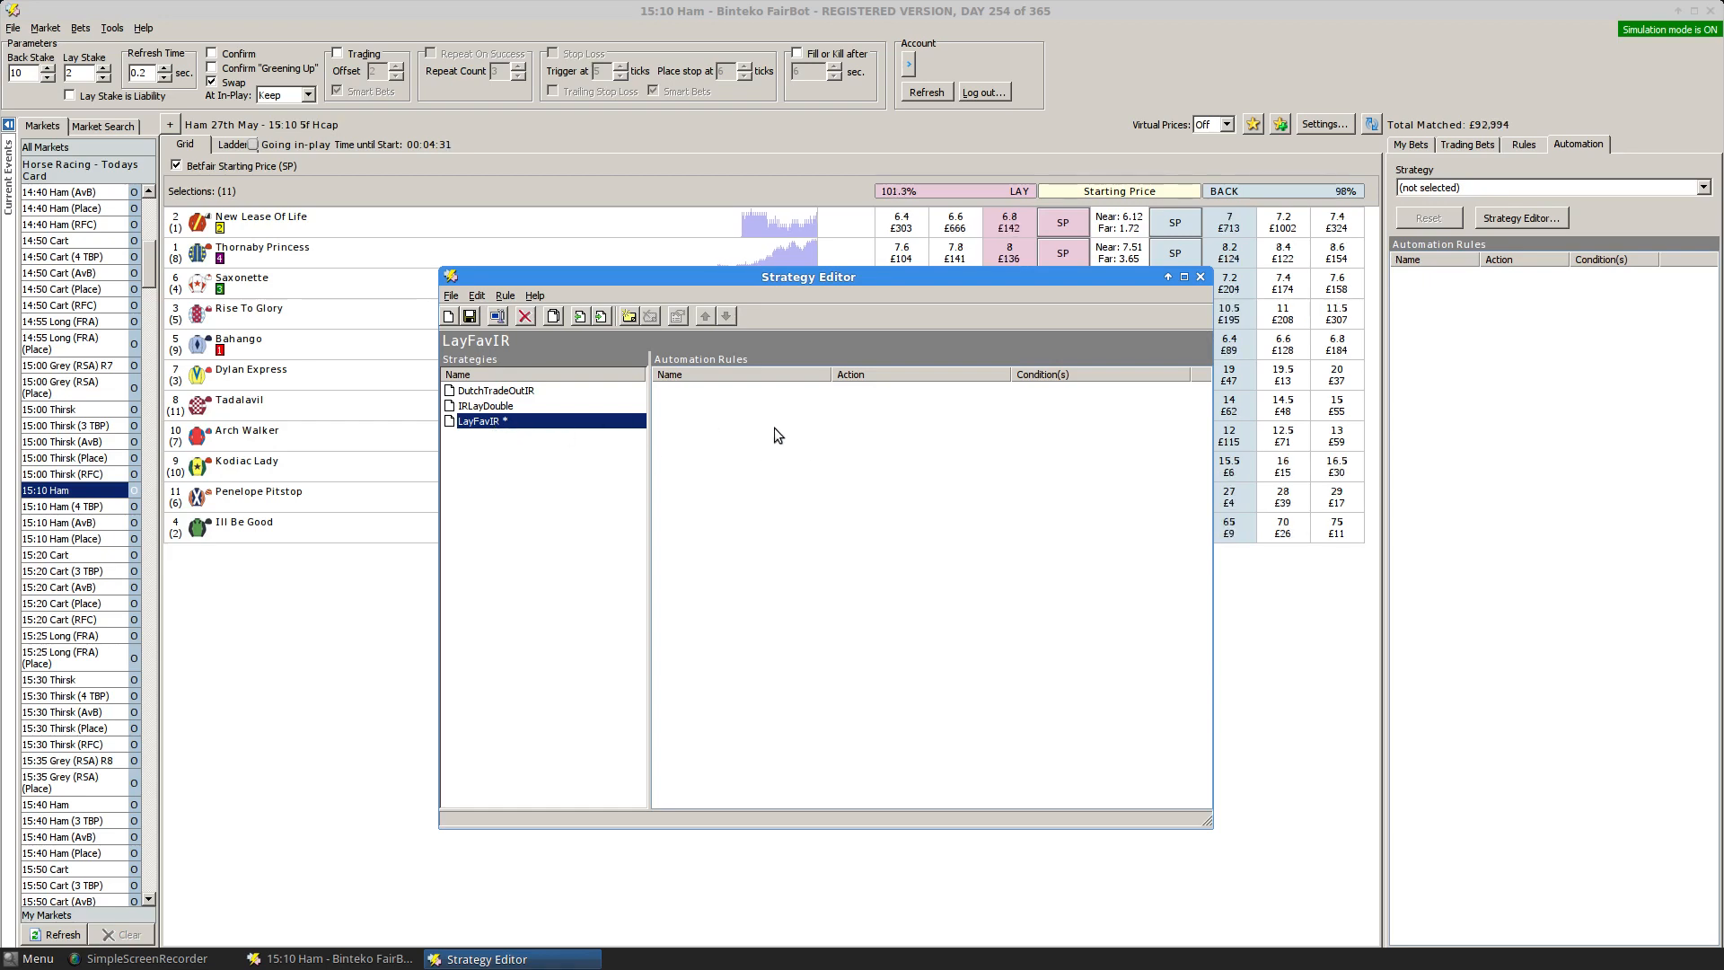
Add a new automation rule to LayFavIR and name it LayFav.
{"action": "right_click", "coordinate": [778, 435]}
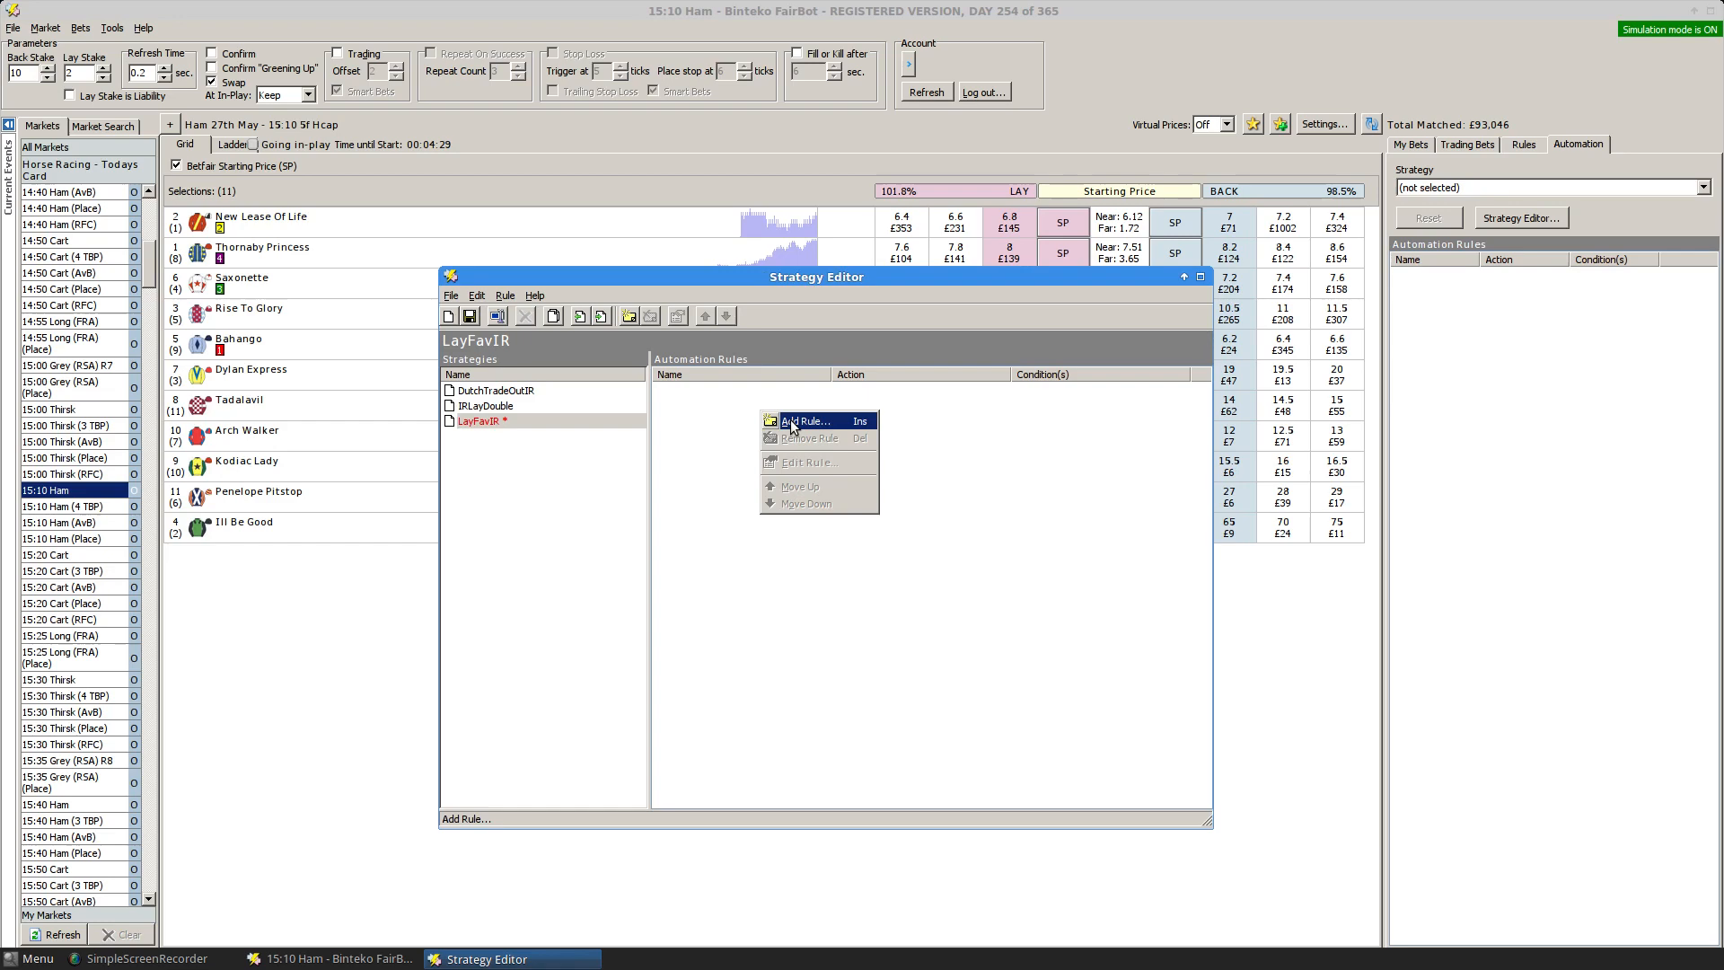
{"action": "left_click", "coordinate": [807, 421]}
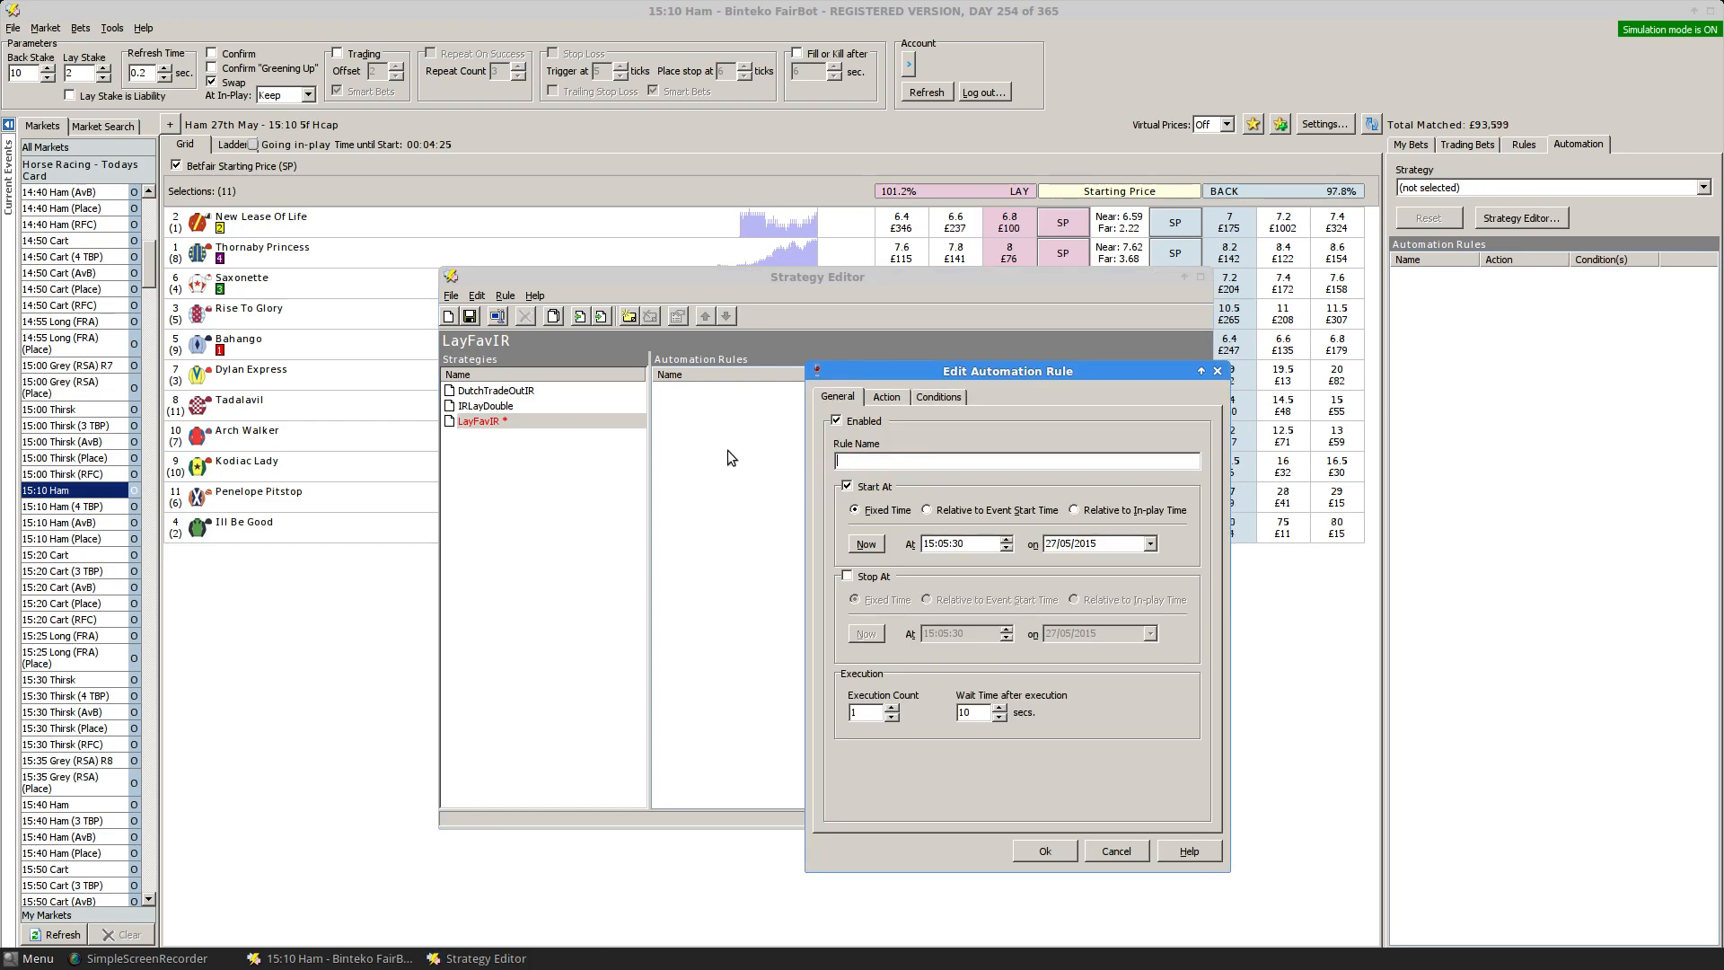
{"action": "type", "text": "LayFav"}
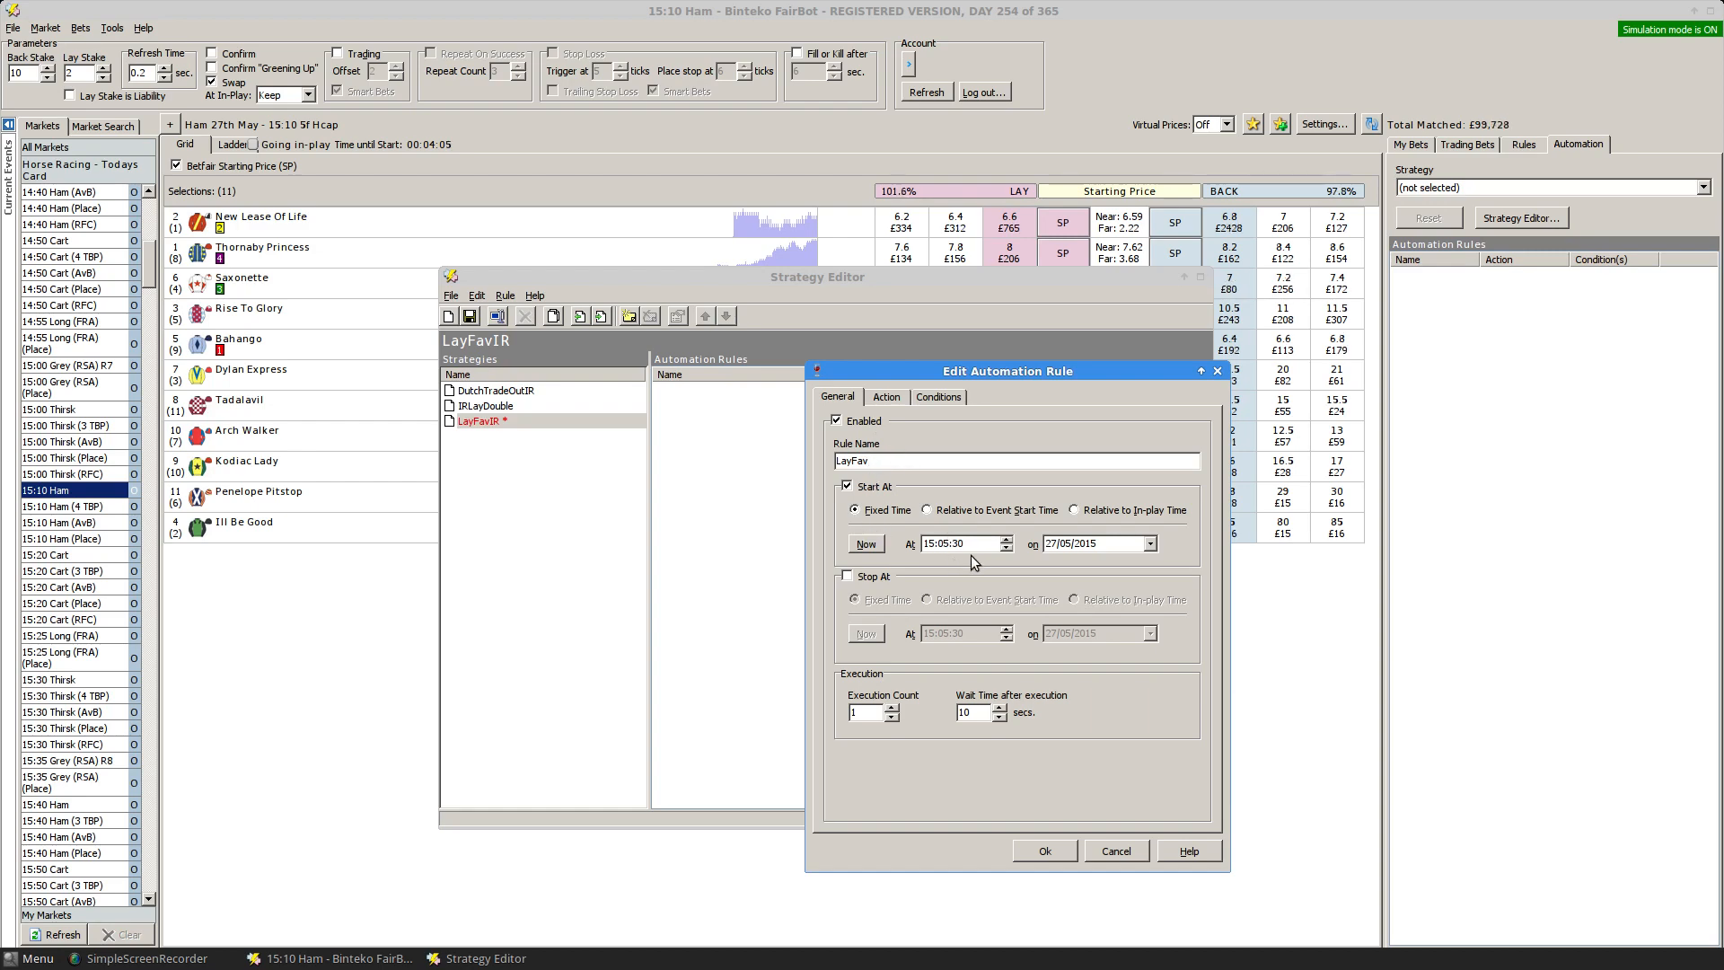
Time the LayFav start relative to in-play, measured in seconds.
{"action": "left_click", "coordinate": [1075, 510]}
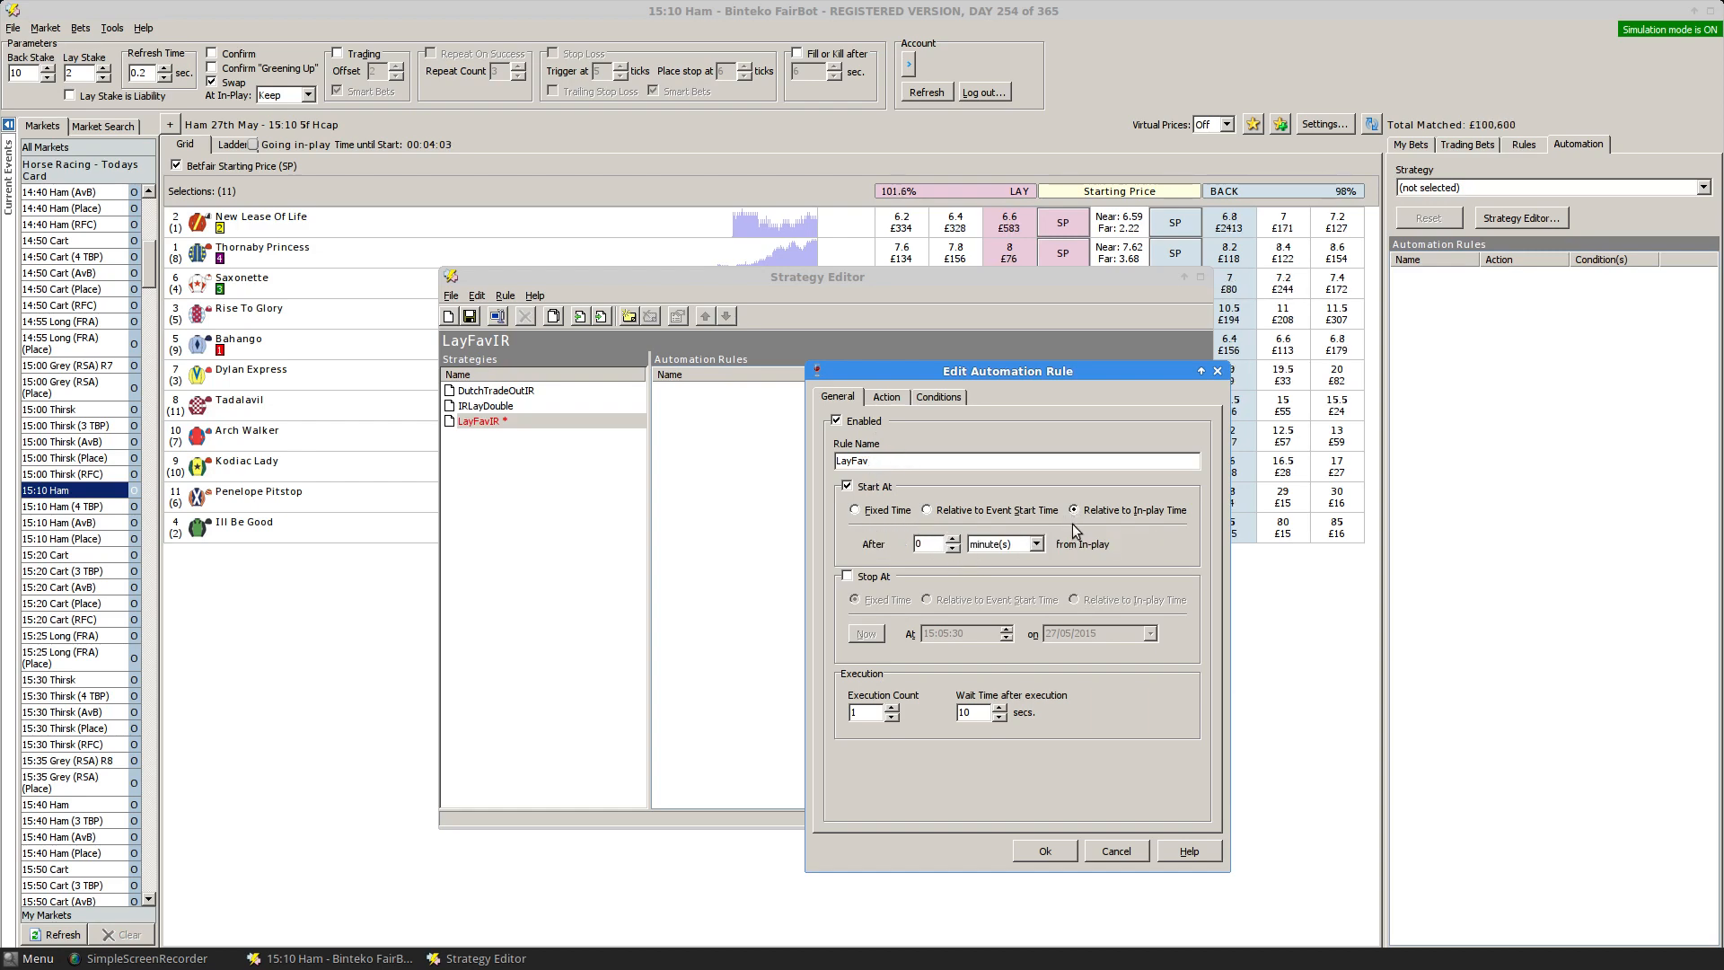
{"action": "mouse_move", "coordinate": [1098, 571]}
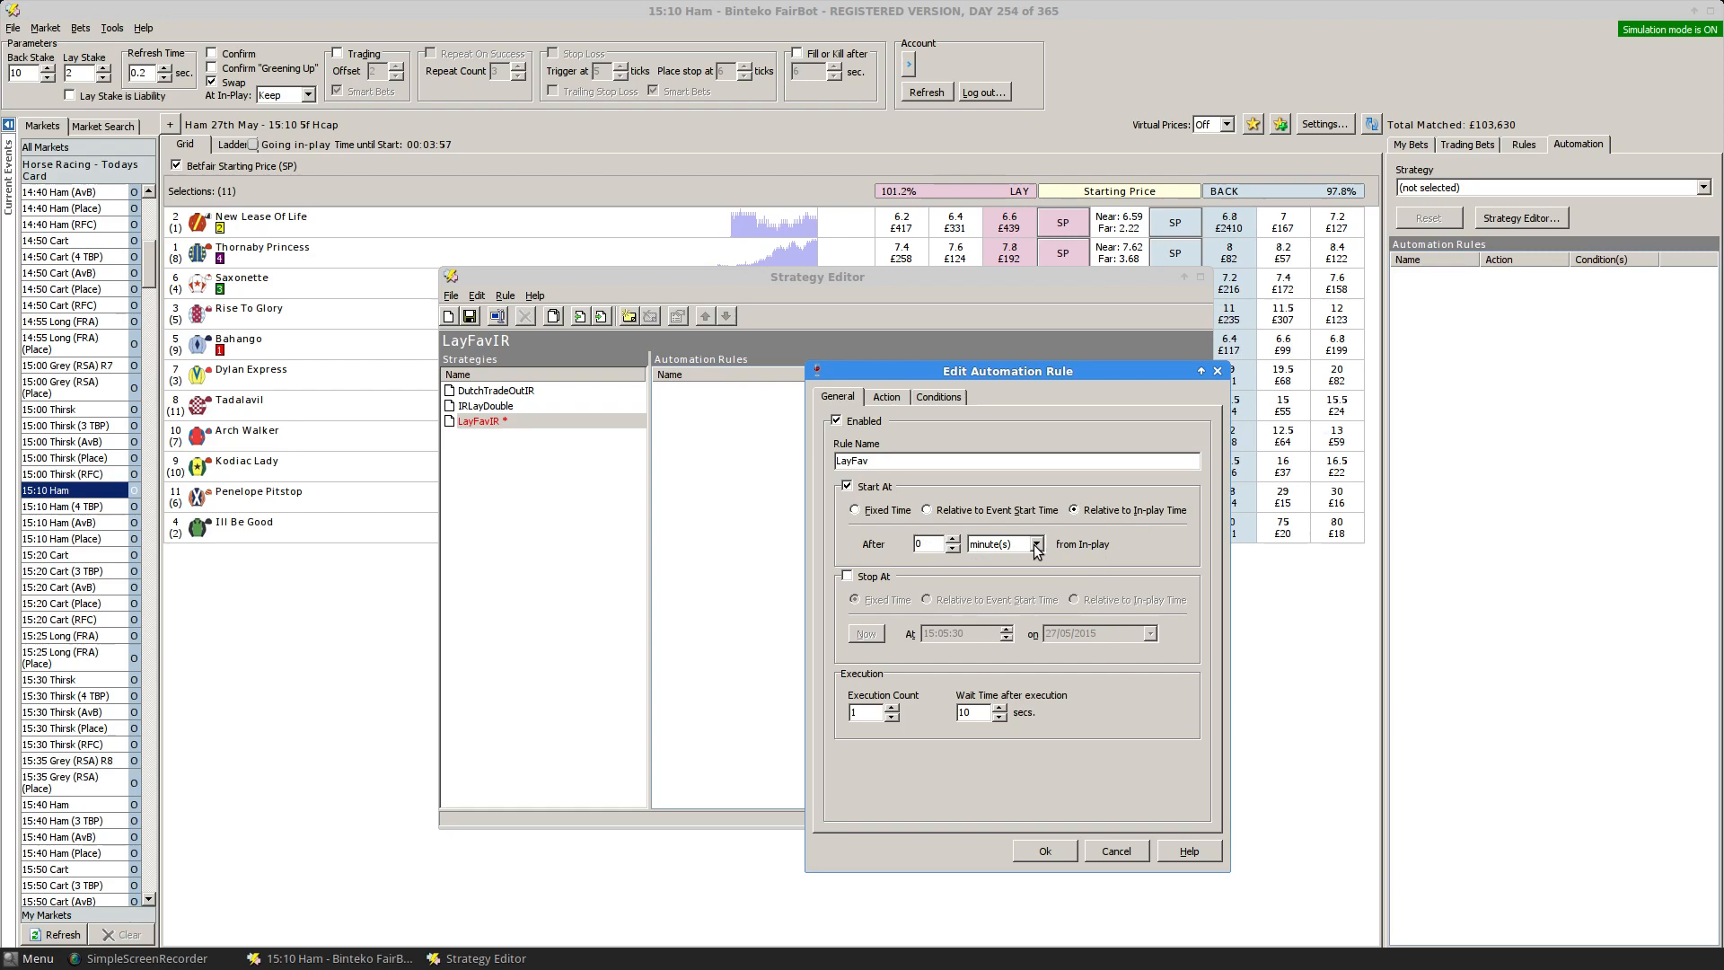
{"action": "left_click", "coordinate": [1035, 545]}
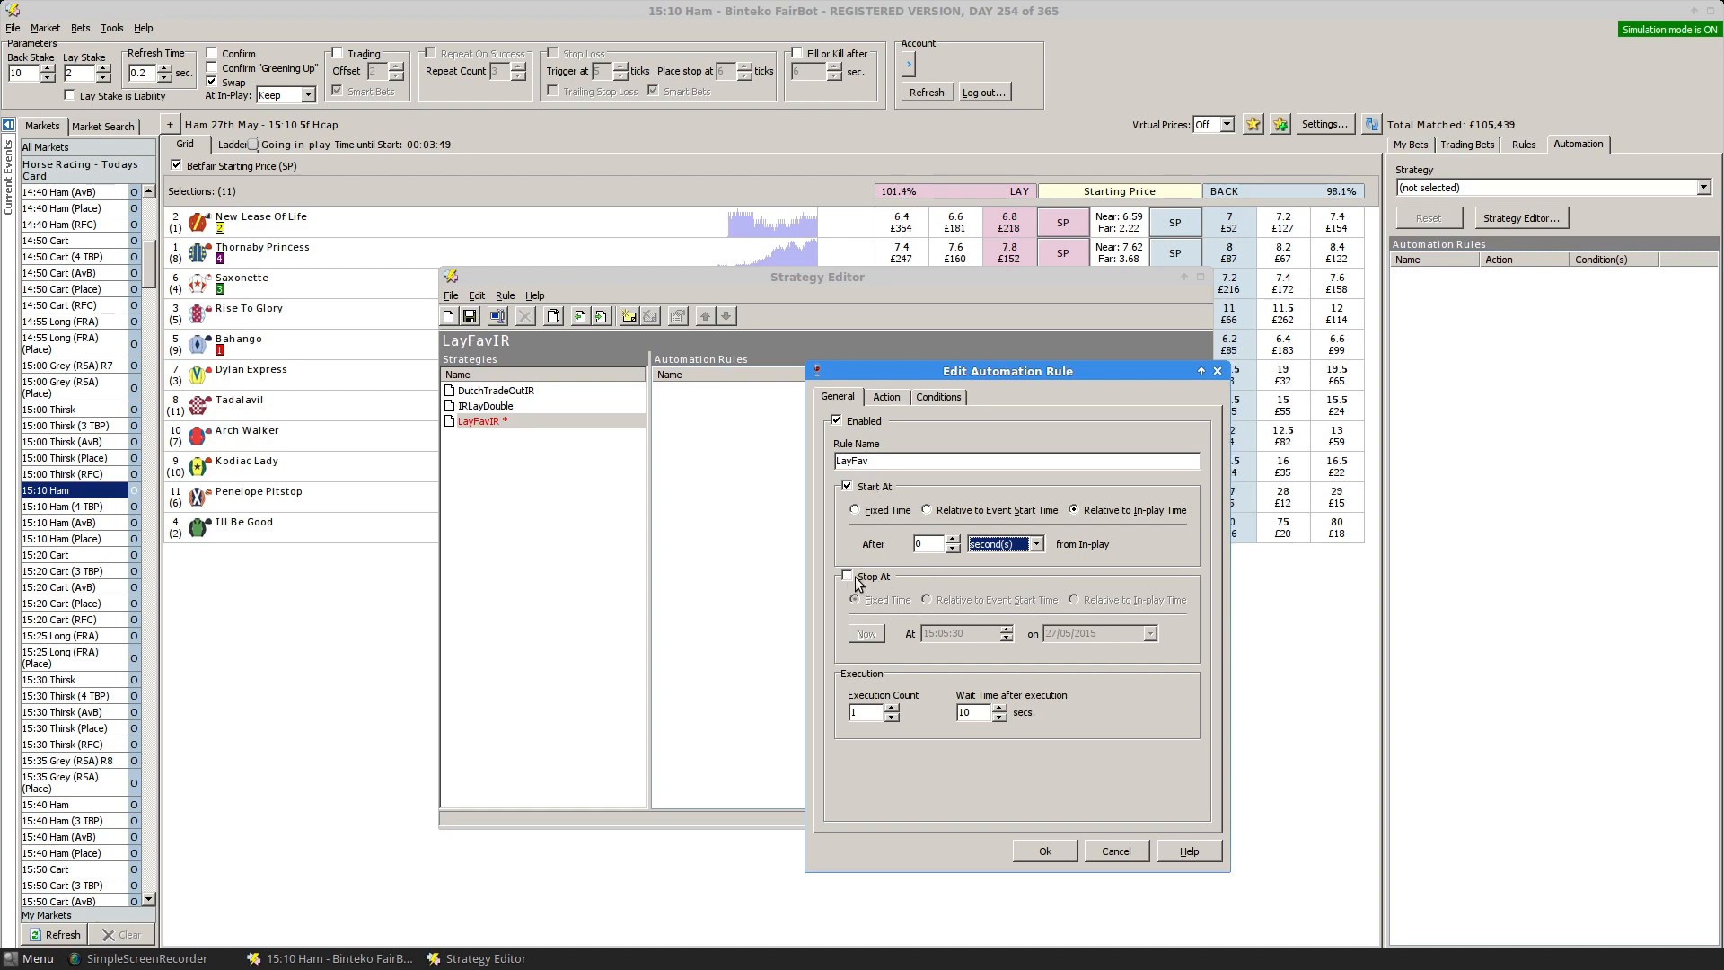
{"action": "left_click", "coordinate": [846, 577]}
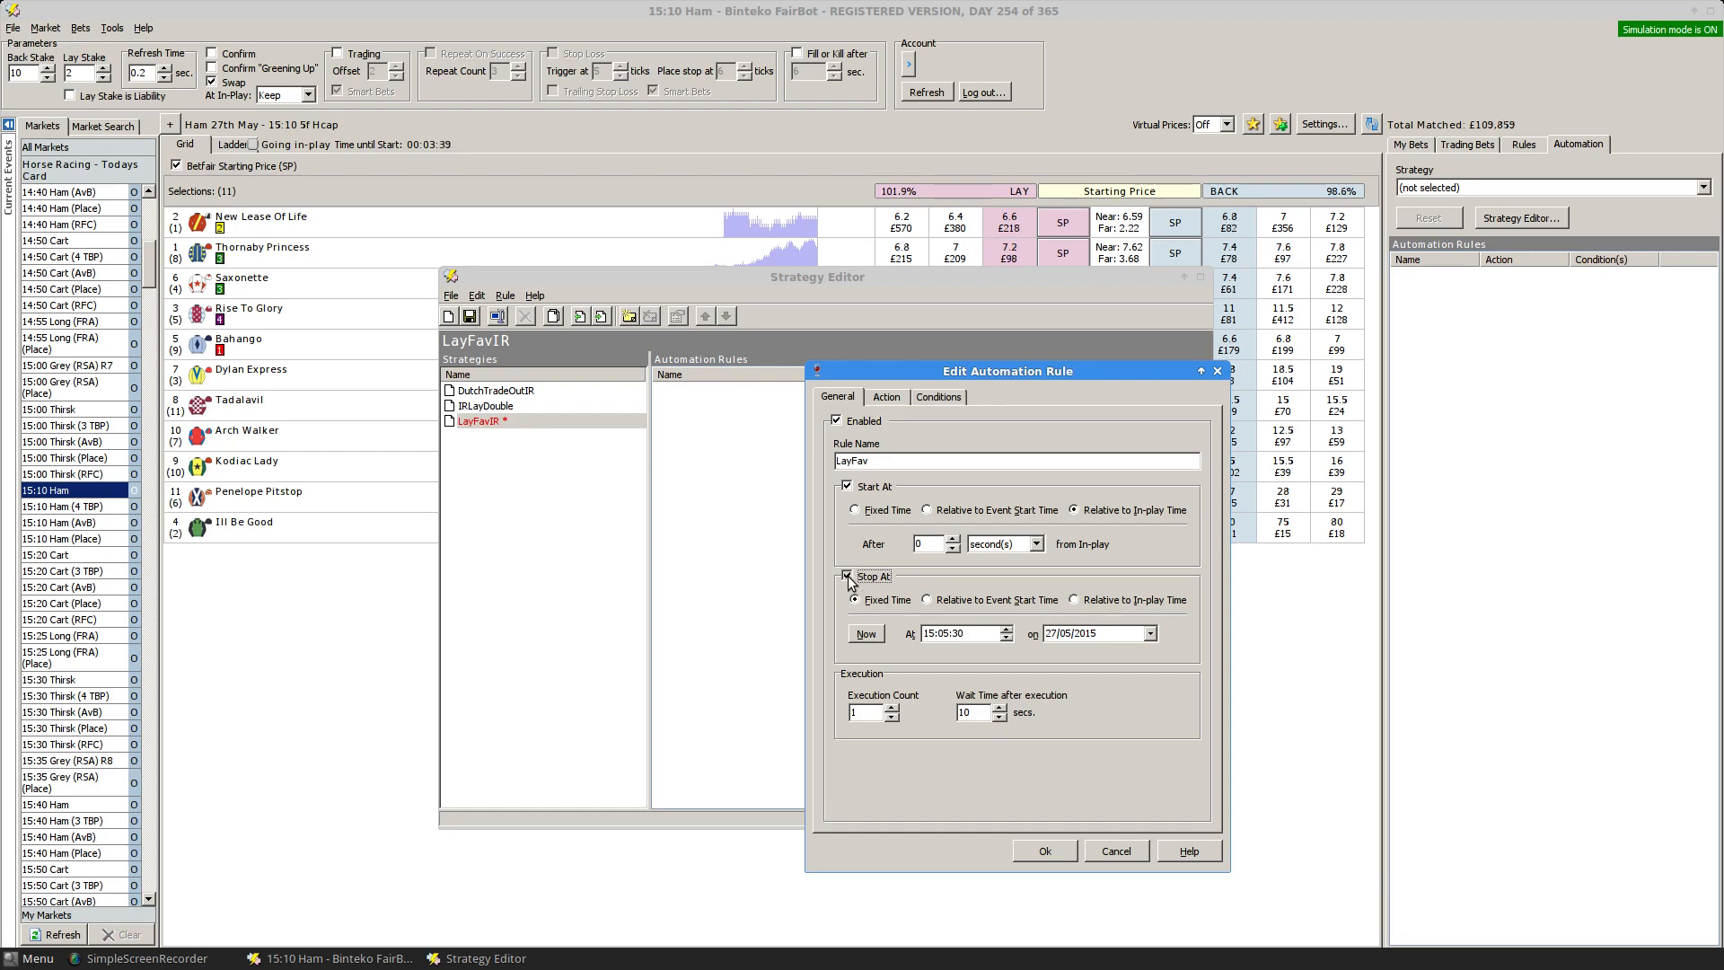
{"action": "left_click", "coordinate": [846, 577]}
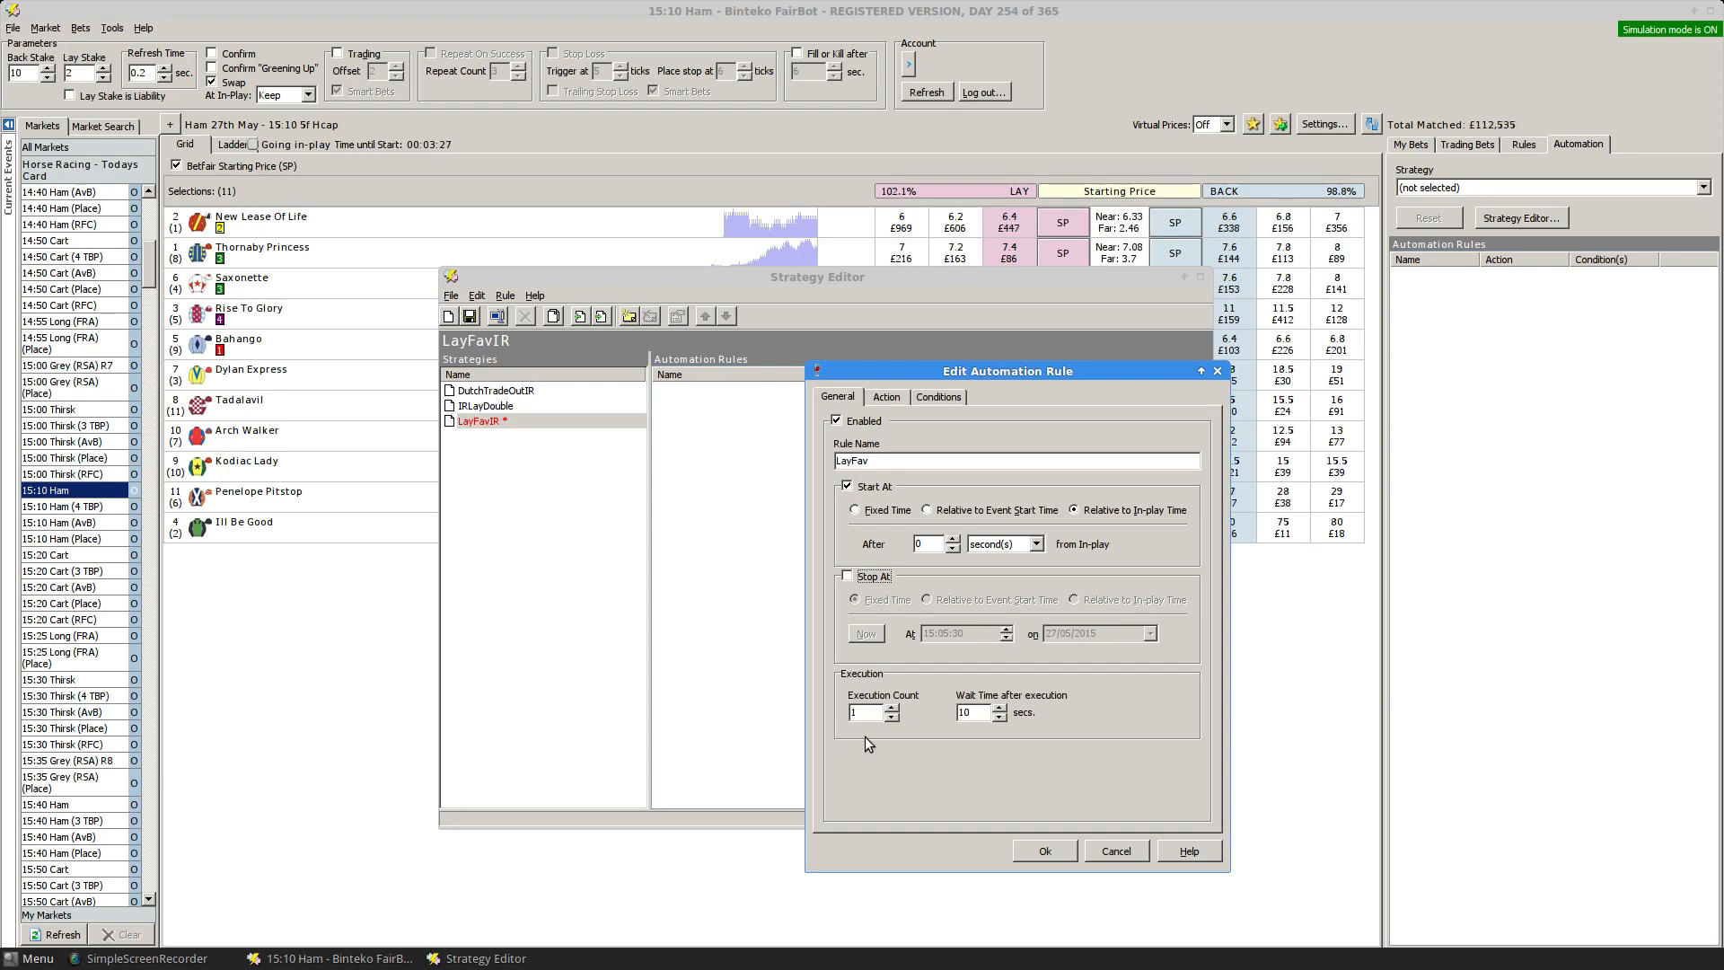
{"action": "mouse_move", "coordinate": [886, 739]}
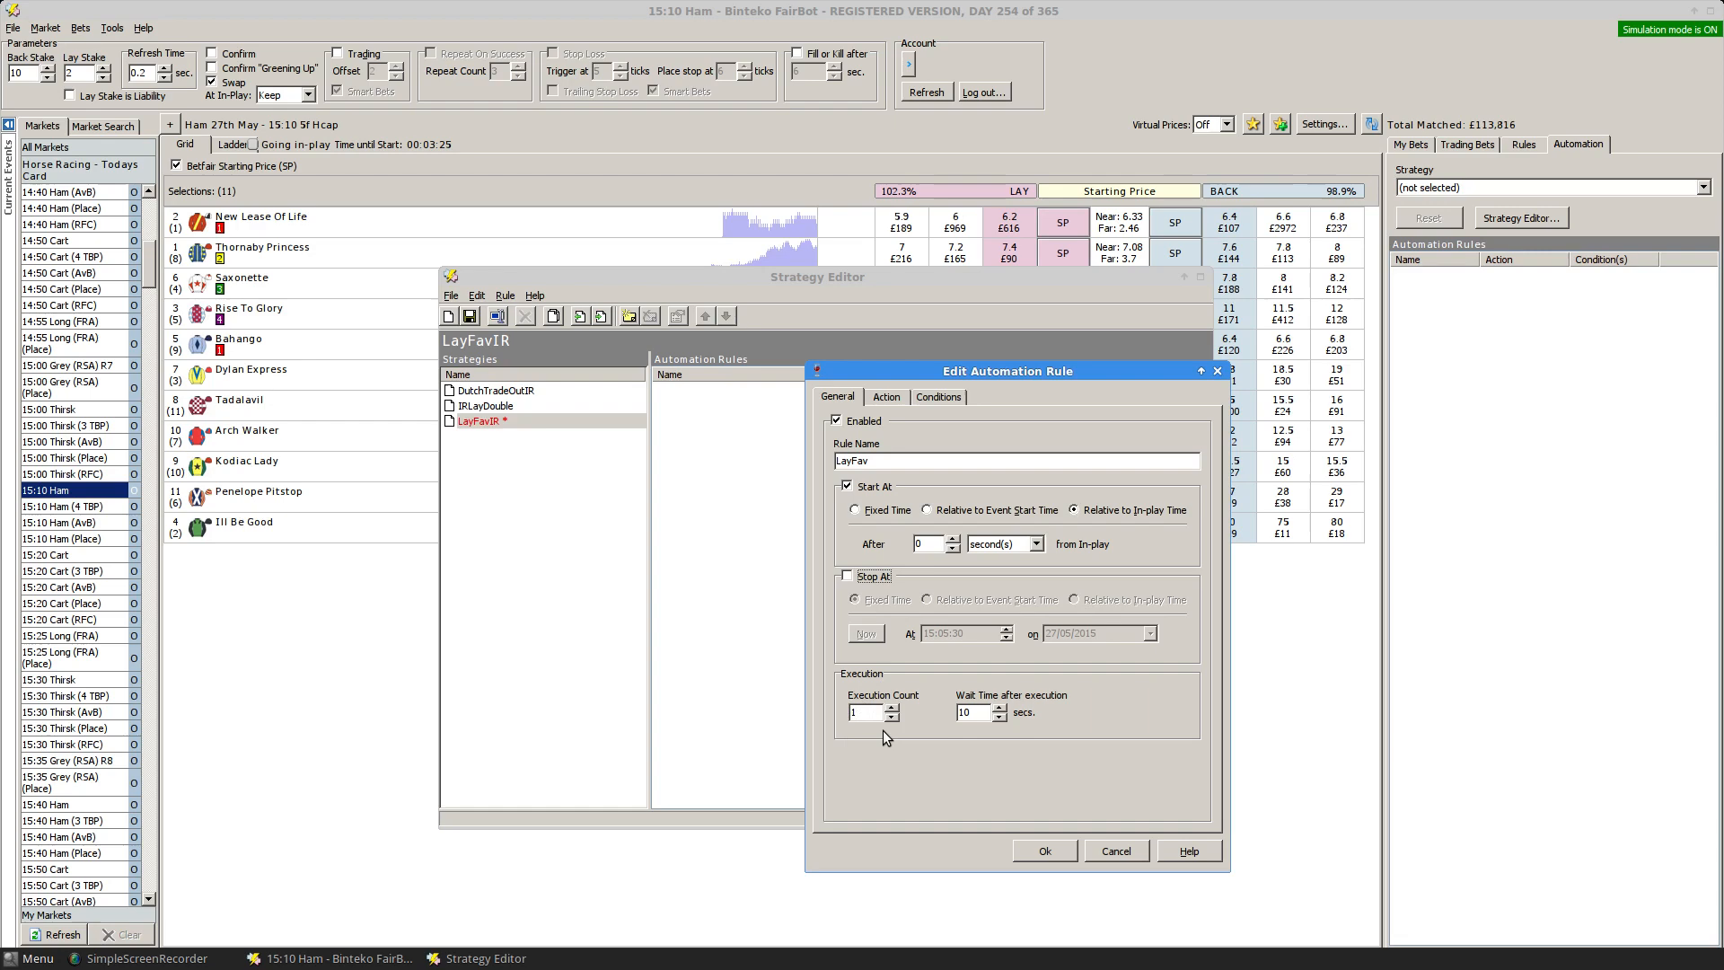
{"action": "mouse_move", "coordinate": [1042, 756]}
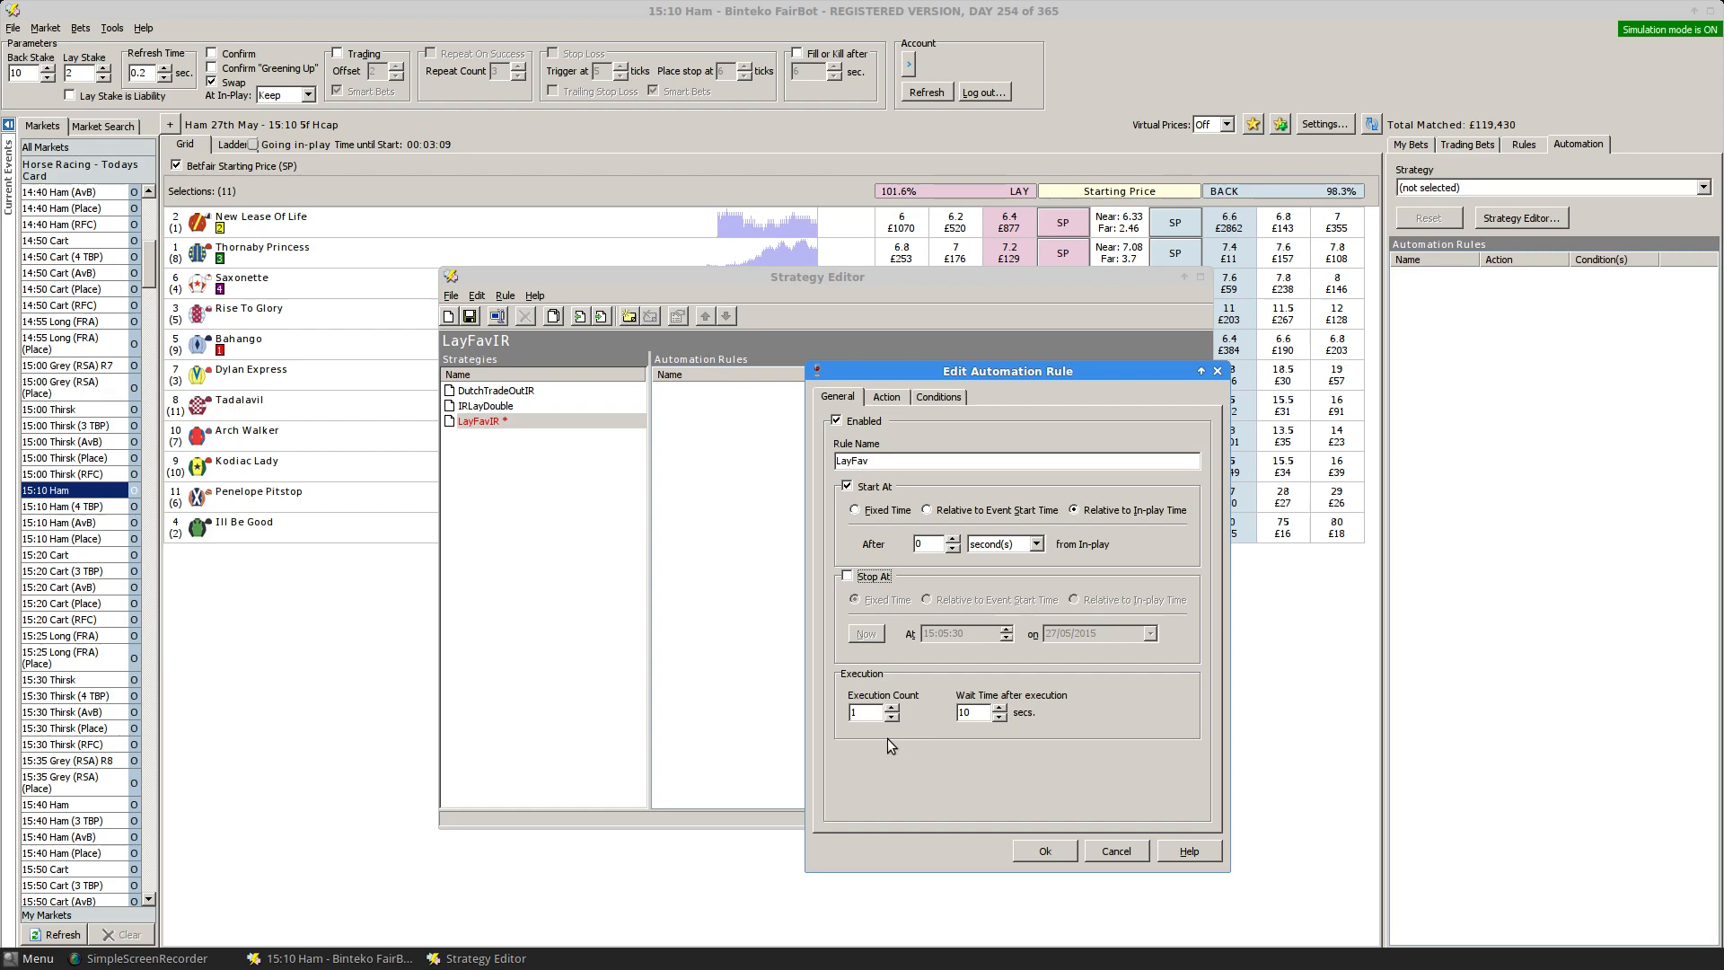
{"action": "mouse_move", "coordinate": [921, 753]}
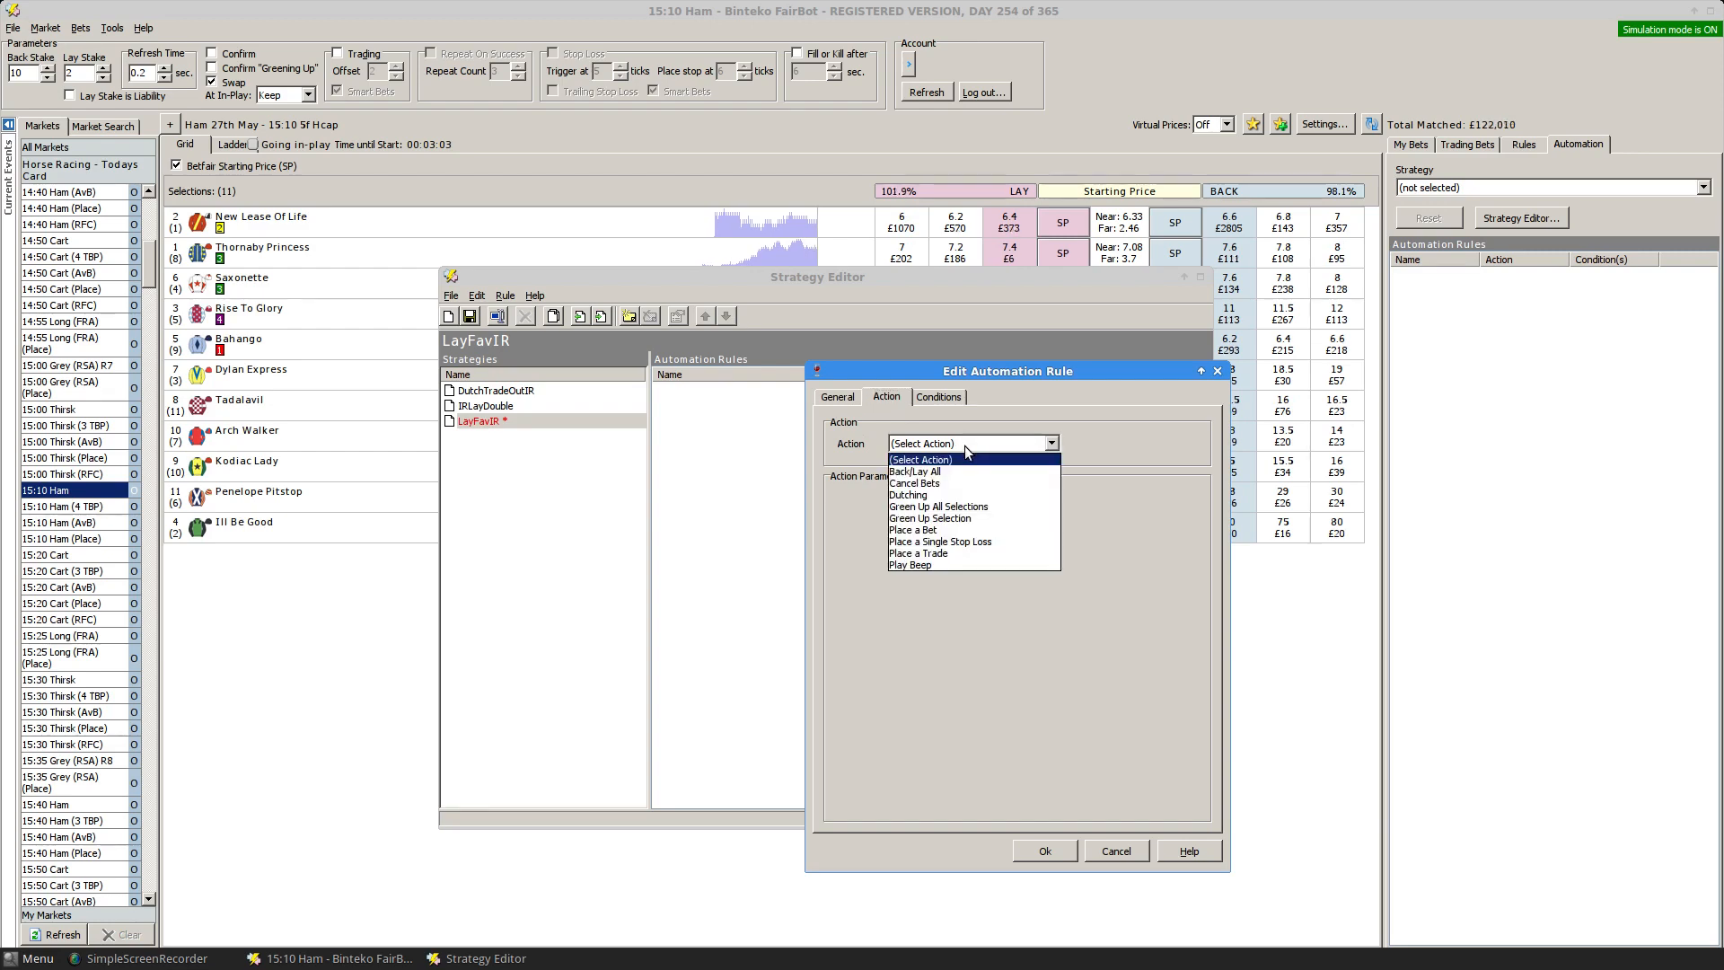
Make the rule place a bet on the runner chosen by odds position.
{"action": "left_click", "coordinate": [913, 529]}
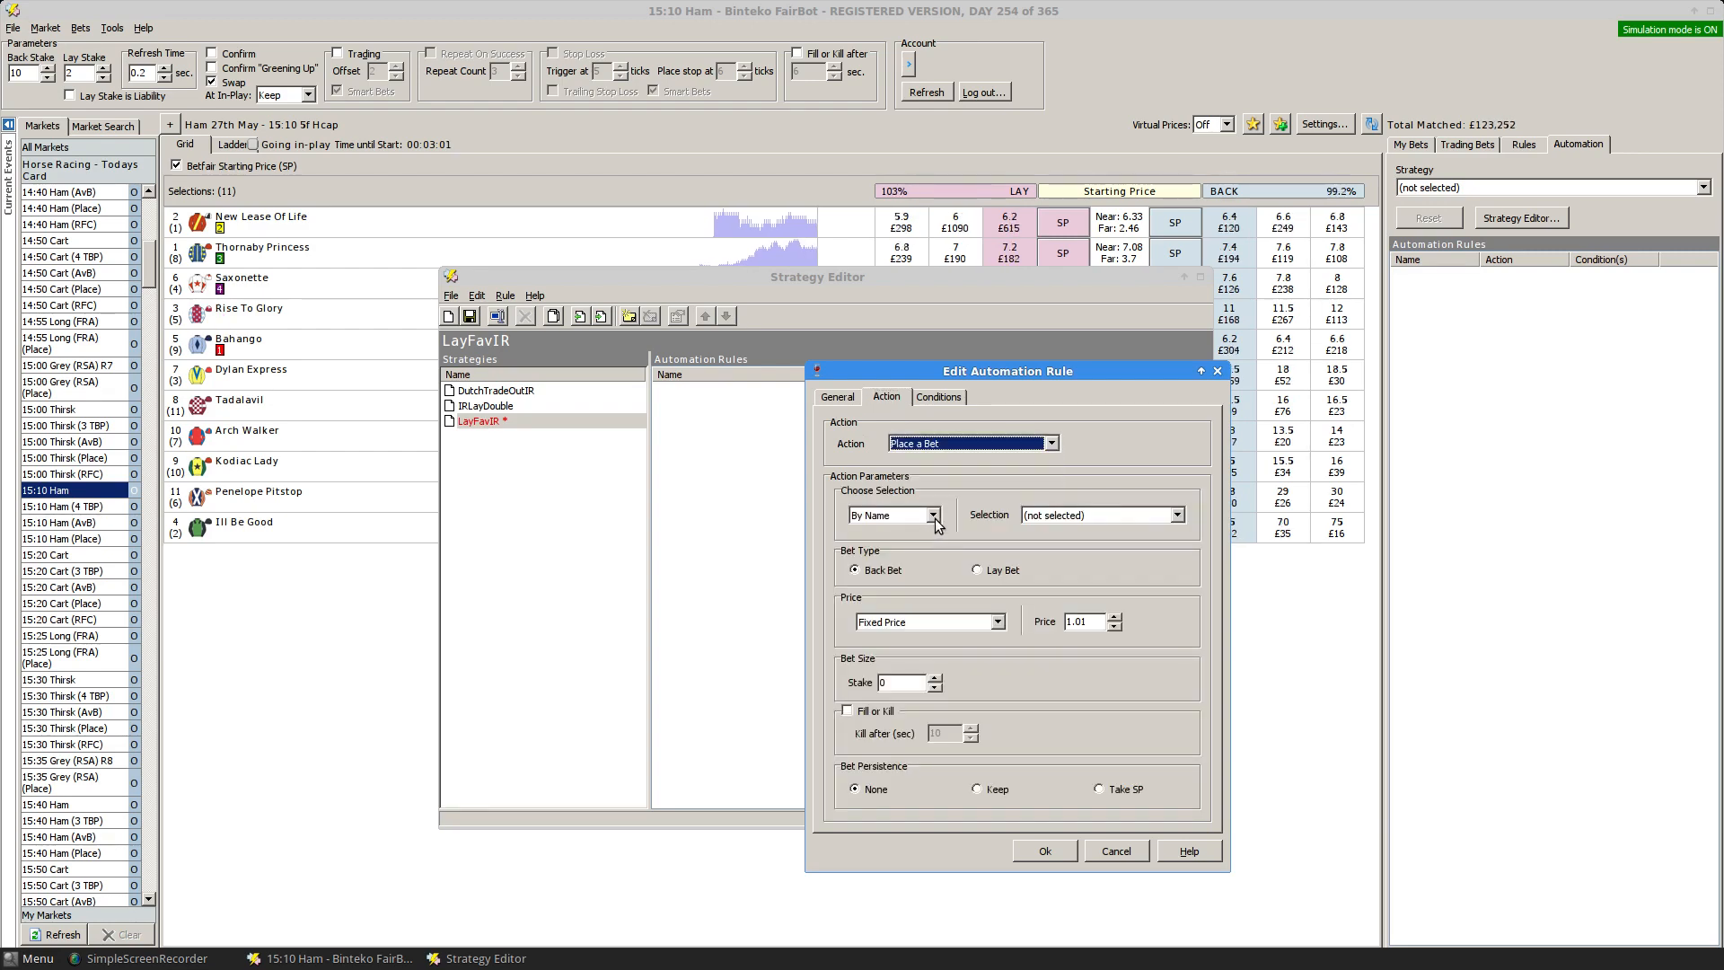
{"action": "left_click", "coordinate": [933, 514]}
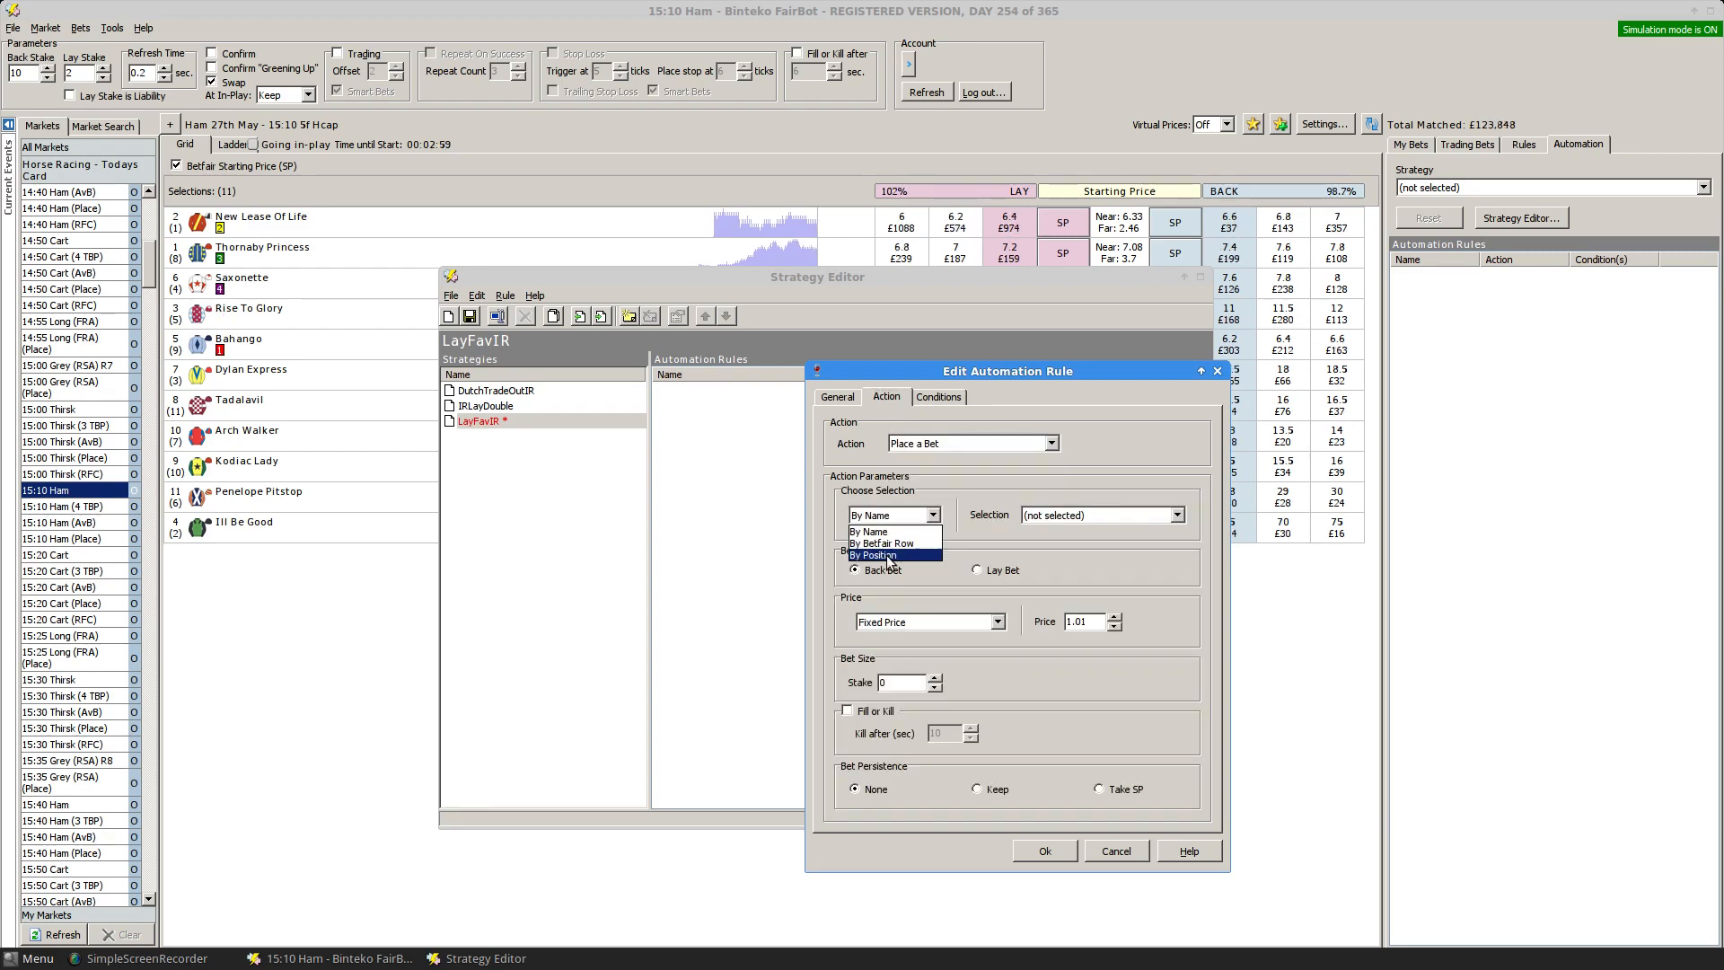
{"action": "left_click", "coordinate": [872, 555]}
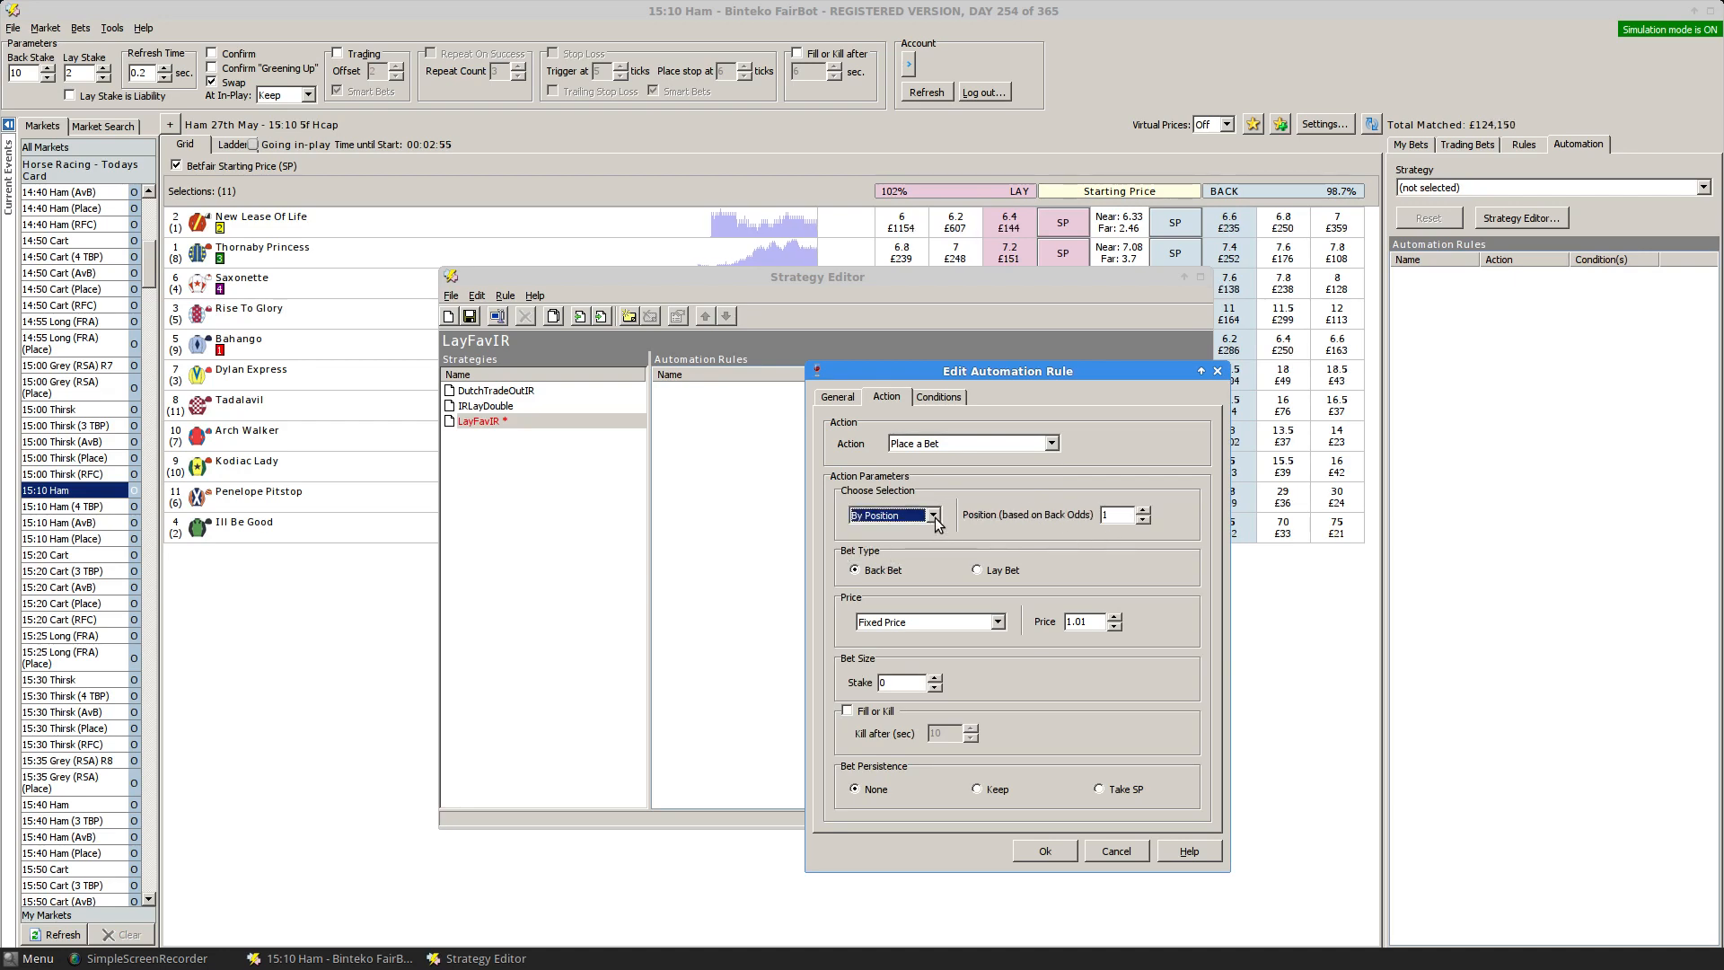
{"action": "left_click", "coordinate": [934, 516]}
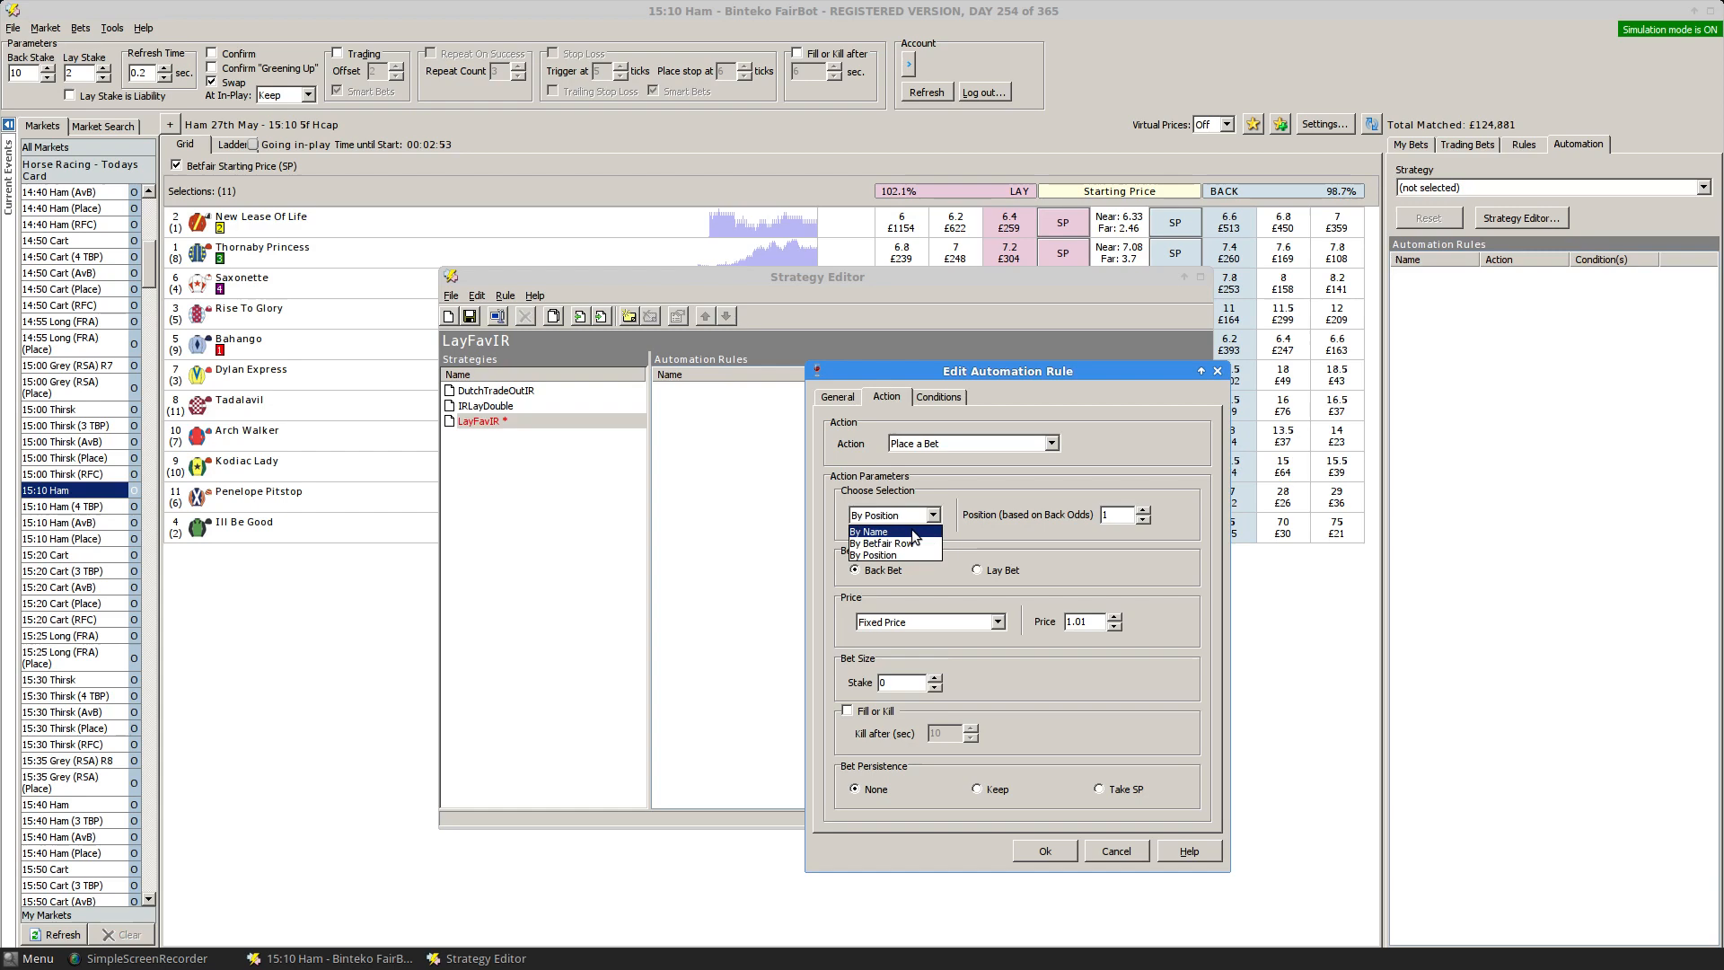
{"action": "left_click", "coordinate": [880, 542]}
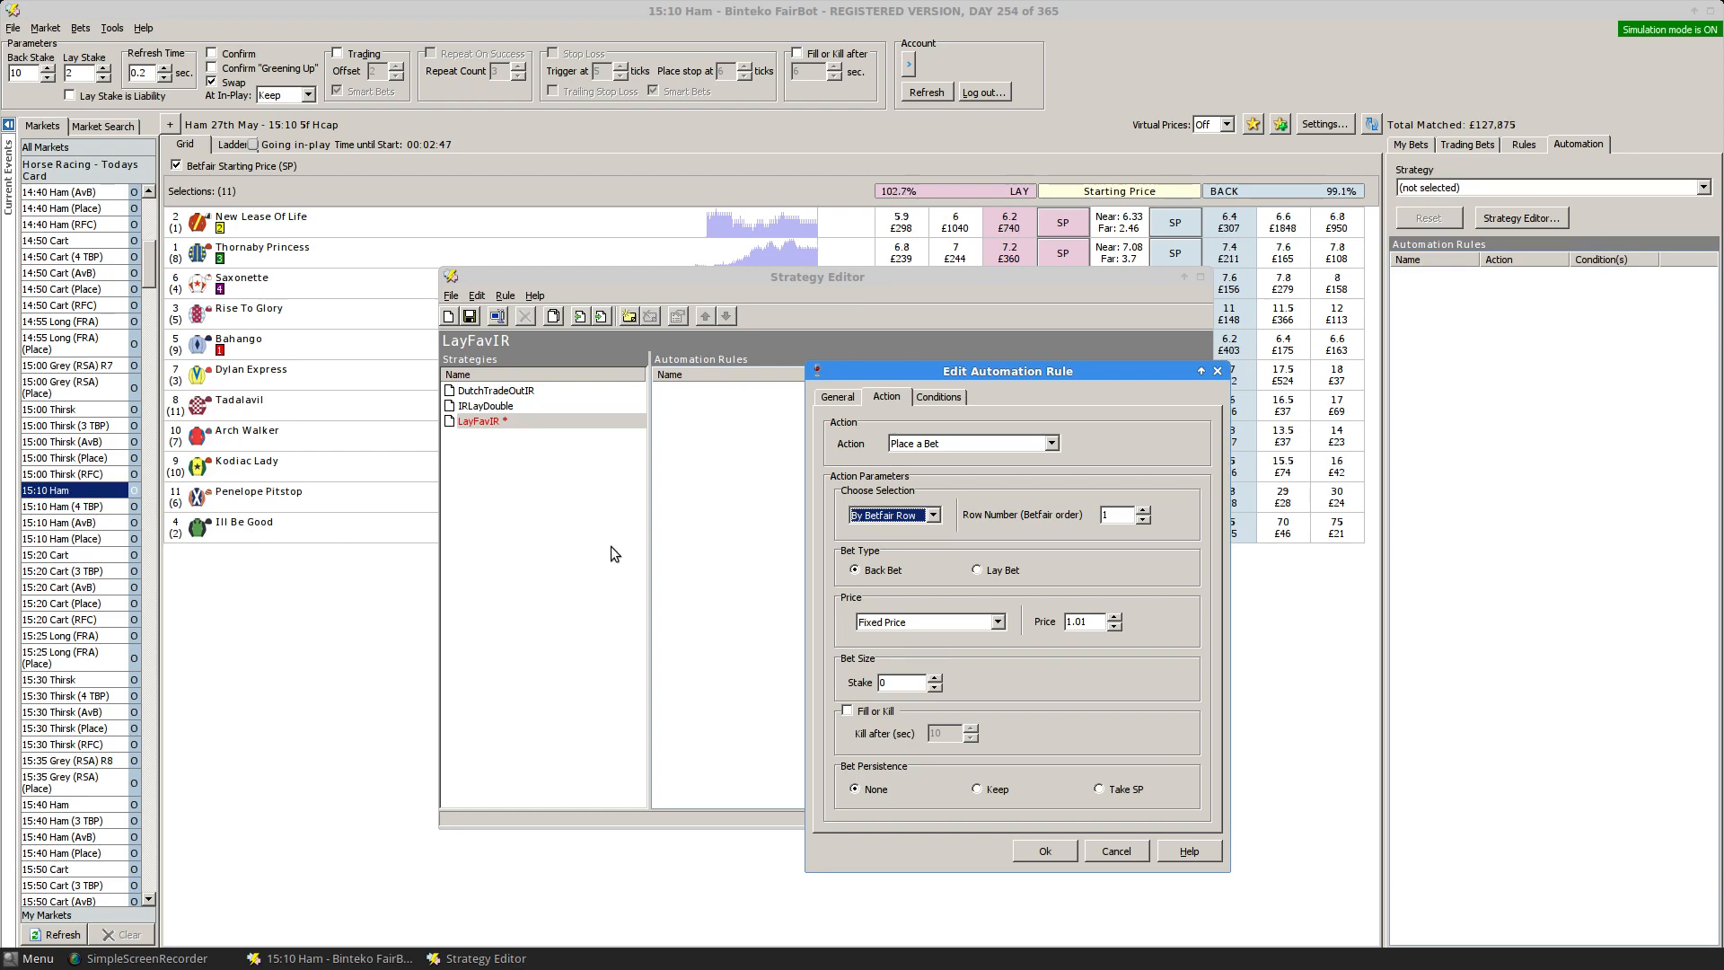
{"action": "left_click", "coordinate": [933, 514]}
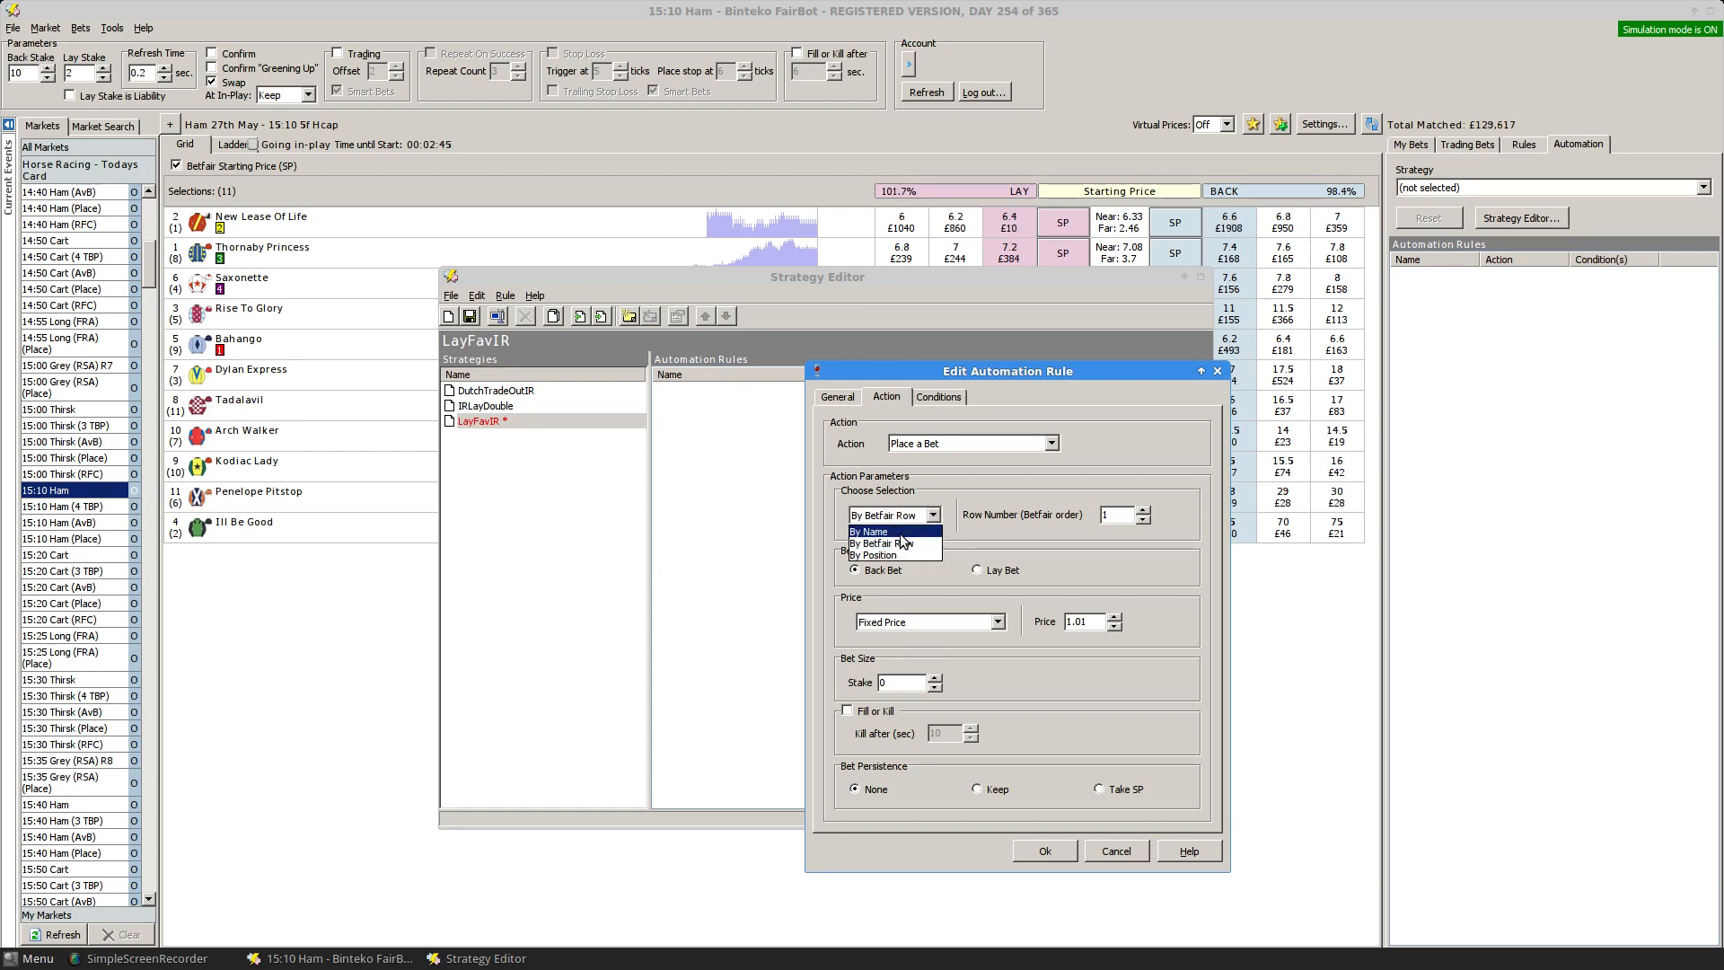
{"action": "left_click", "coordinate": [879, 555]}
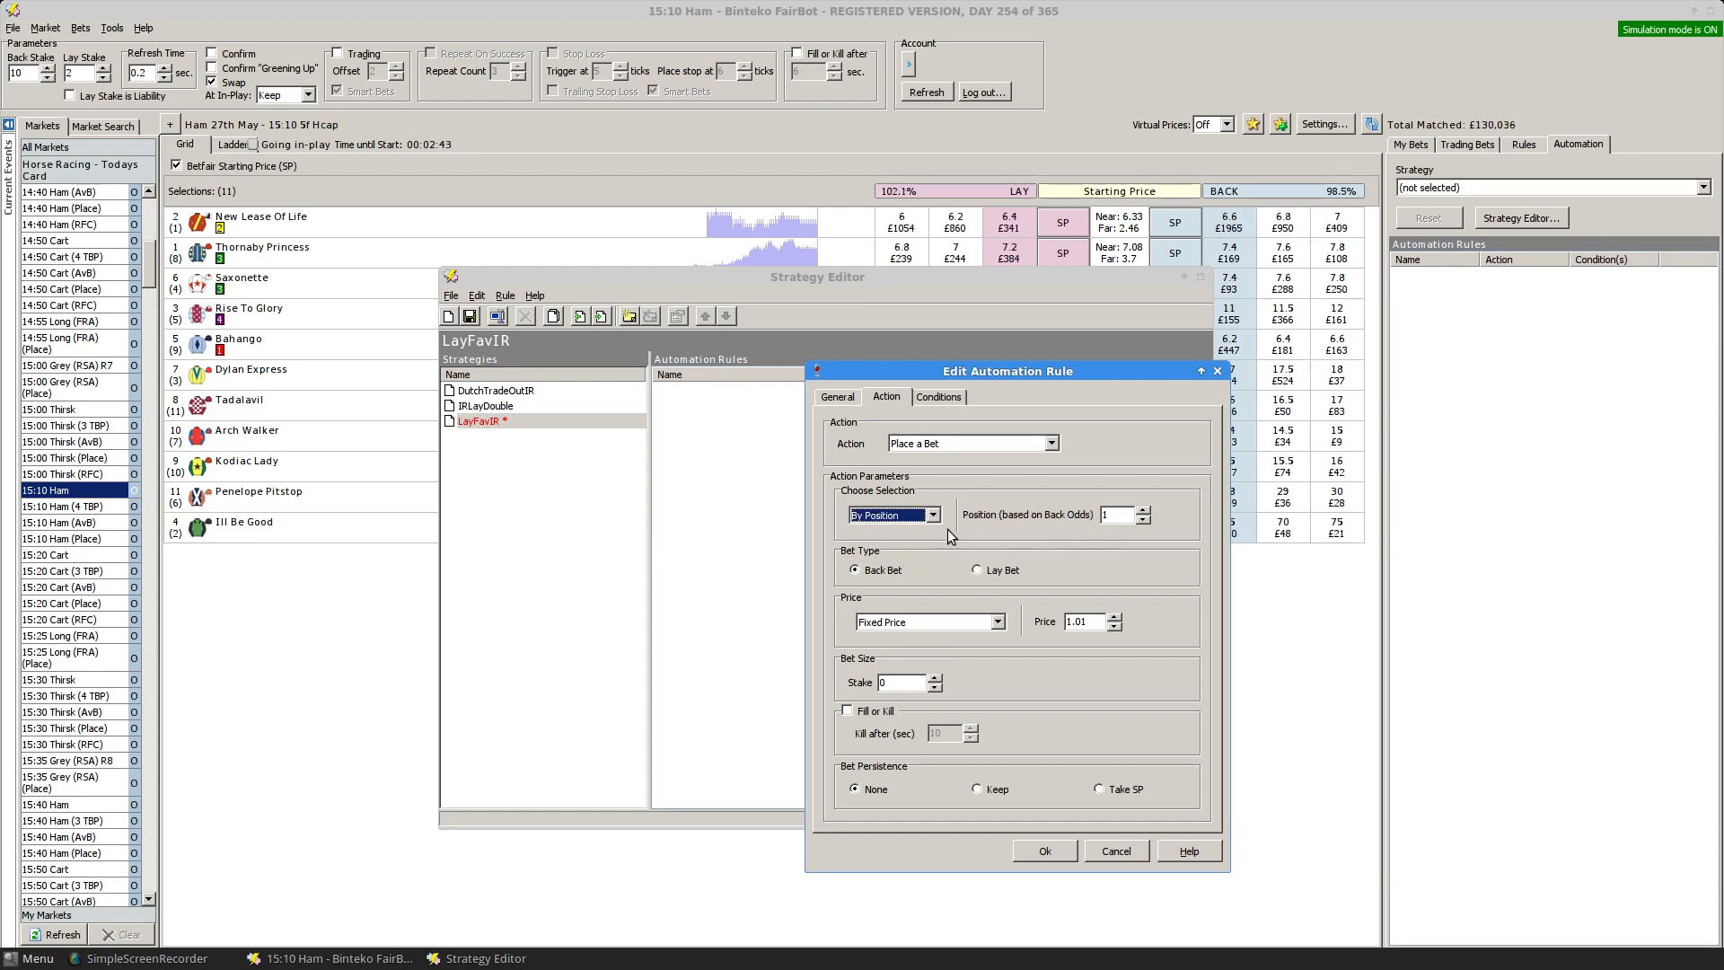
{"action": "mouse_move", "coordinate": [1045, 534]}
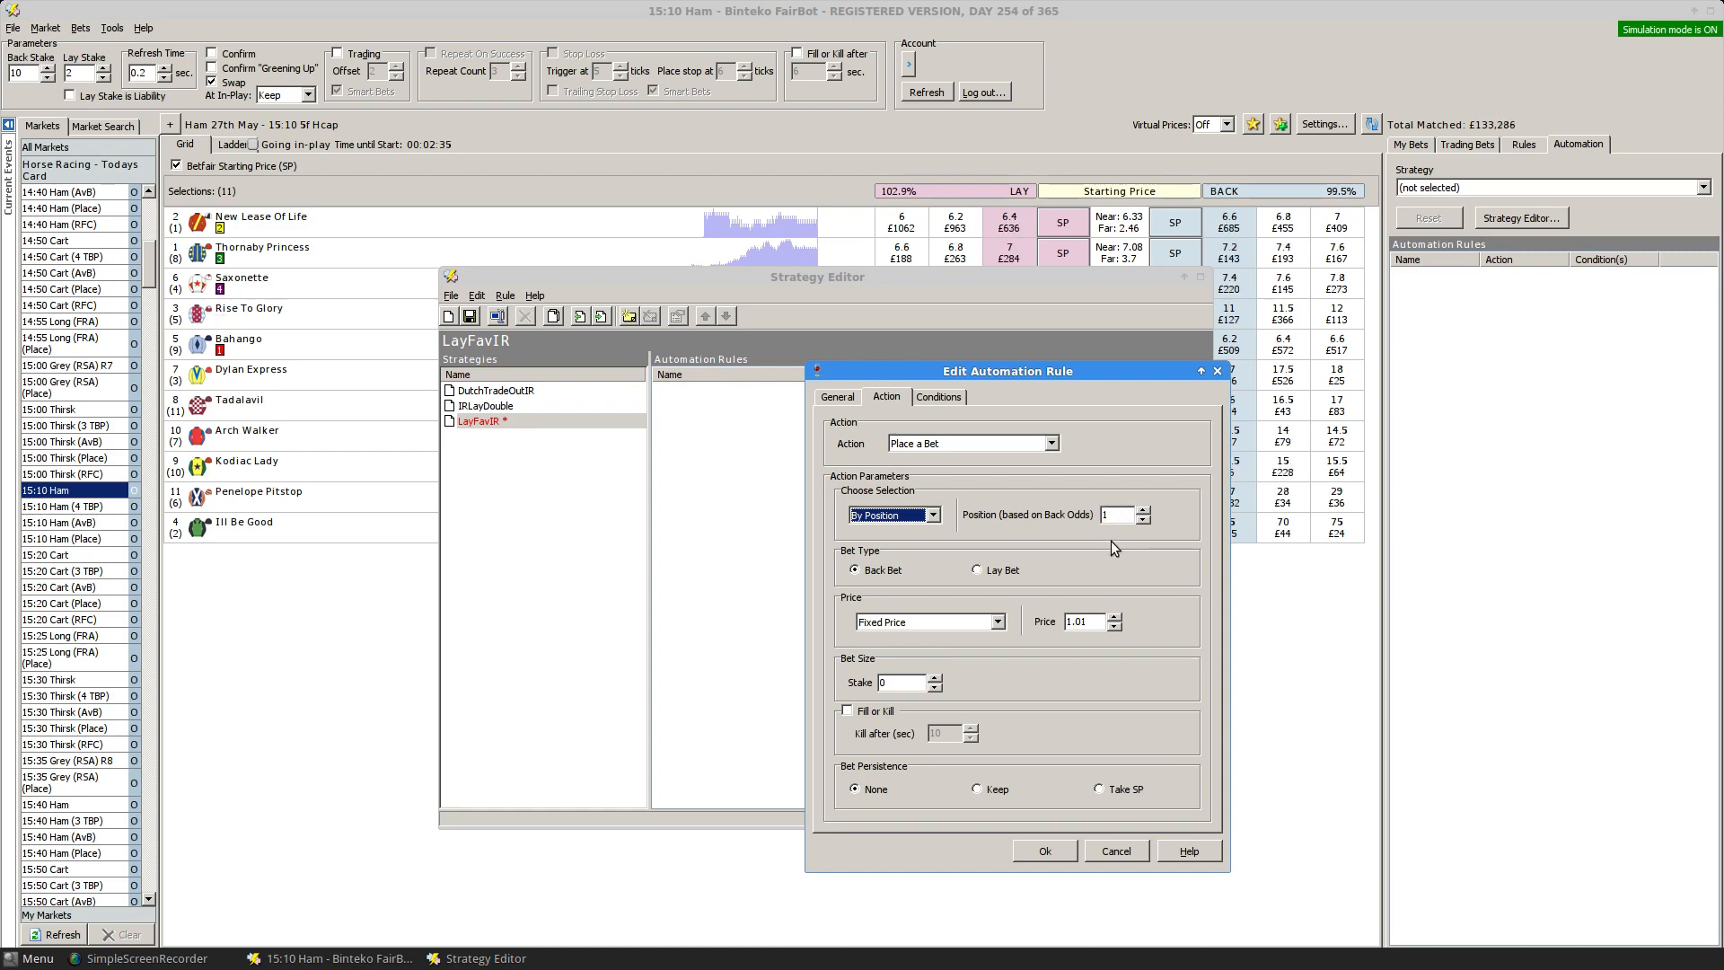
Lay at a fixed price of 1.9 with the 50 stake treated as liability.
{"action": "left_click", "coordinate": [976, 570]}
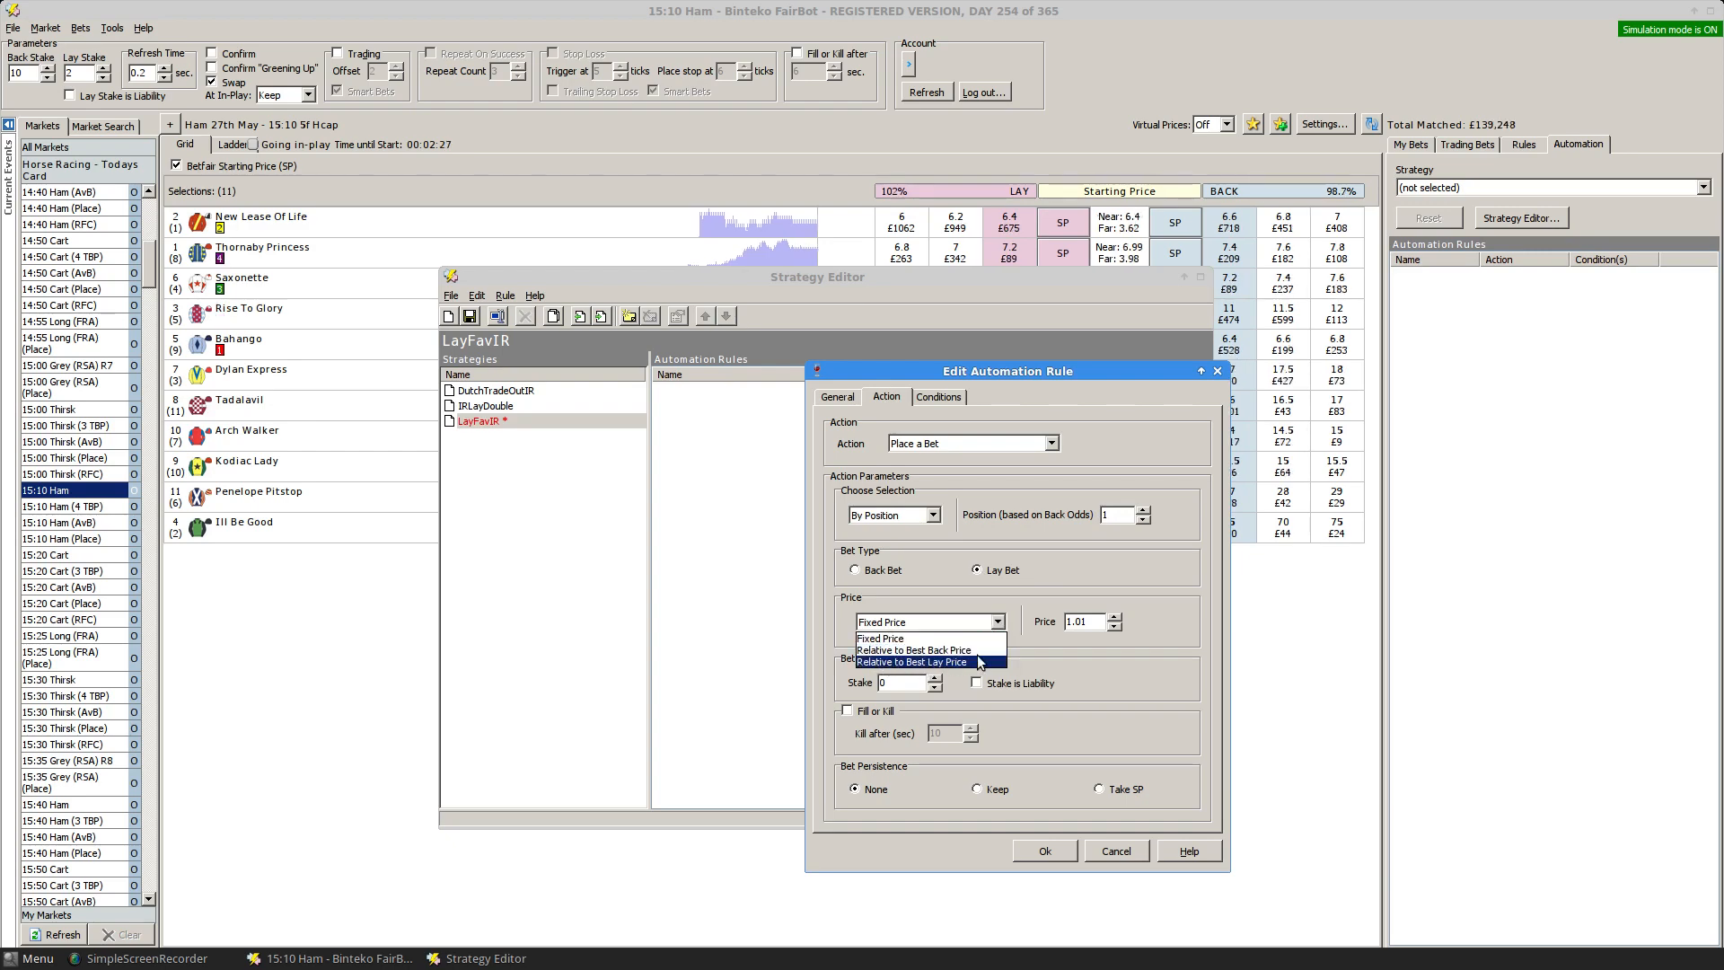
{"action": "left_click", "coordinate": [881, 638]}
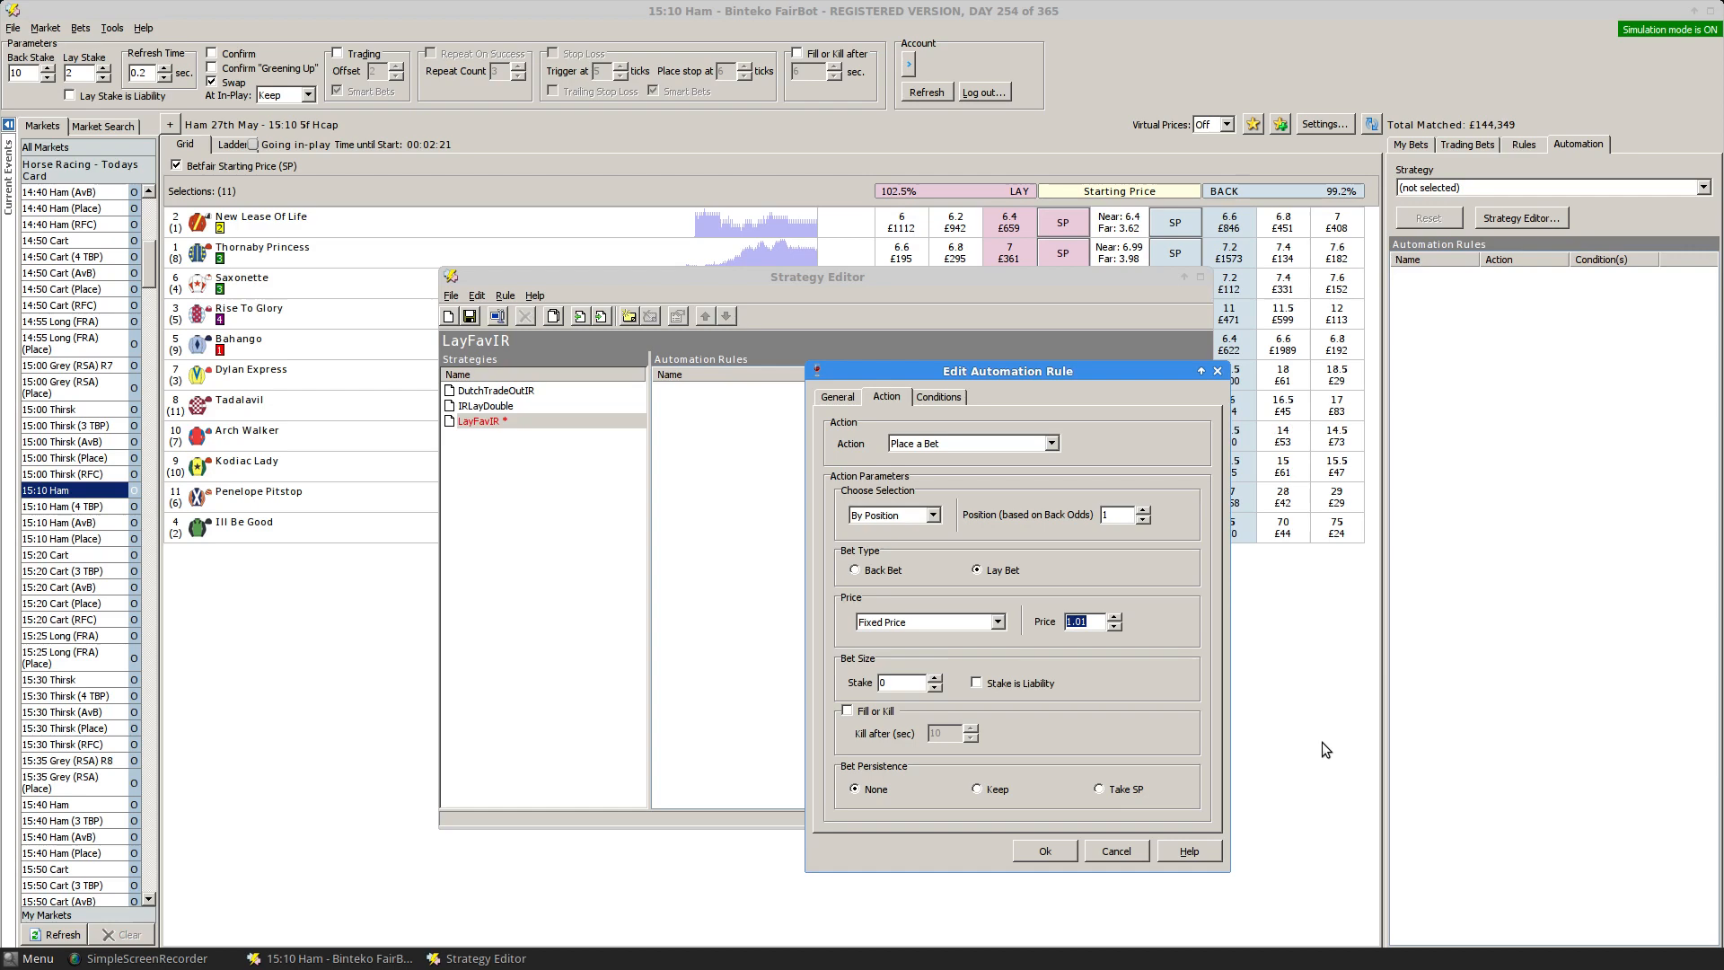
{"action": "type", "text": "1.9"}
{"action": "left_click", "coordinate": [902, 682]}
{"action": "type", "text": "5"}
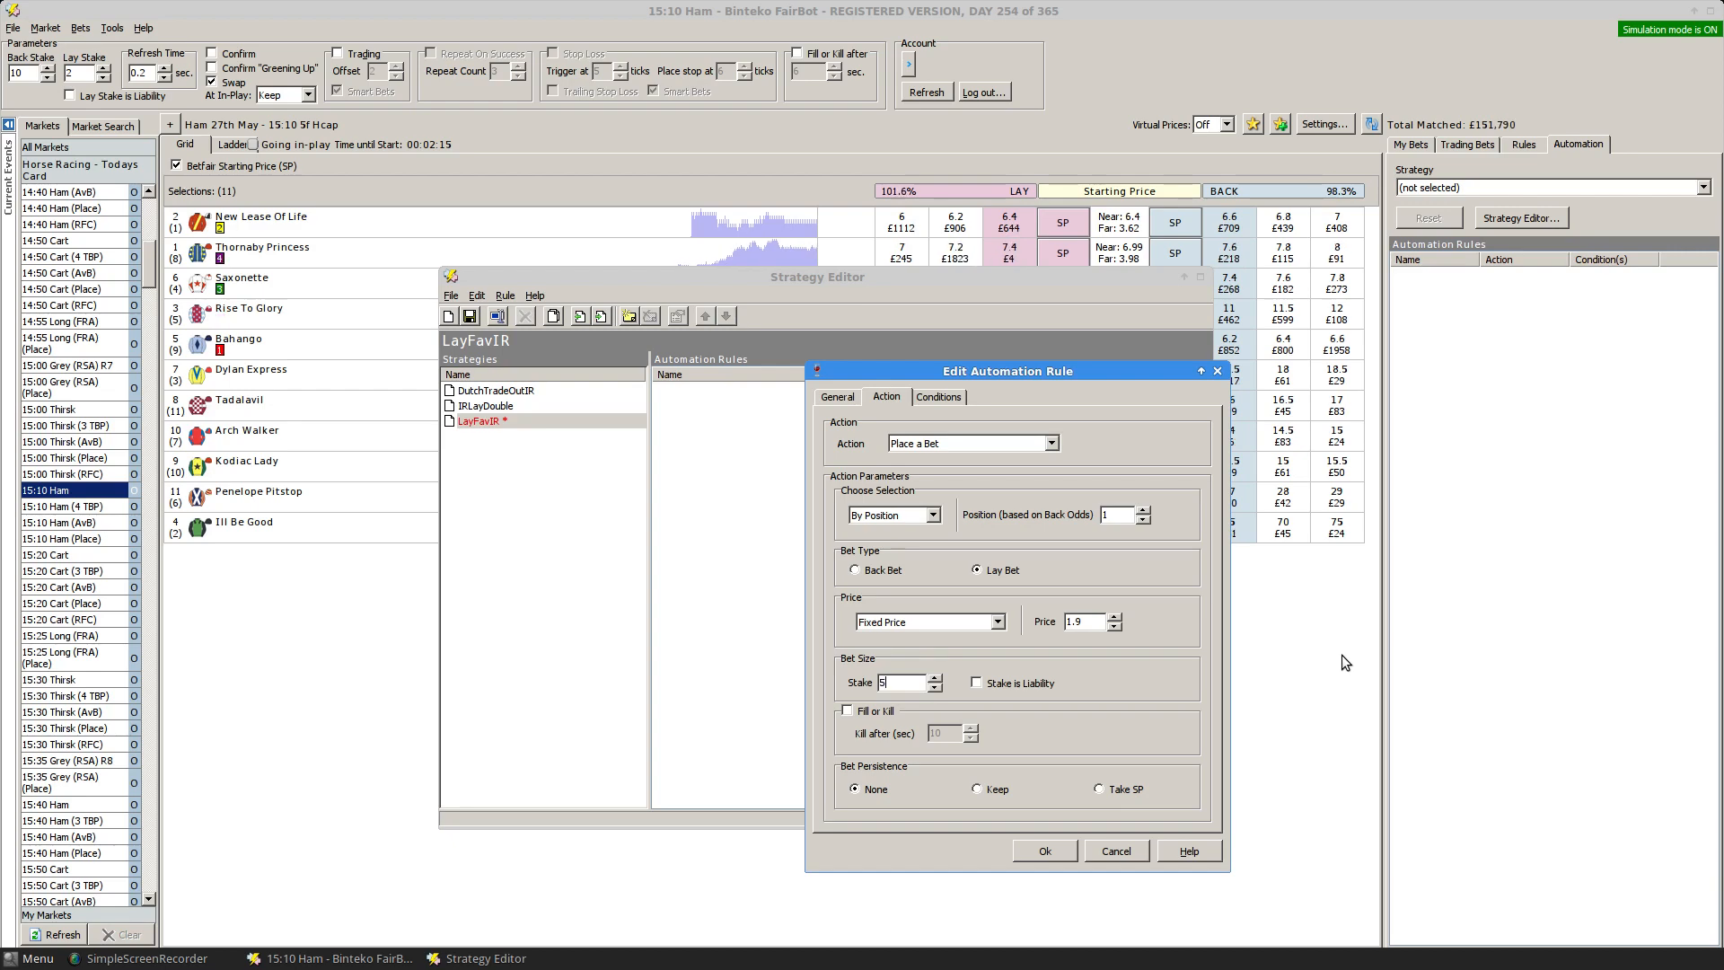
{"action": "left_click", "coordinate": [976, 683]}
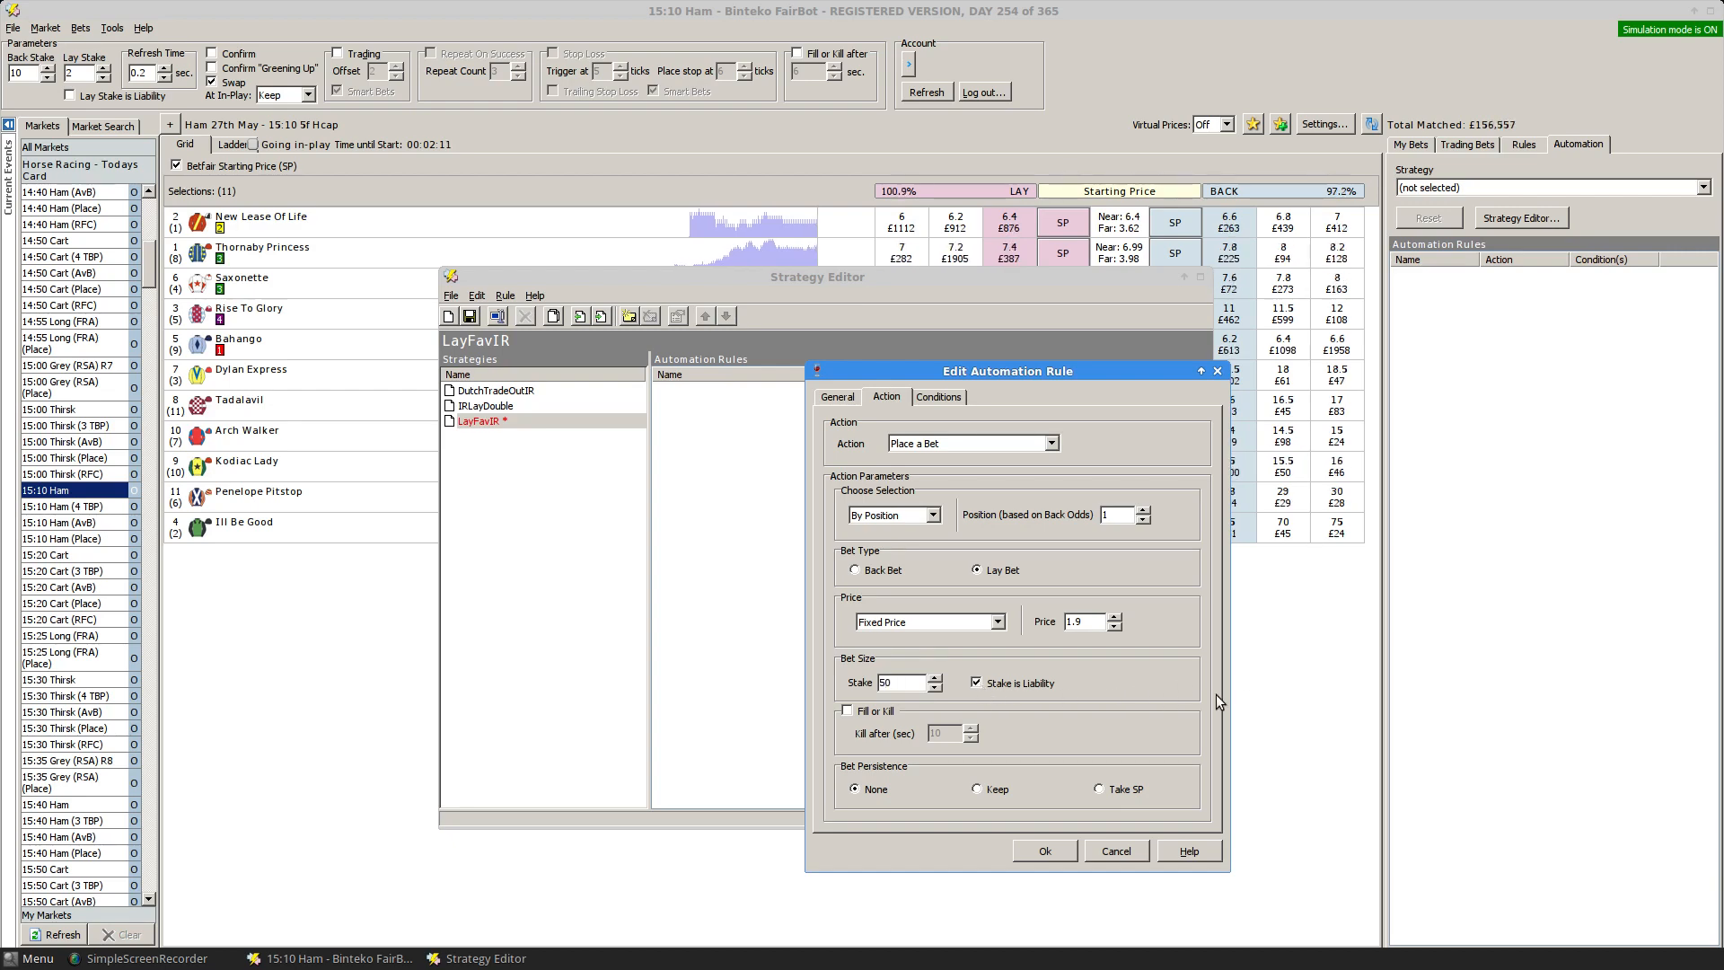
{"action": "mouse_move", "coordinate": [1096, 738]}
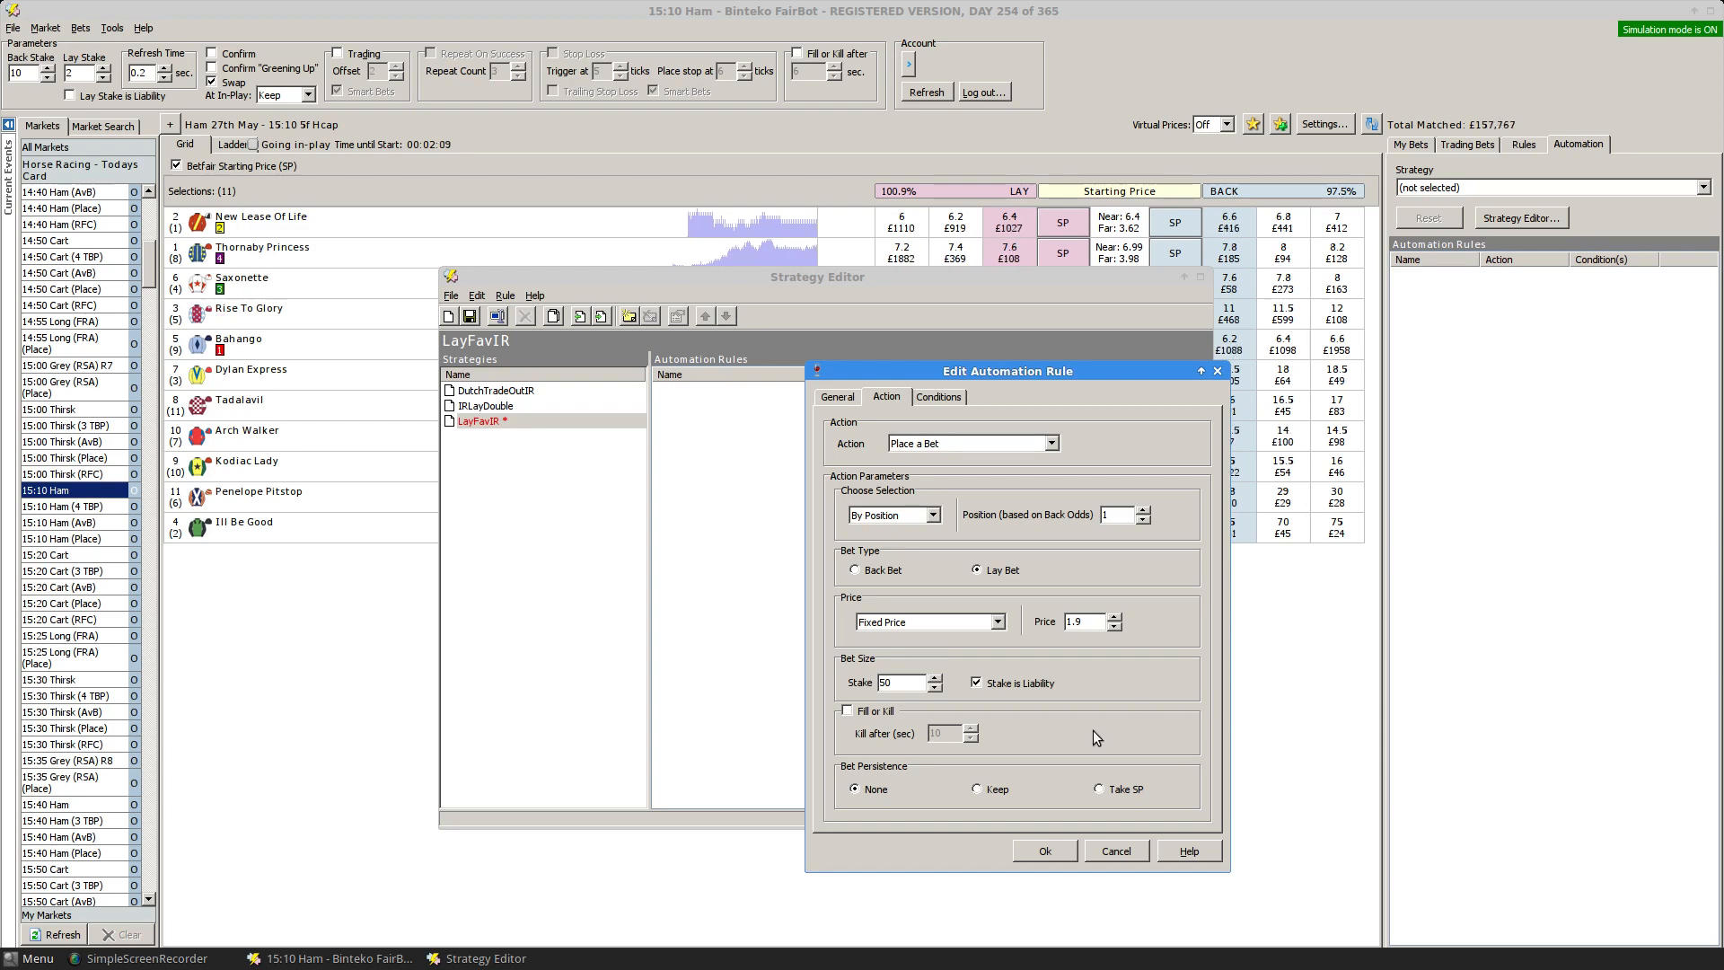
{"action": "mouse_move", "coordinate": [952, 762]}
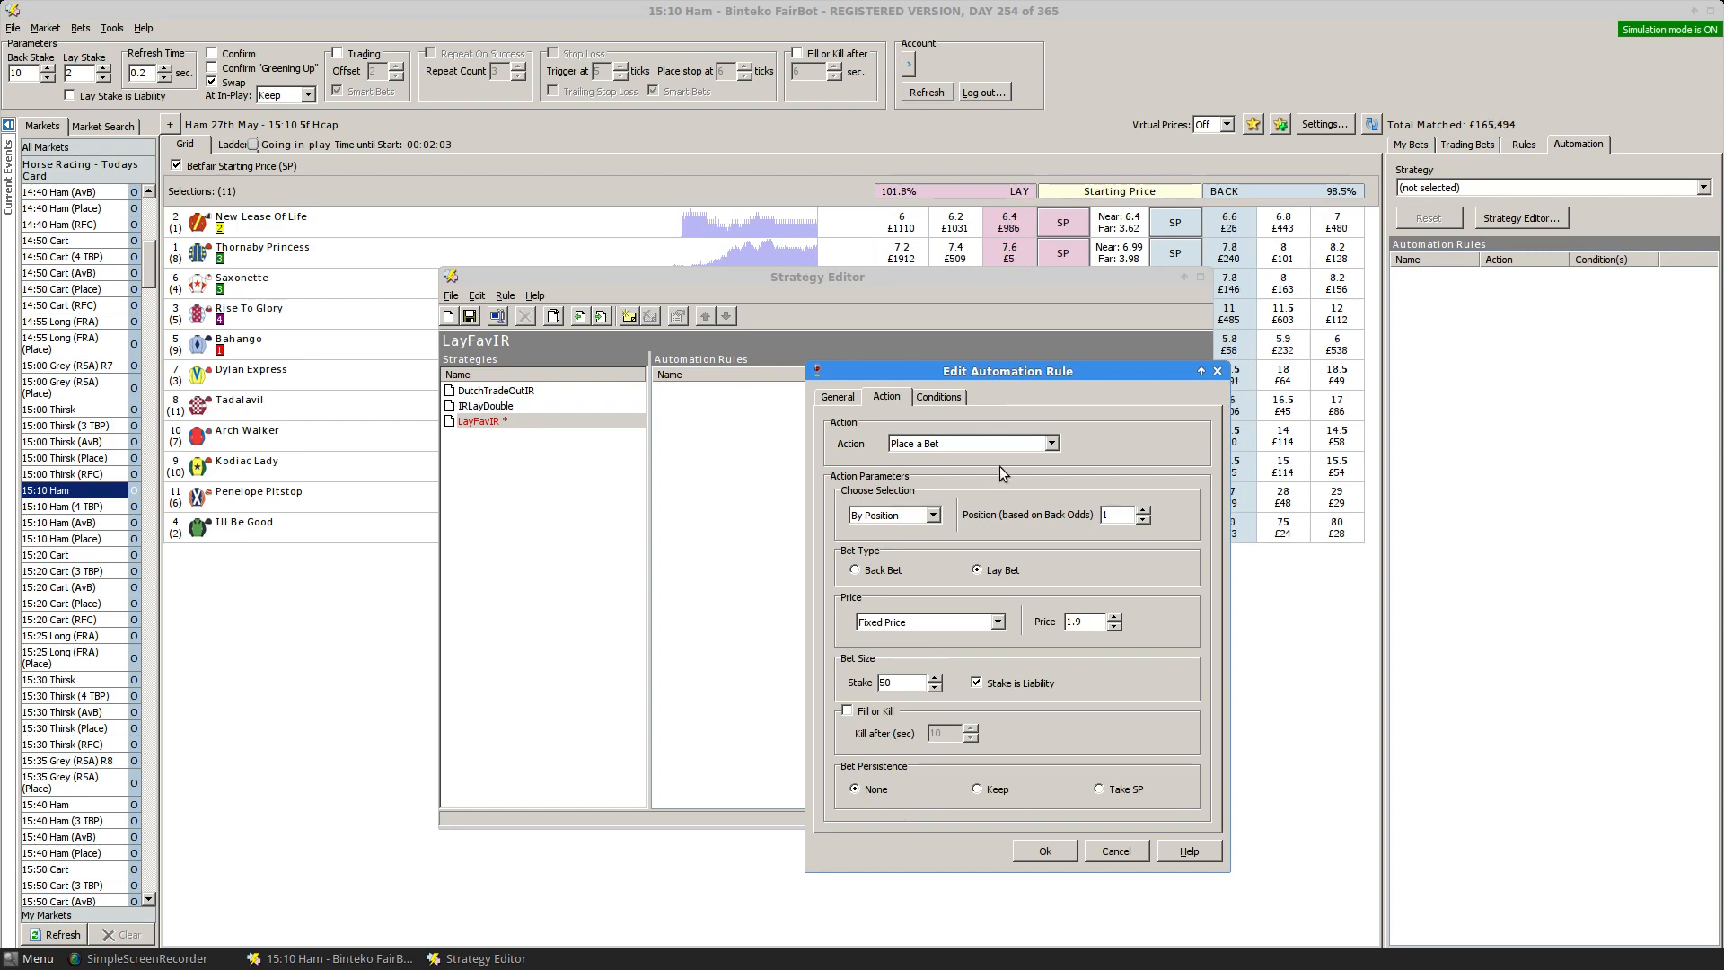
{"action": "left_click", "coordinate": [838, 397]}
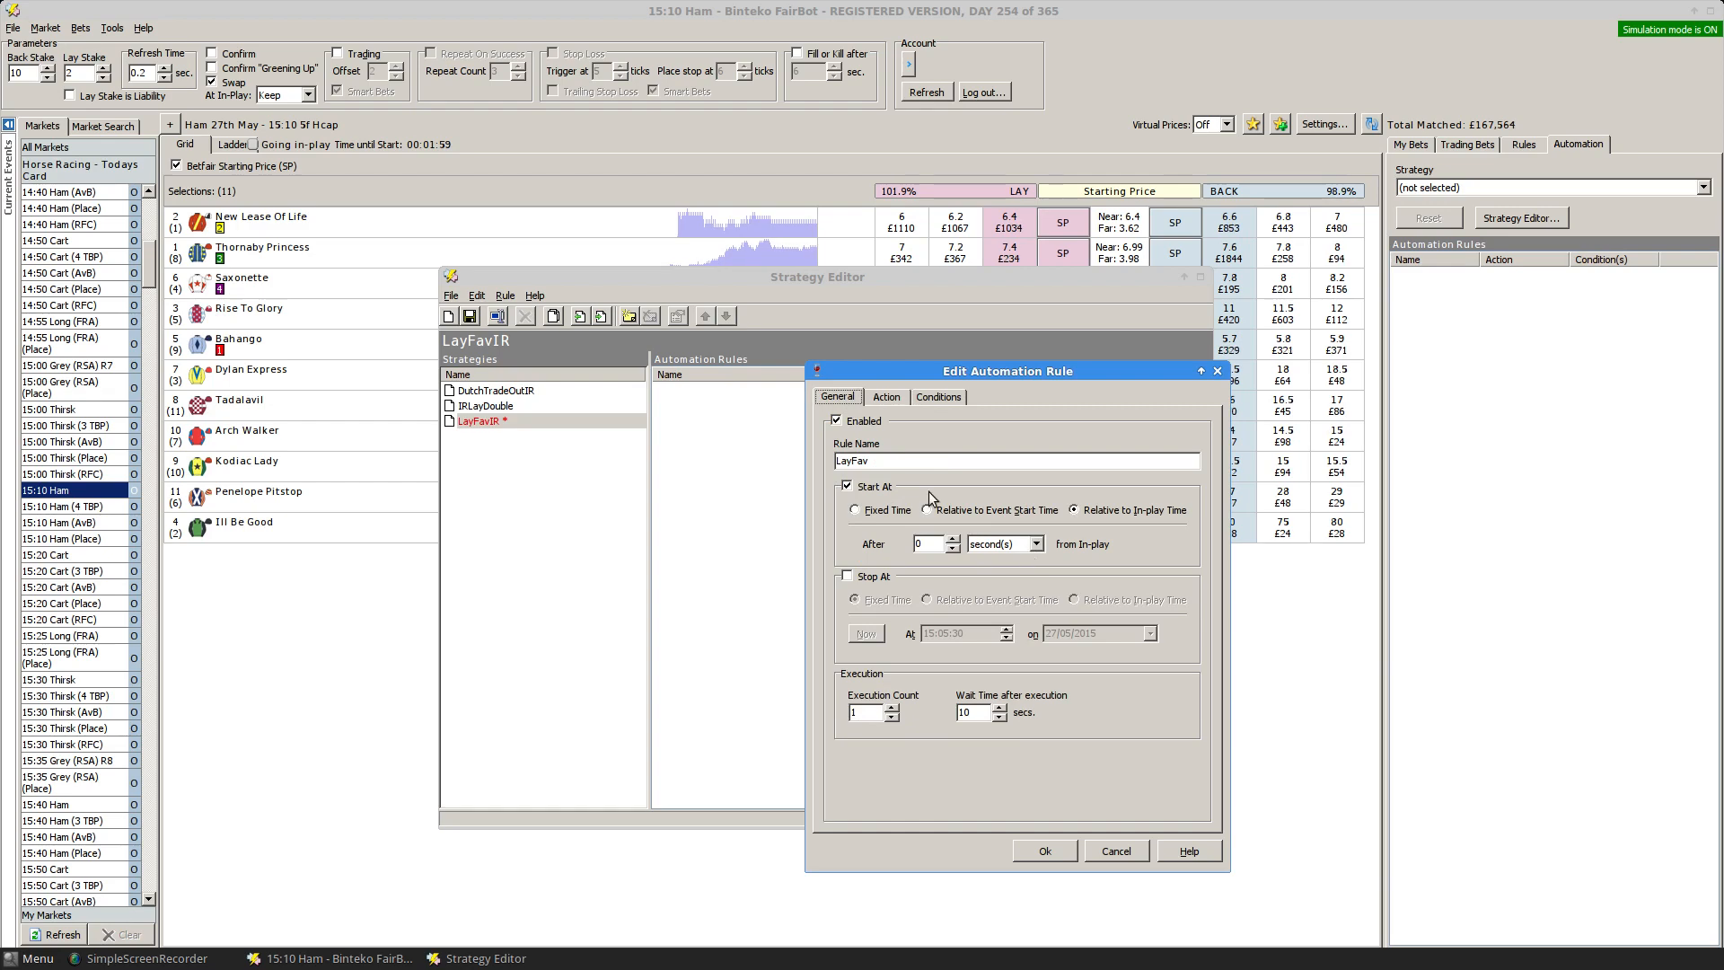
Show the LayFav rule's Conditions tab and list the condition types to add.
{"action": "left_click", "coordinate": [887, 397]}
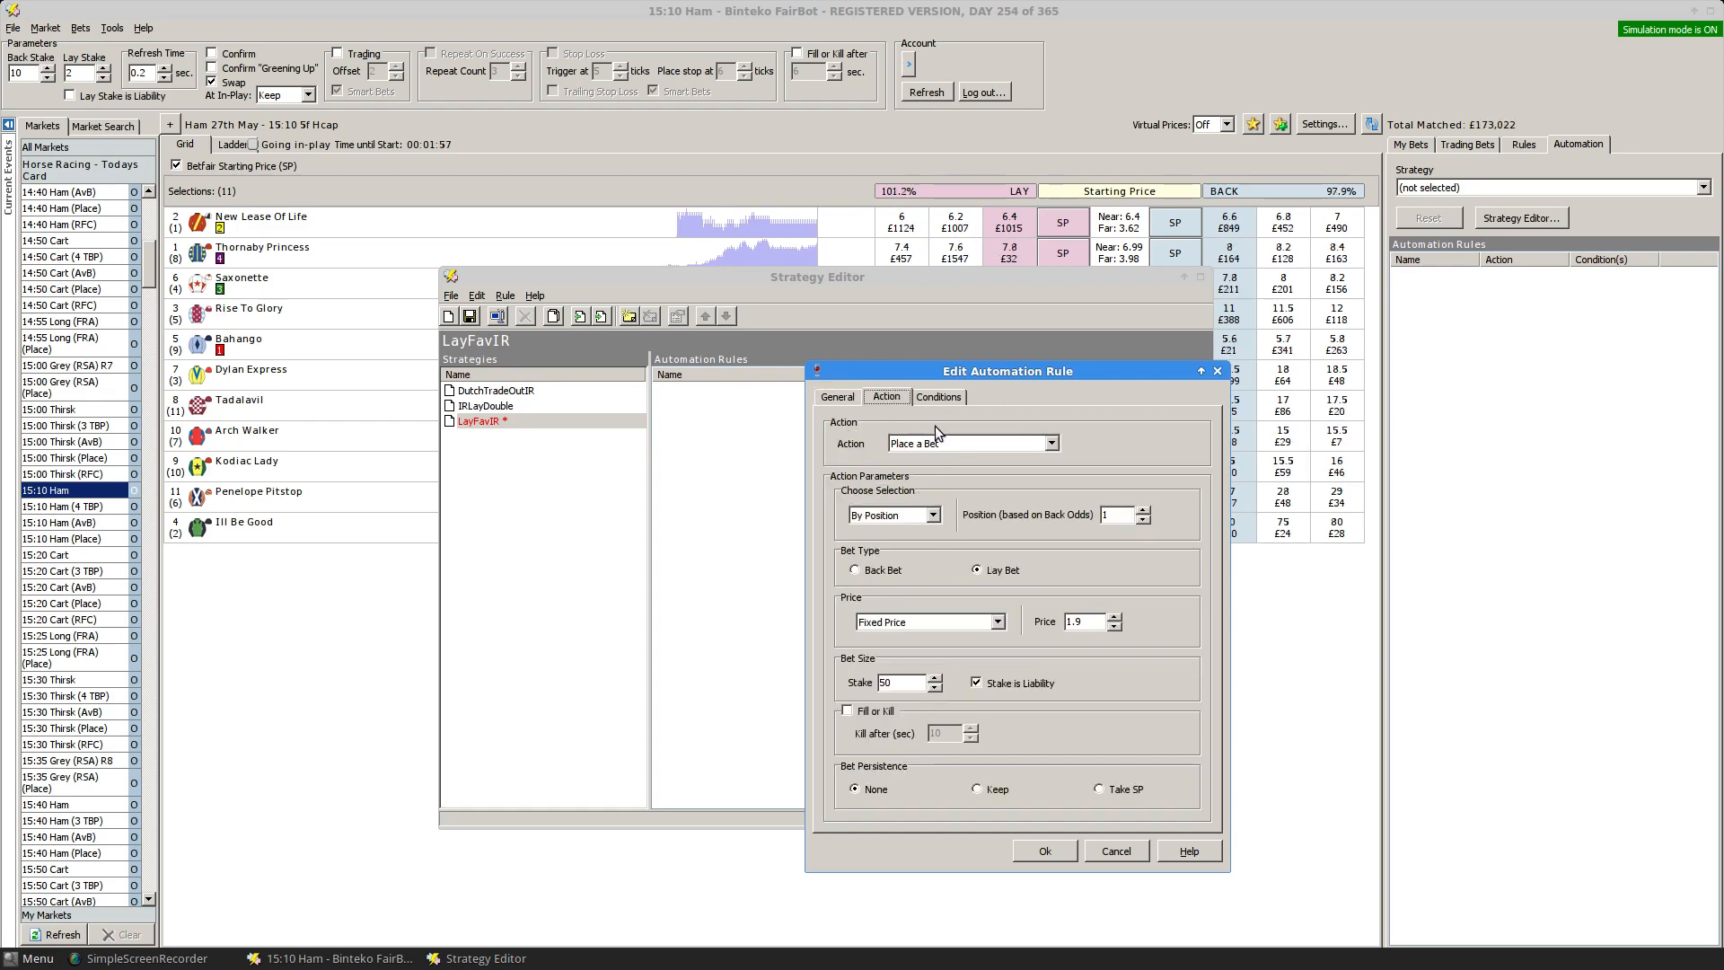
{"action": "left_click", "coordinate": [938, 397]}
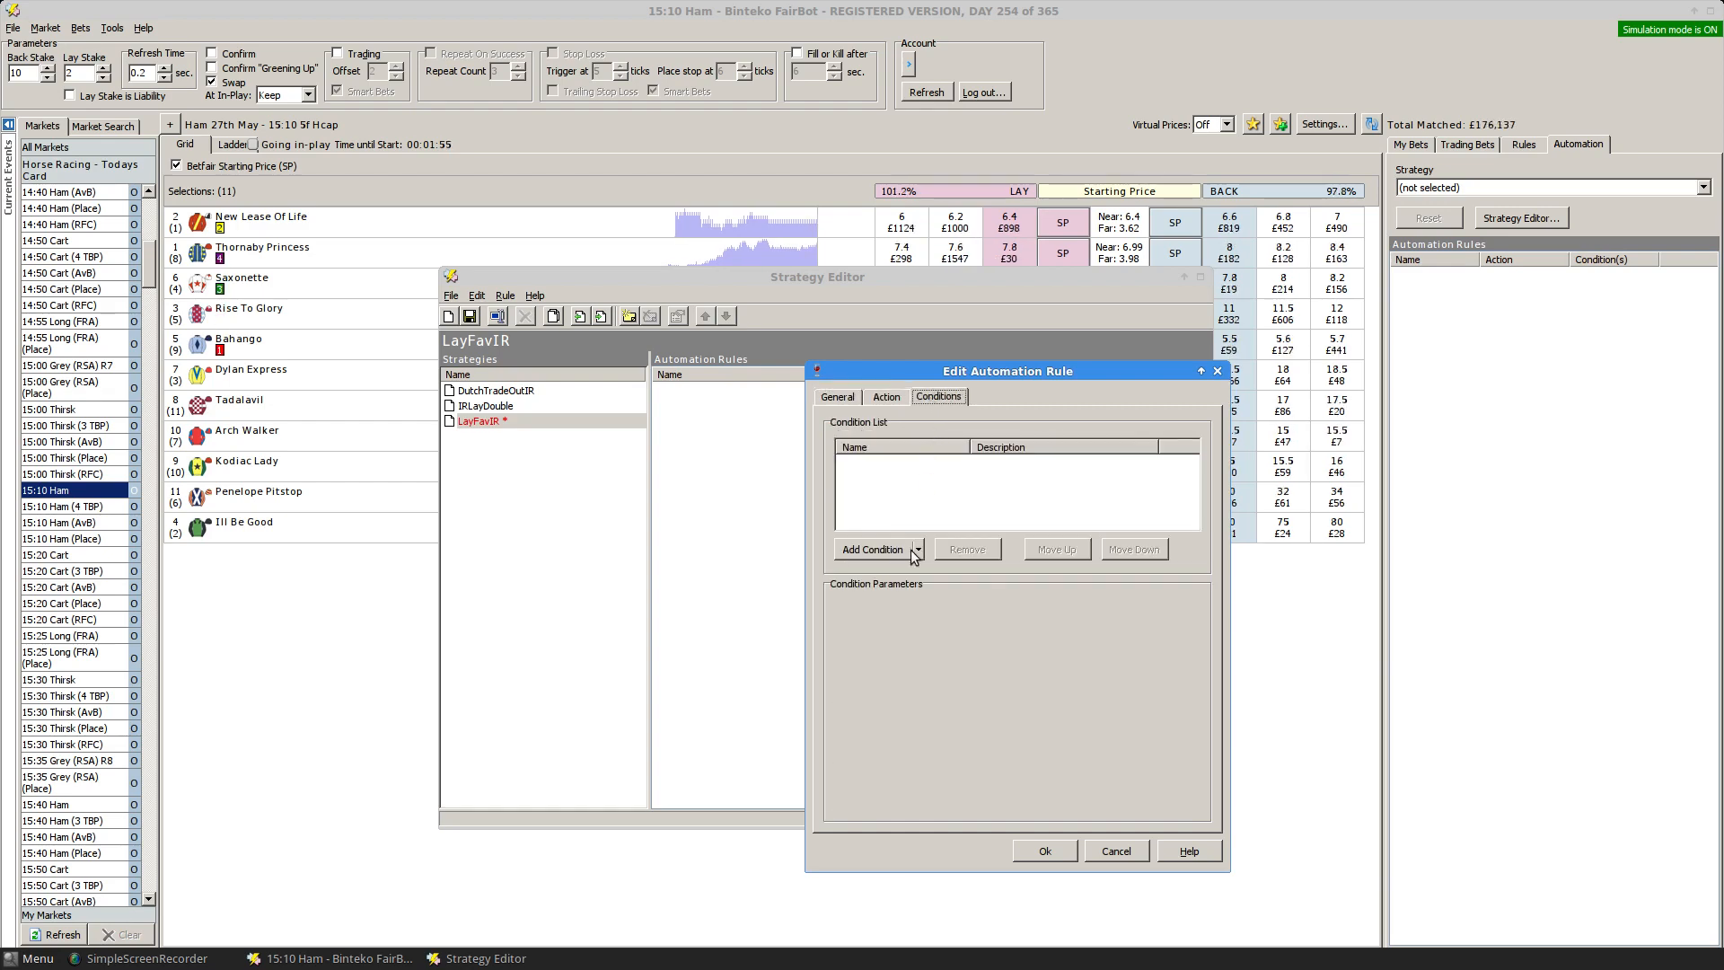
{"action": "left_click", "coordinate": [917, 549]}
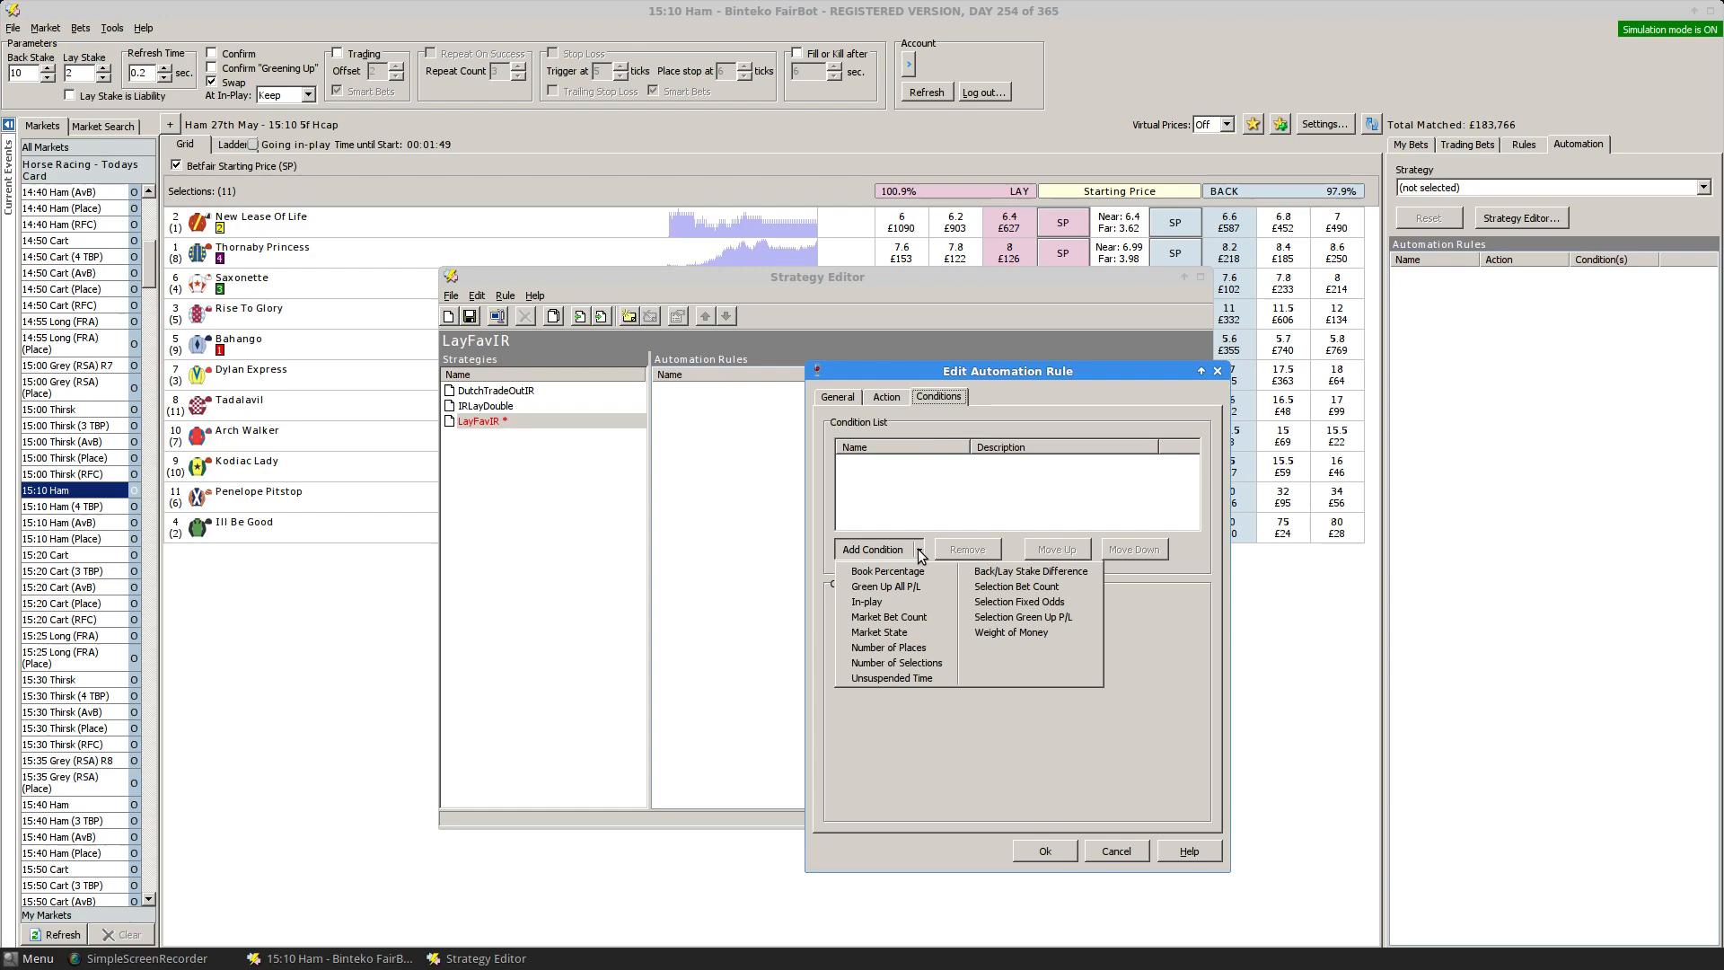
{"action": "mouse_move", "coordinate": [999, 666]}
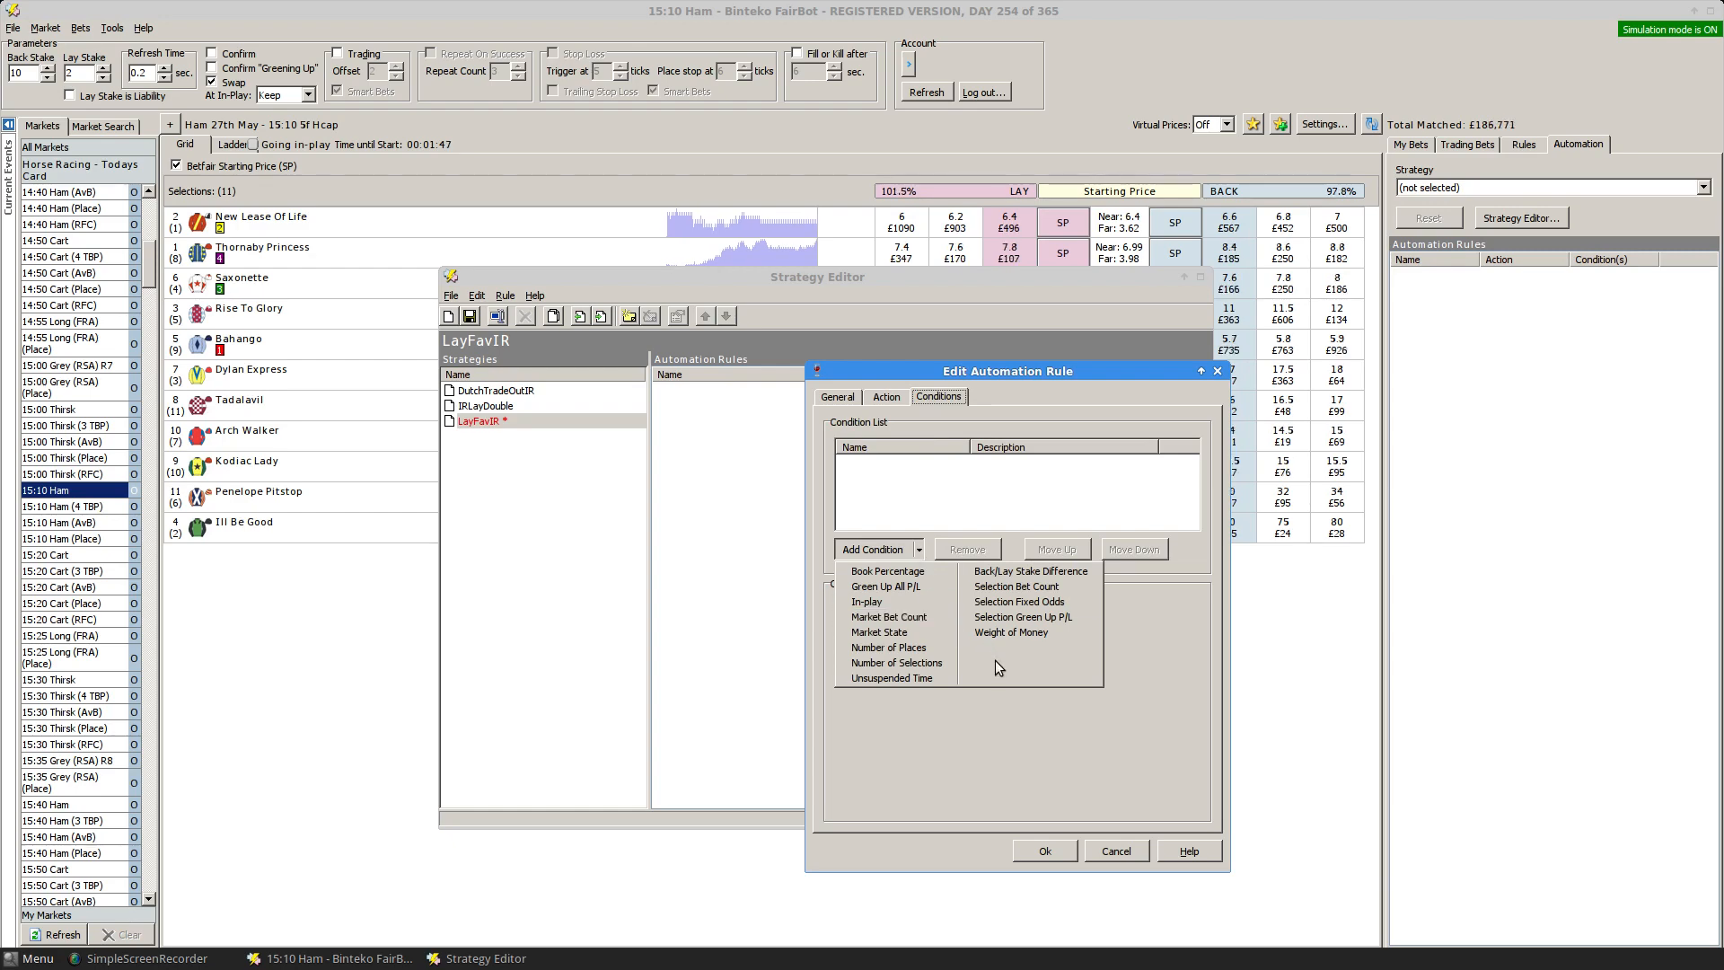
Add a Selection Fixed Odds condition: top-positioned runner's back price at most 3.5.
{"action": "left_click", "coordinate": [1019, 602]}
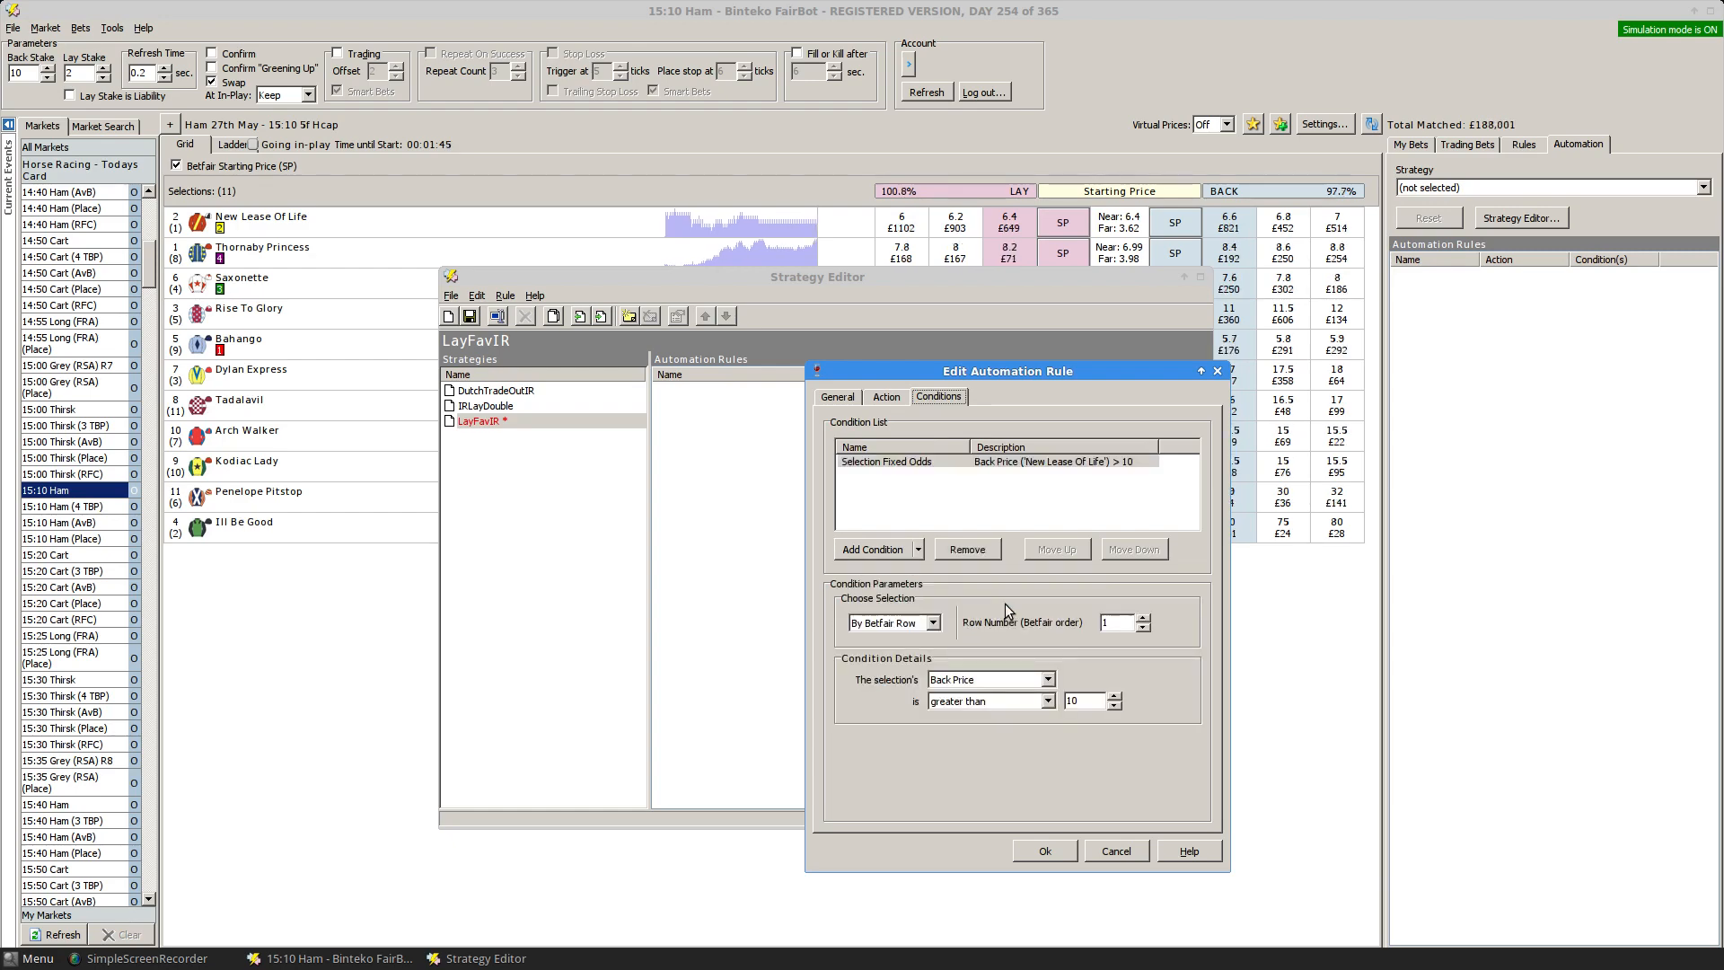
{"action": "left_click", "coordinate": [934, 623]}
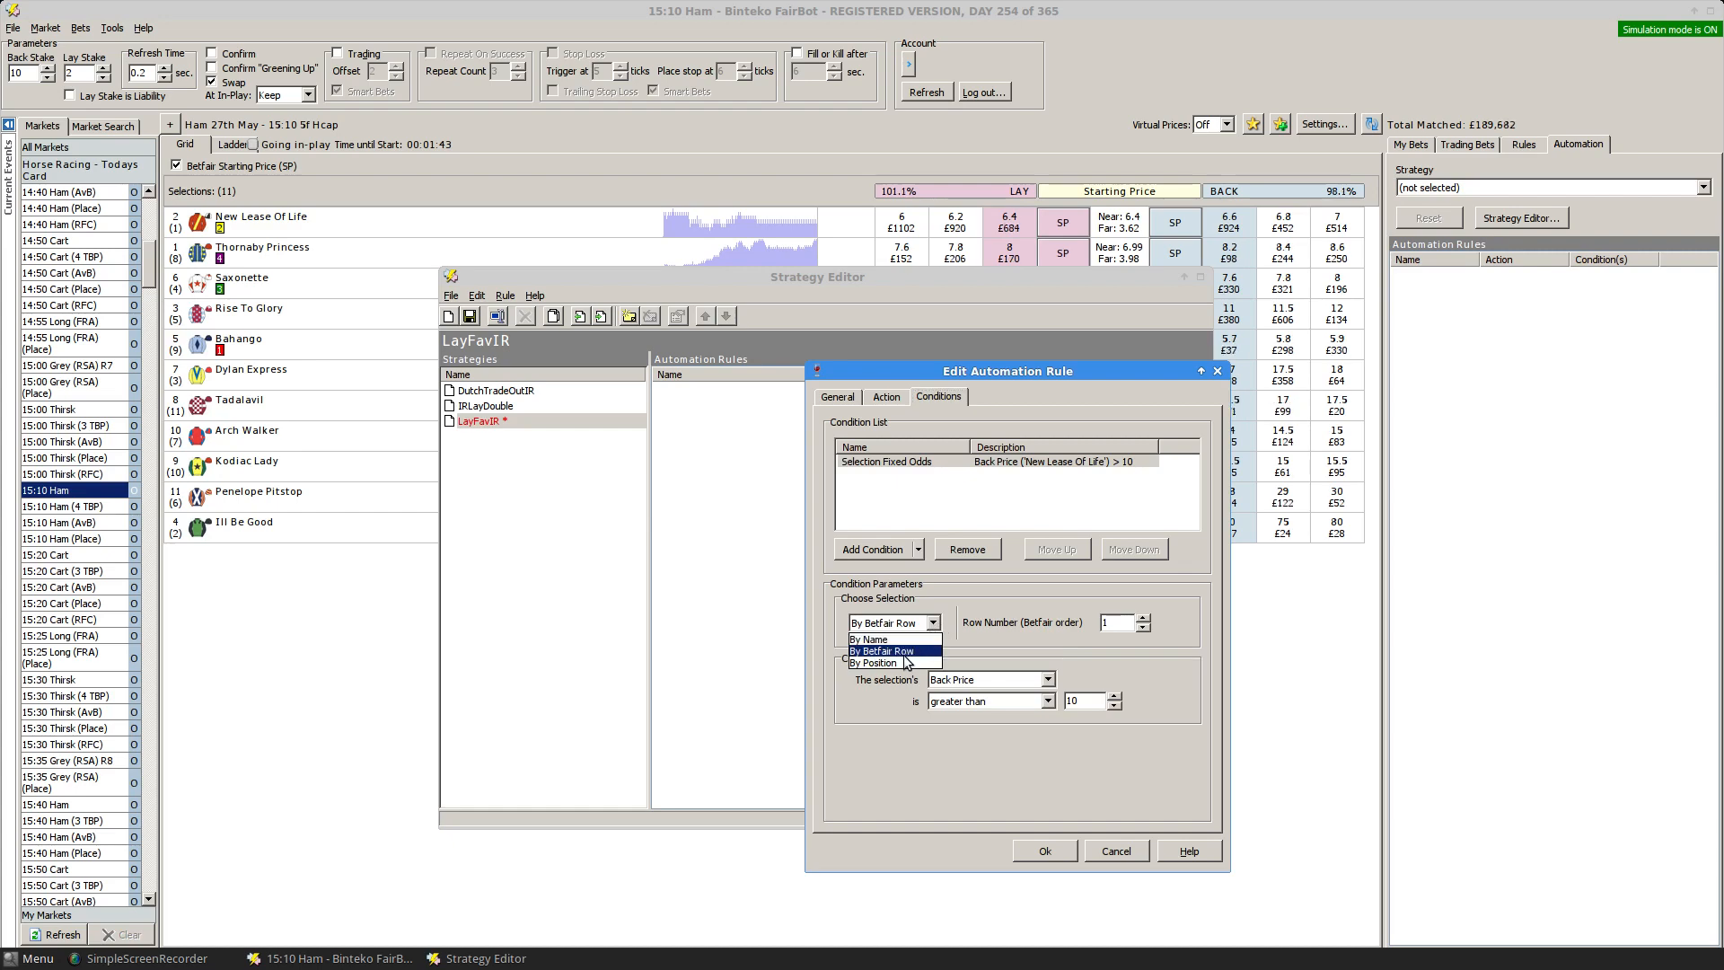
{"action": "left_click", "coordinate": [874, 662]}
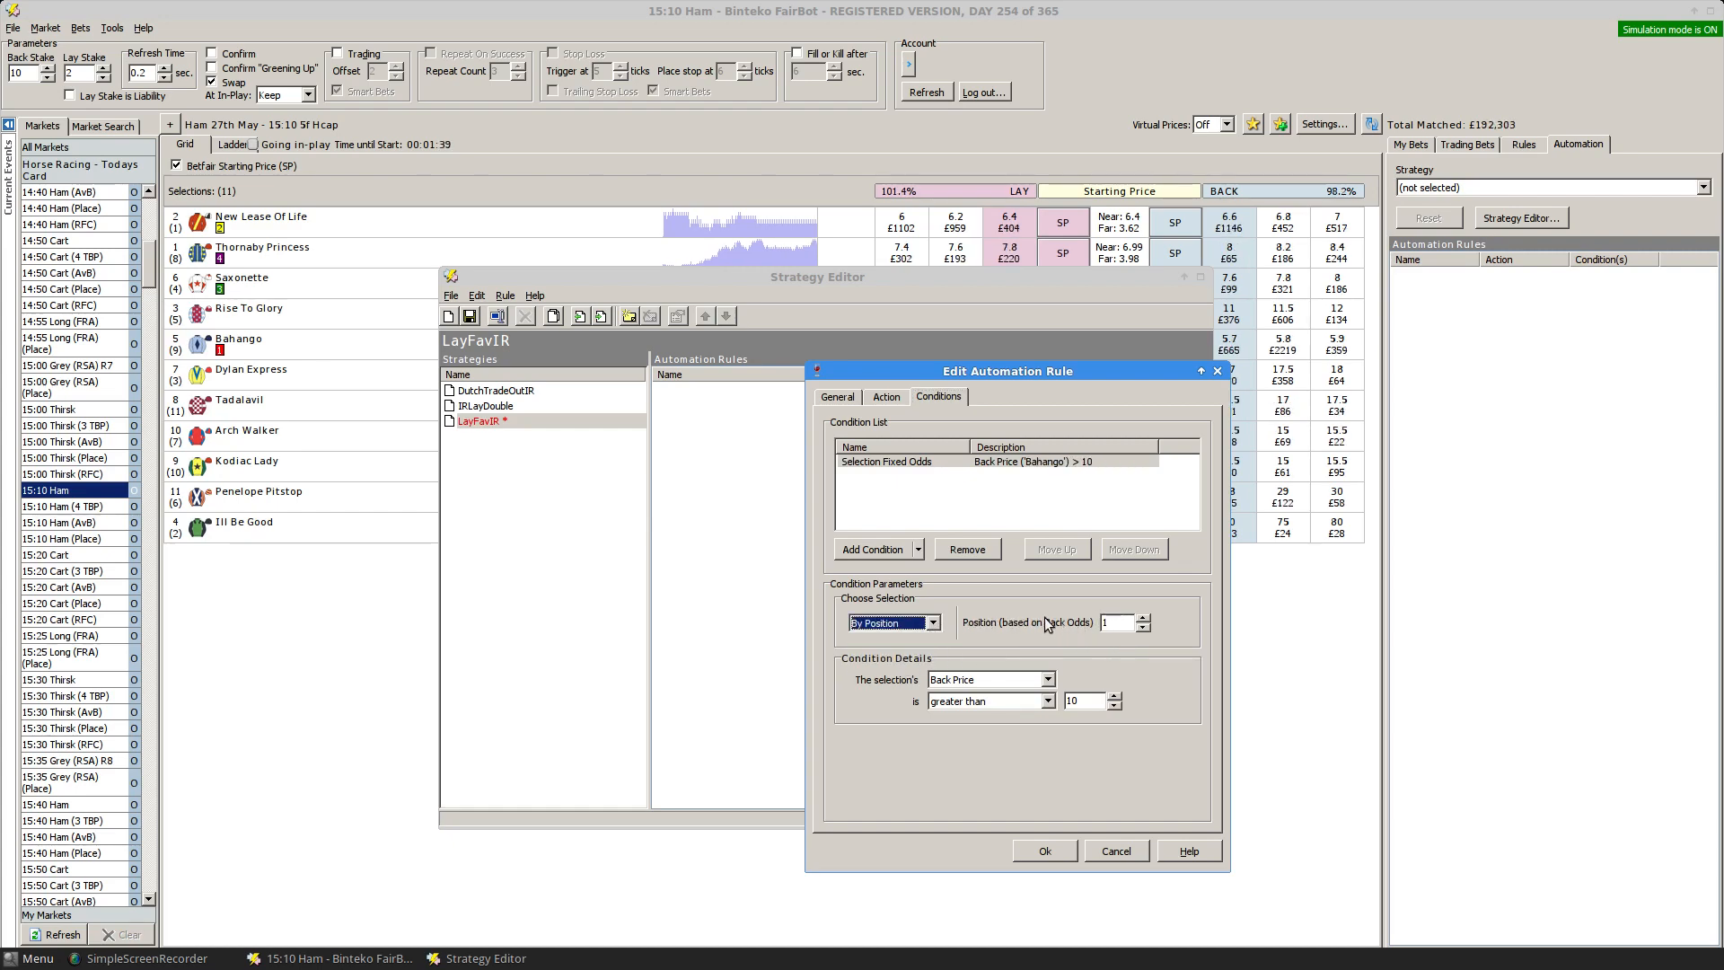
{"action": "left_click", "coordinate": [1047, 701]}
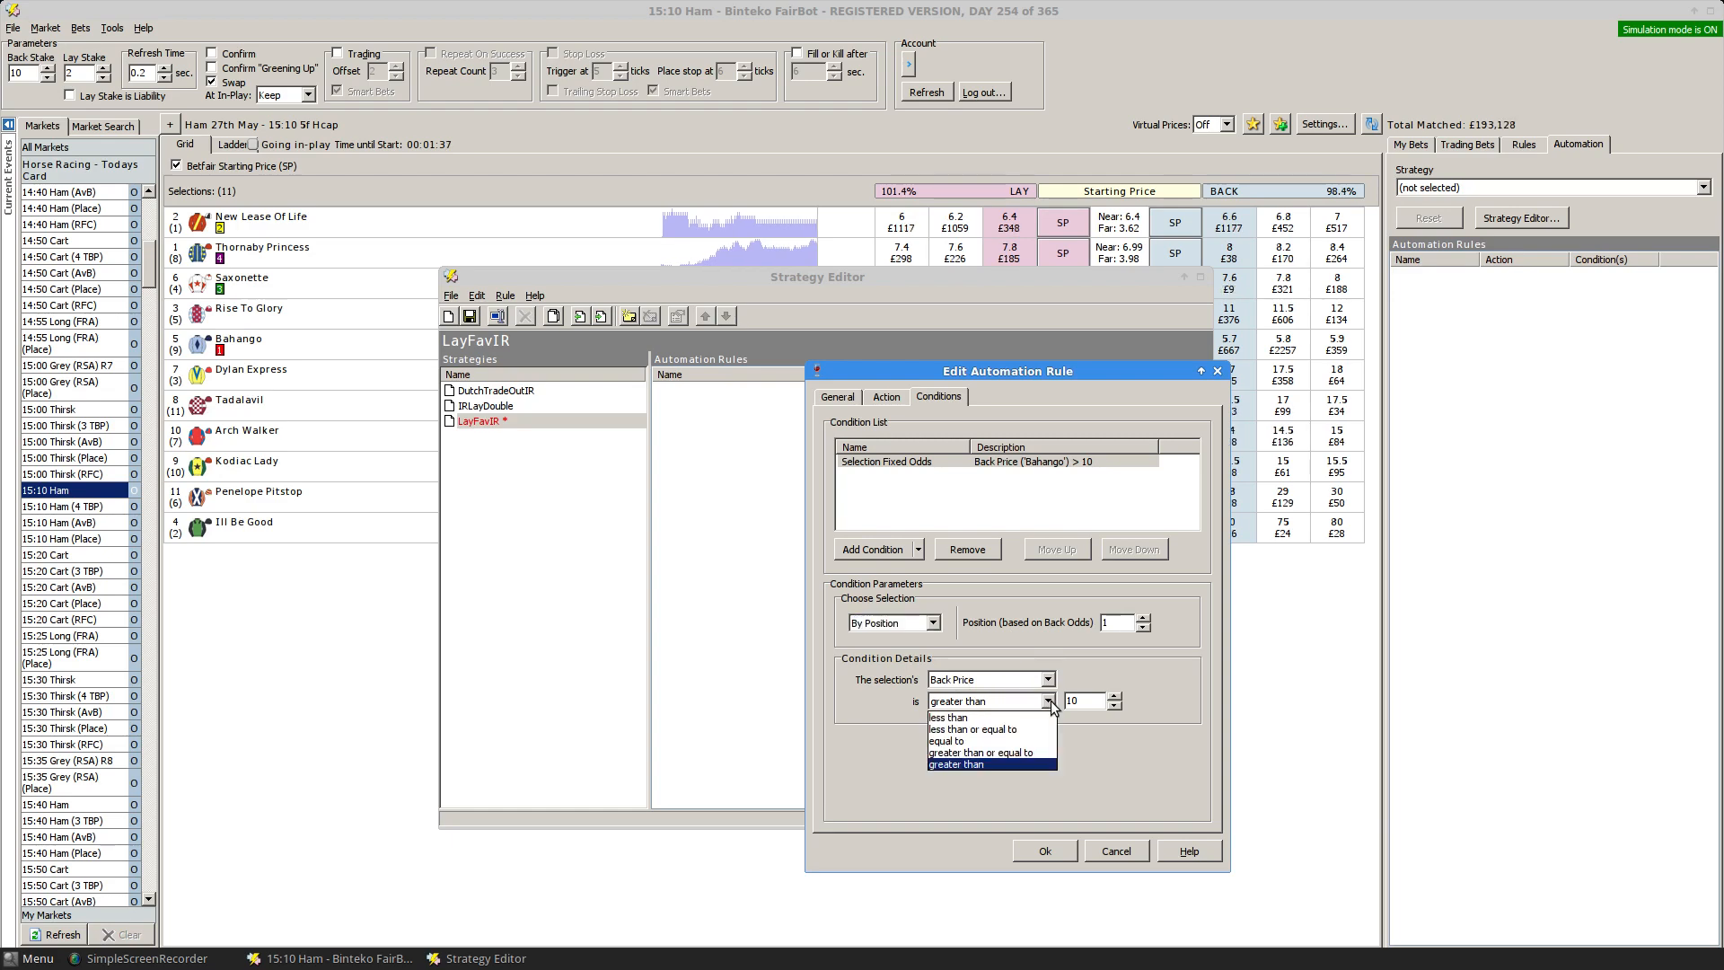
{"action": "left_click", "coordinate": [975, 729]}
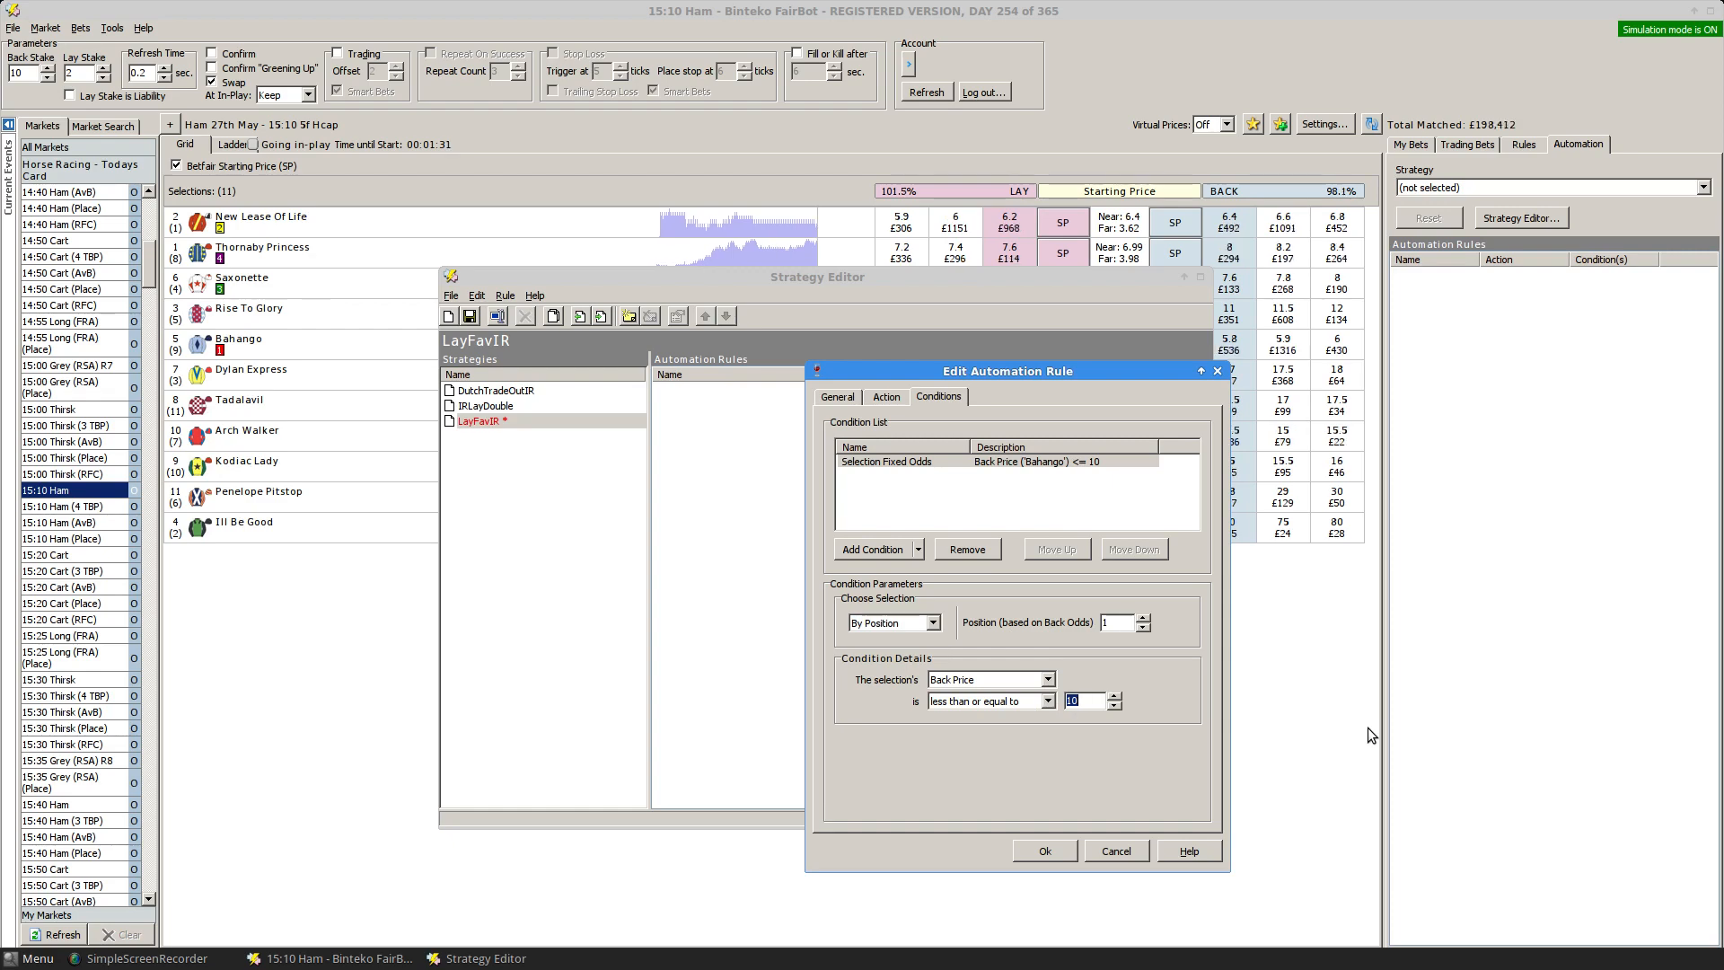
{"action": "type", "text": "3."}
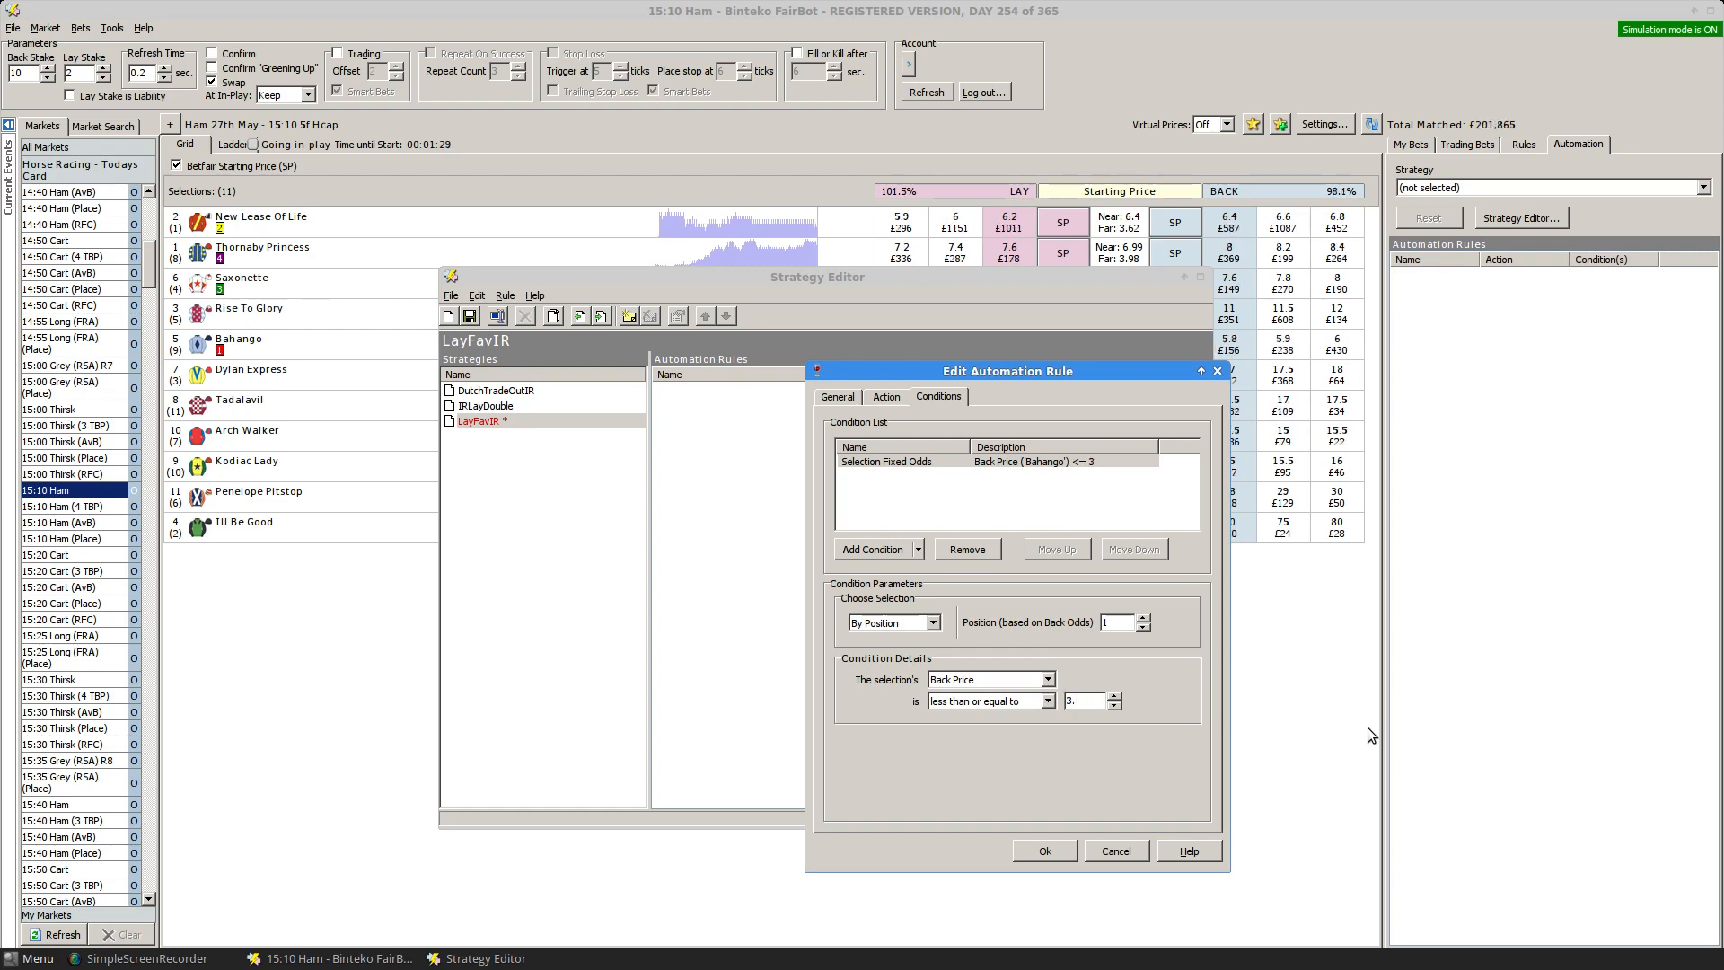
{"action": "type", "text": "5"}
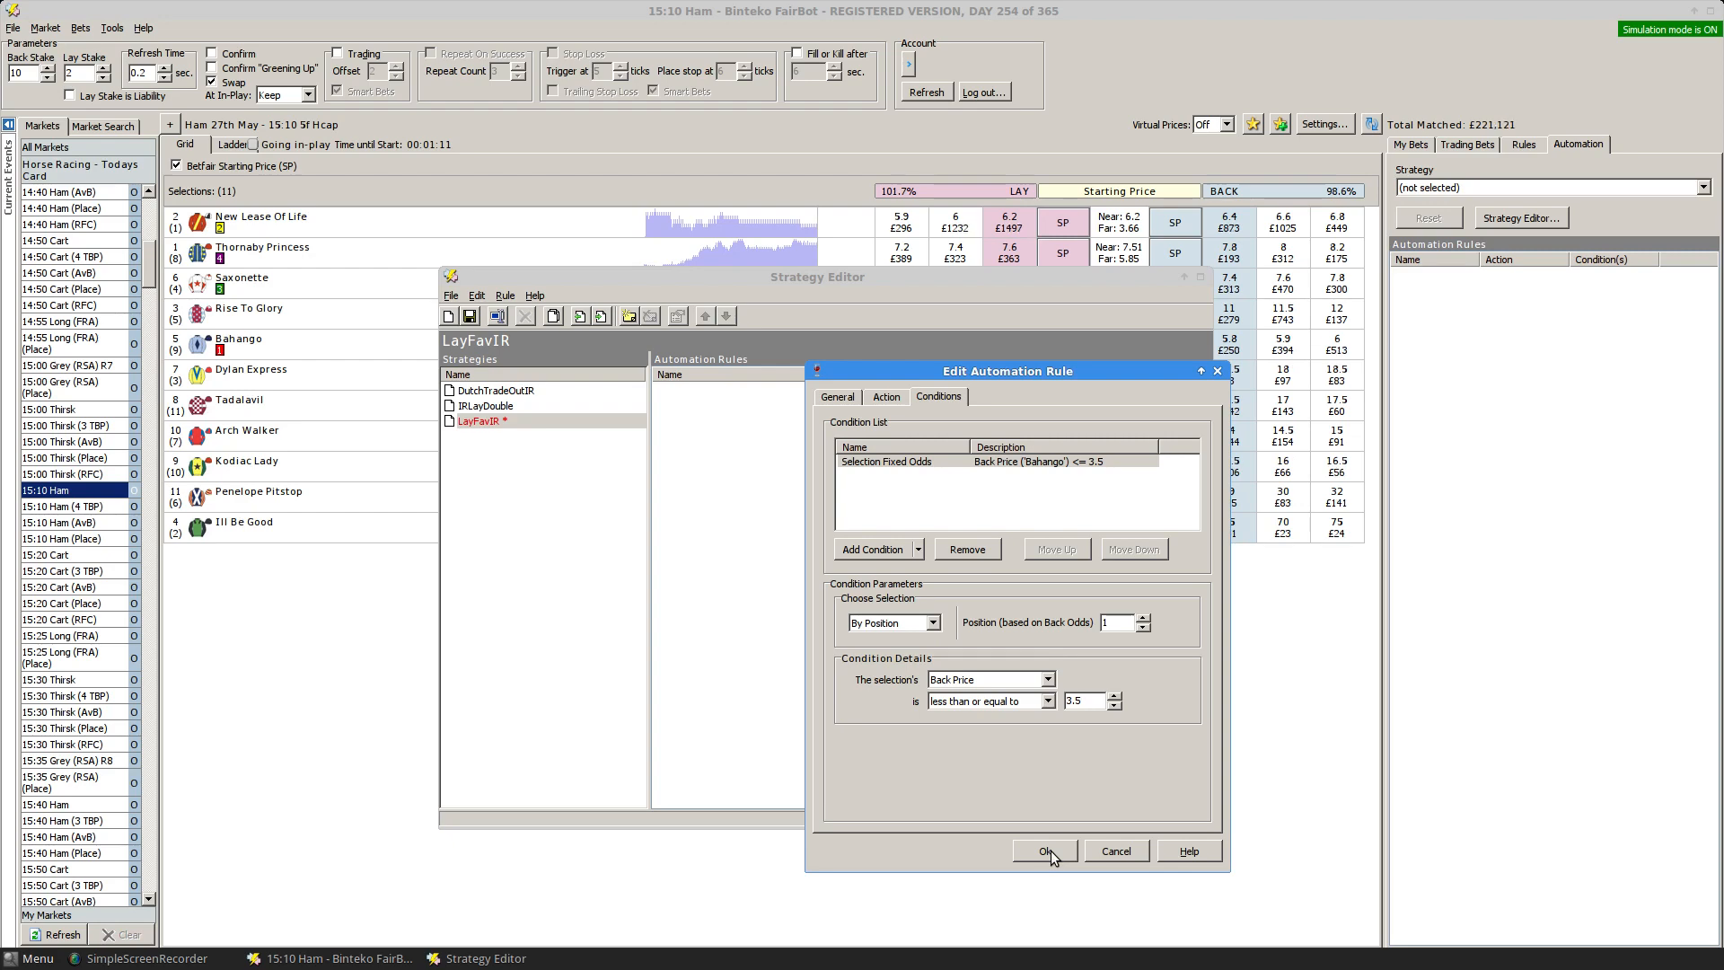
Save the LayFav rule and close the Strategy Editor.
{"action": "left_click", "coordinate": [1046, 851]}
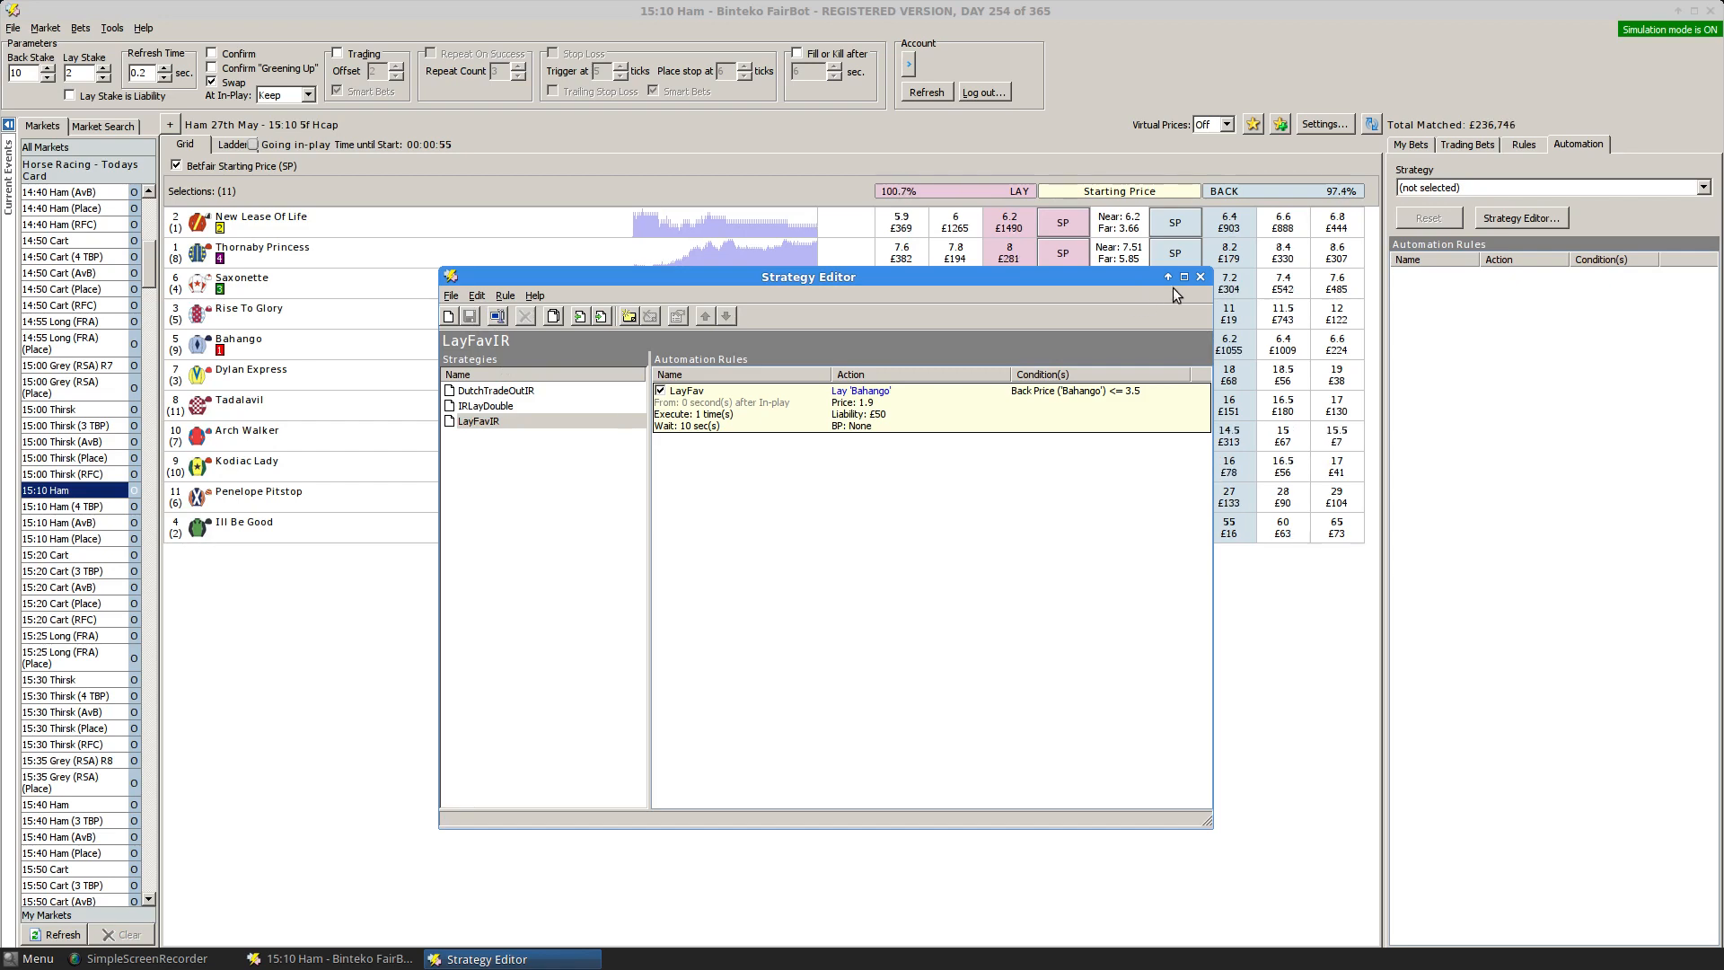
{"action": "left_click", "coordinate": [1200, 276]}
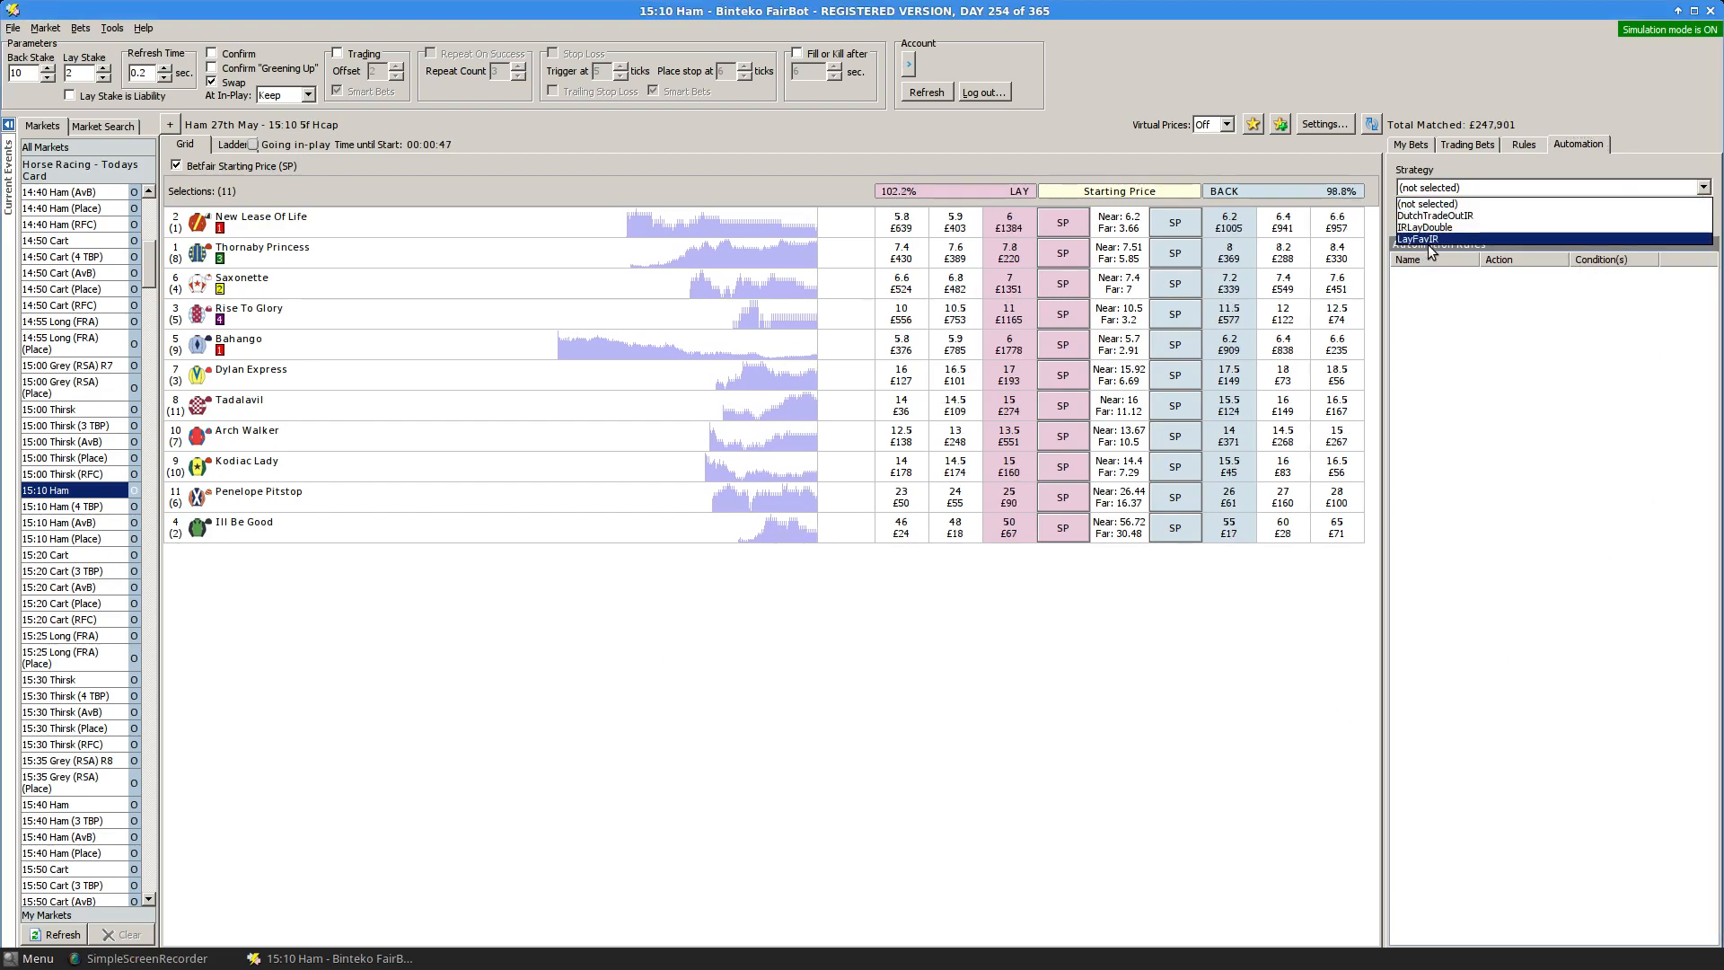
Select LayFavIR as the Ham race's automation strategy.
{"action": "left_click", "coordinate": [1429, 239]}
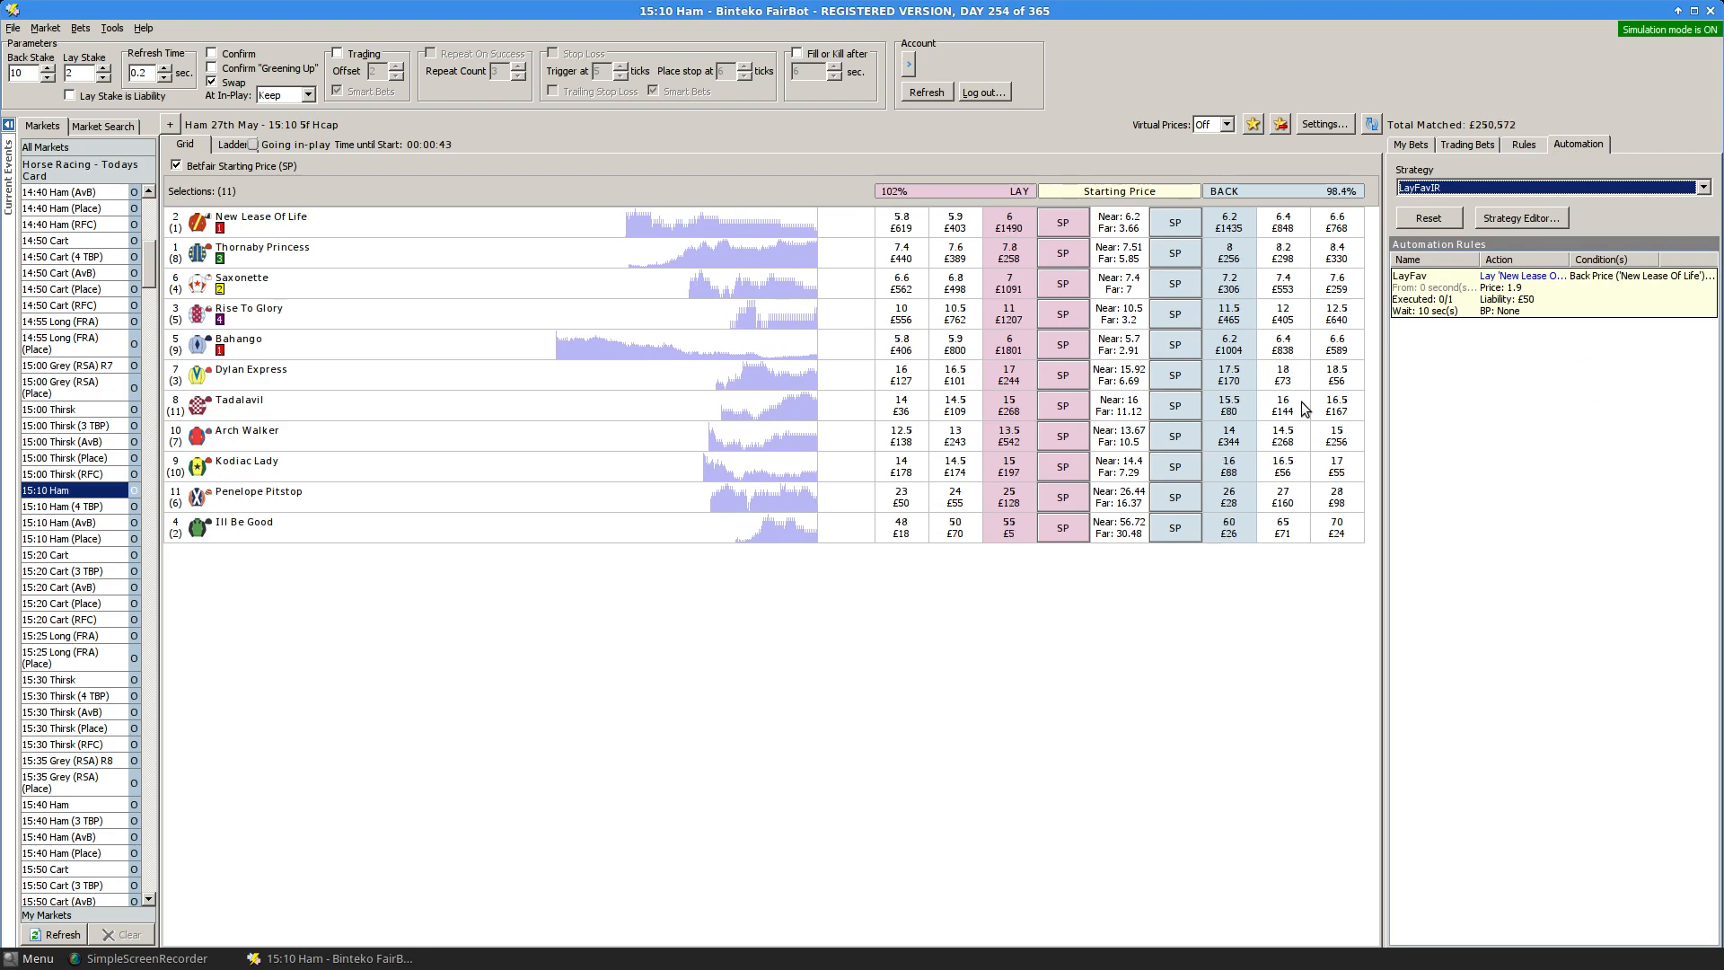
{"action": "mouse_move", "coordinate": [912, 604]}
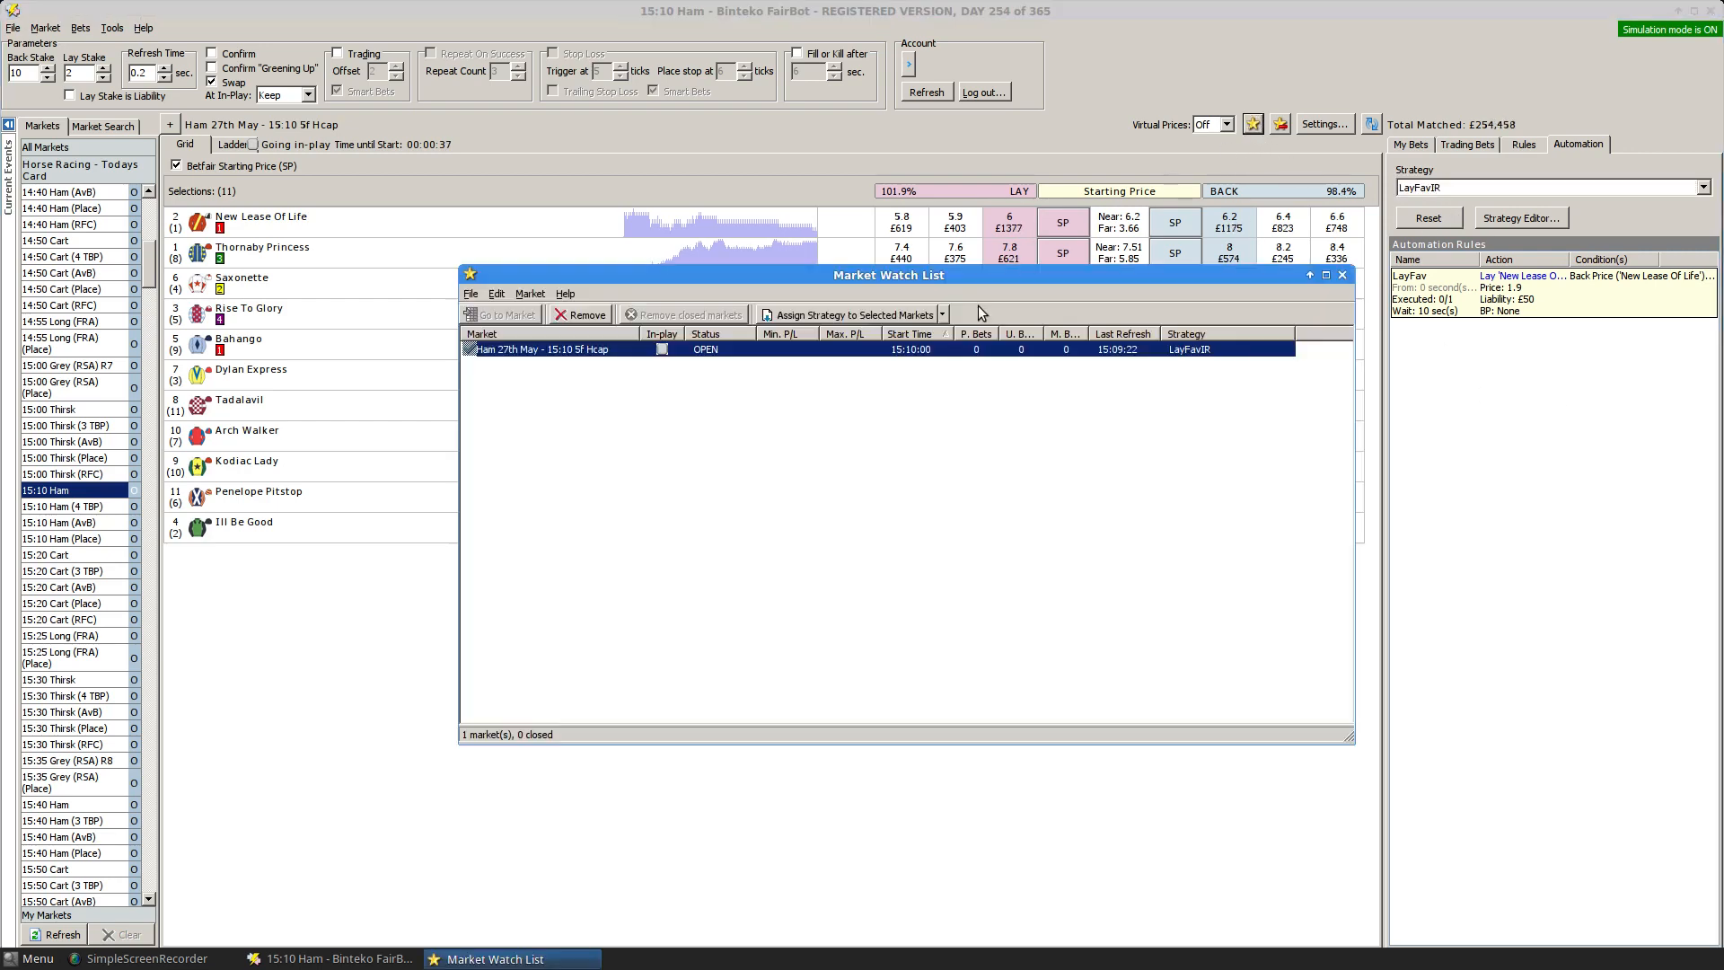
{"action": "mouse_move", "coordinate": [1138, 449]}
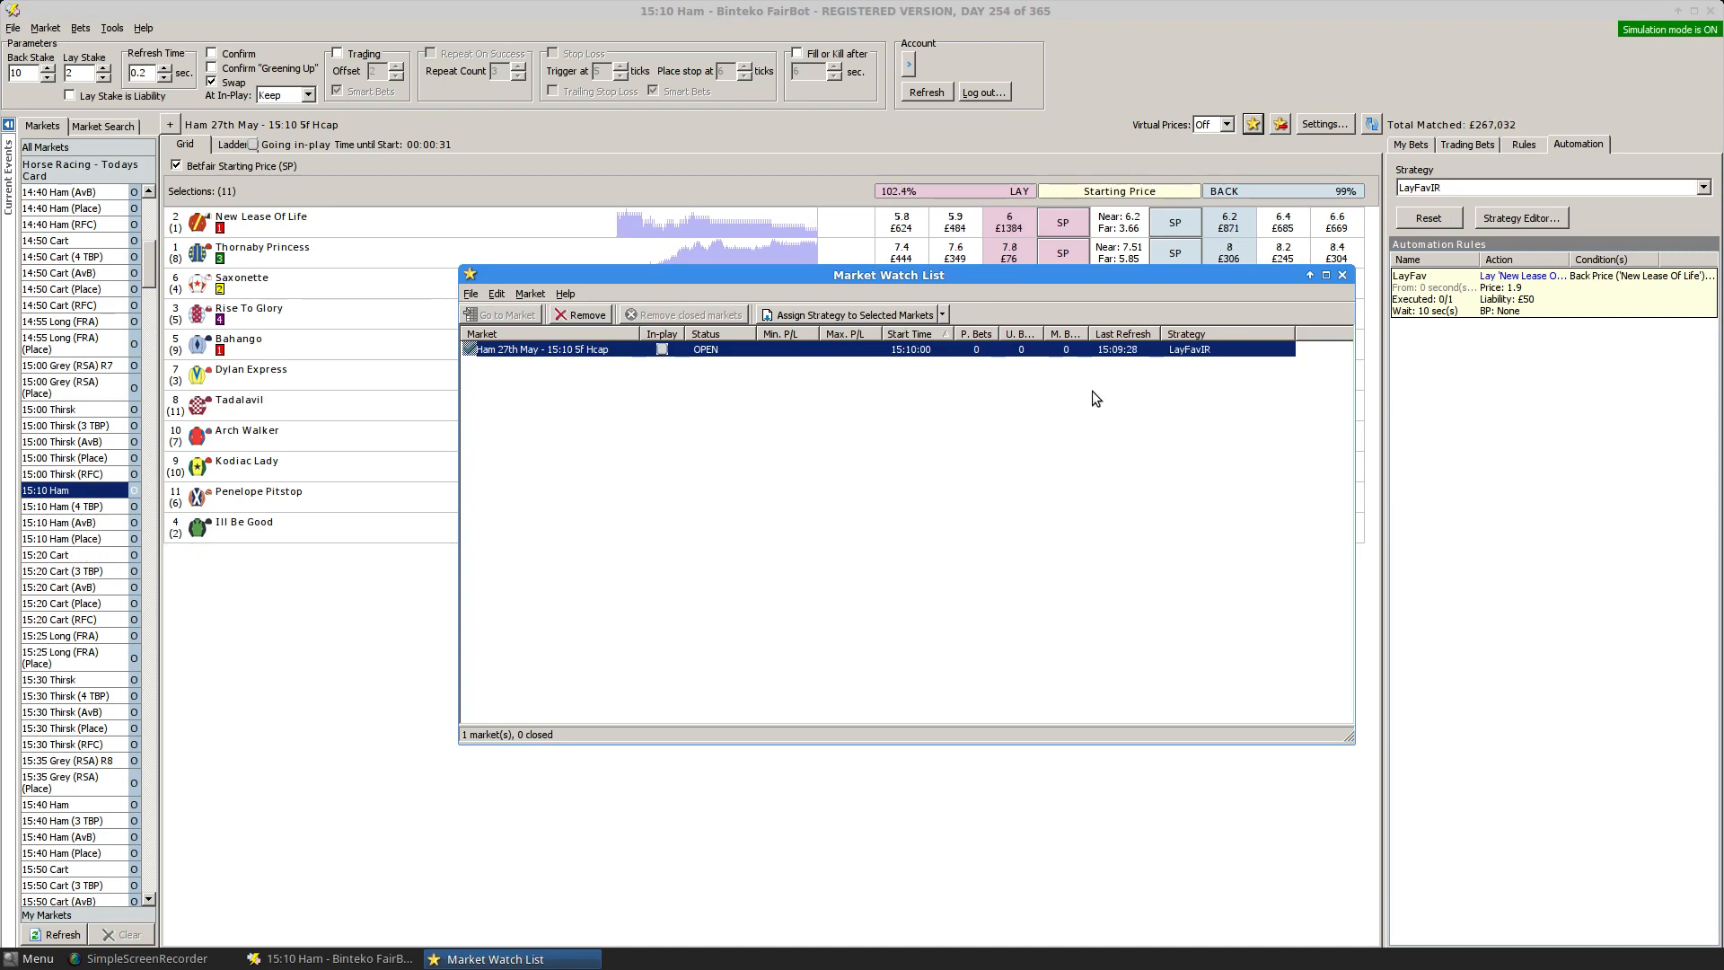
{"action": "mouse_move", "coordinate": [726, 508]}
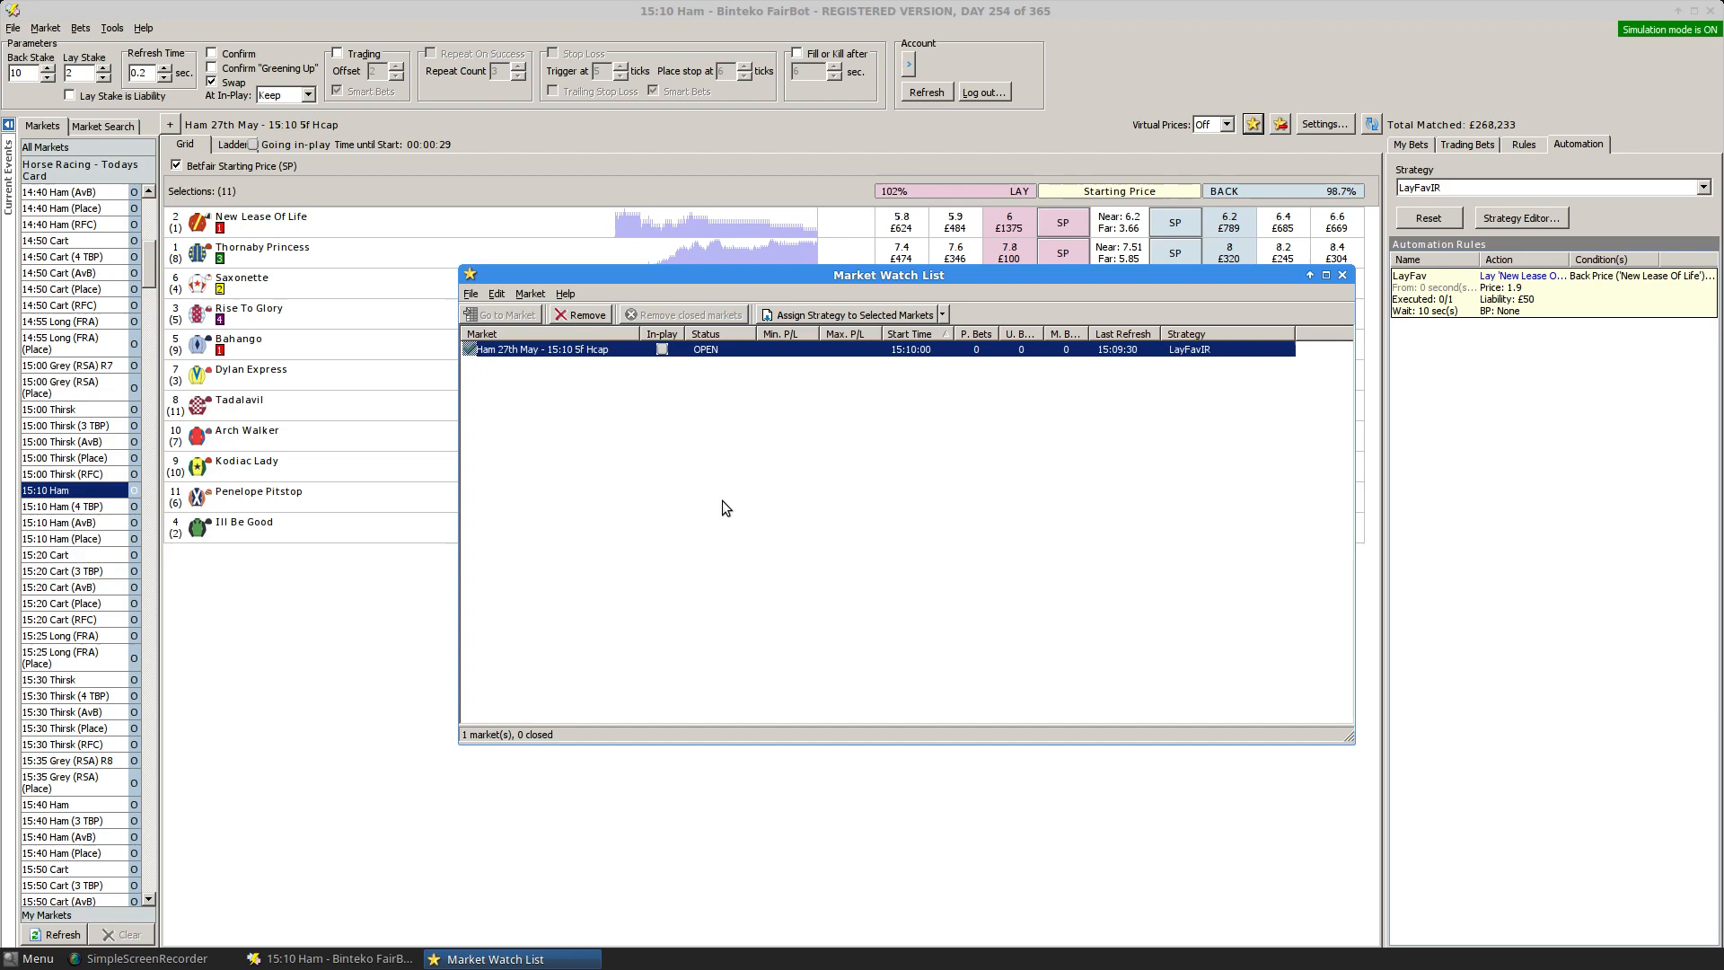
Select the 15:20 Cart and 15:30 Thirsk races, assign DutchTradeOutIR, and close the watch list.
{"action": "left_click", "coordinate": [40, 555]}
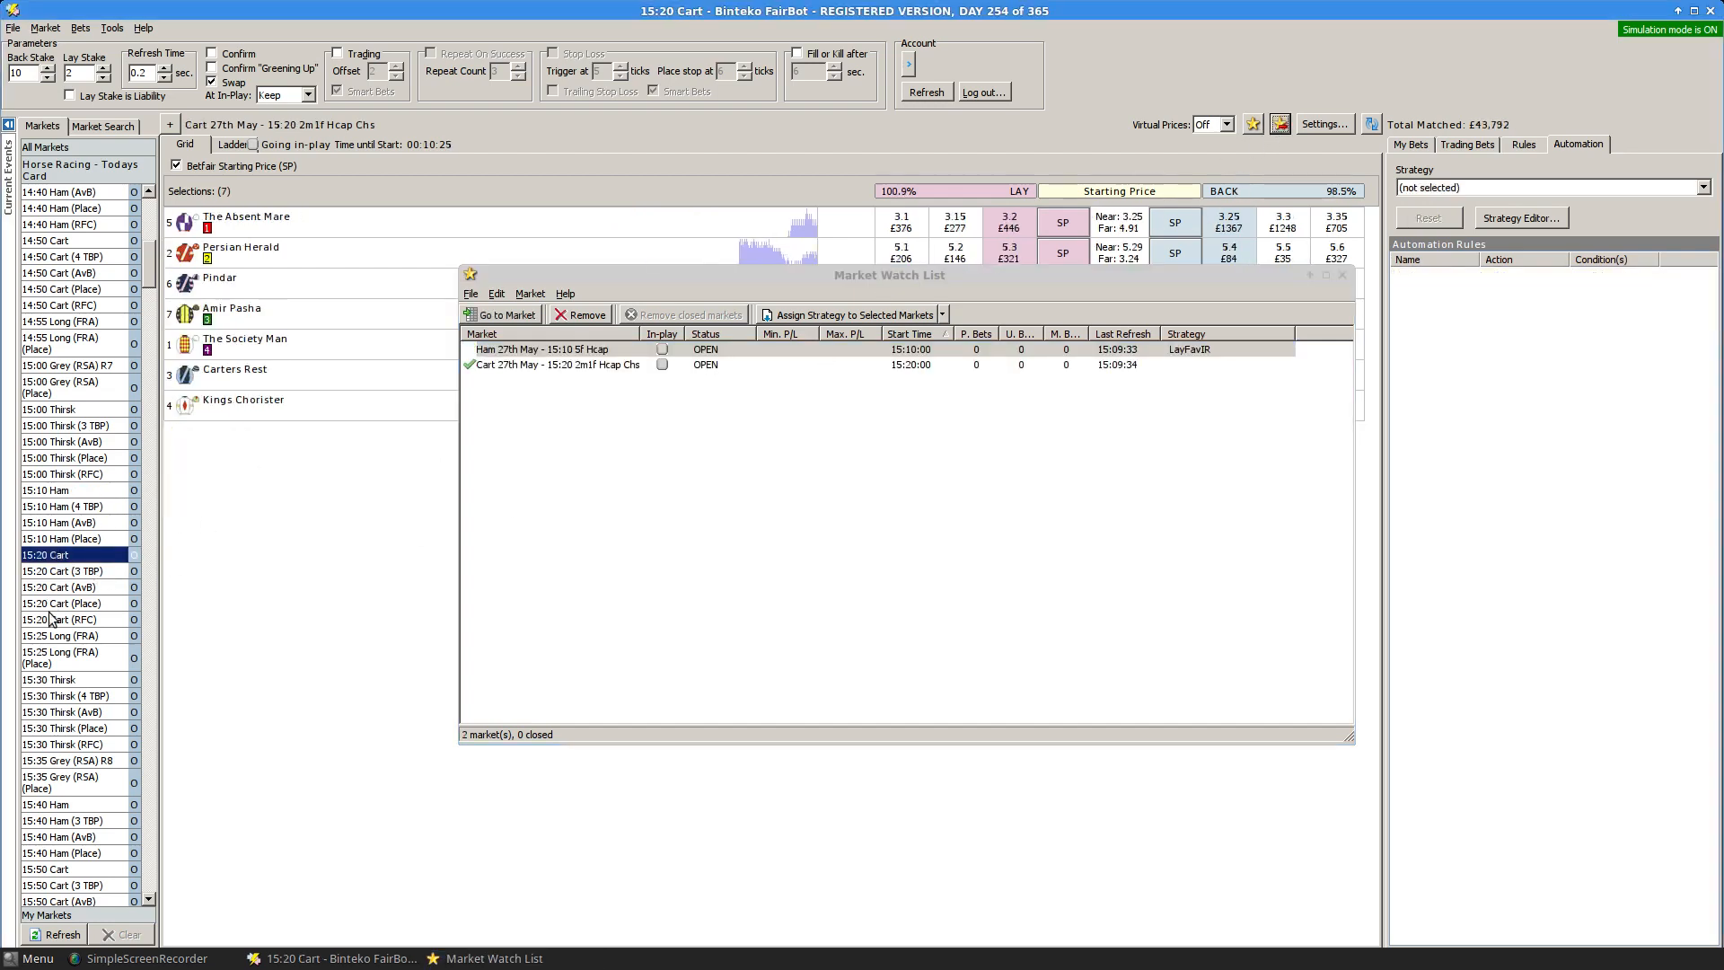
{"action": "left_click", "coordinate": [47, 679]}
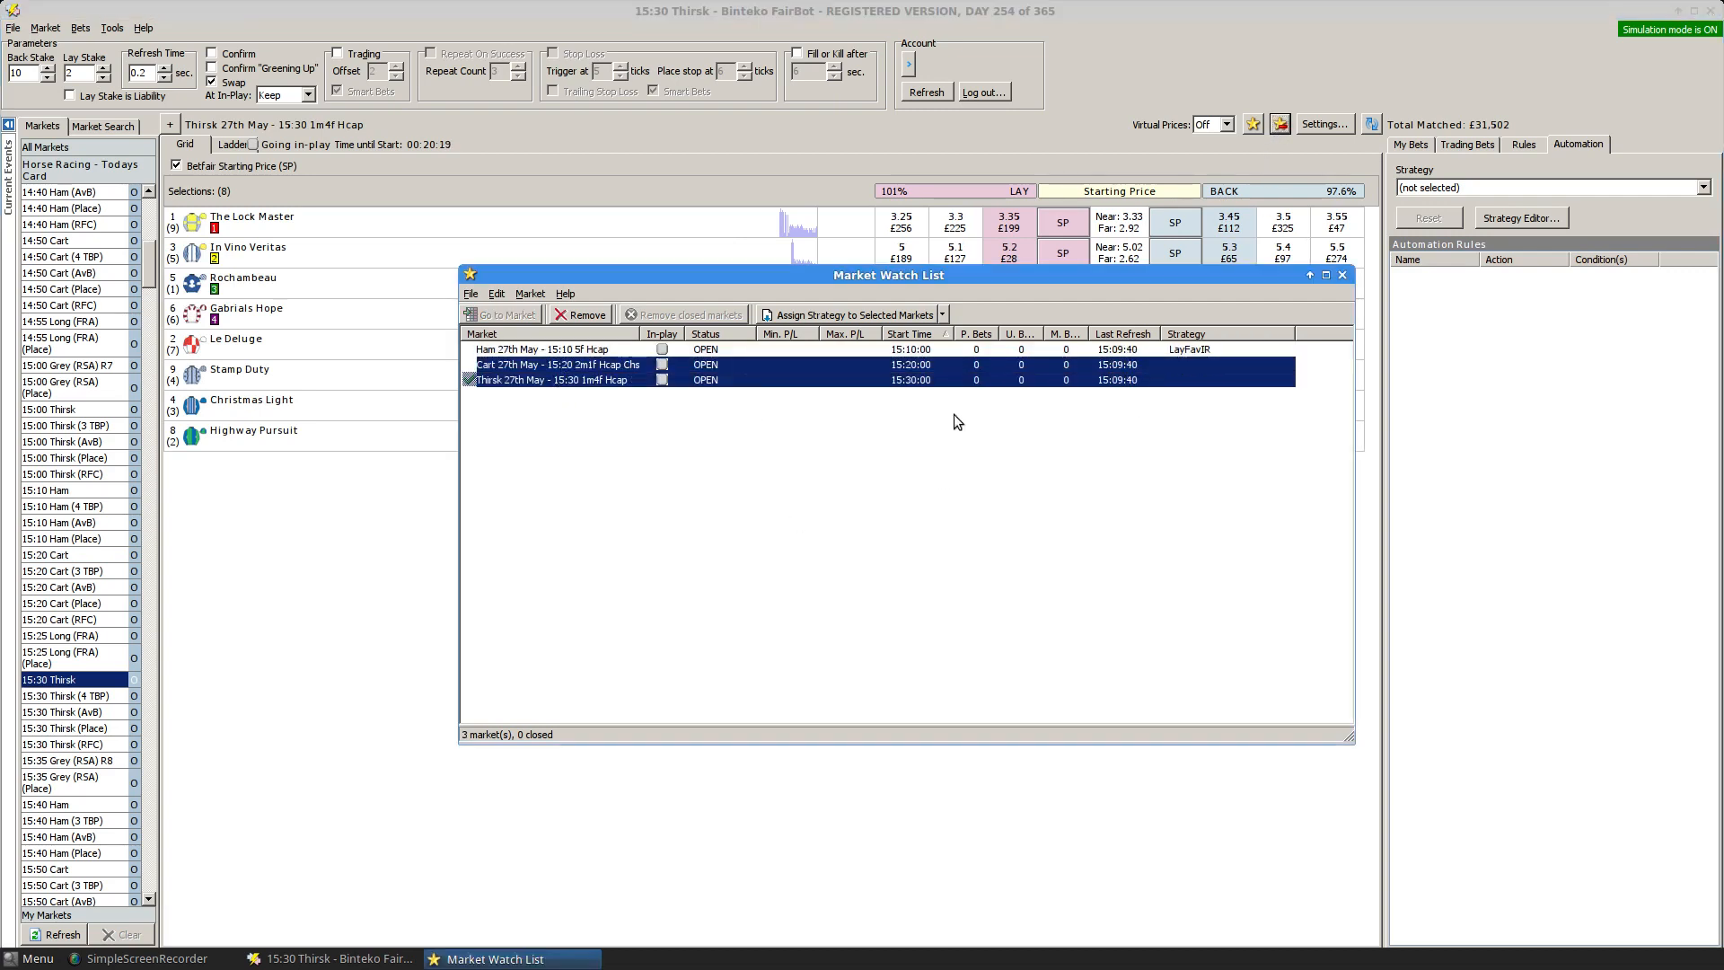
{"action": "left_click", "coordinate": [1285, 363]}
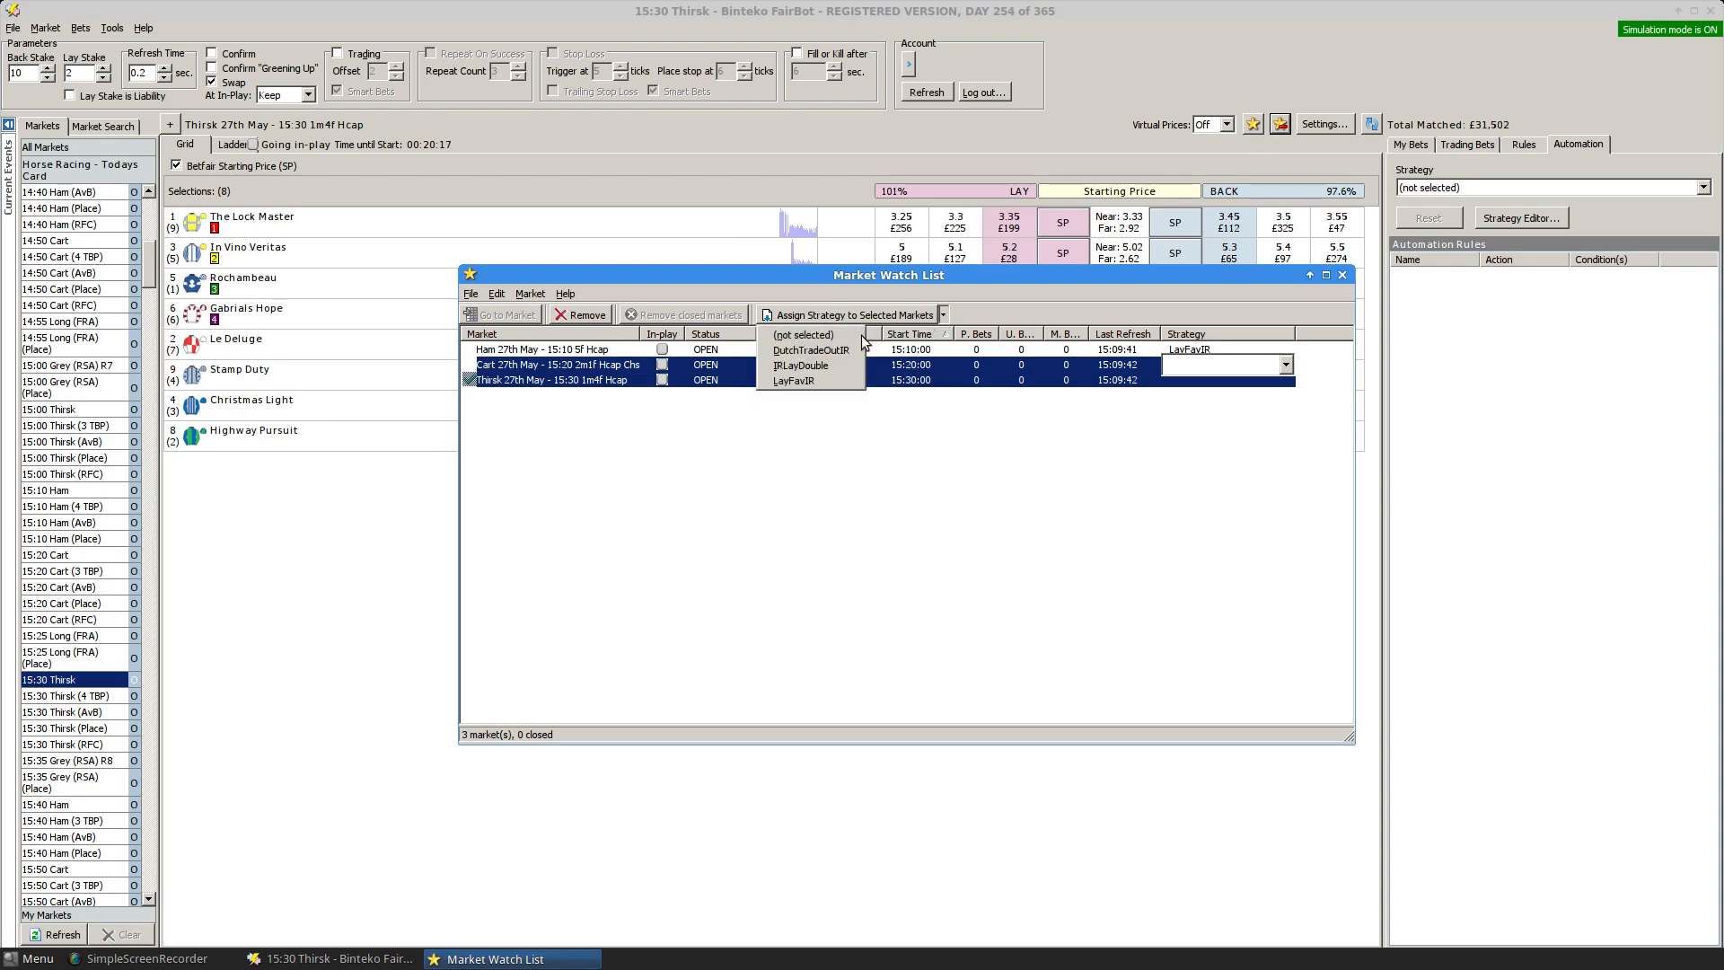
{"action": "left_click", "coordinate": [794, 380]}
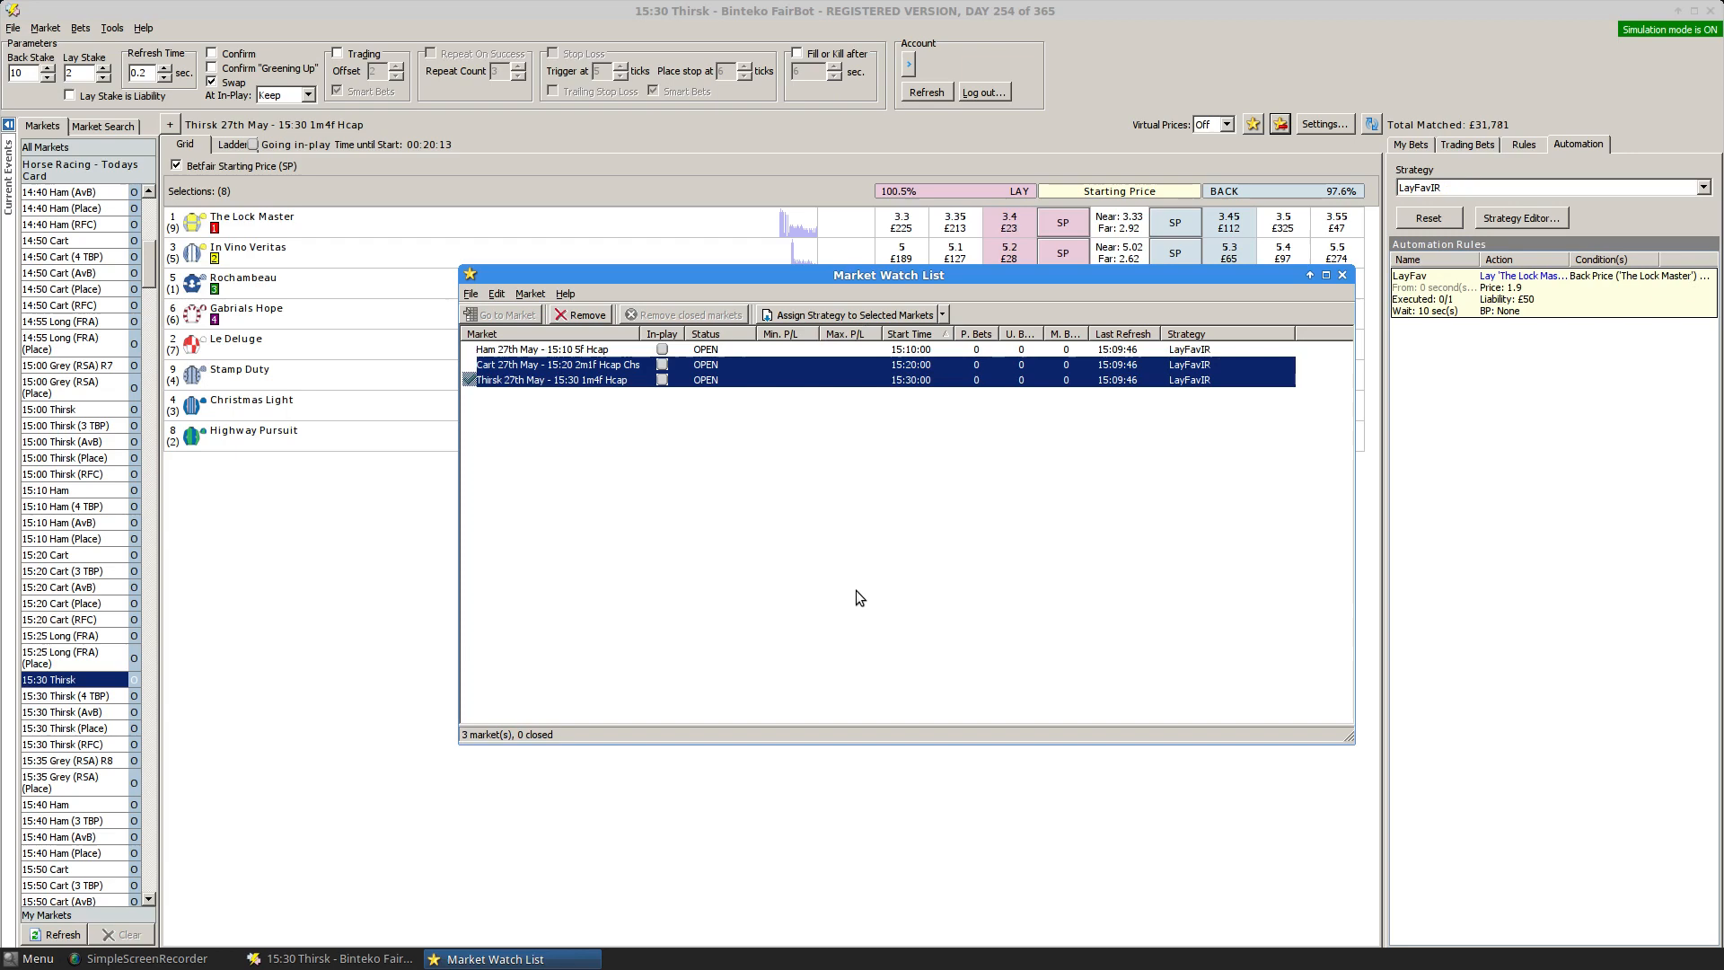
{"action": "left_click", "coordinate": [945, 315]}
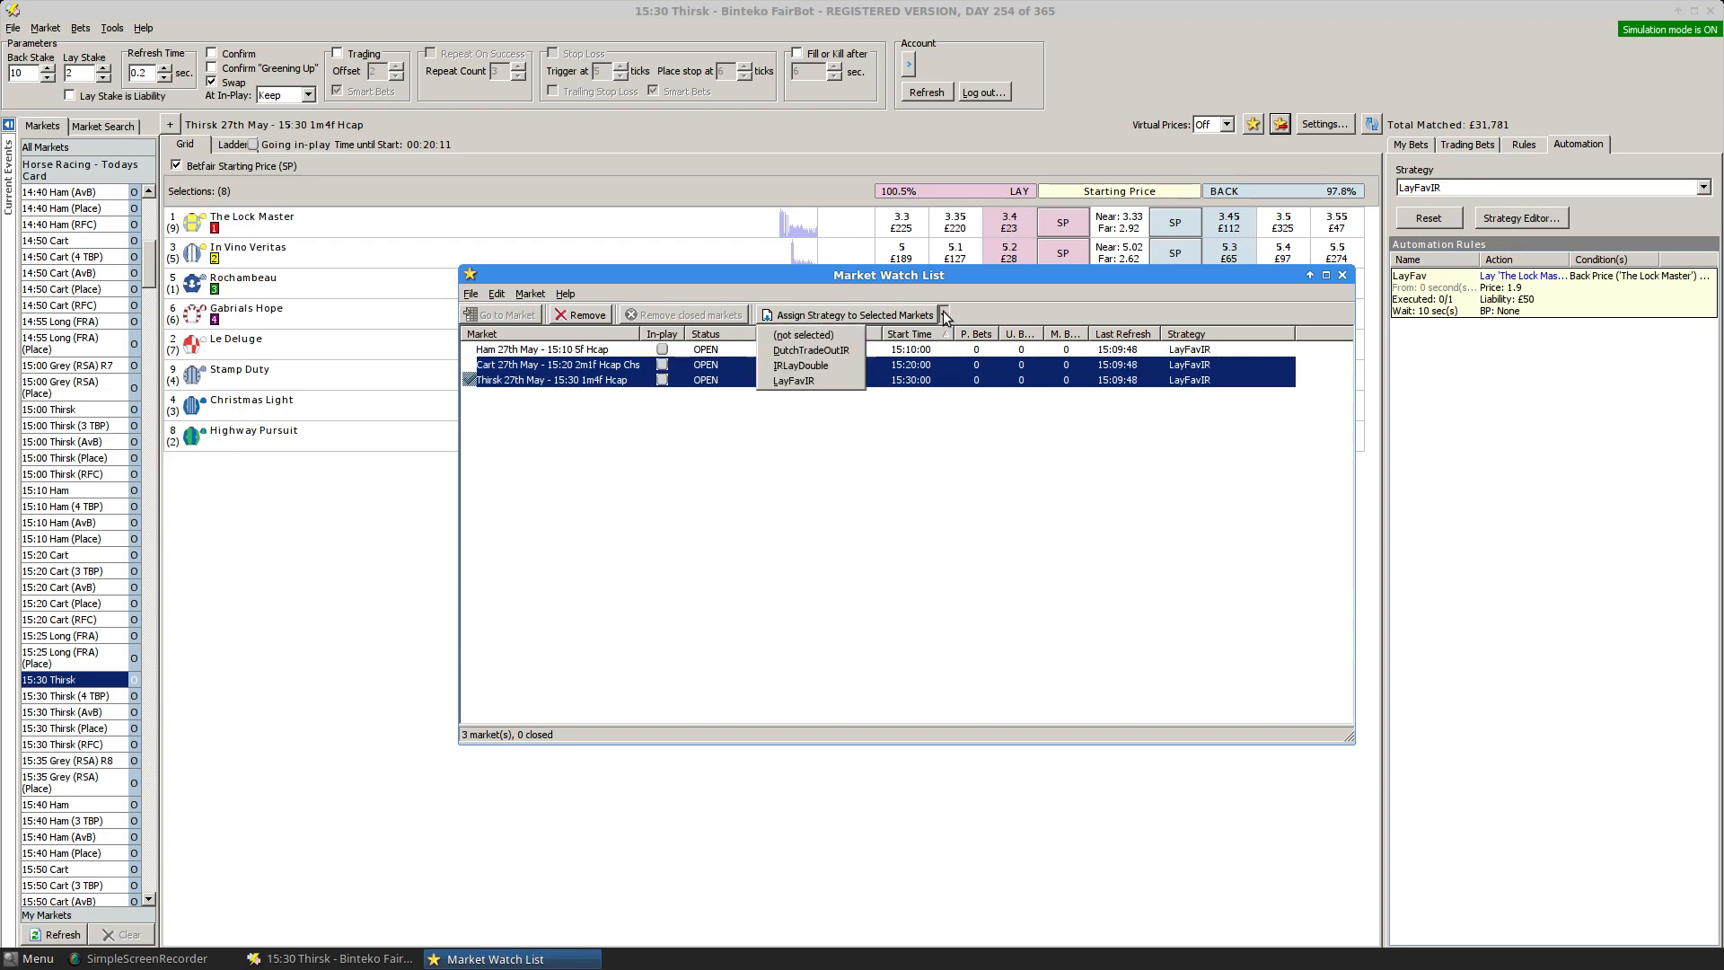
{"action": "mouse_move", "coordinate": [811, 350]}
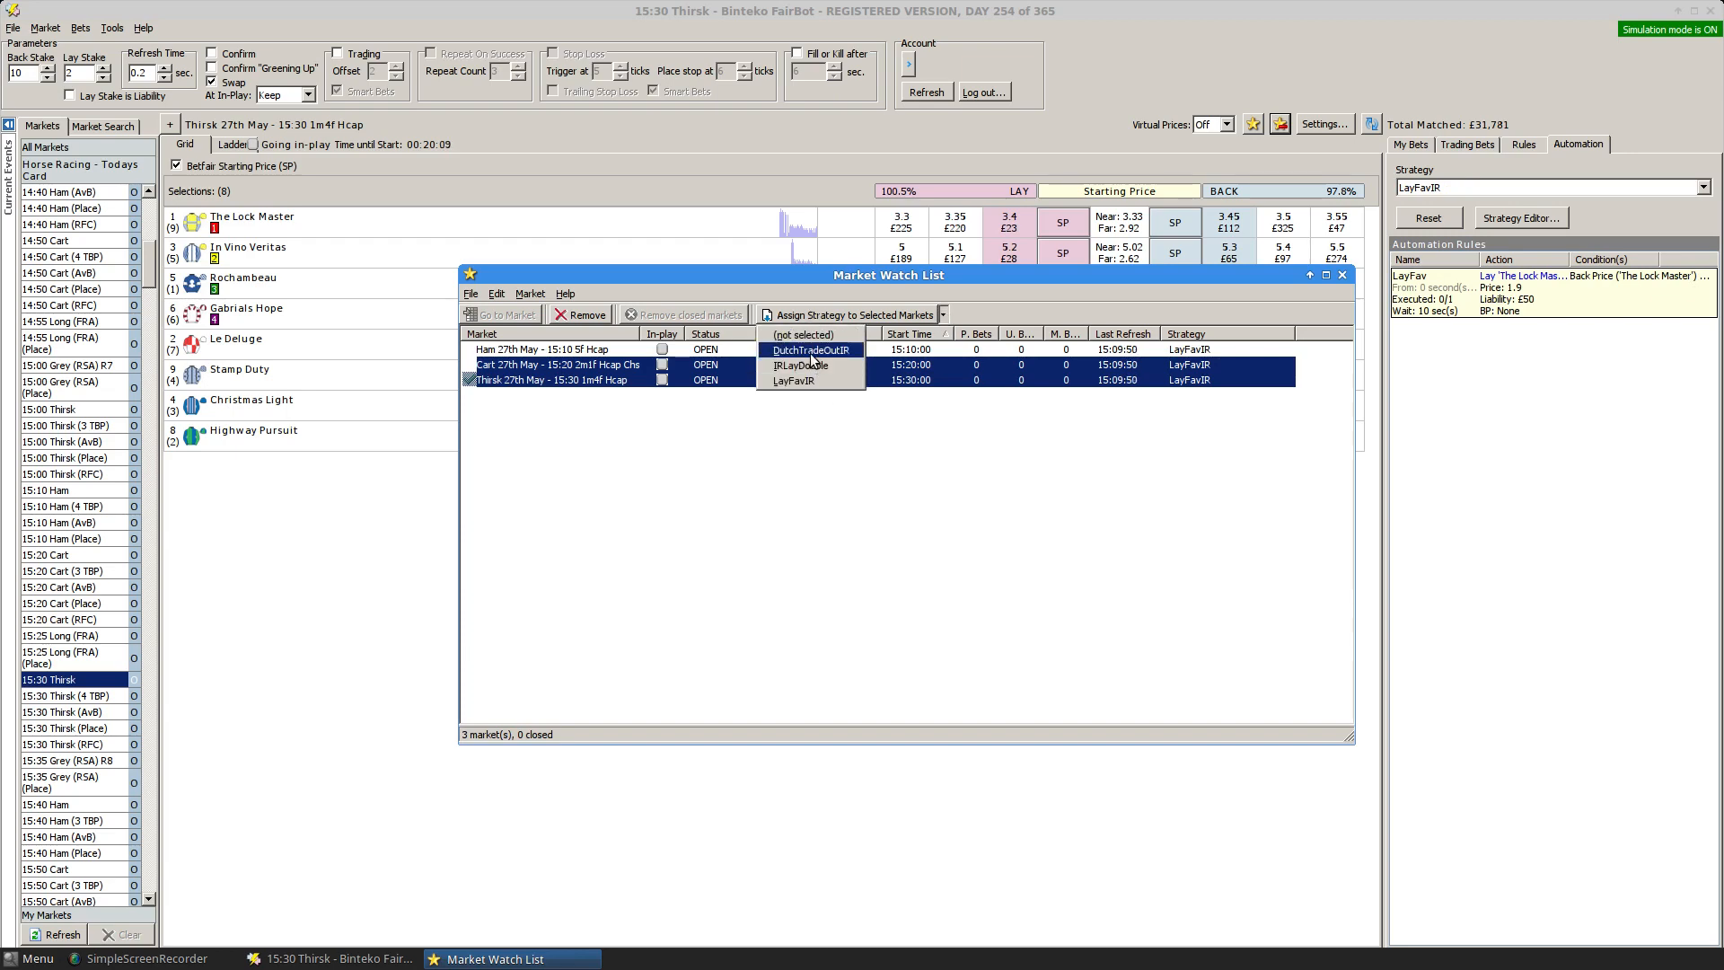
{"action": "left_click", "coordinate": [810, 350]}
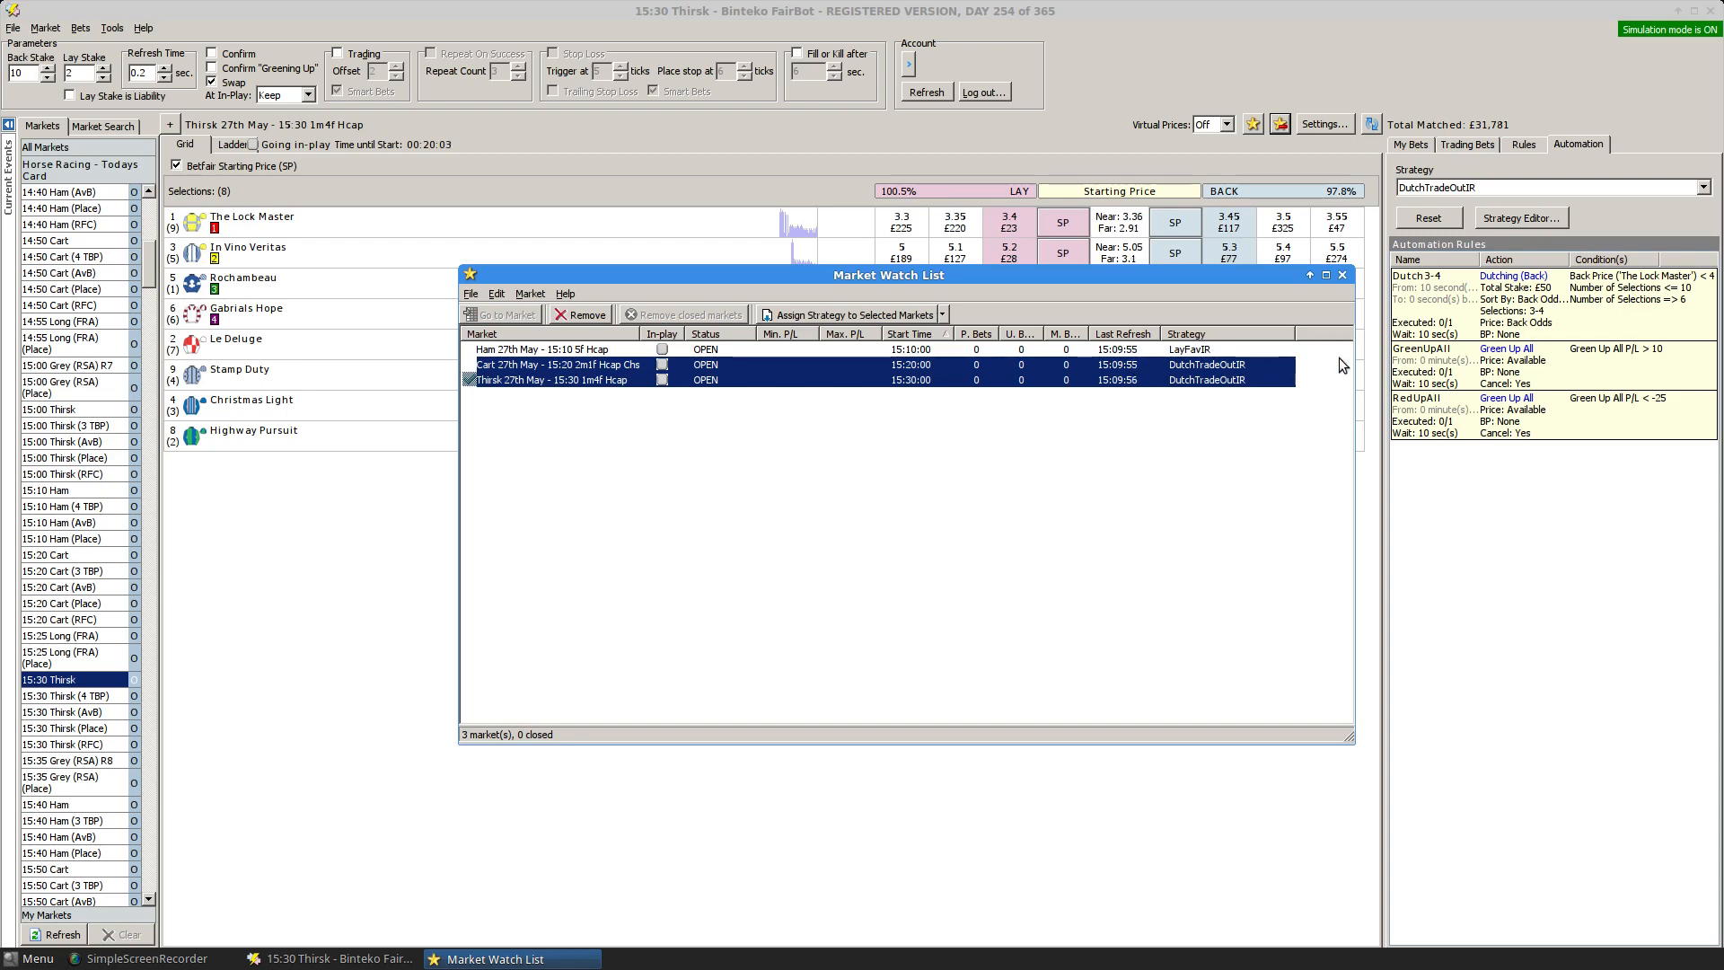
{"action": "left_click", "coordinate": [1341, 275]}
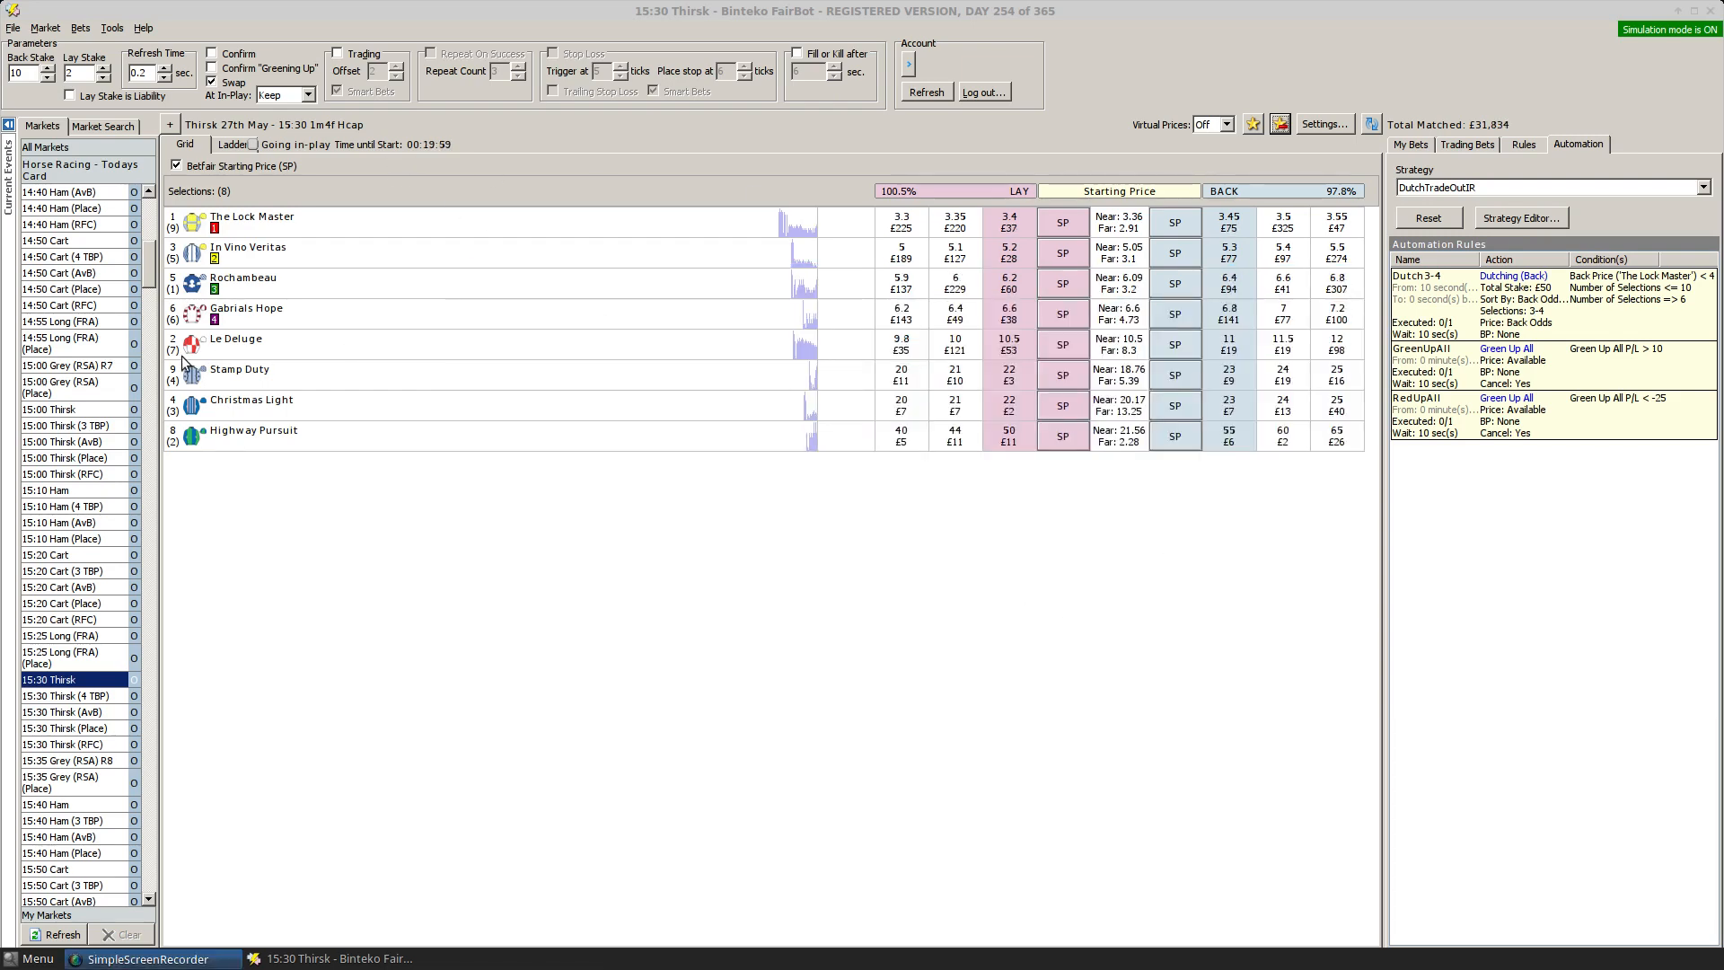
View the 15:00 Thirsk race, then open the in-play 15:10 Ham race.
{"action": "left_click", "coordinate": [50, 408]}
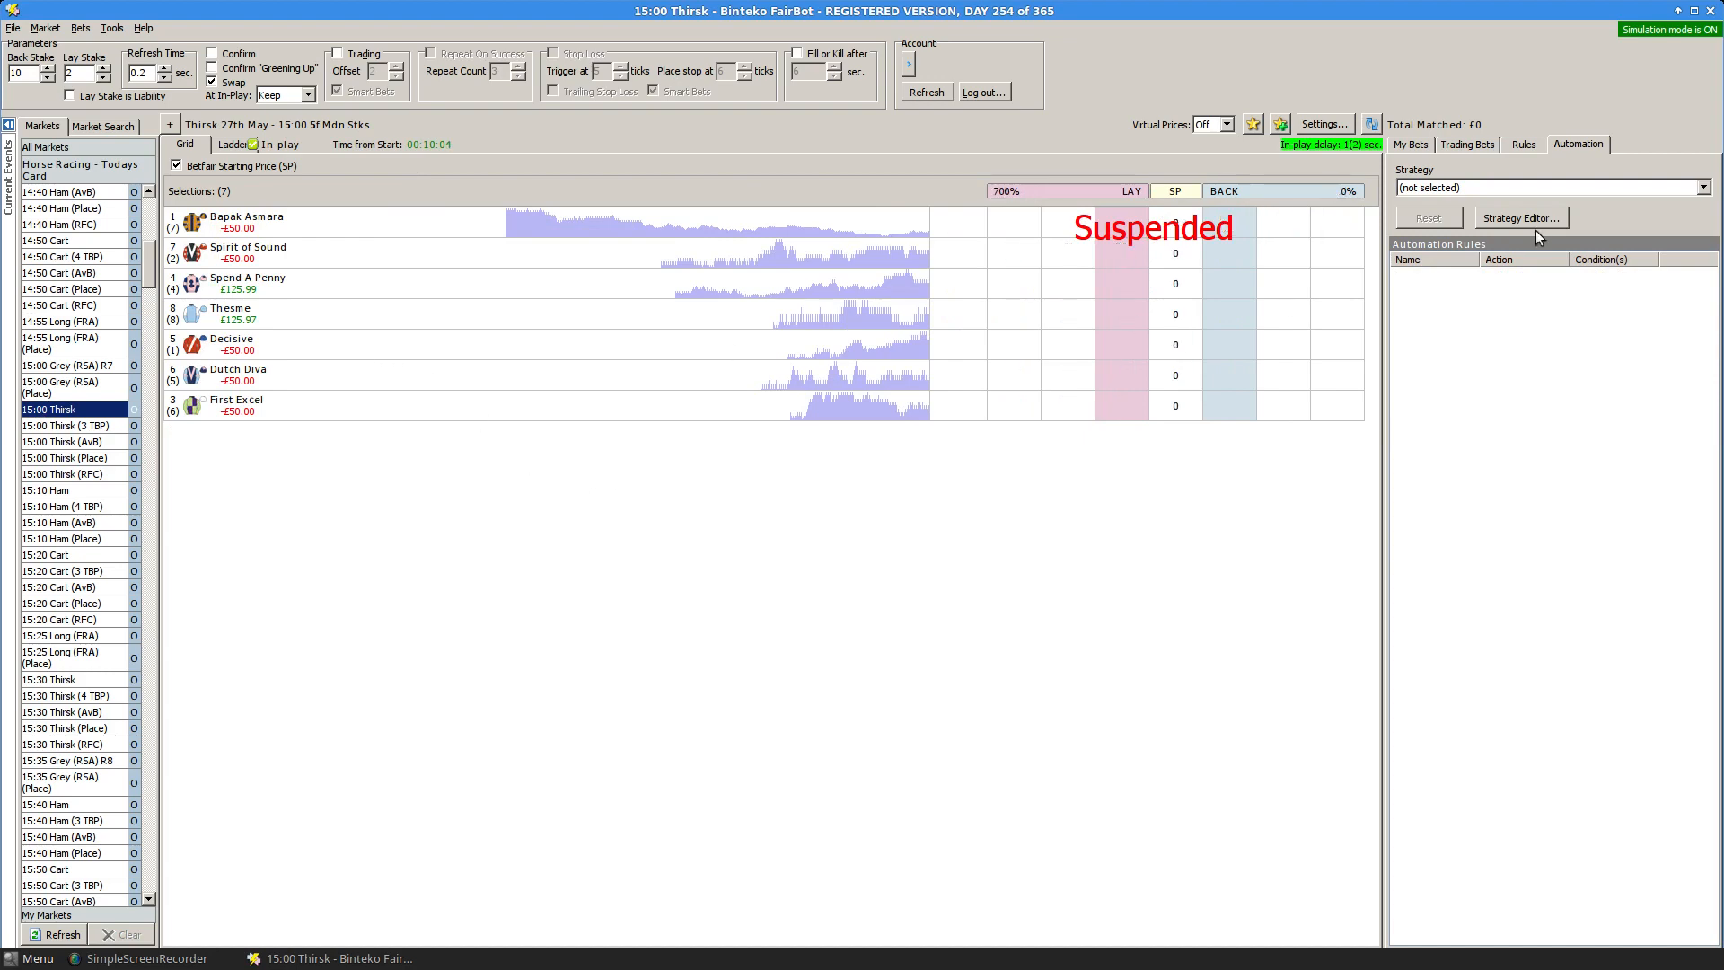
{"action": "left_click", "coordinate": [40, 489]}
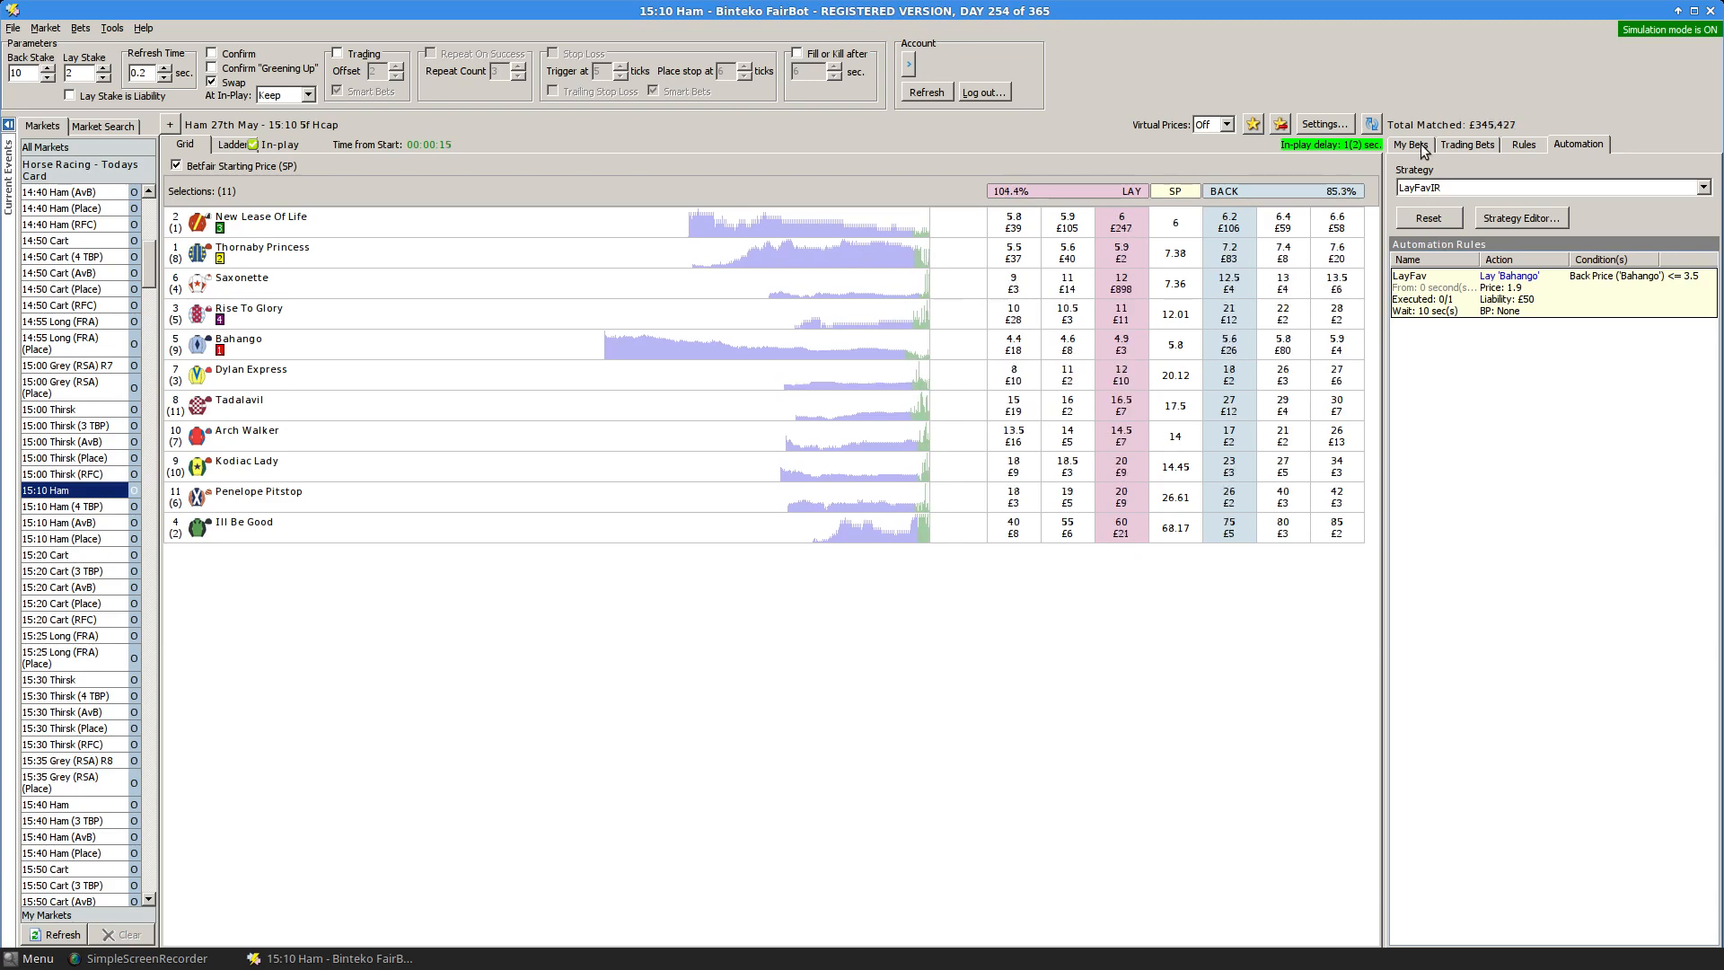
Check the Ham race's bets and rules, finding the unmatched 1.9 Bahango lay.
{"action": "left_click", "coordinate": [1410, 145]}
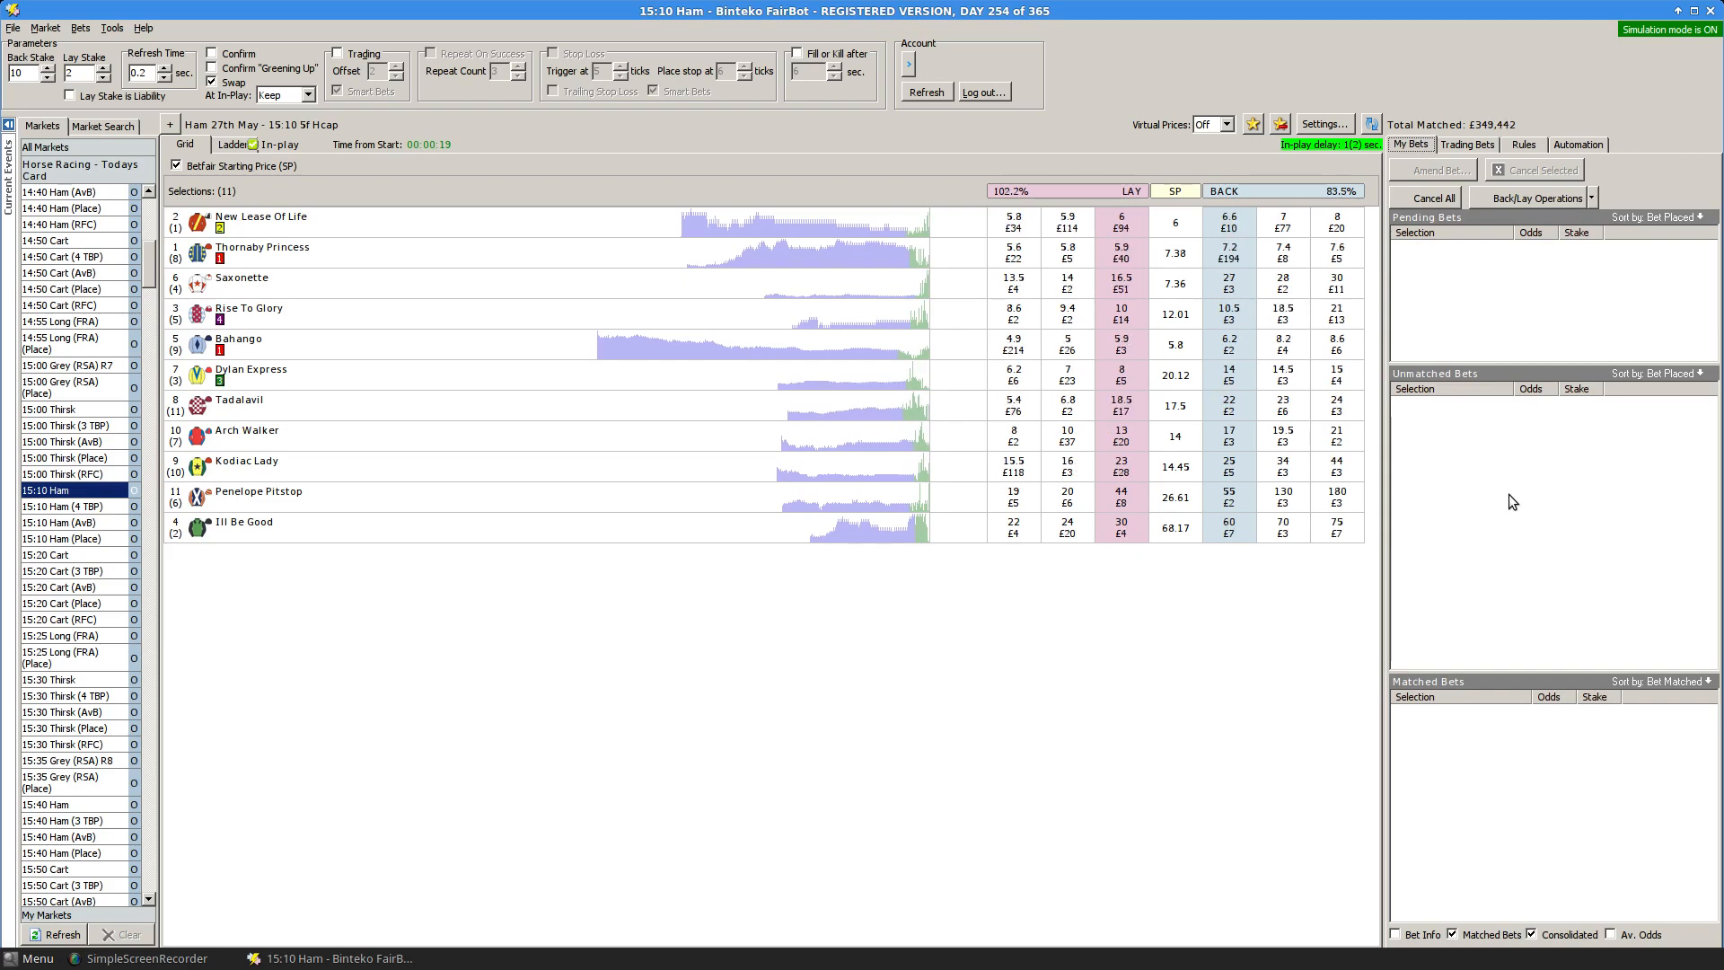
{"action": "left_click", "coordinate": [1579, 145]}
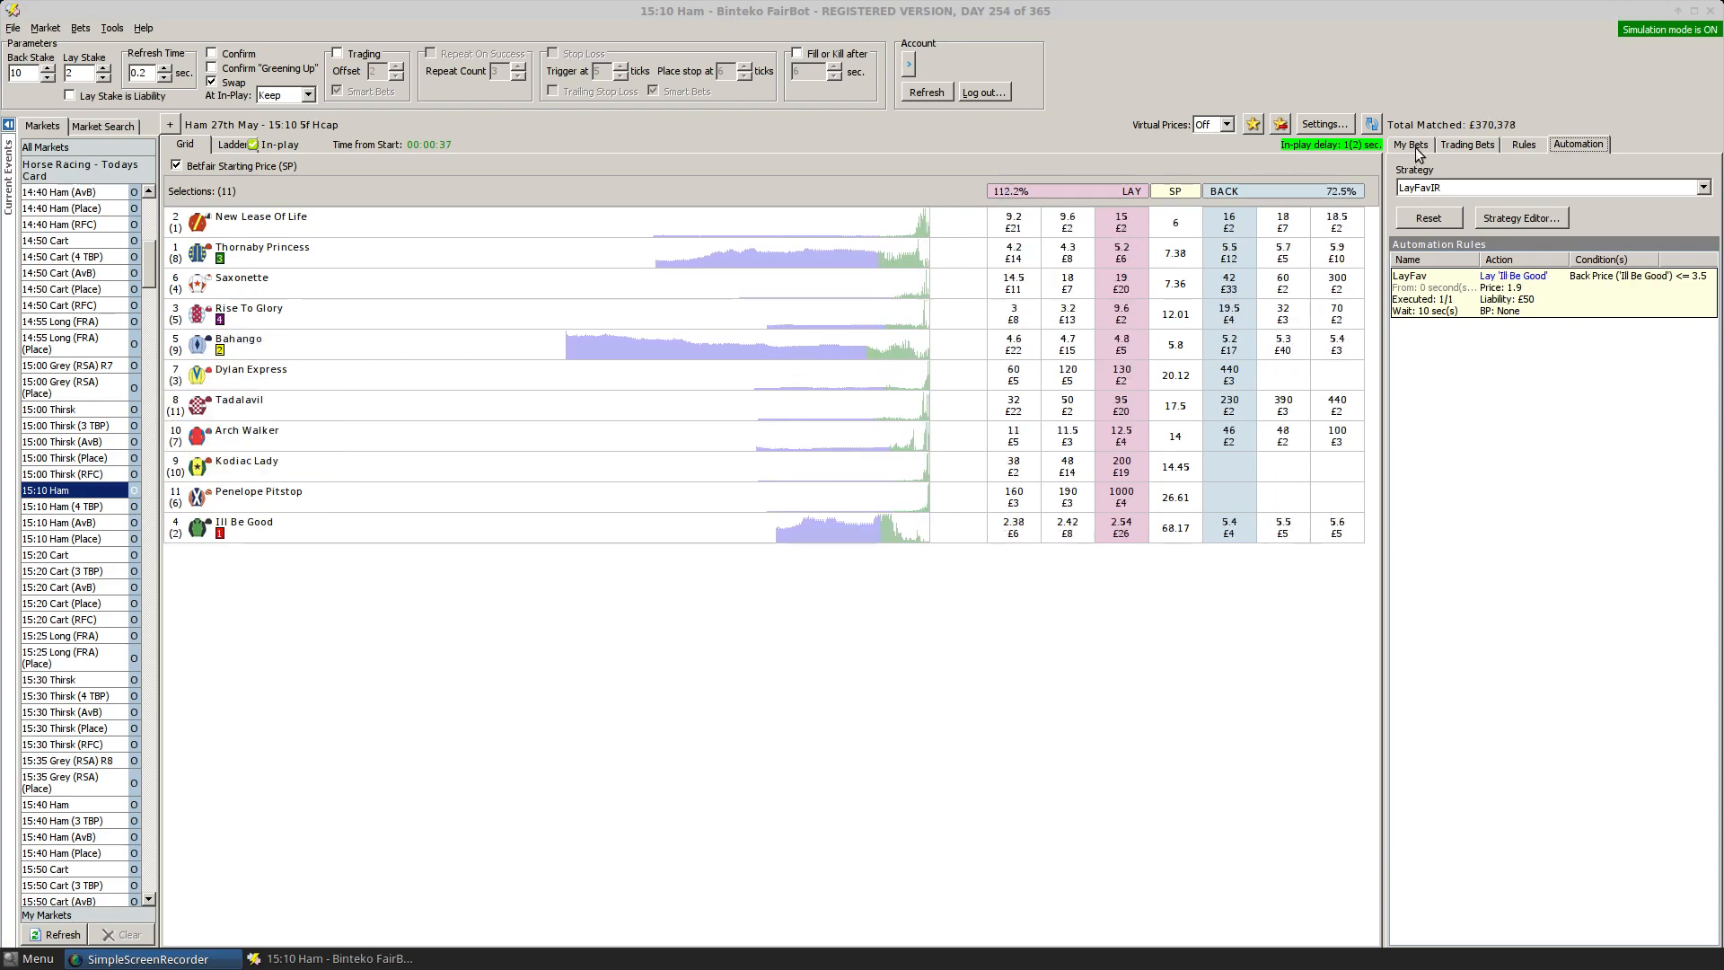
{"action": "left_click", "coordinate": [1411, 144]}
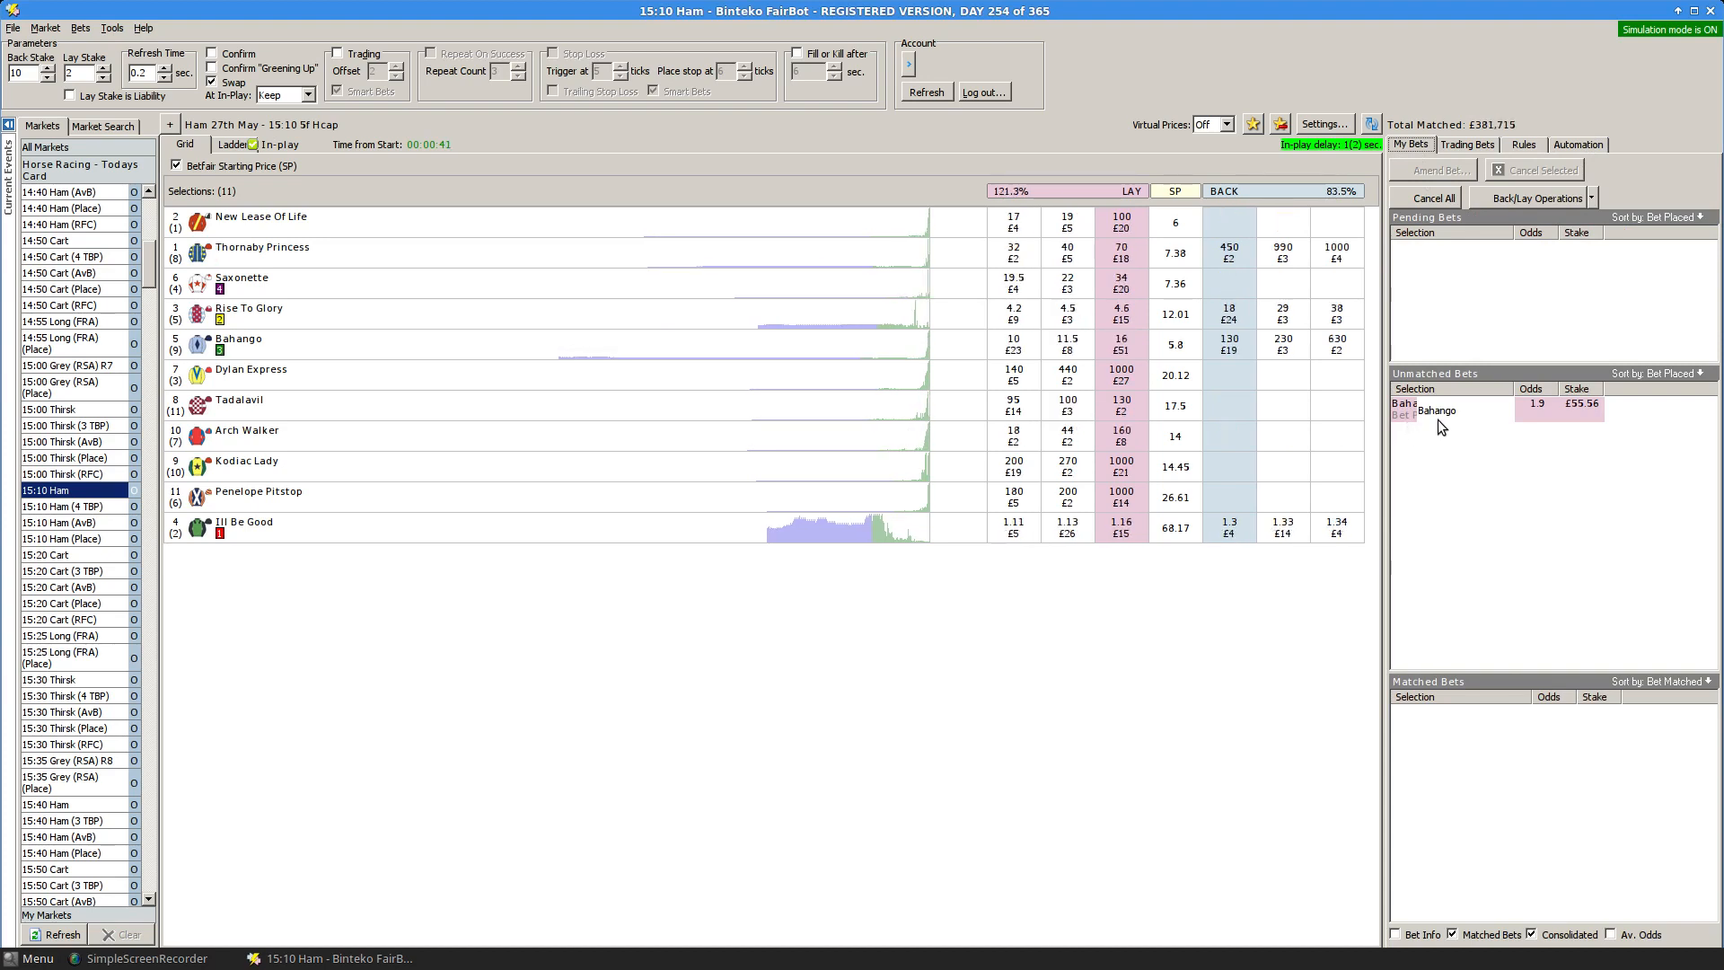
{"action": "mouse_move", "coordinate": [1525, 438]}
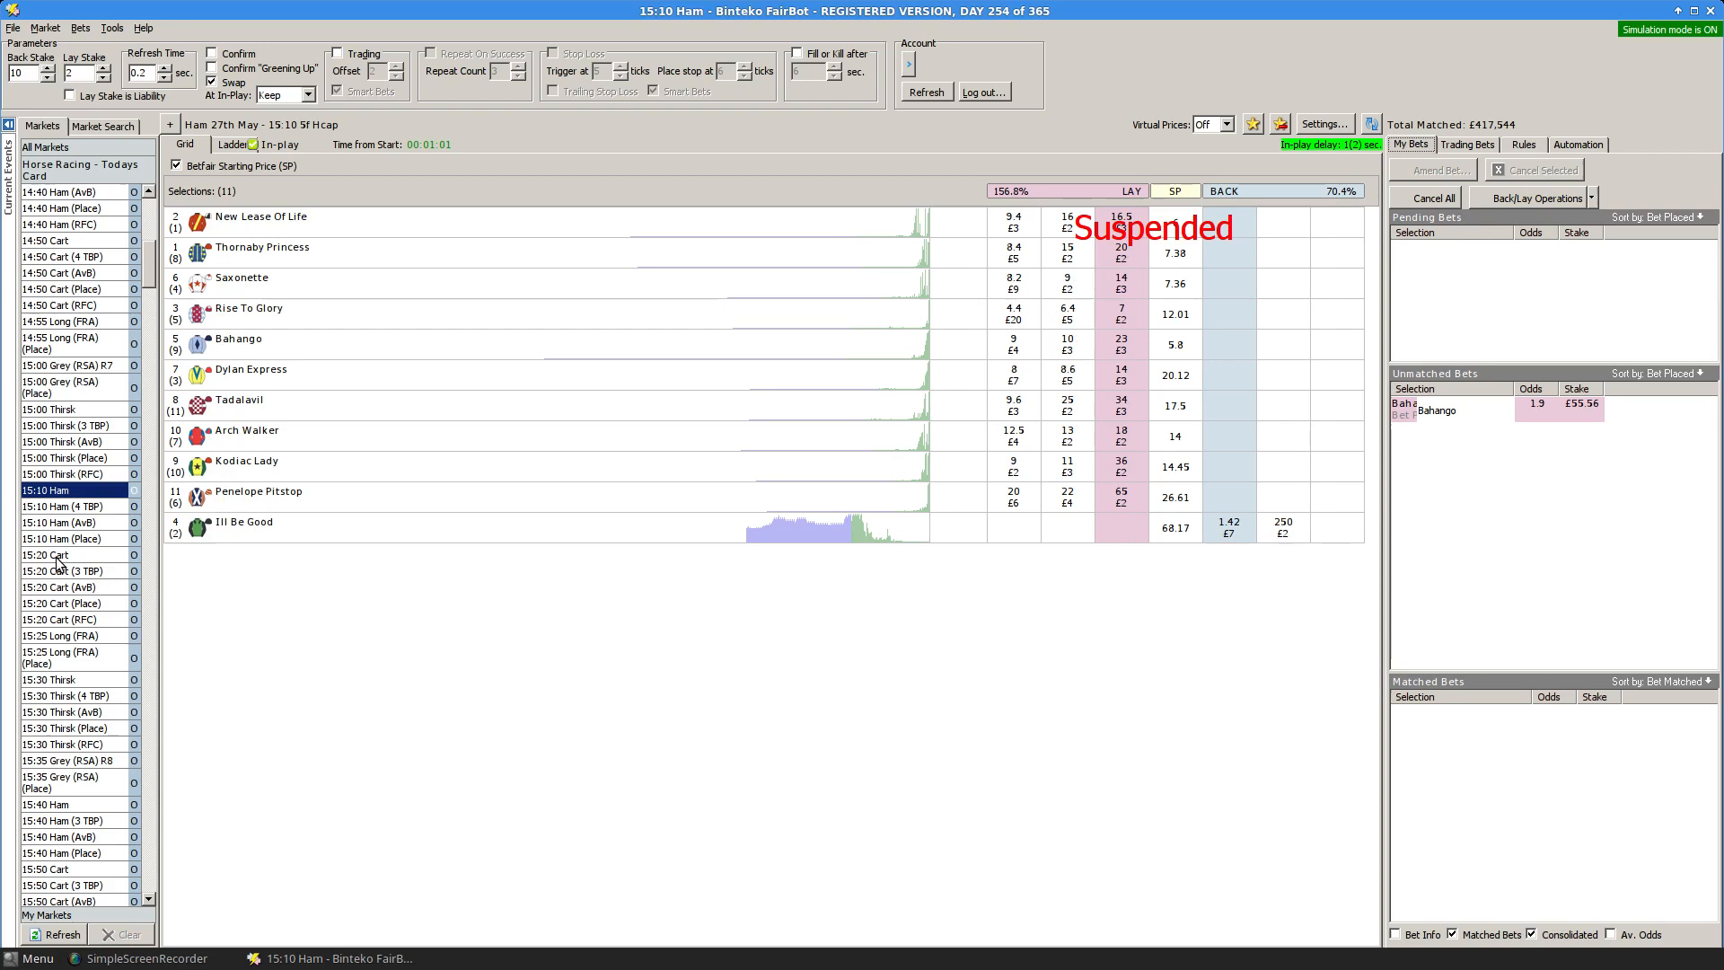
{"action": "left_click", "coordinate": [46, 555]}
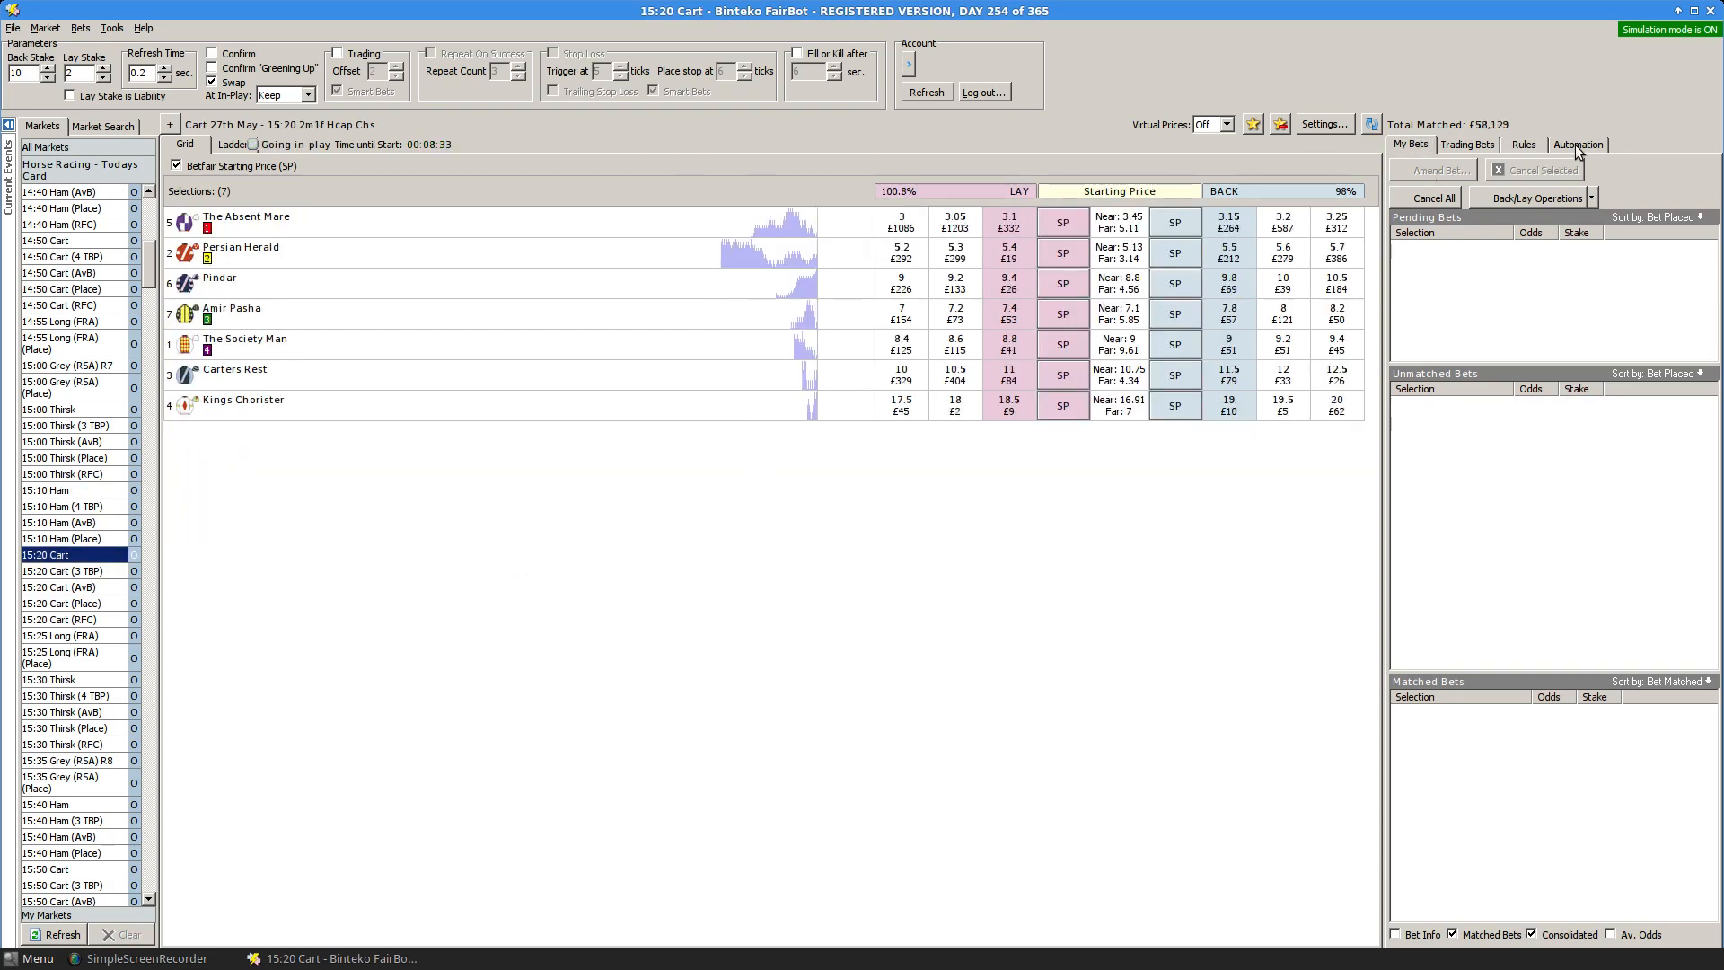
Show the Cart race's three unexecuted DutchTradeOutIR automation rules.
{"action": "left_click", "coordinate": [1579, 144]}
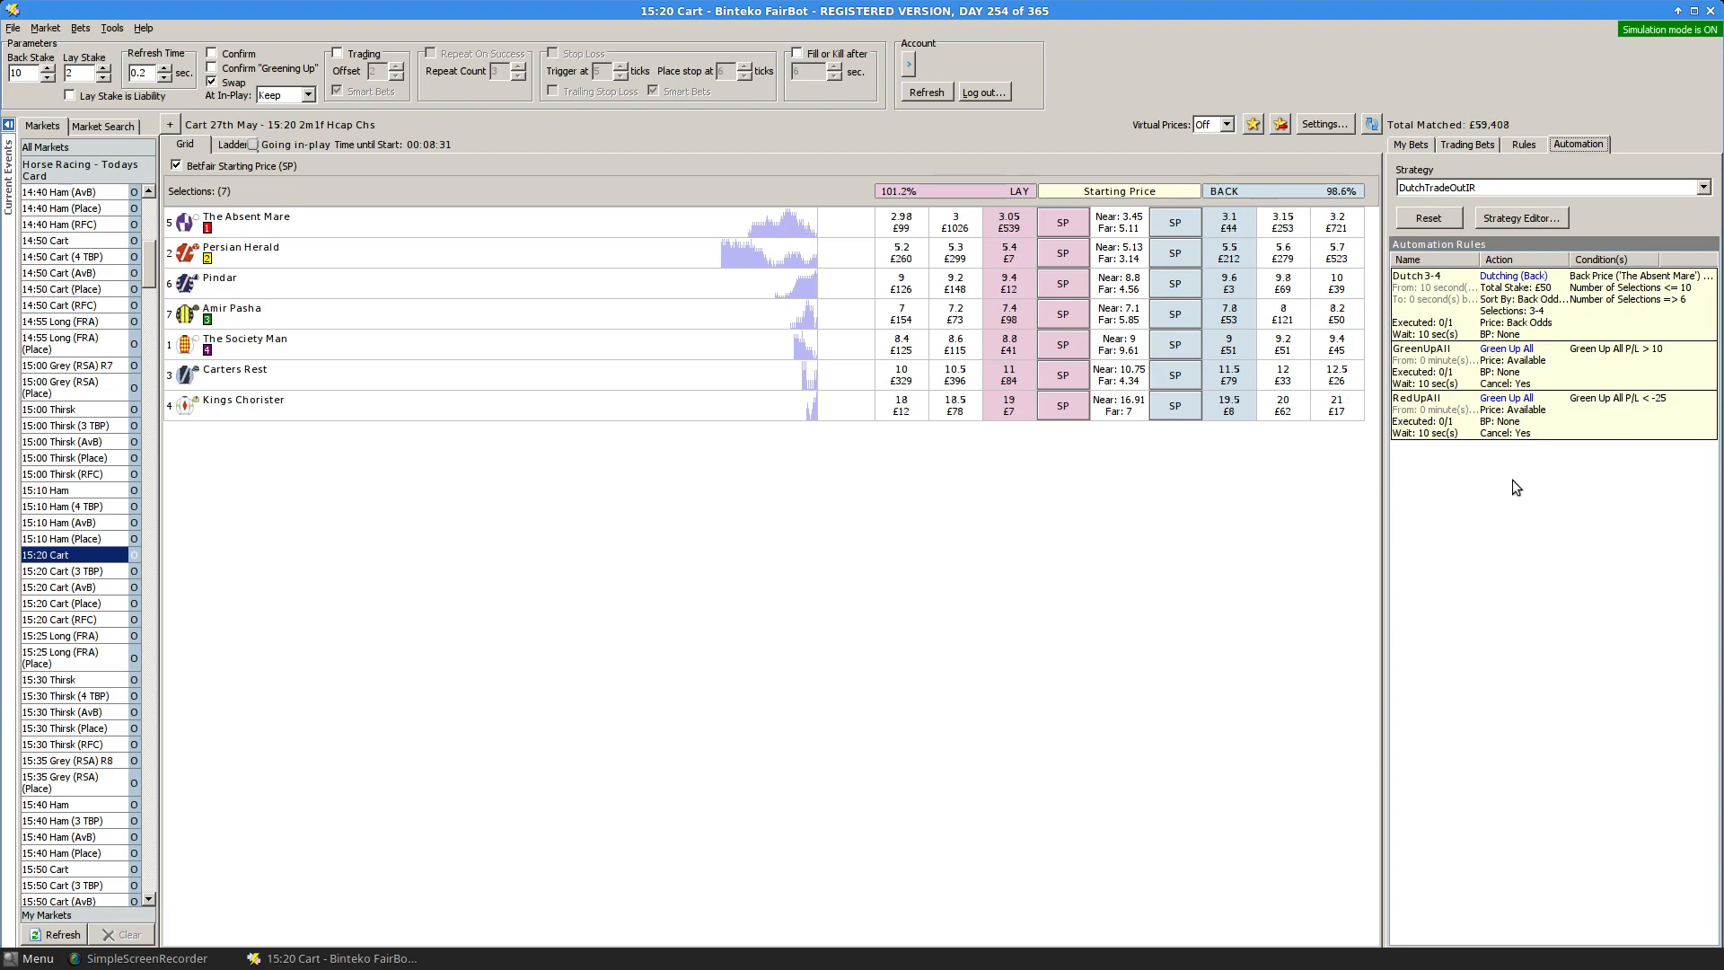
{"action": "mouse_move", "coordinate": [1552, 567]}
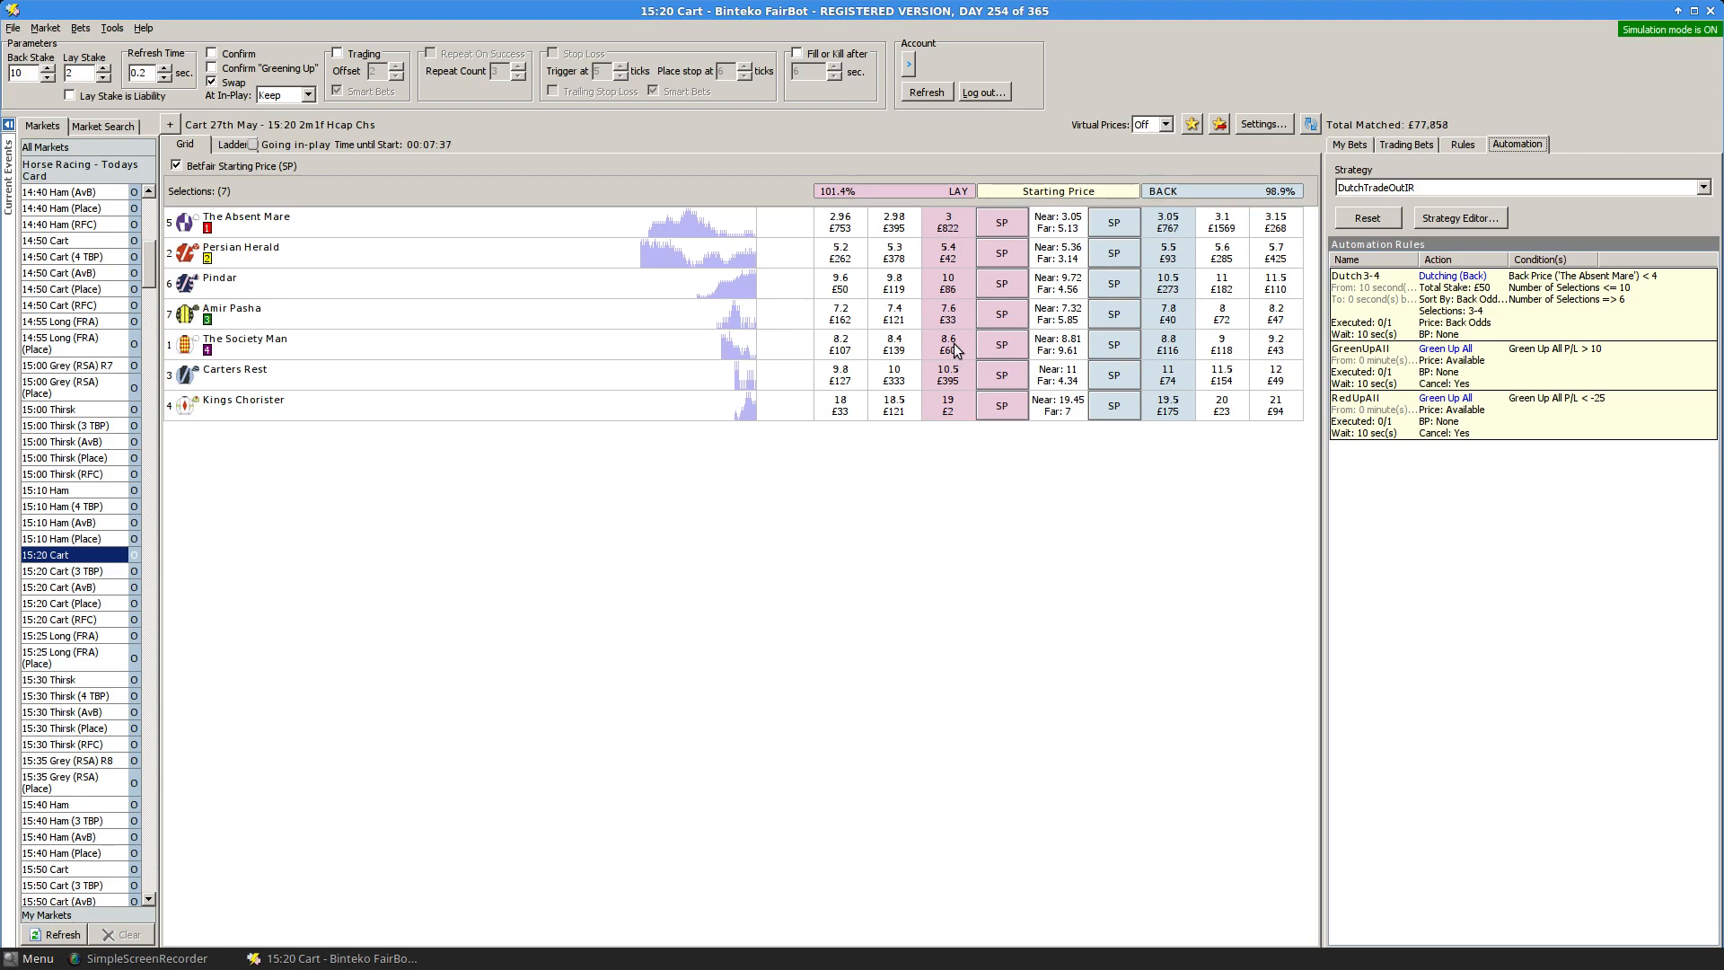
{"action": "mouse_move", "coordinate": [991, 521]}
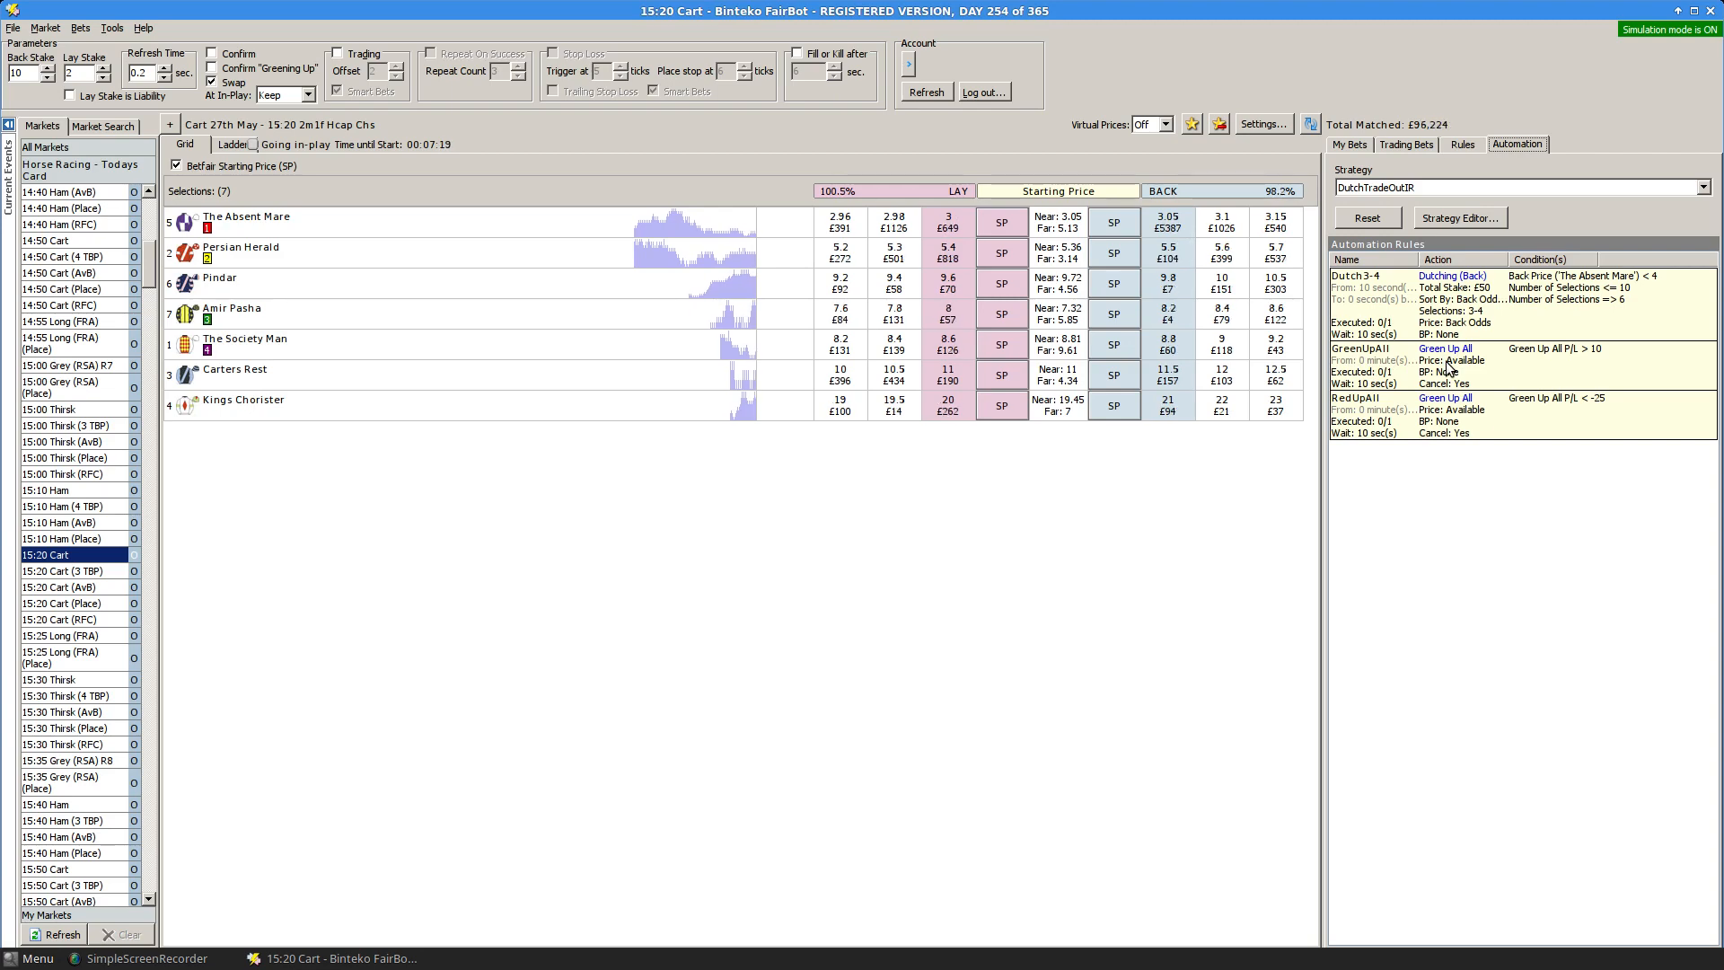
{"action": "mouse_move", "coordinate": [1605, 362]}
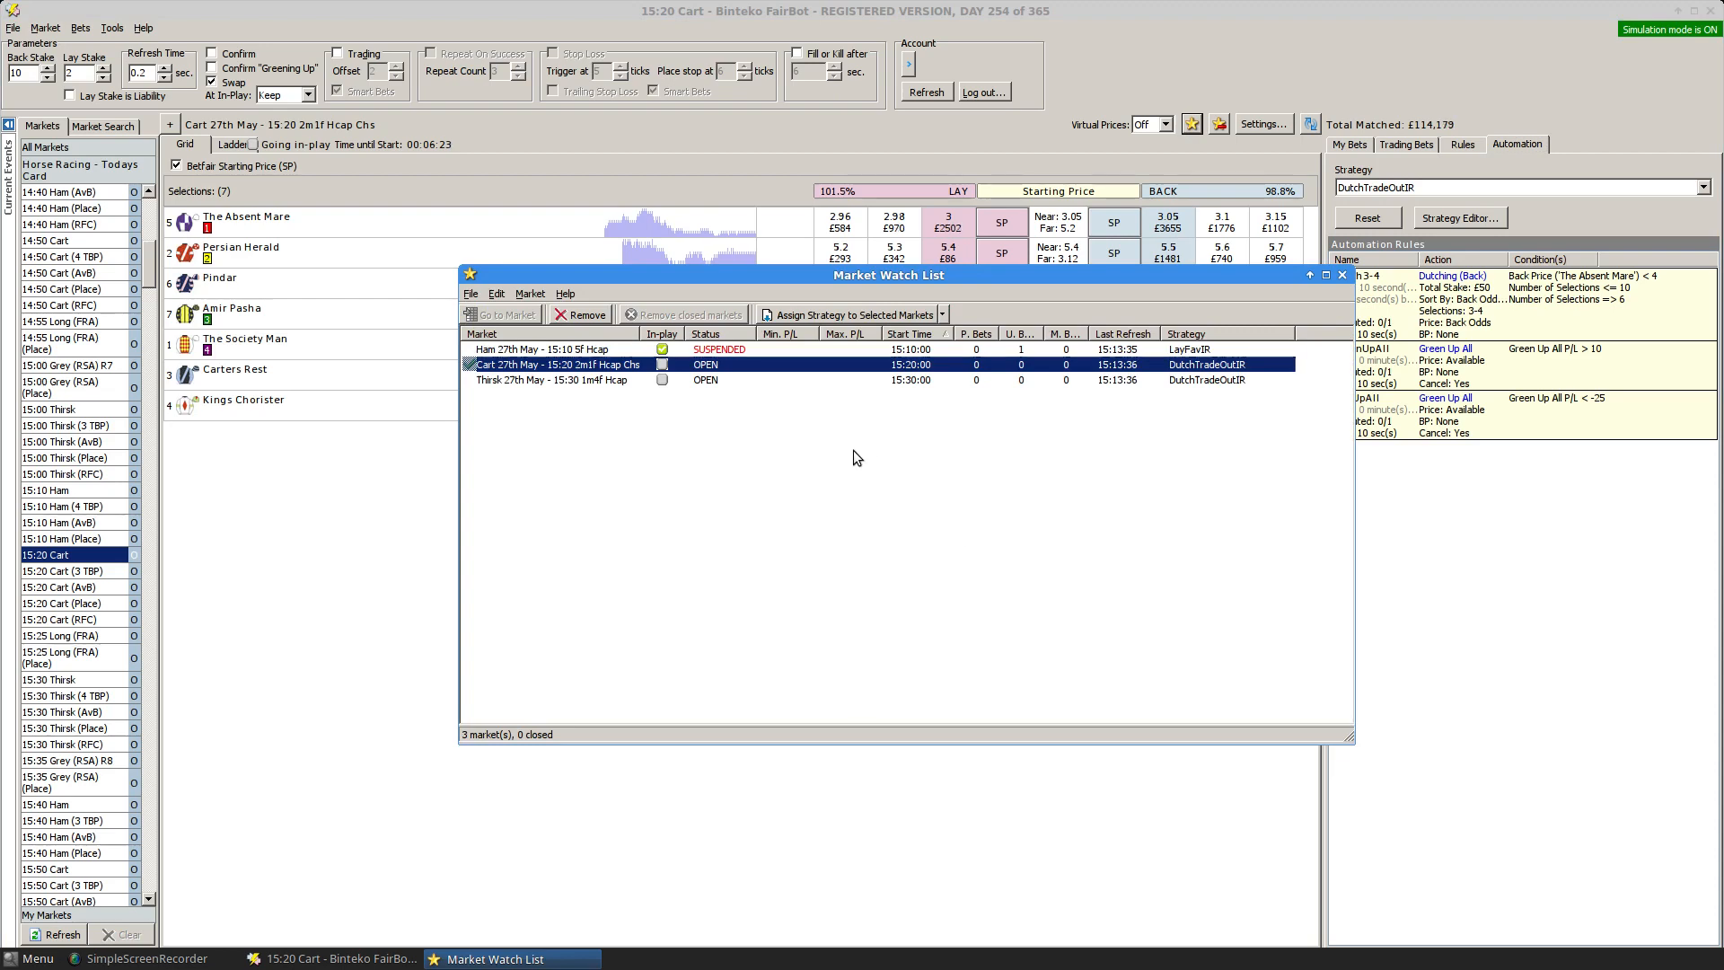
{"action": "mouse_move", "coordinate": [642, 502]}
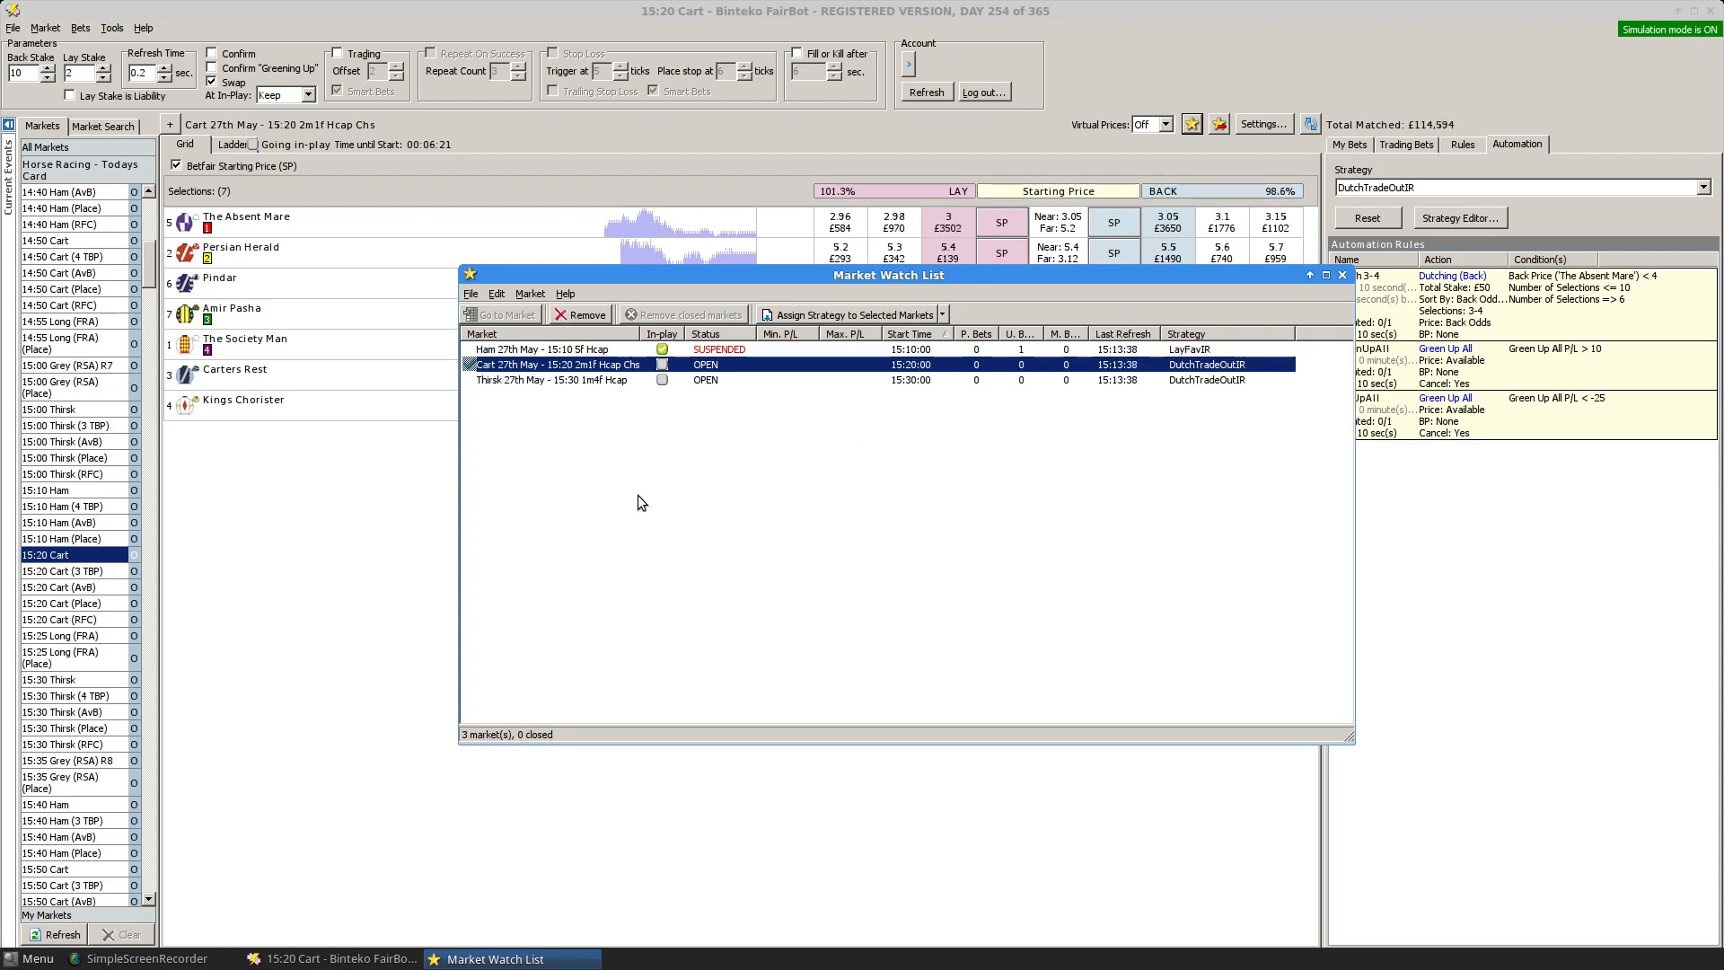
{"action": "mouse_move", "coordinate": [537, 591]}
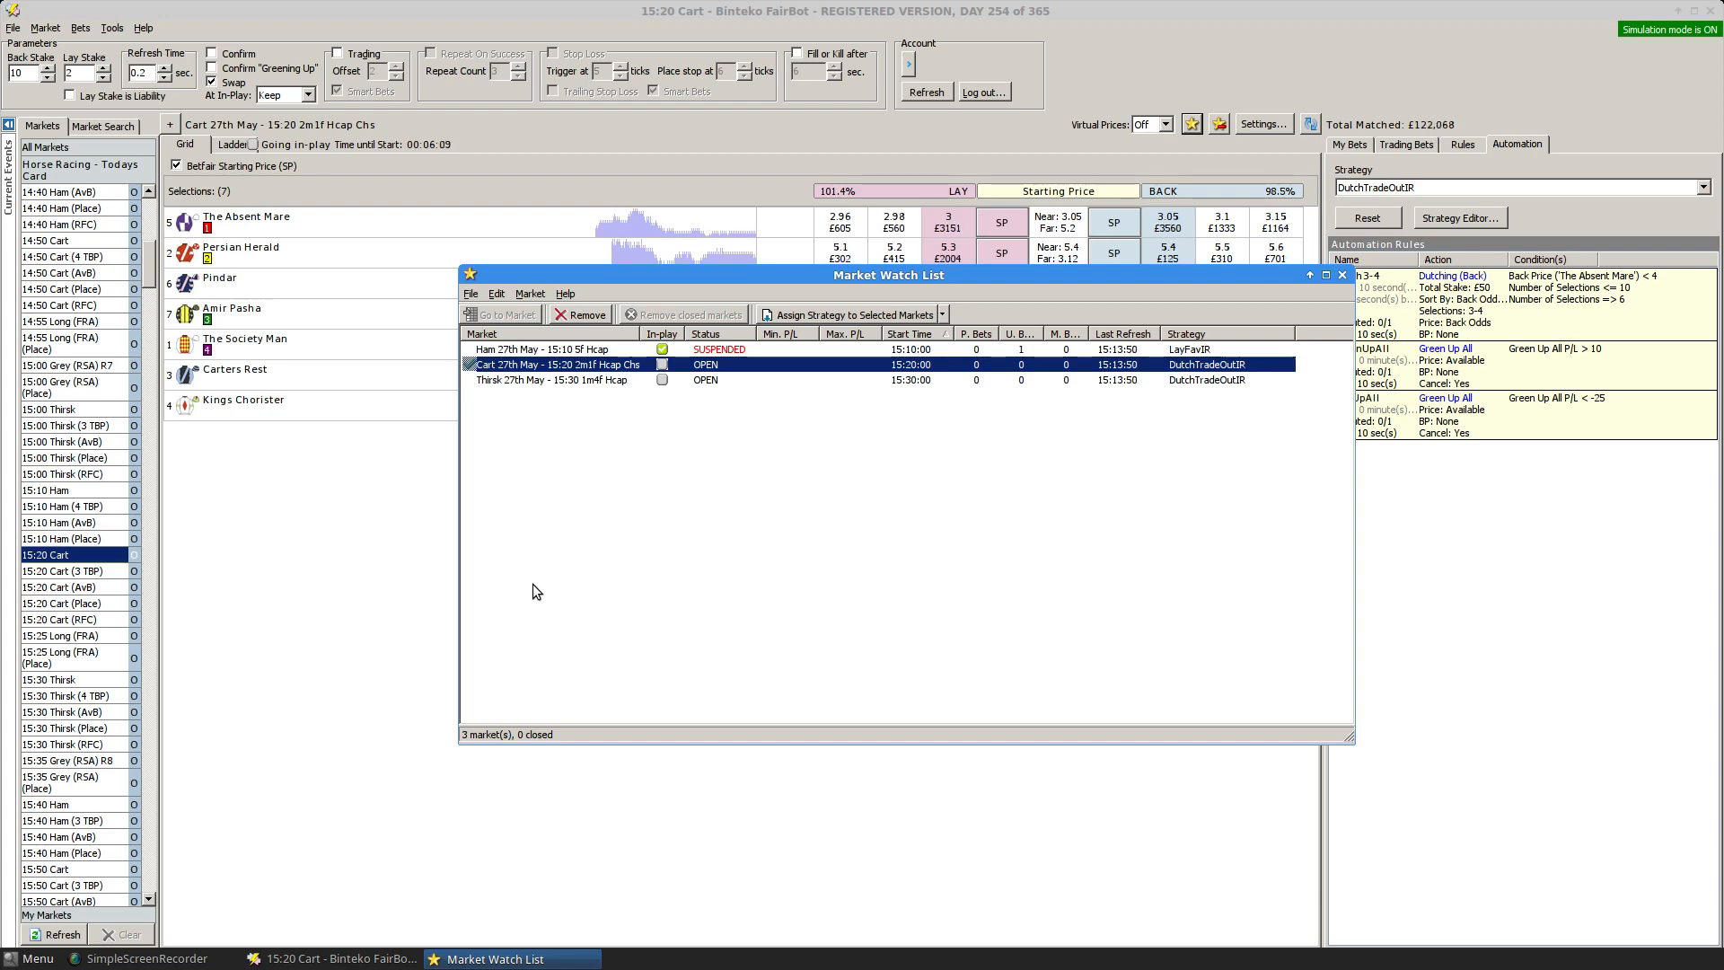
{"action": "mouse_move", "coordinate": [1110, 448]}
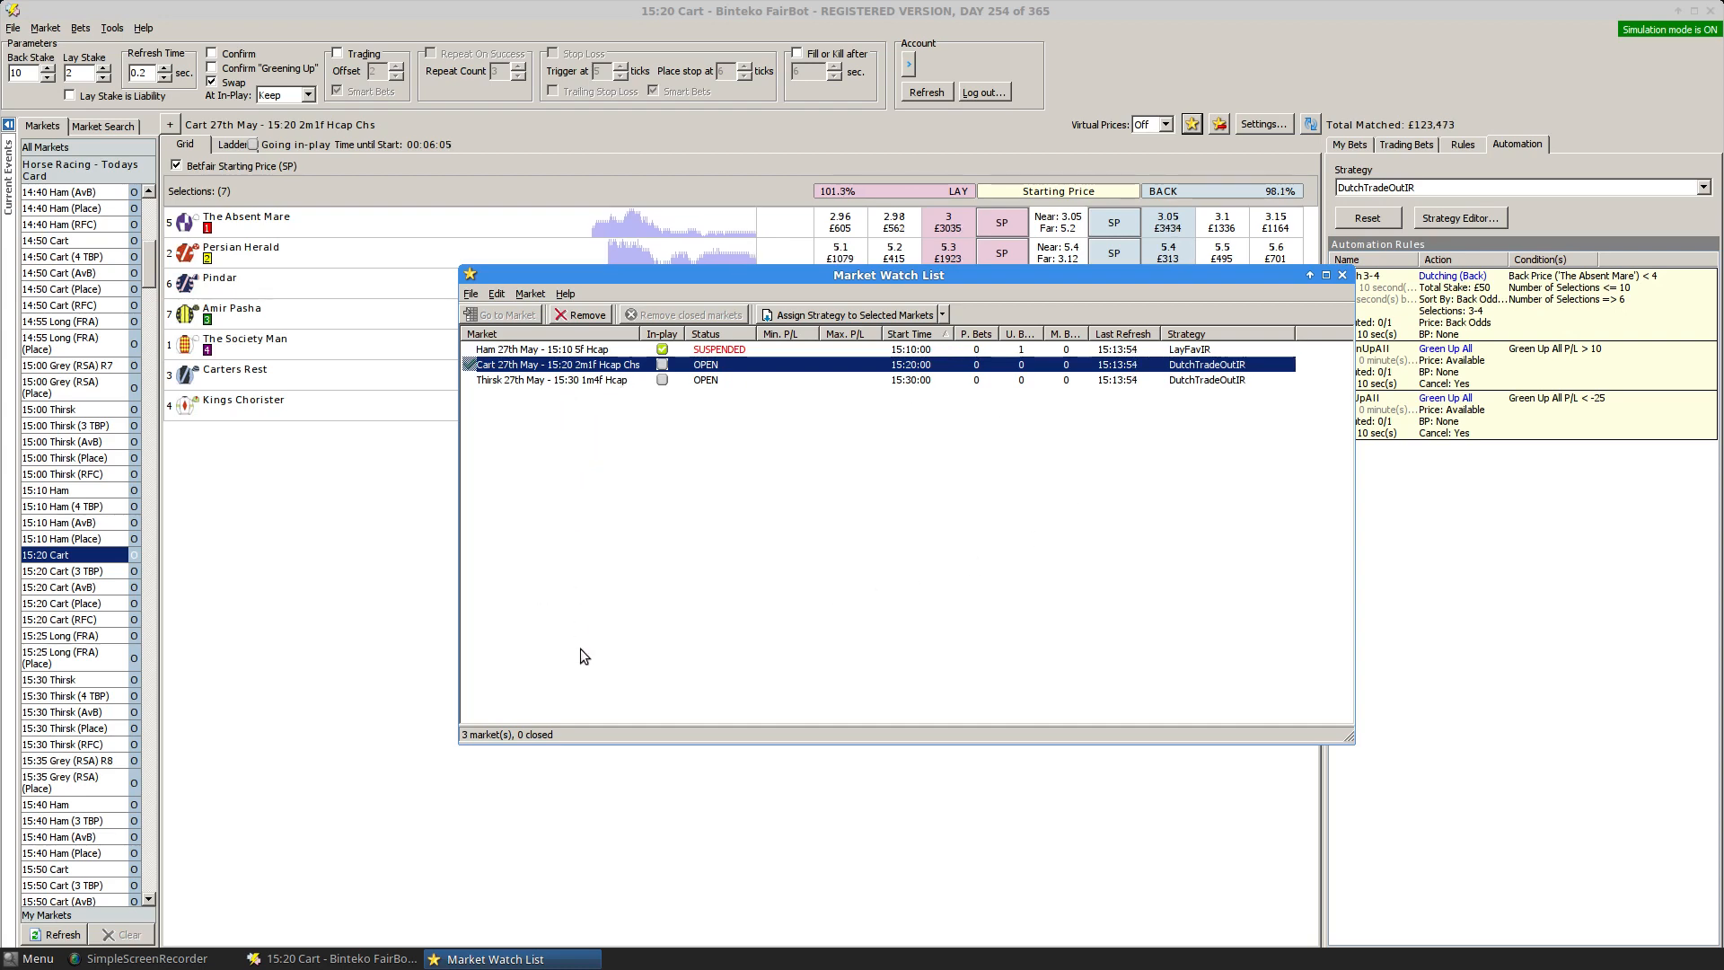
{"action": "mouse_move", "coordinate": [563, 639]}
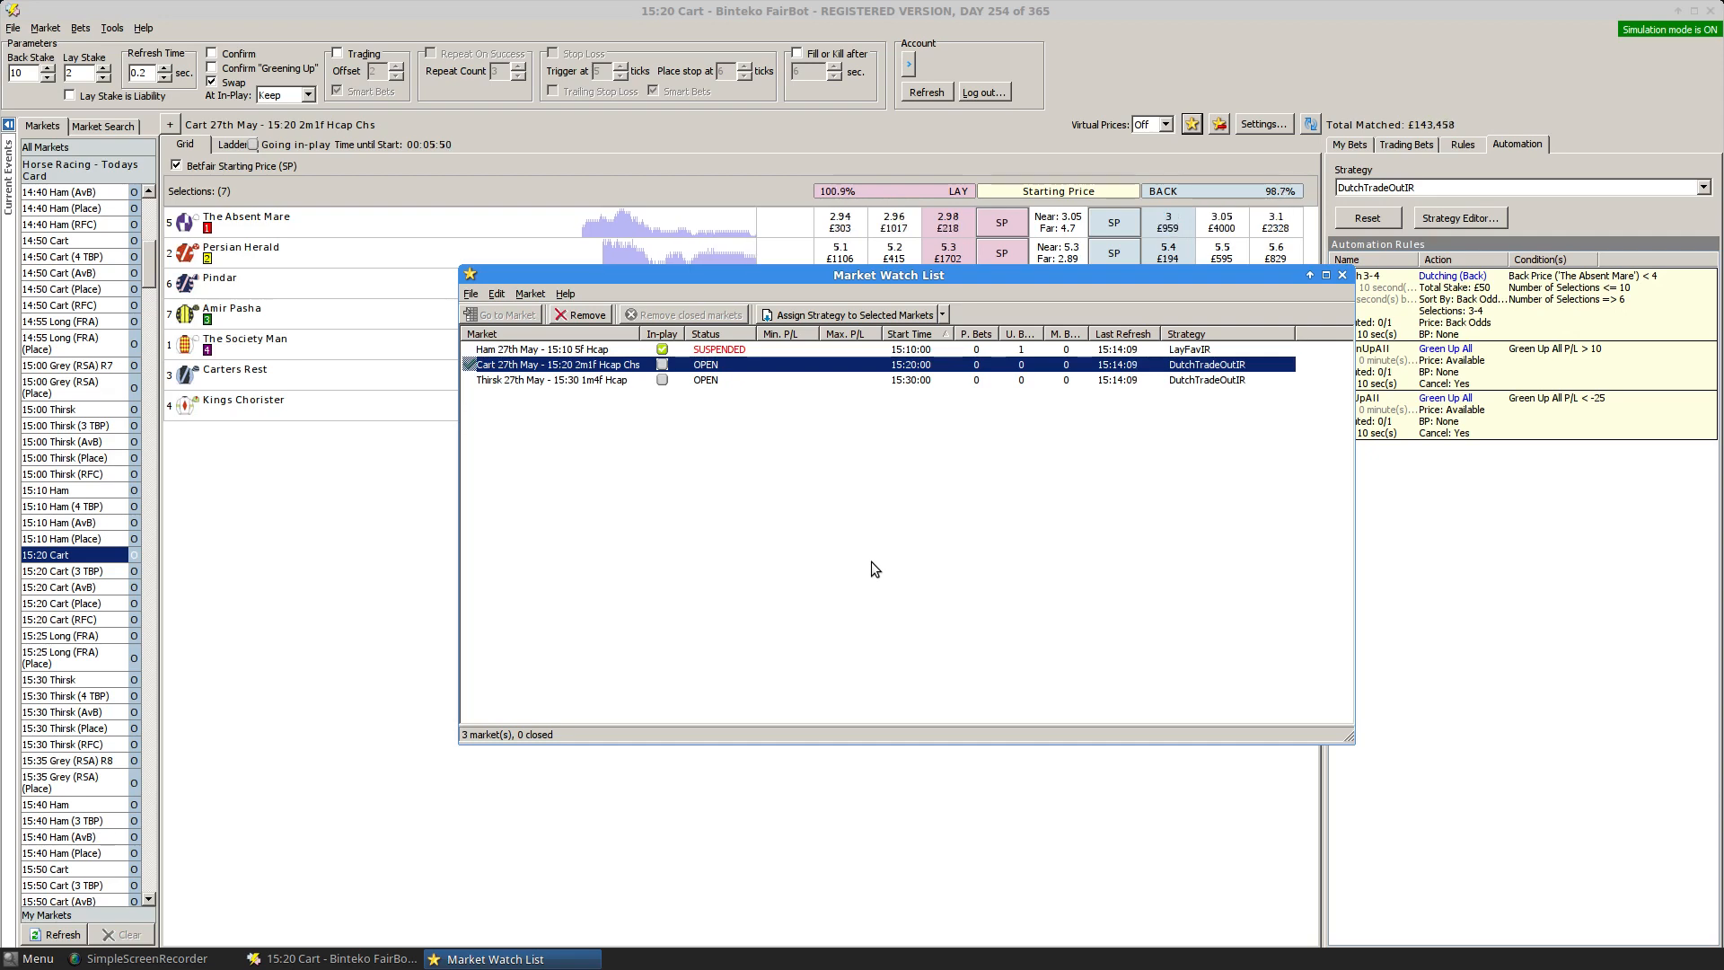
Close the Market Watch List window over the 15:20 Cart race.
{"action": "left_click", "coordinate": [1340, 275]}
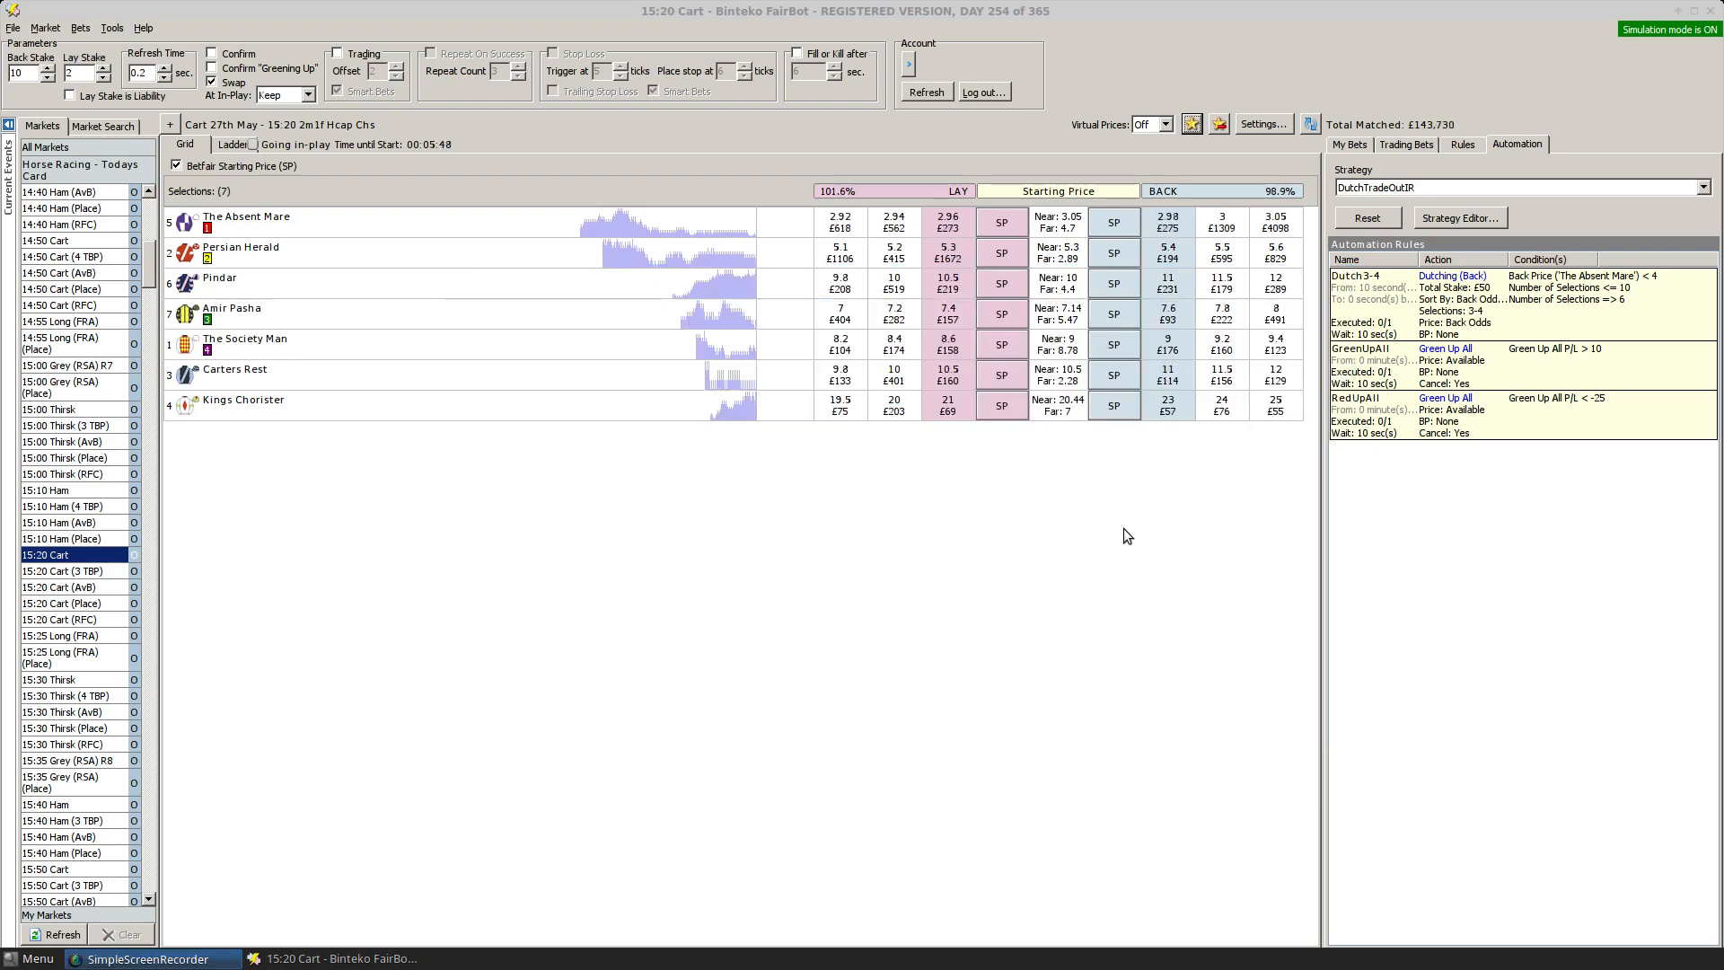
{"action": "mouse_move", "coordinate": [528, 638]}
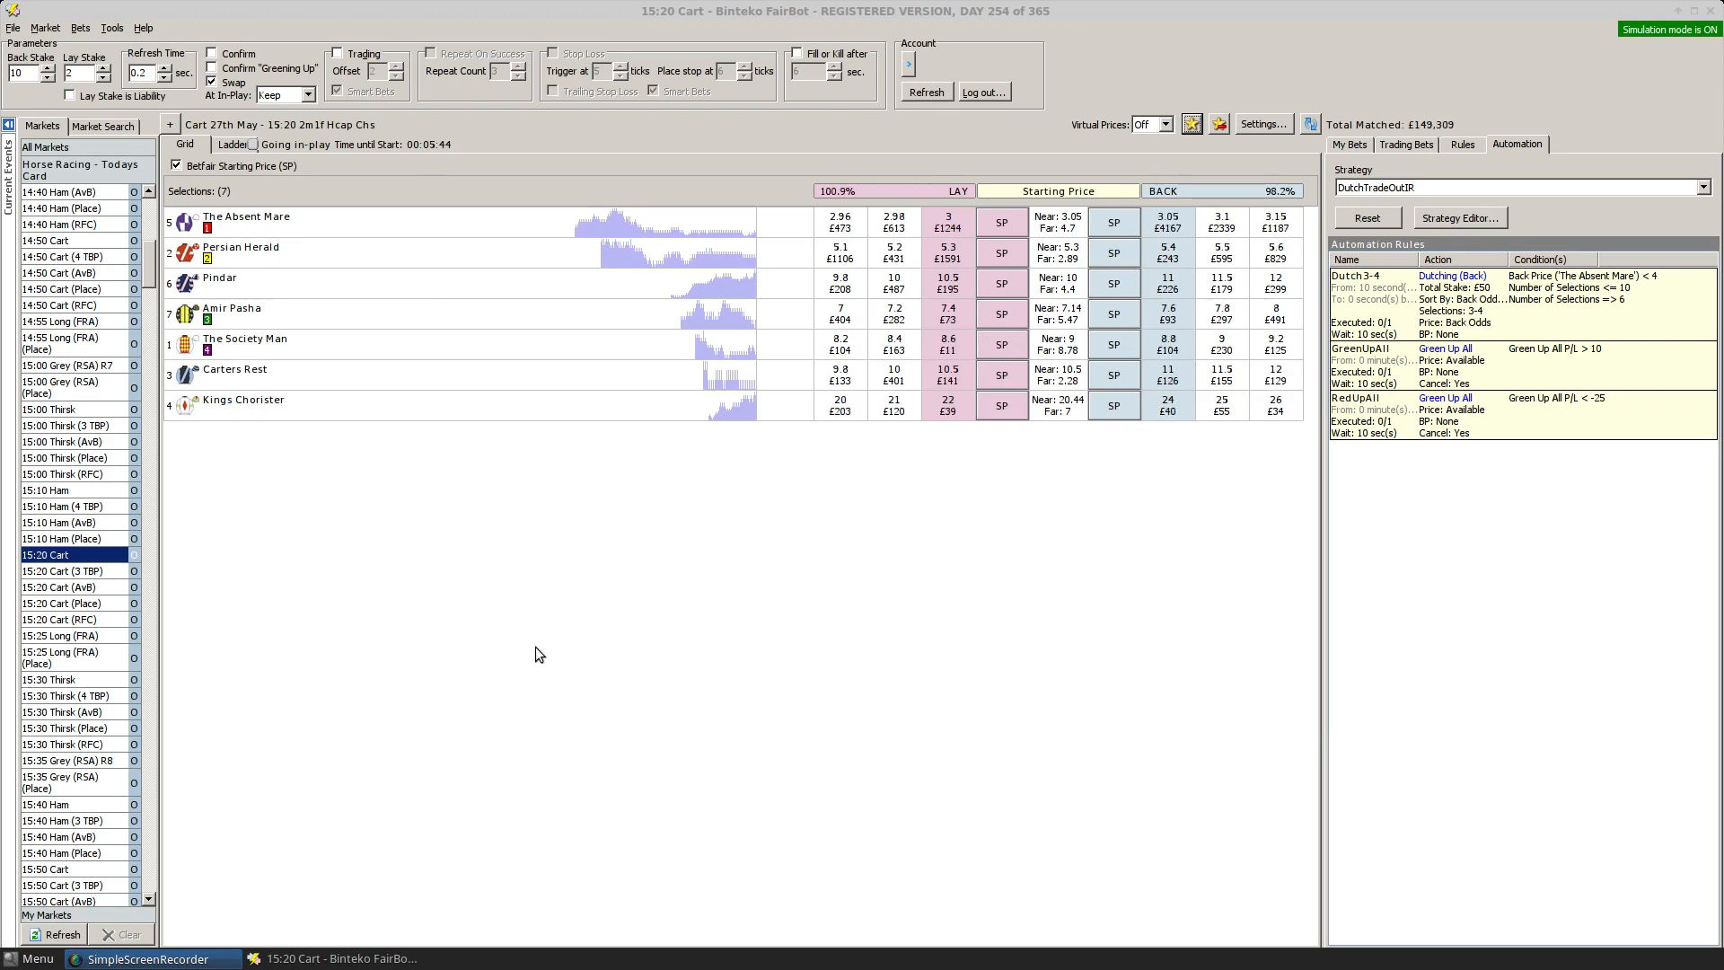
{"action": "mouse_move", "coordinate": [498, 548]}
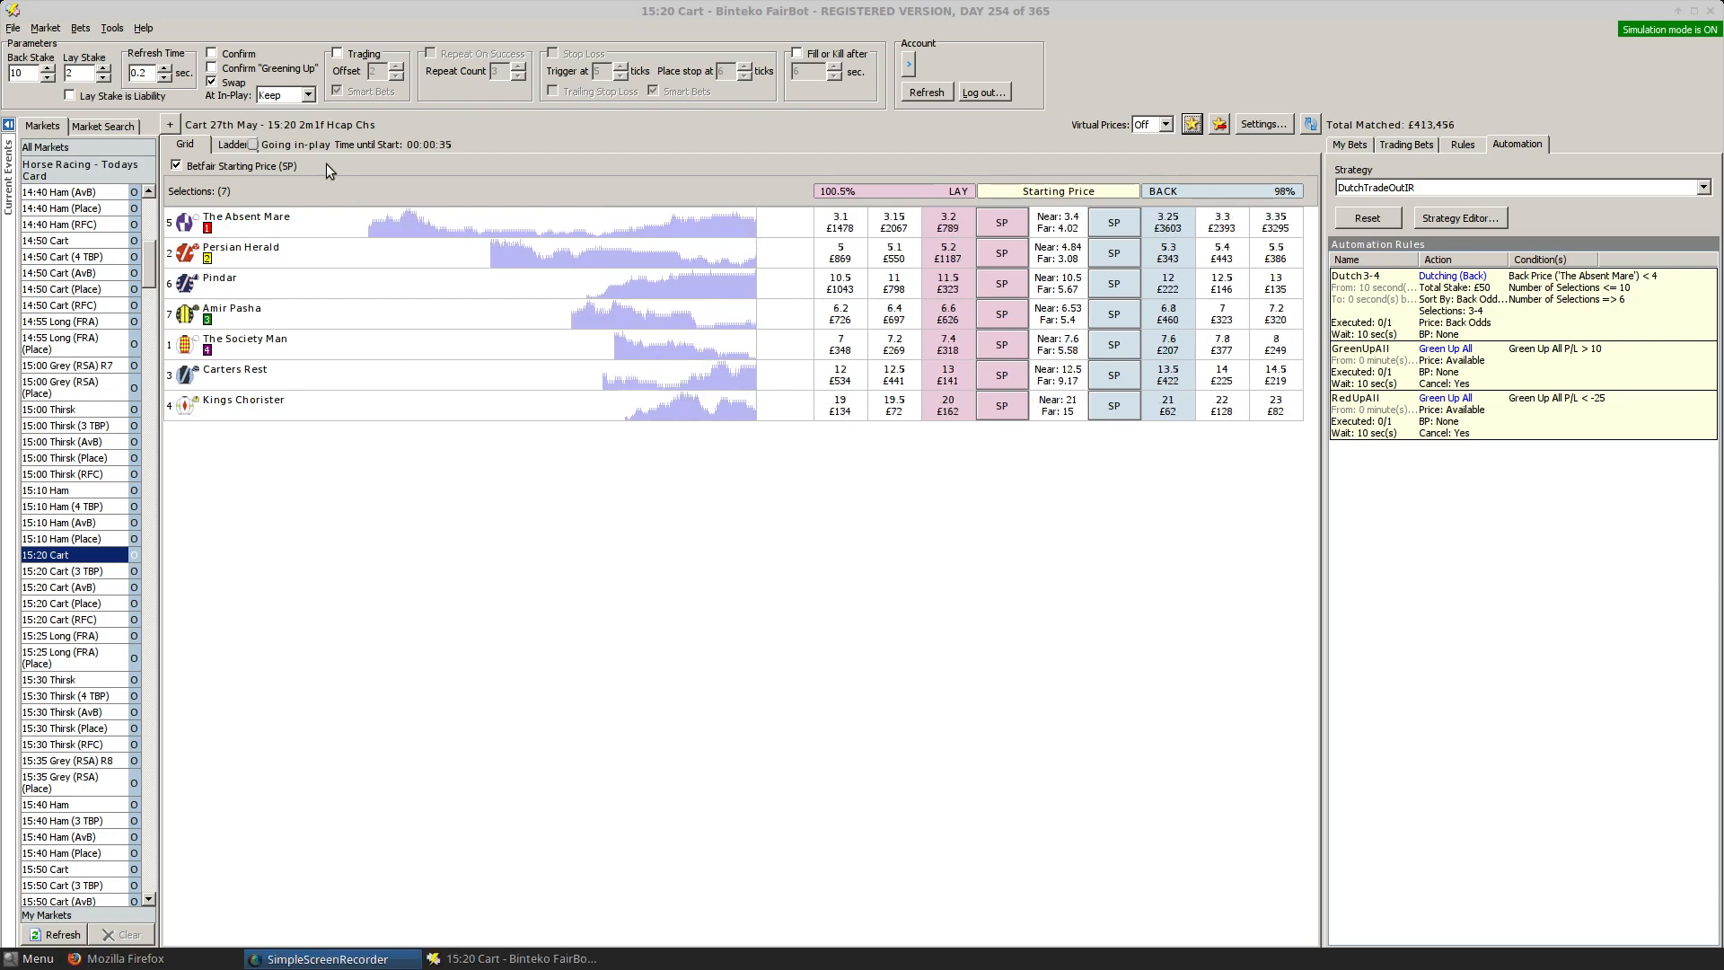
{"action": "mouse_move", "coordinate": [632, 650]}
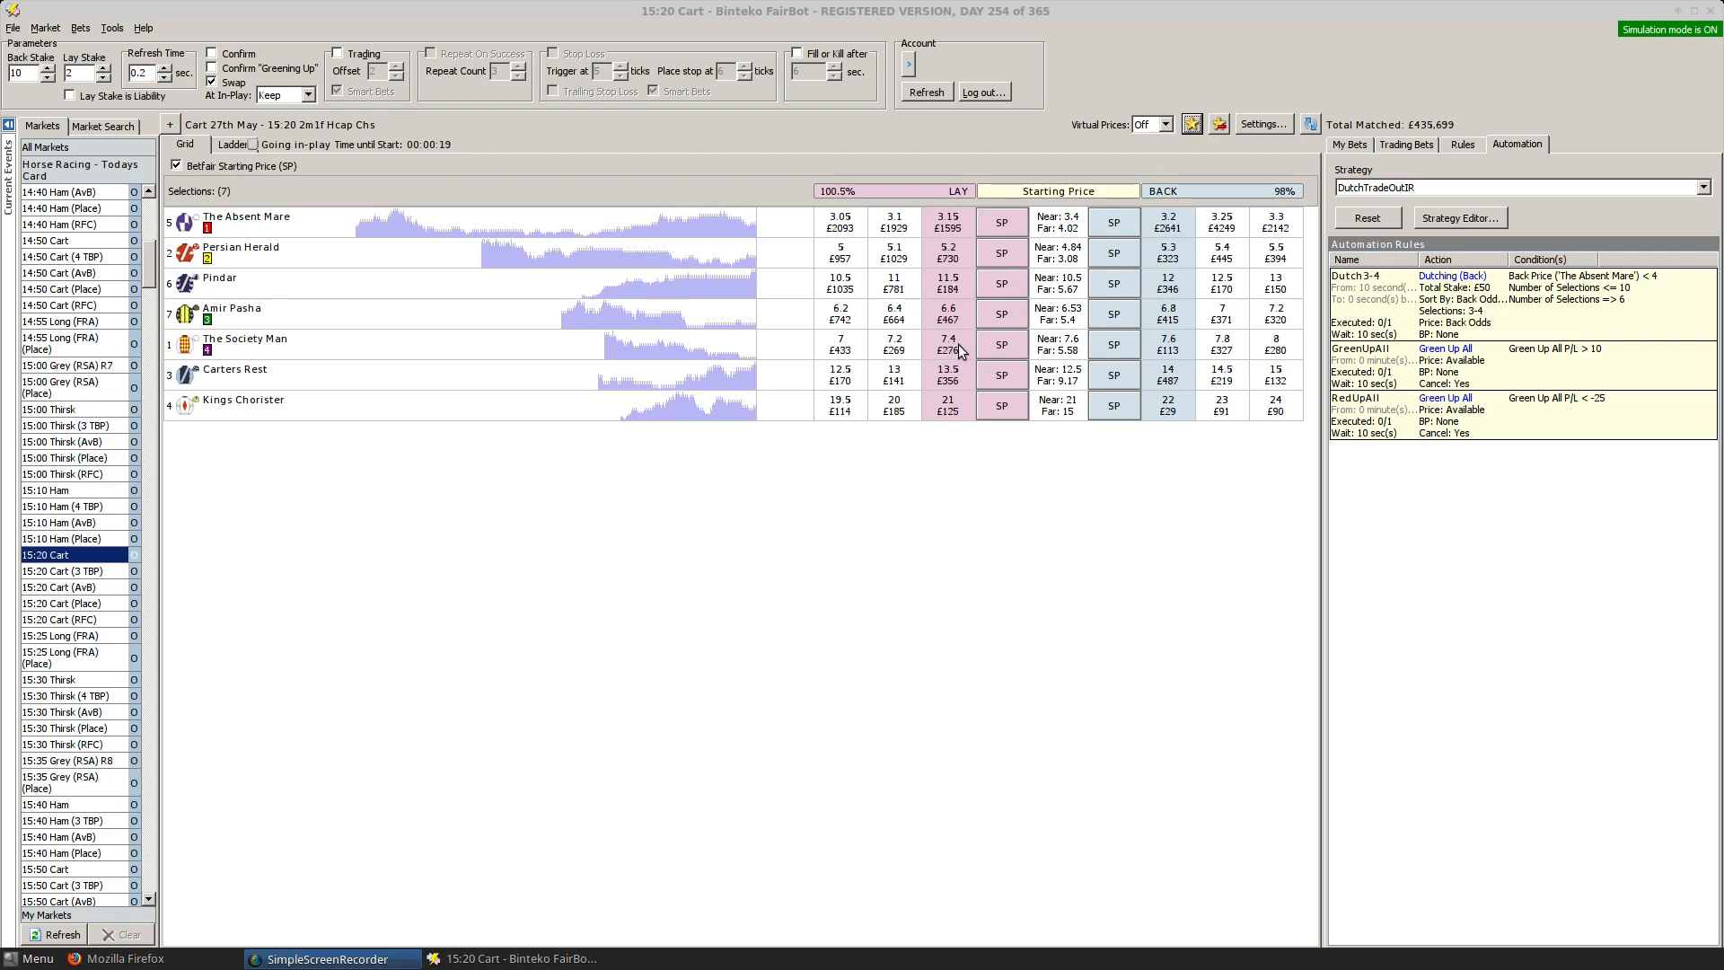
{"action": "mouse_move", "coordinate": [946, 550]}
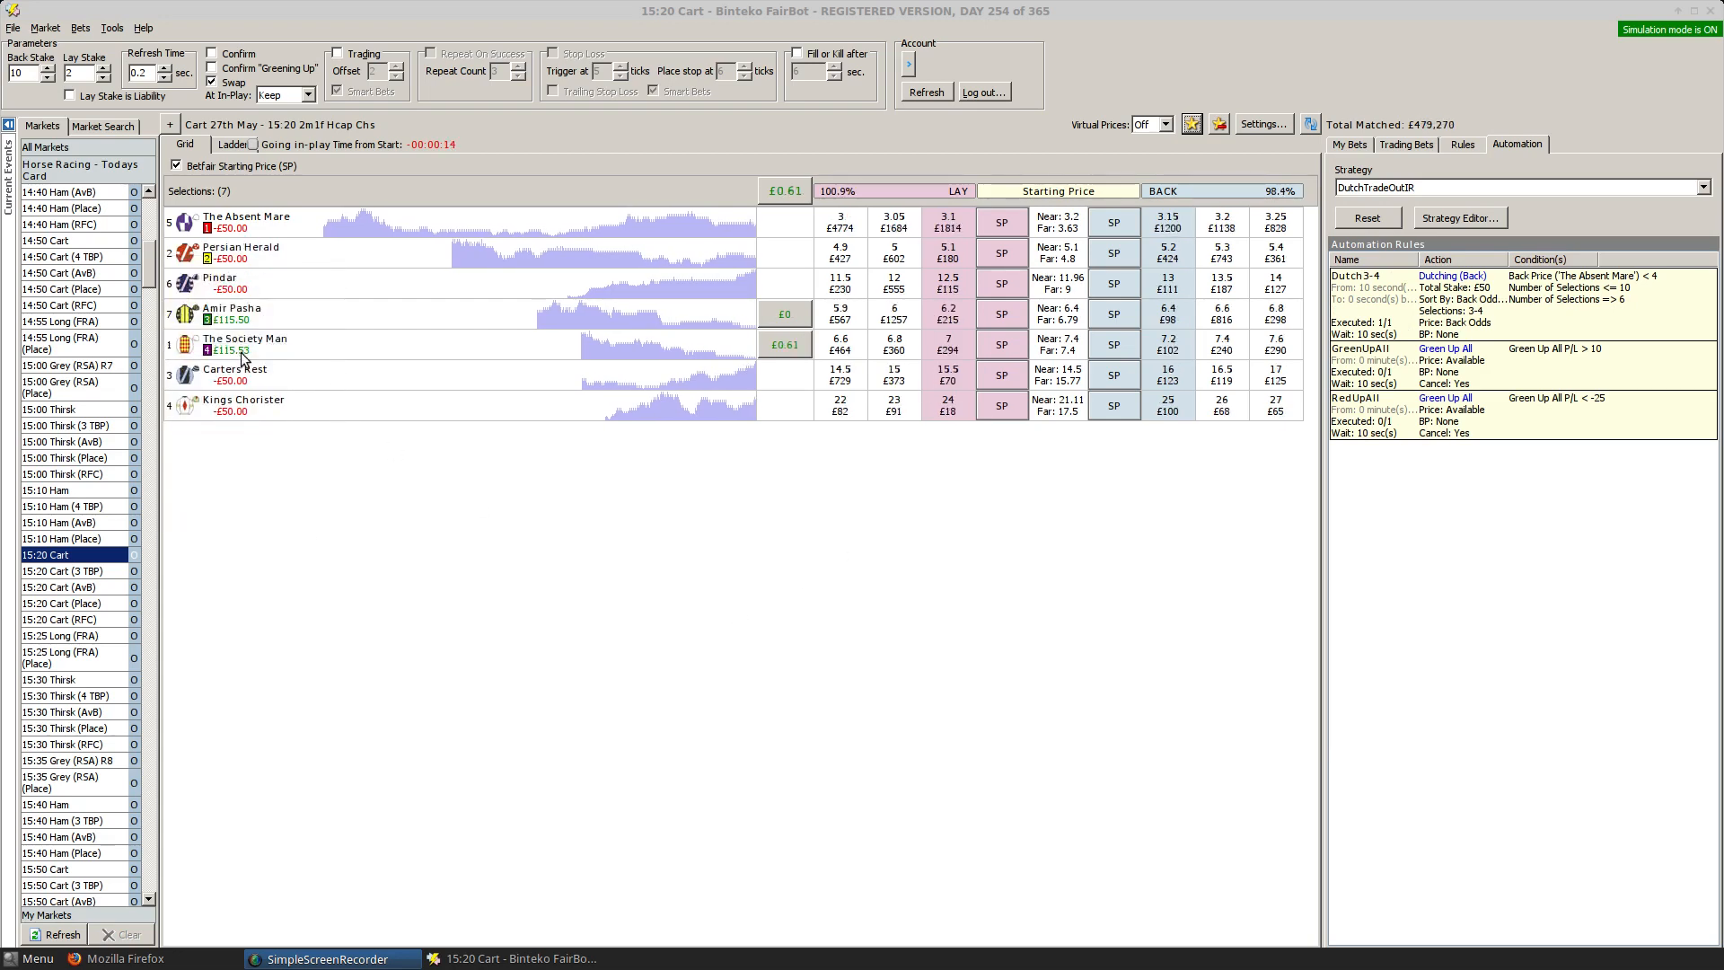
{"action": "mouse_move", "coordinate": [726, 578]}
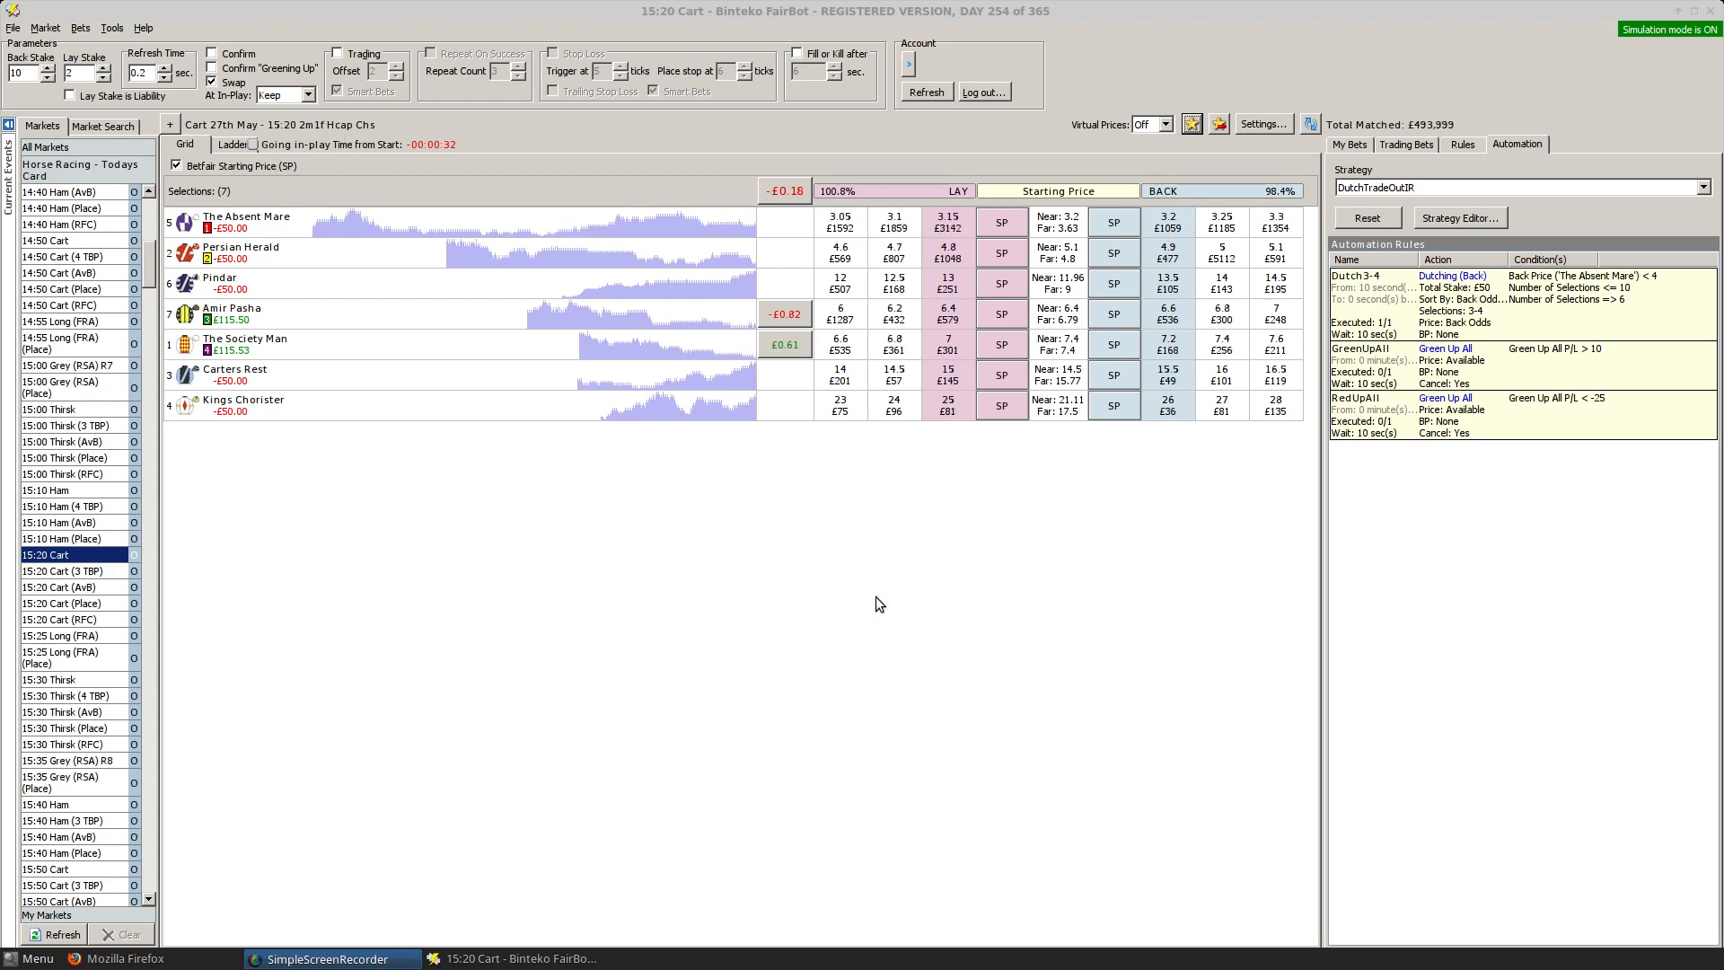
{"action": "mouse_move", "coordinate": [909, 659]}
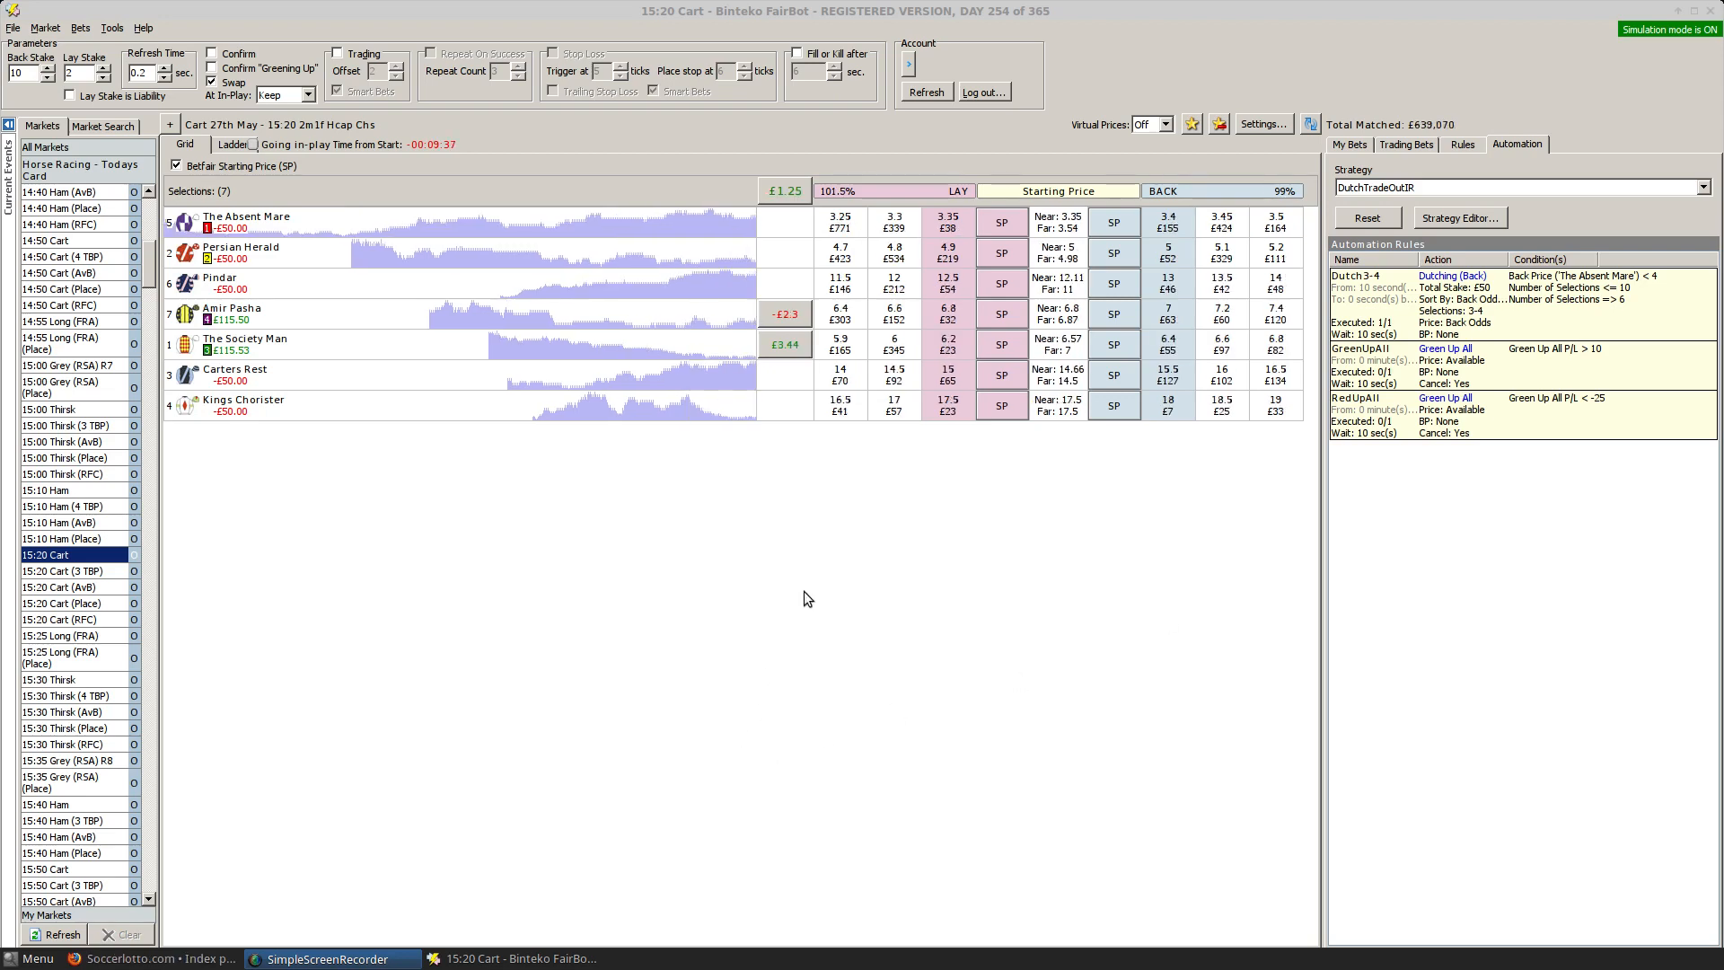
{"action": "mouse_move", "coordinate": [426, 166]}
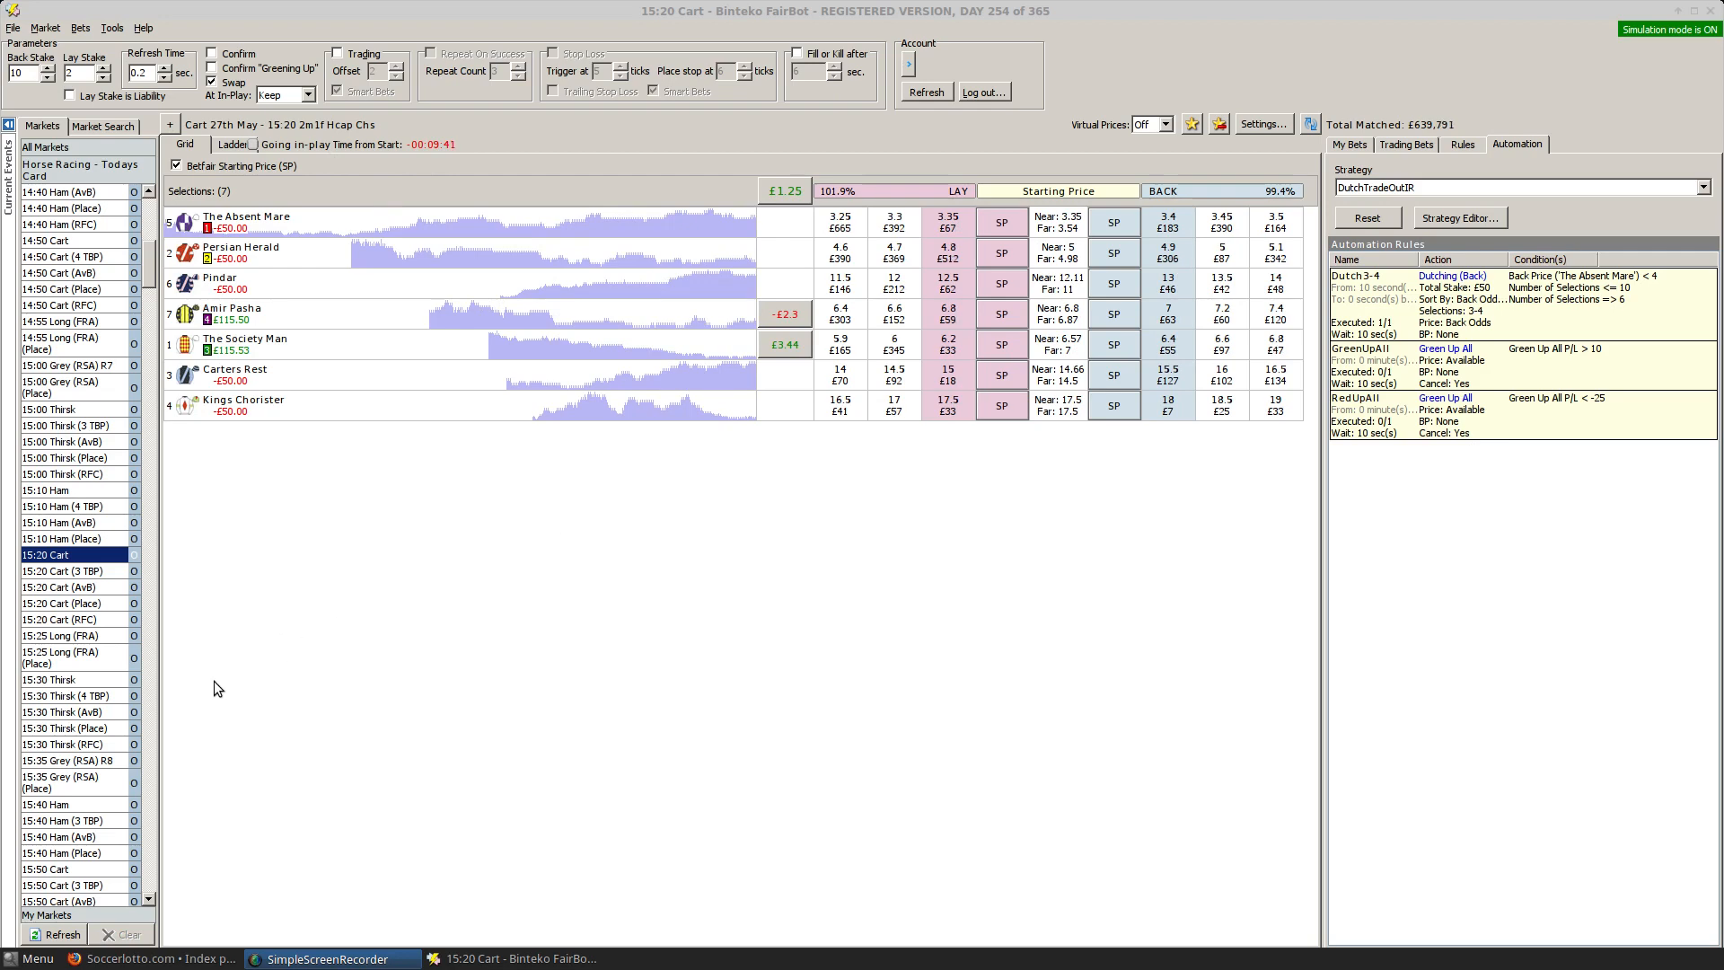
Switch to the in-play 15:30 Thirsk market with its matched back bets.
{"action": "left_click", "coordinate": [49, 679]}
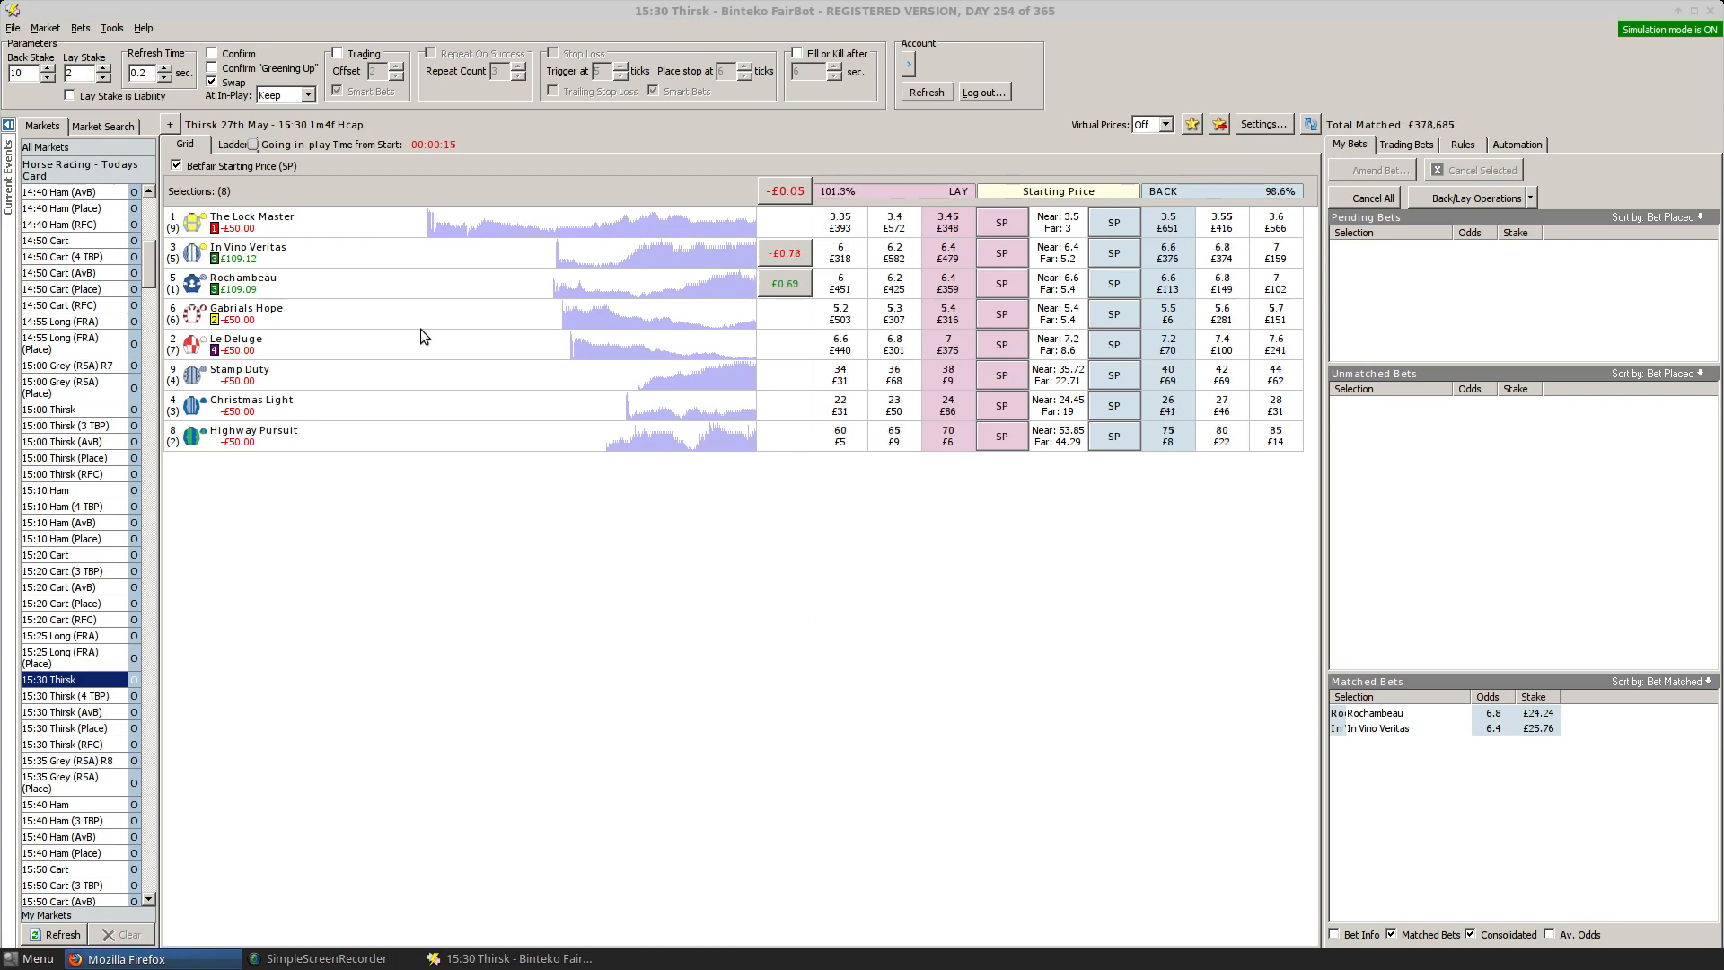
{"action": "mouse_move", "coordinate": [762, 248]}
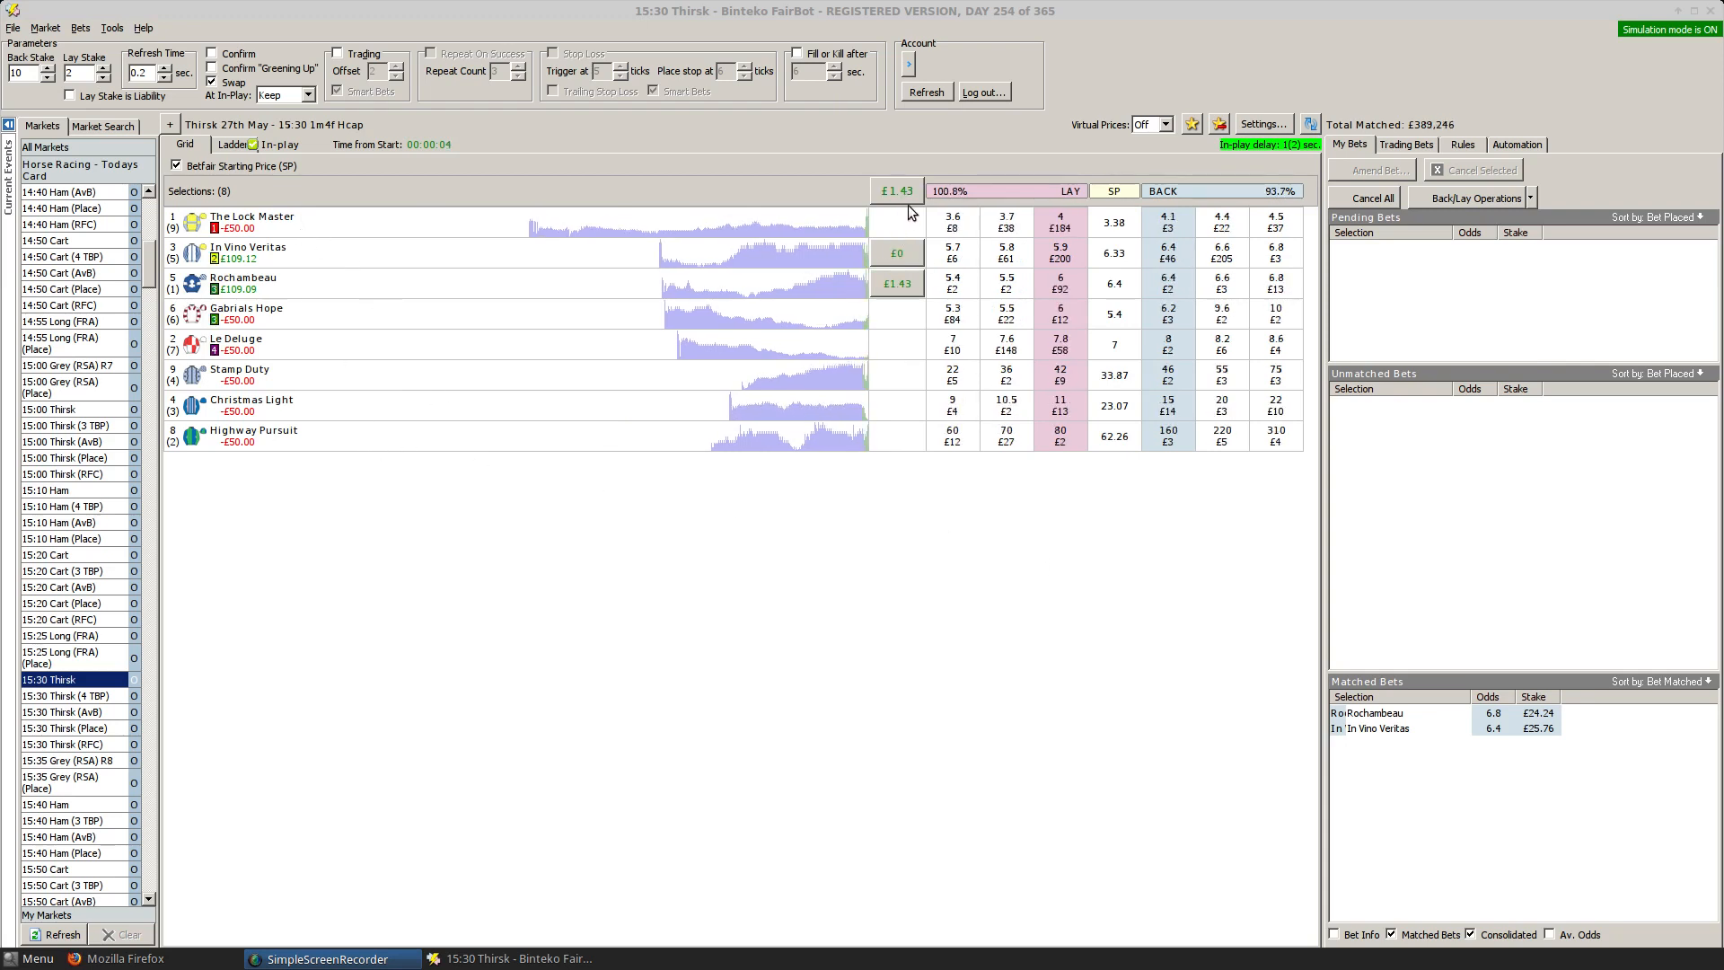
{"action": "mouse_move", "coordinate": [912, 553]}
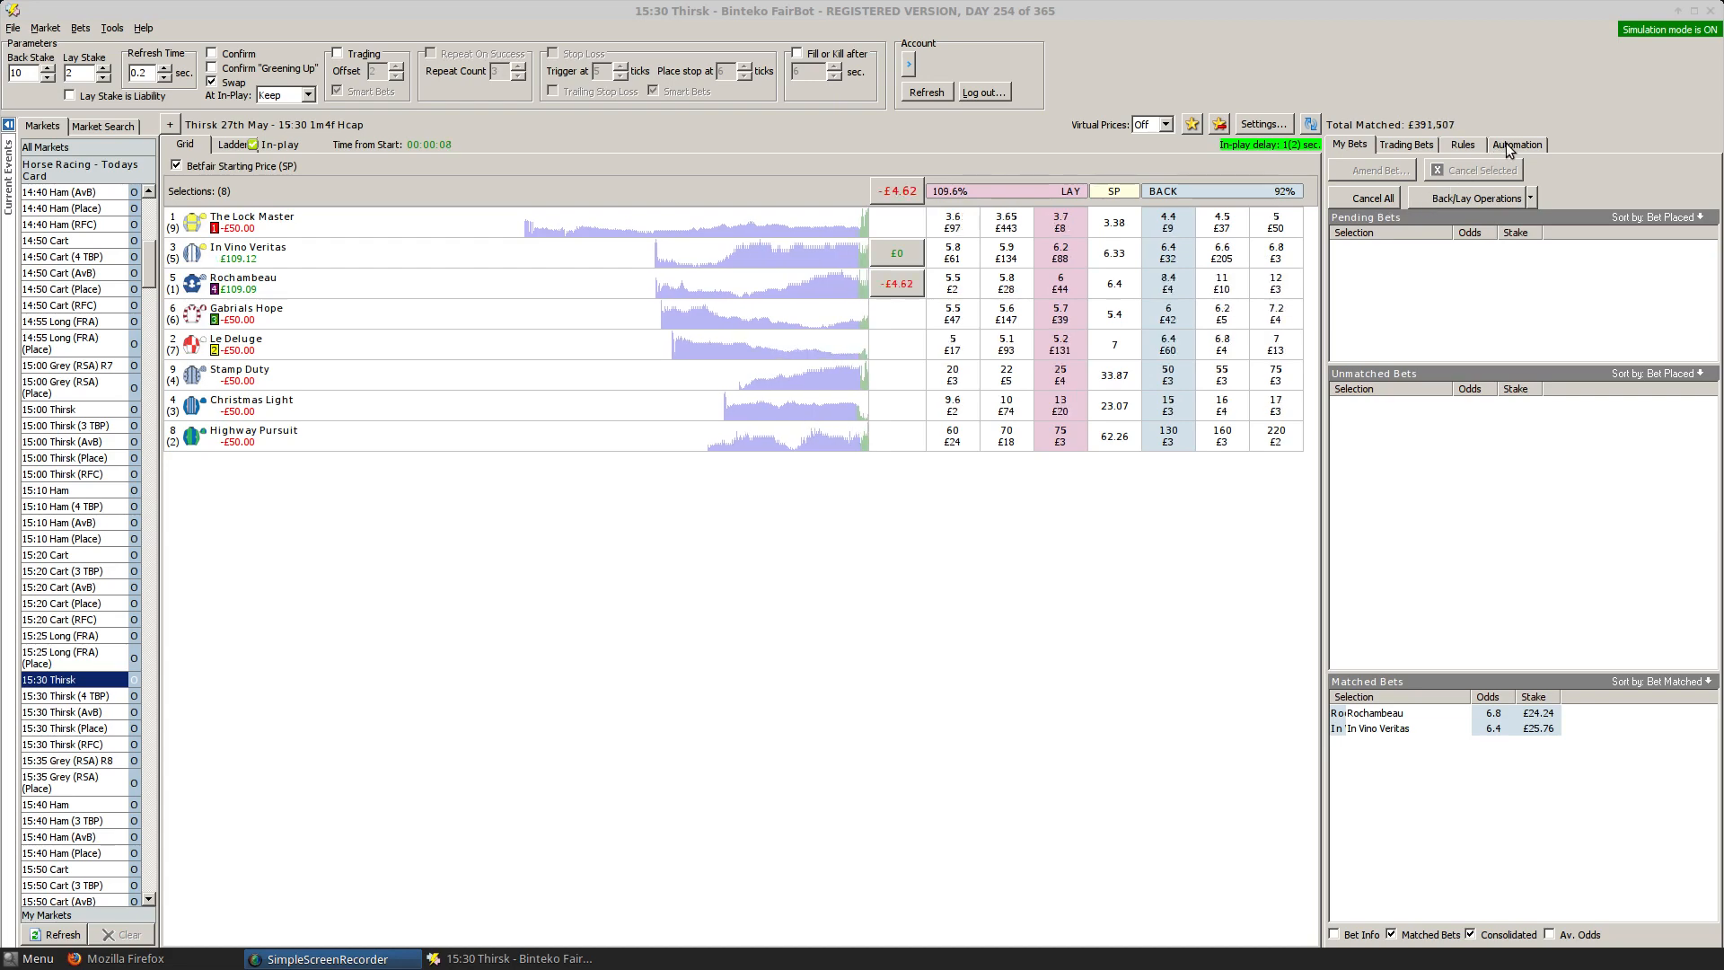
View the Thirsk DutchTradeOutIR rules, with GreenUpAll executed at −£25.67.
{"action": "left_click", "coordinate": [1517, 145]}
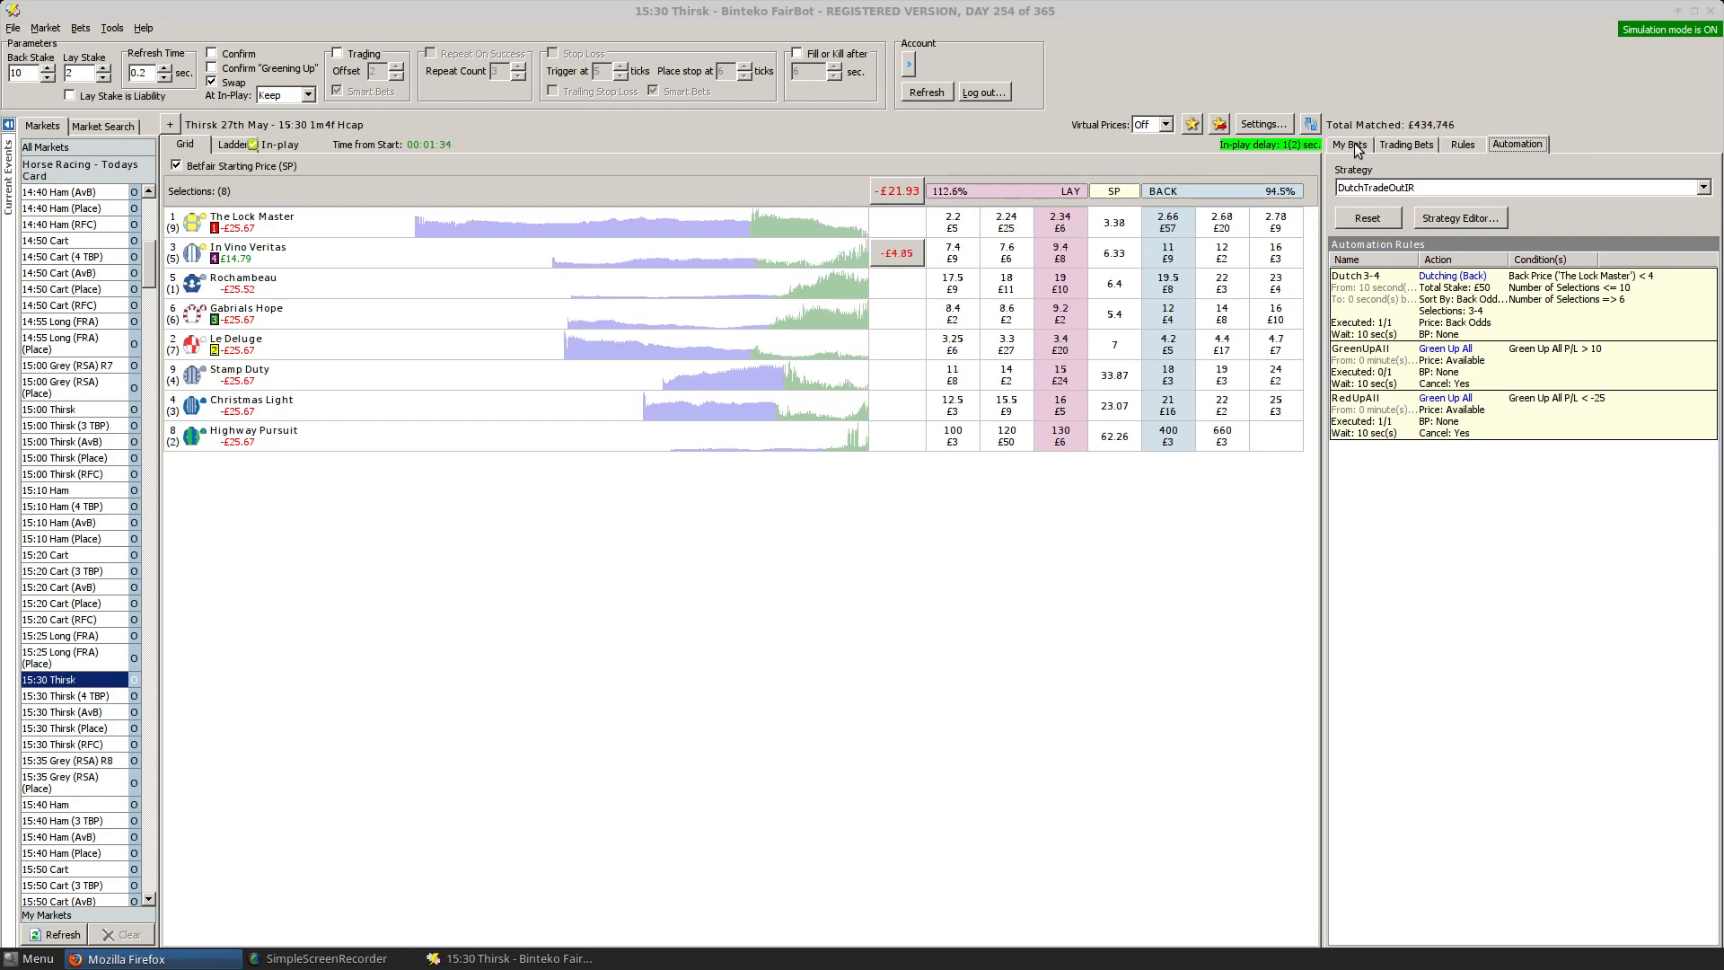
Show Thirsk's matched lays on Rochambeau at 23 and In Vino Veritas at 7.2.
{"action": "left_click", "coordinate": [1349, 144]}
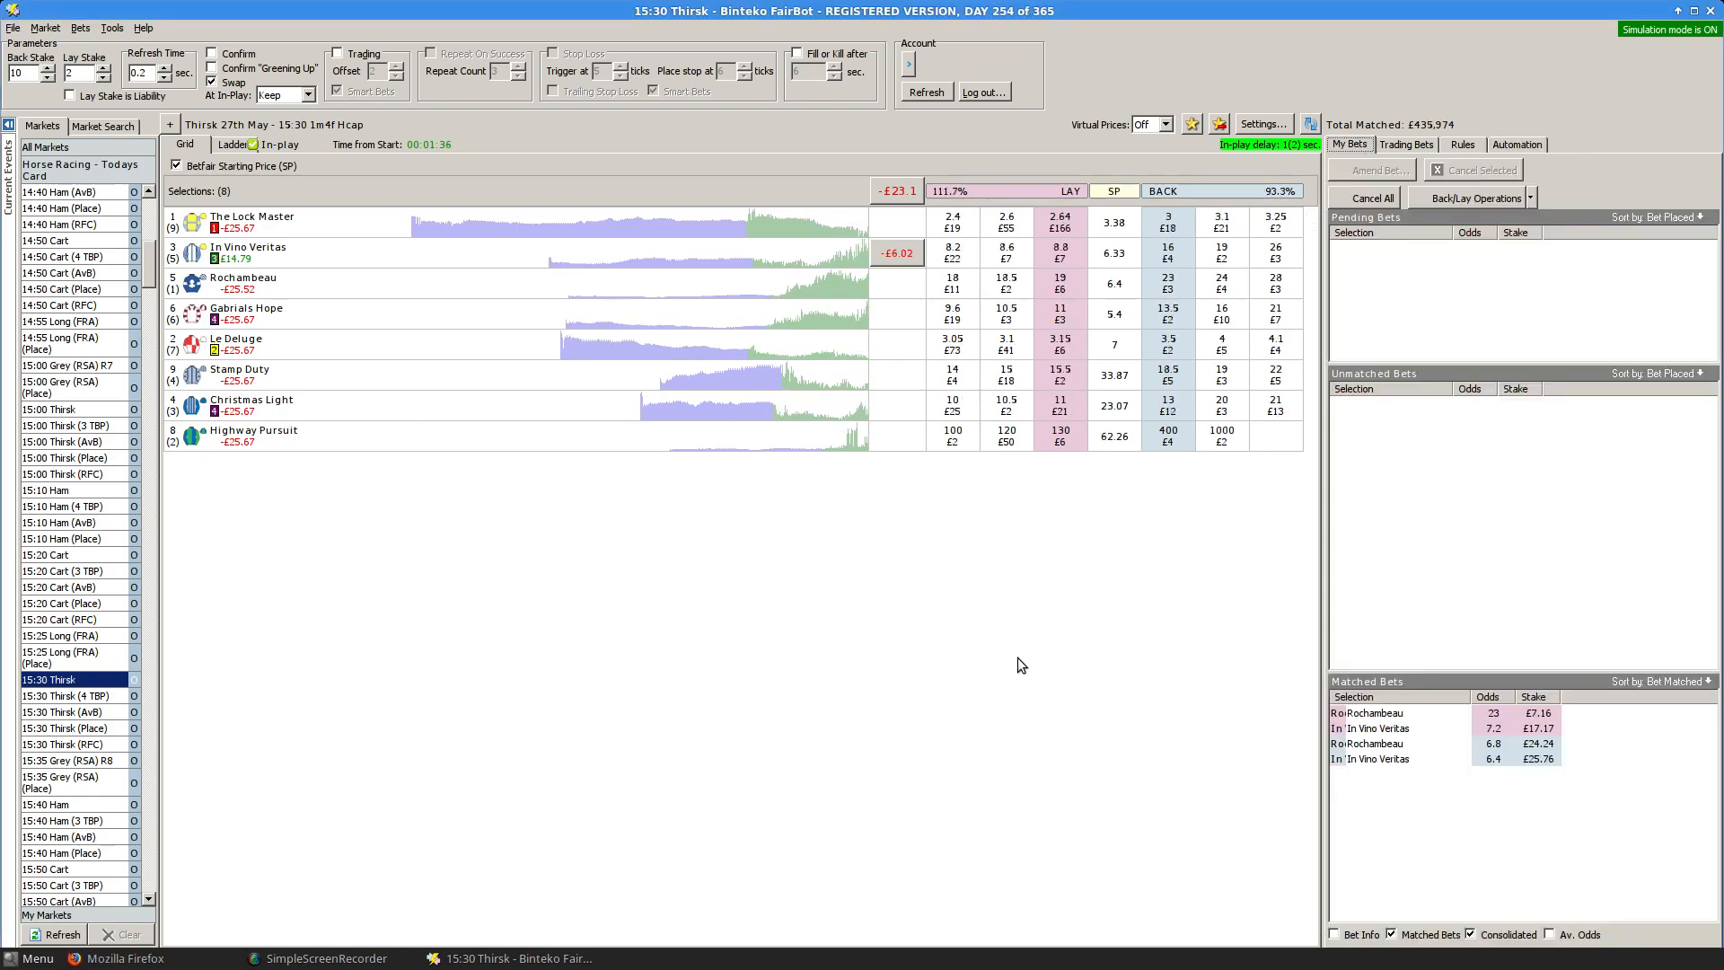
{"action": "mouse_move", "coordinate": [247, 256]}
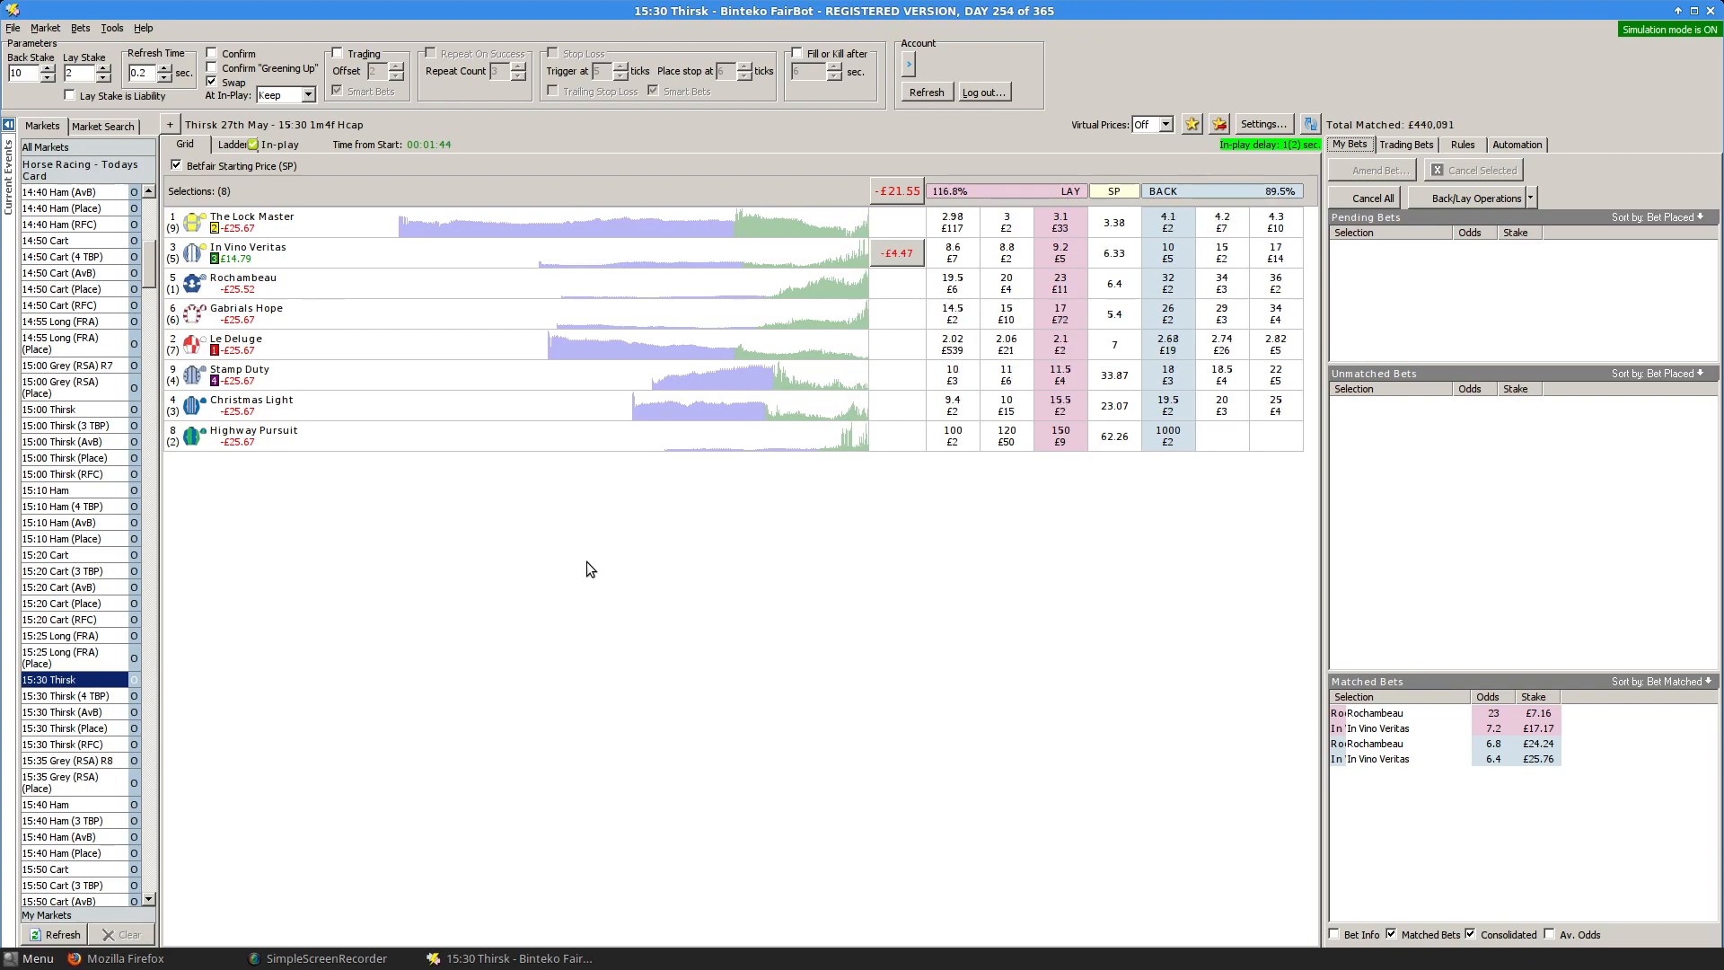
{"action": "mouse_move", "coordinate": [627, 608]}
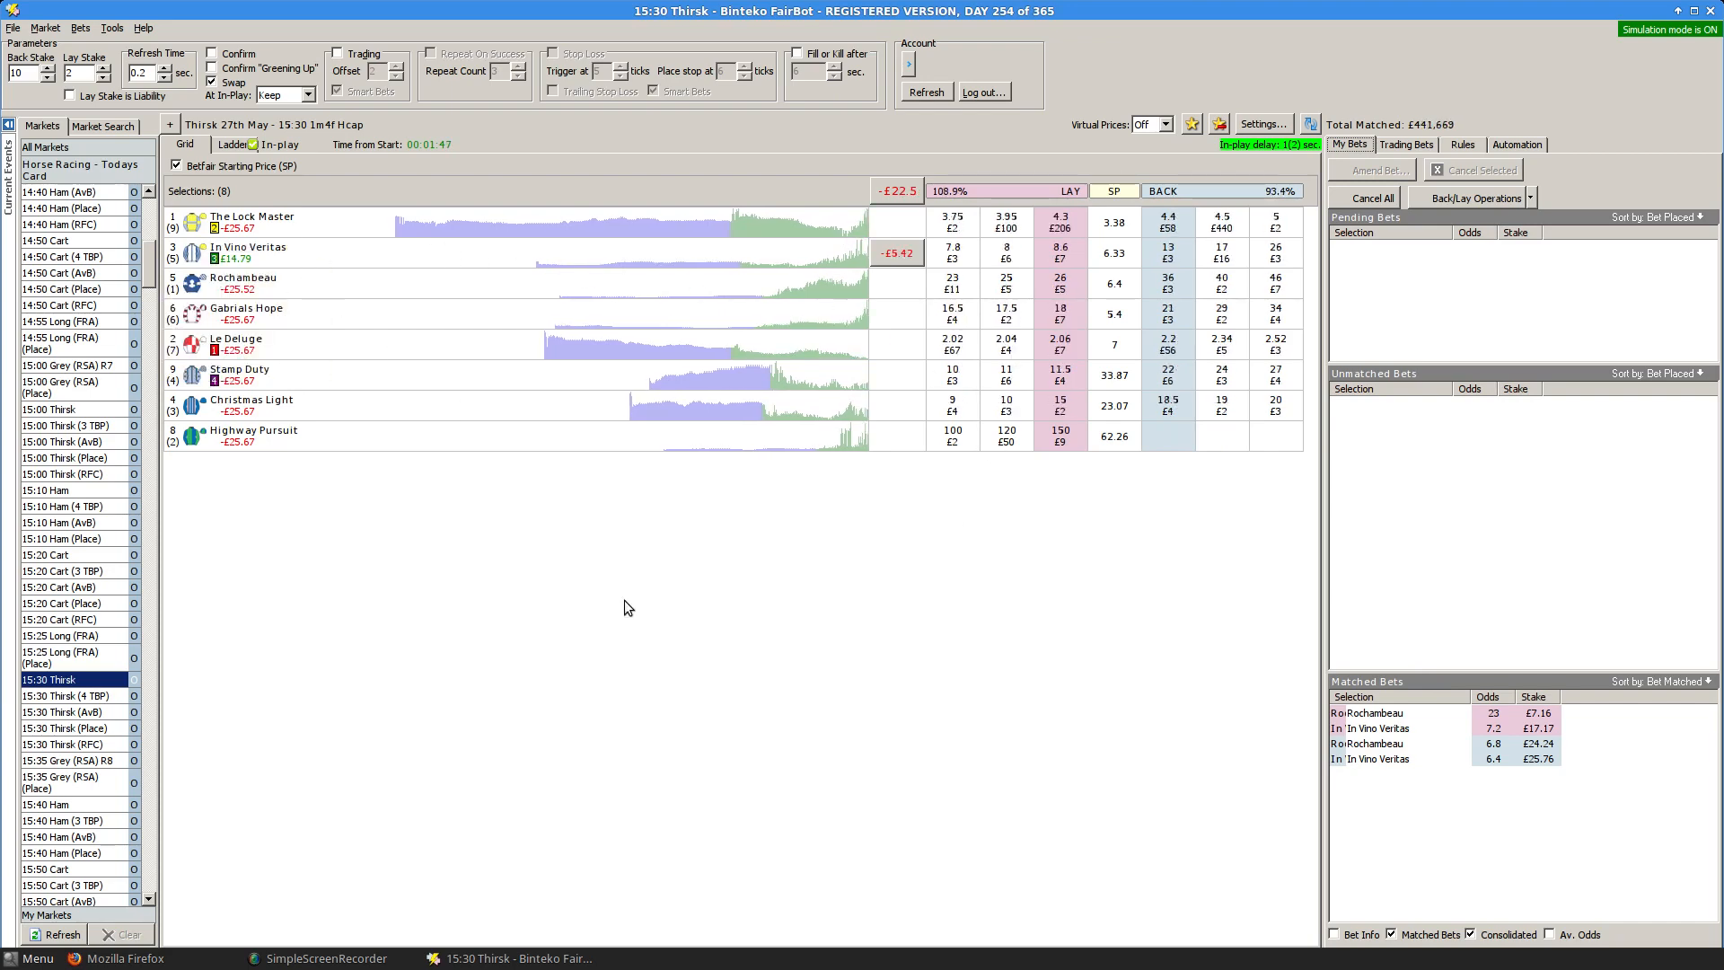
{"action": "mouse_move", "coordinate": [683, 629]}
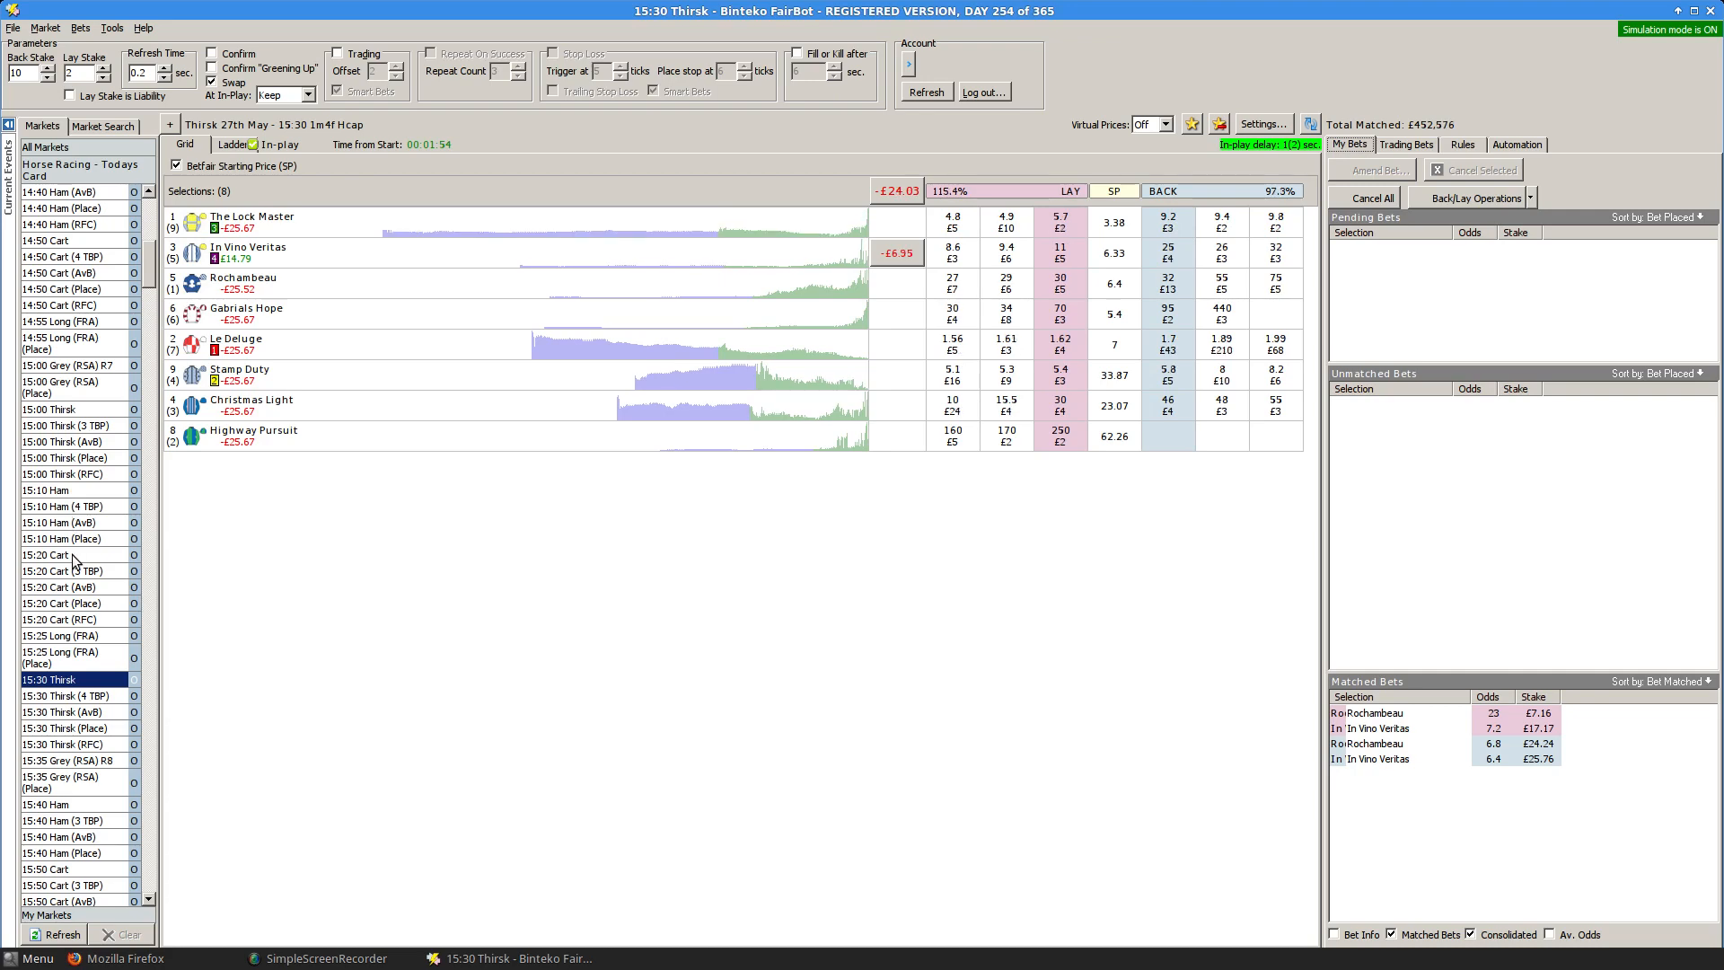
Inspect the 15:20 Cart positions, then return to the suspended Thirsk market.
{"action": "left_click", "coordinate": [42, 555]}
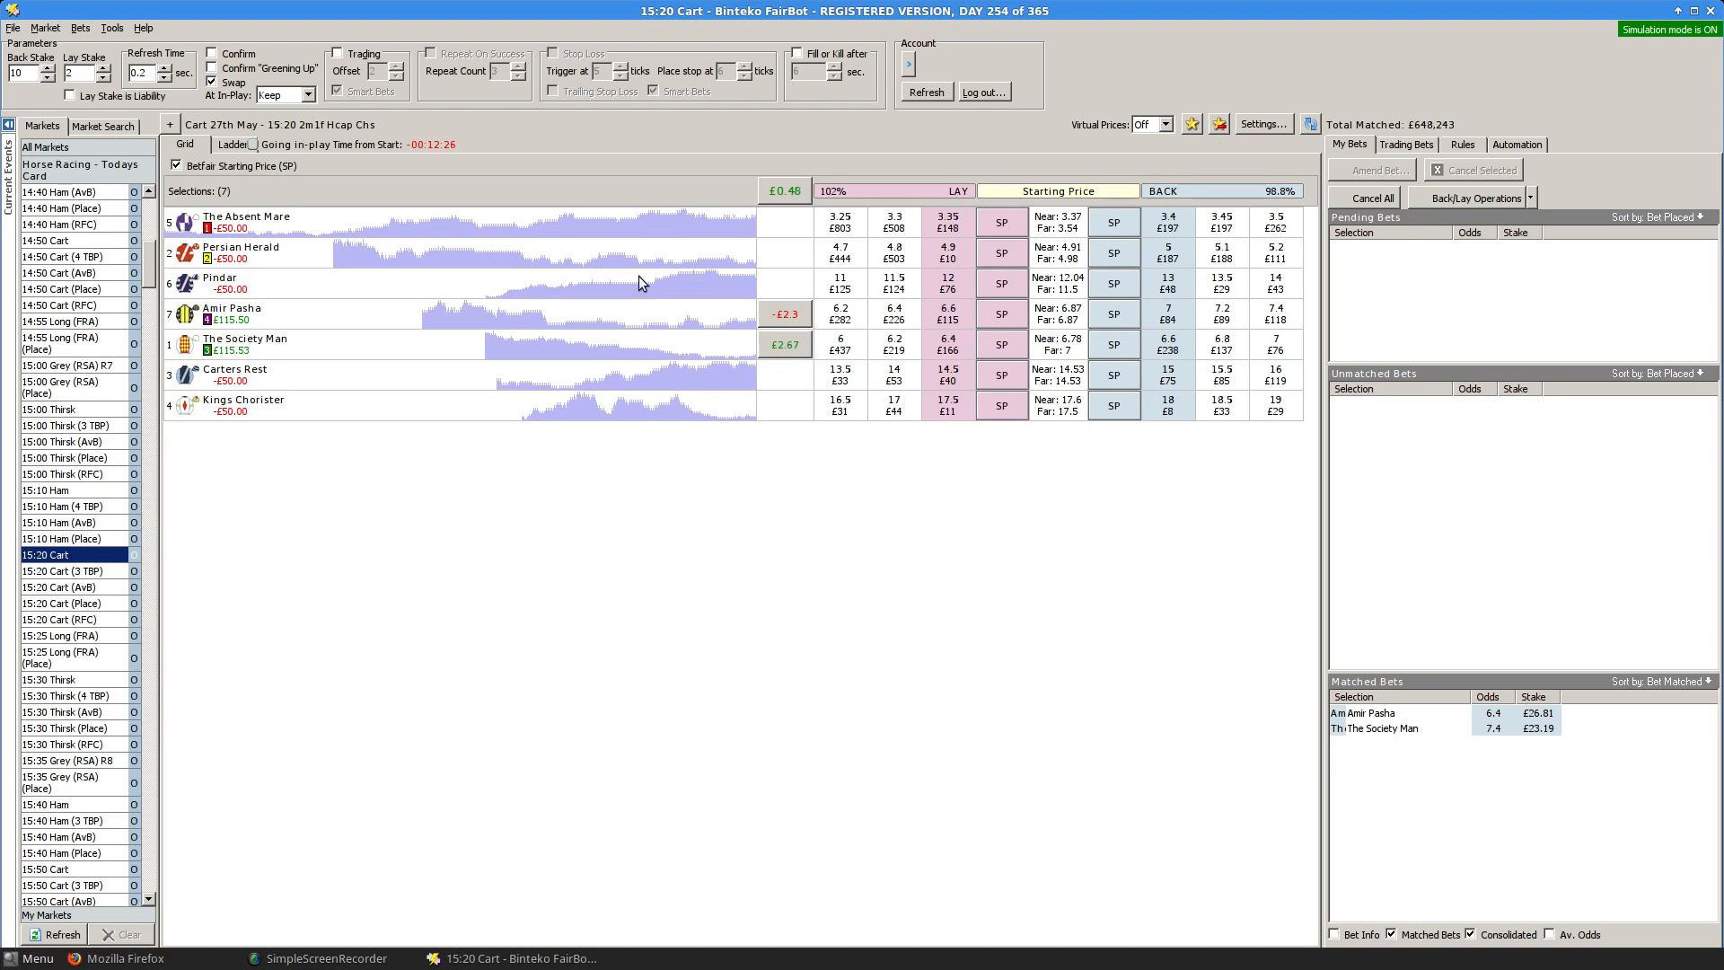
{"action": "mouse_move", "coordinate": [872, 548]}
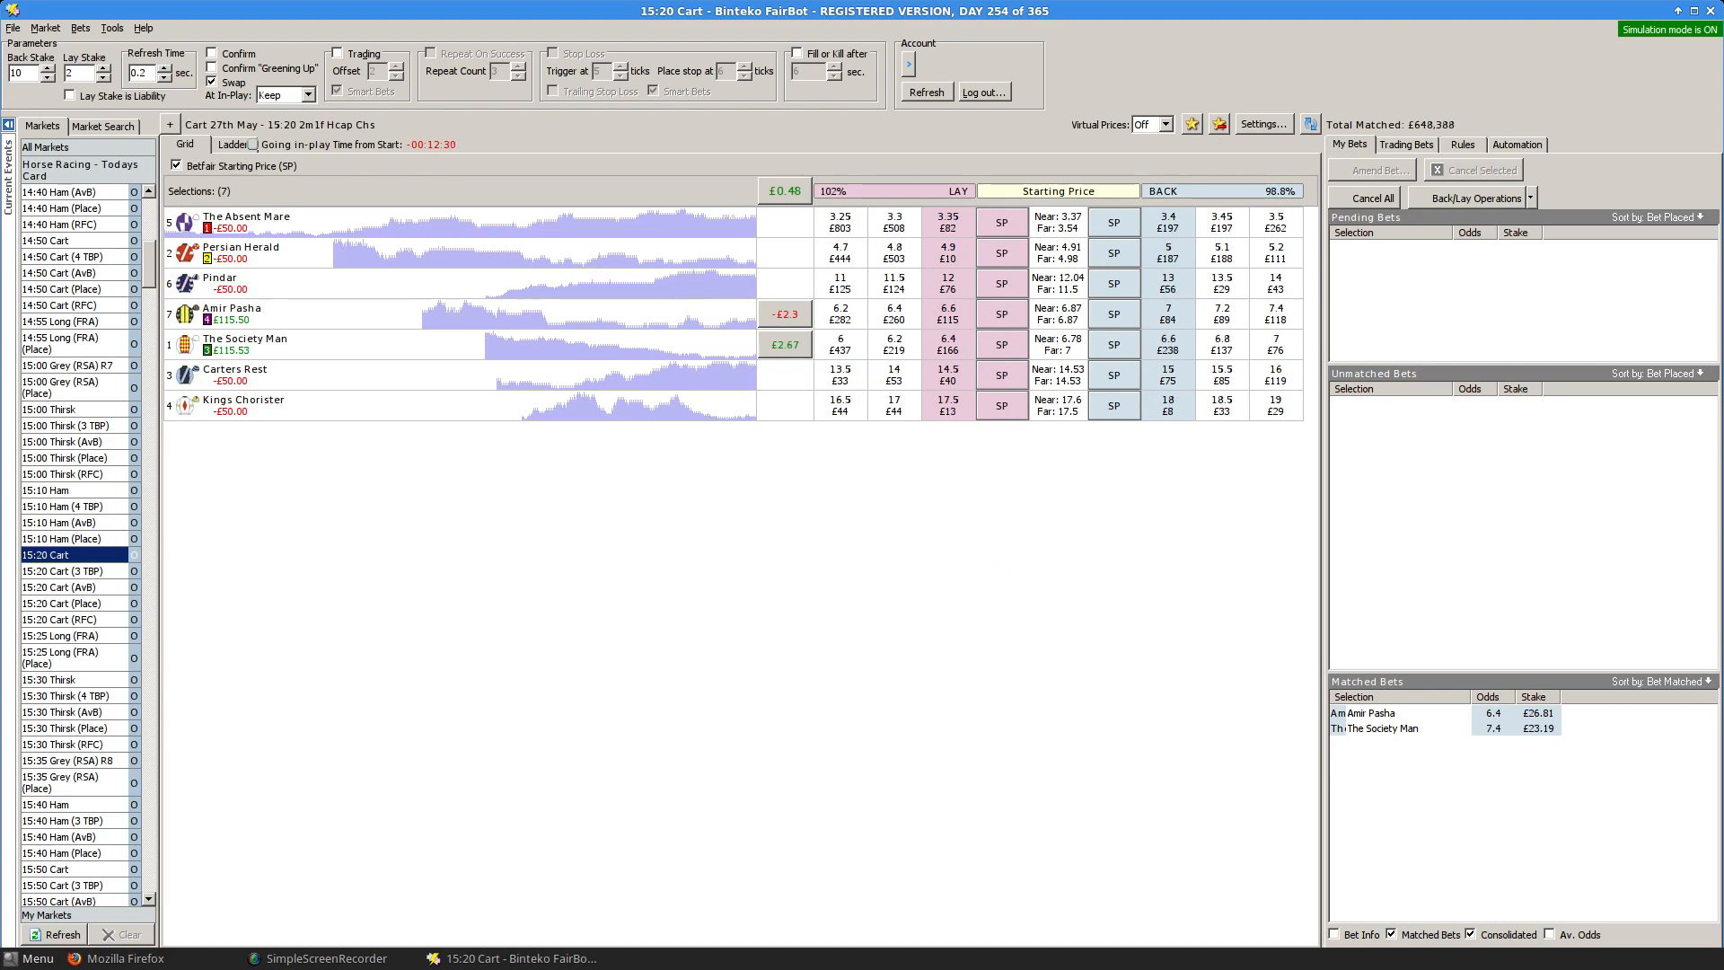
{"action": "left_click", "coordinate": [50, 680]}
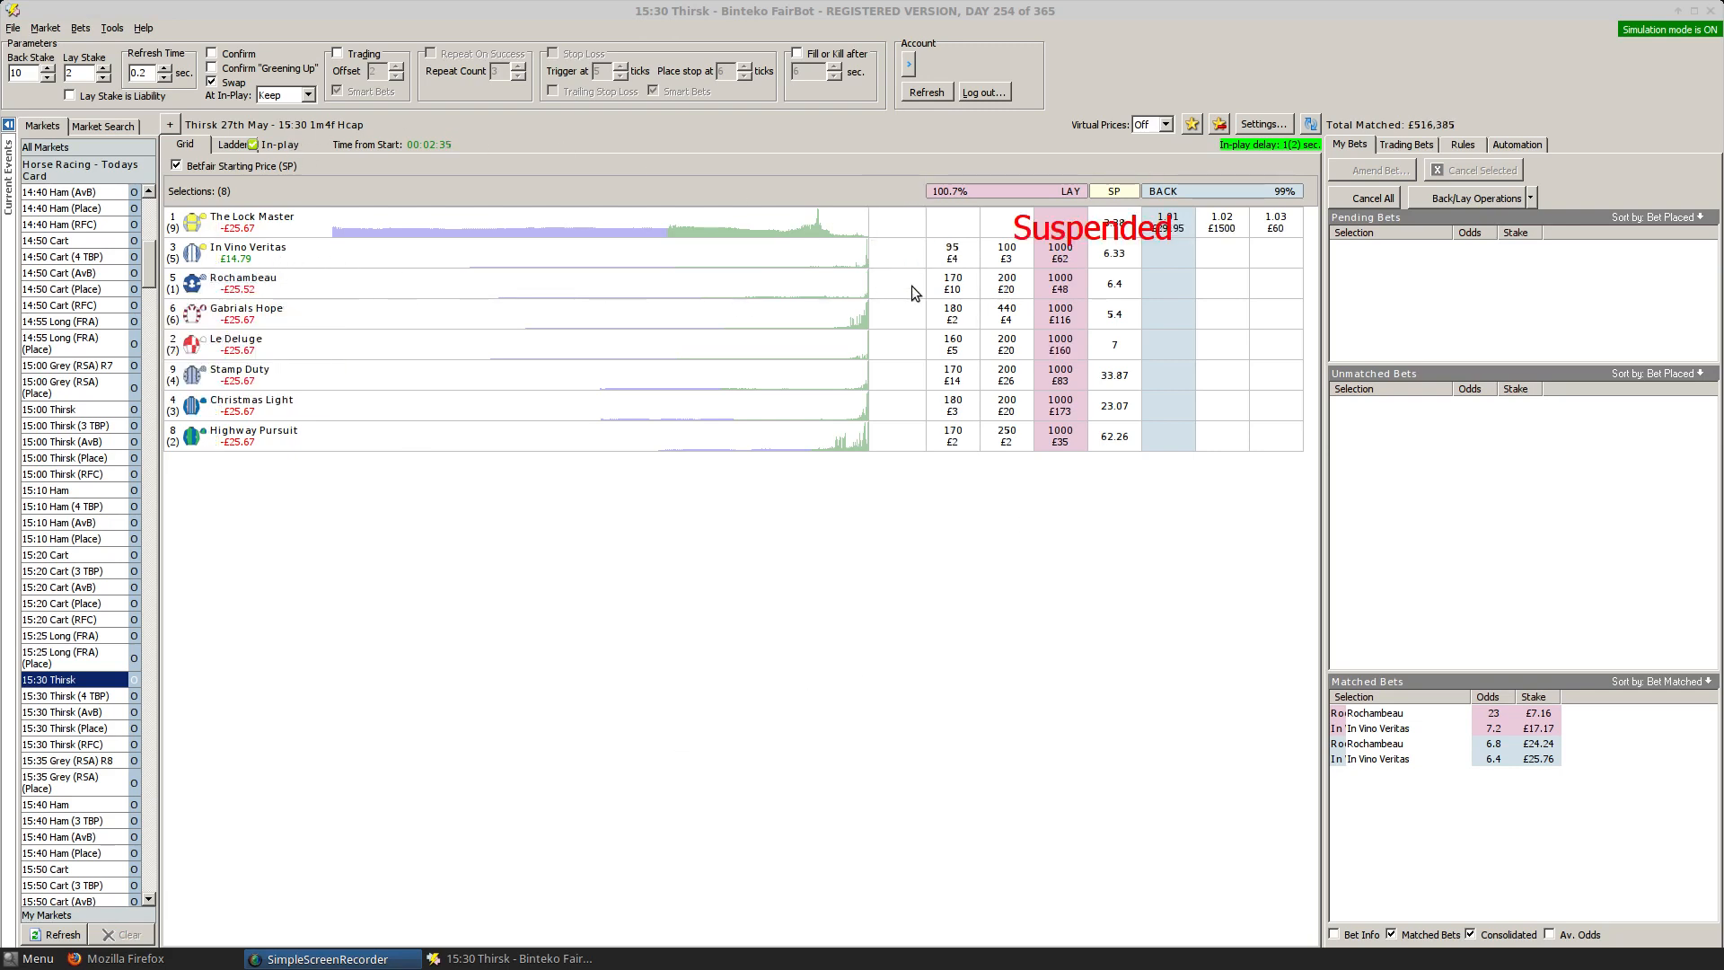
{"action": "mouse_move", "coordinate": [260, 280]}
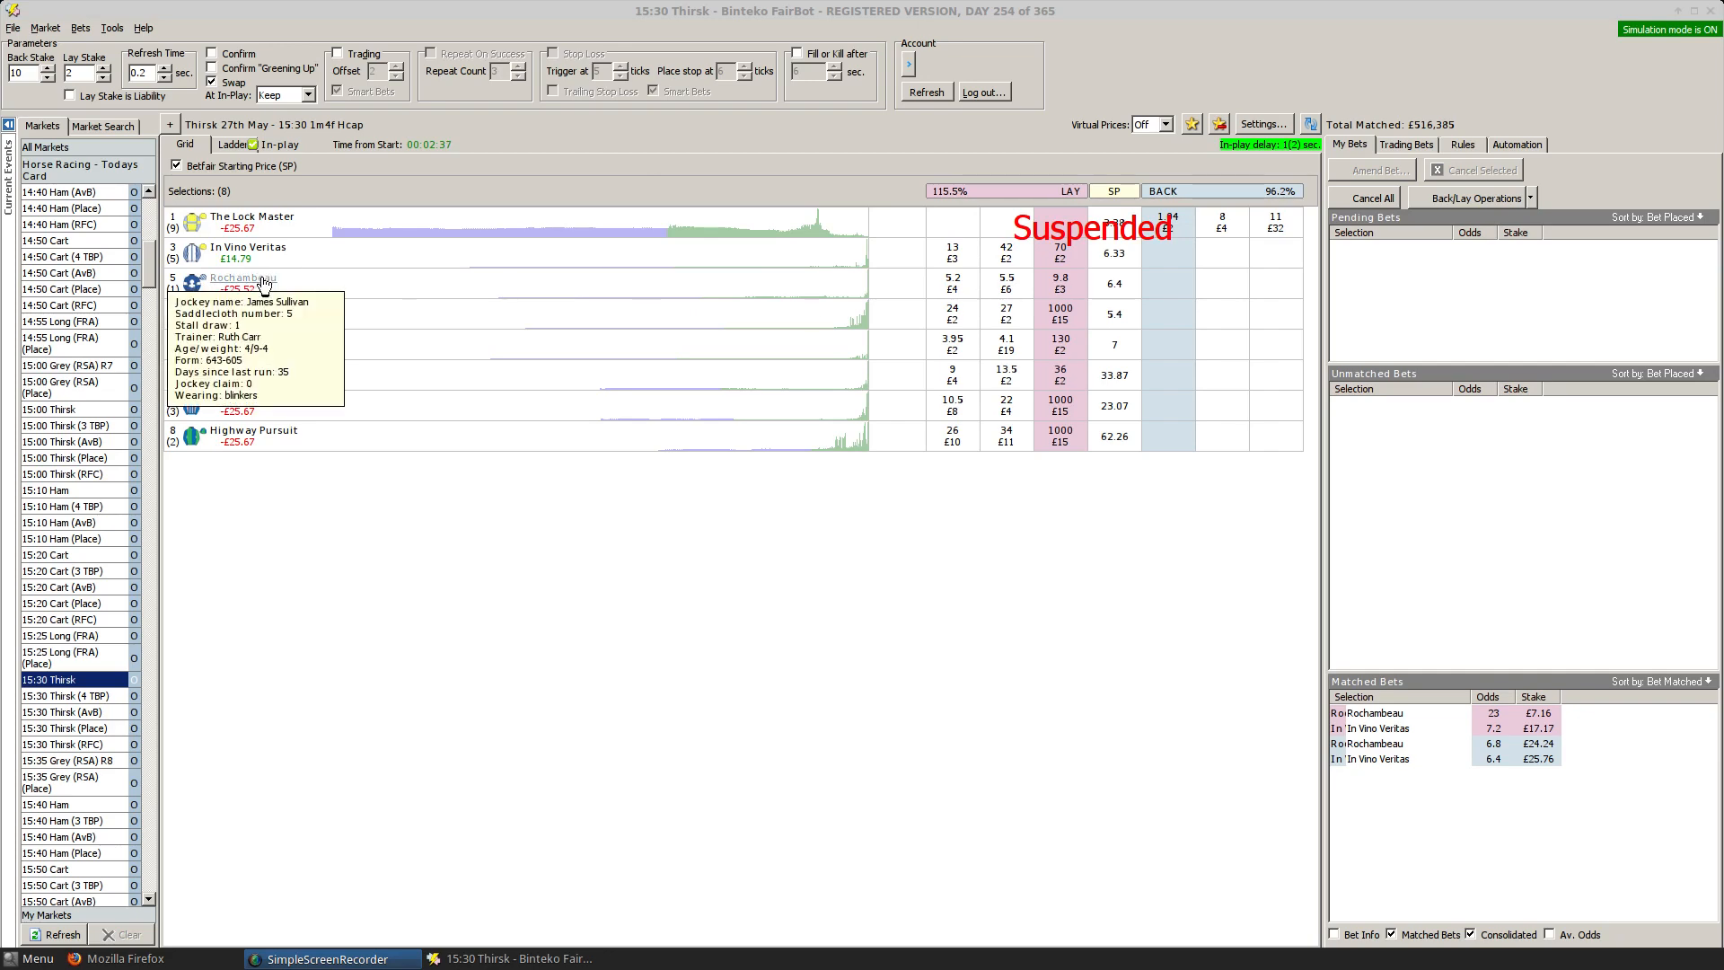
{"action": "left_click", "coordinate": [235, 276]}
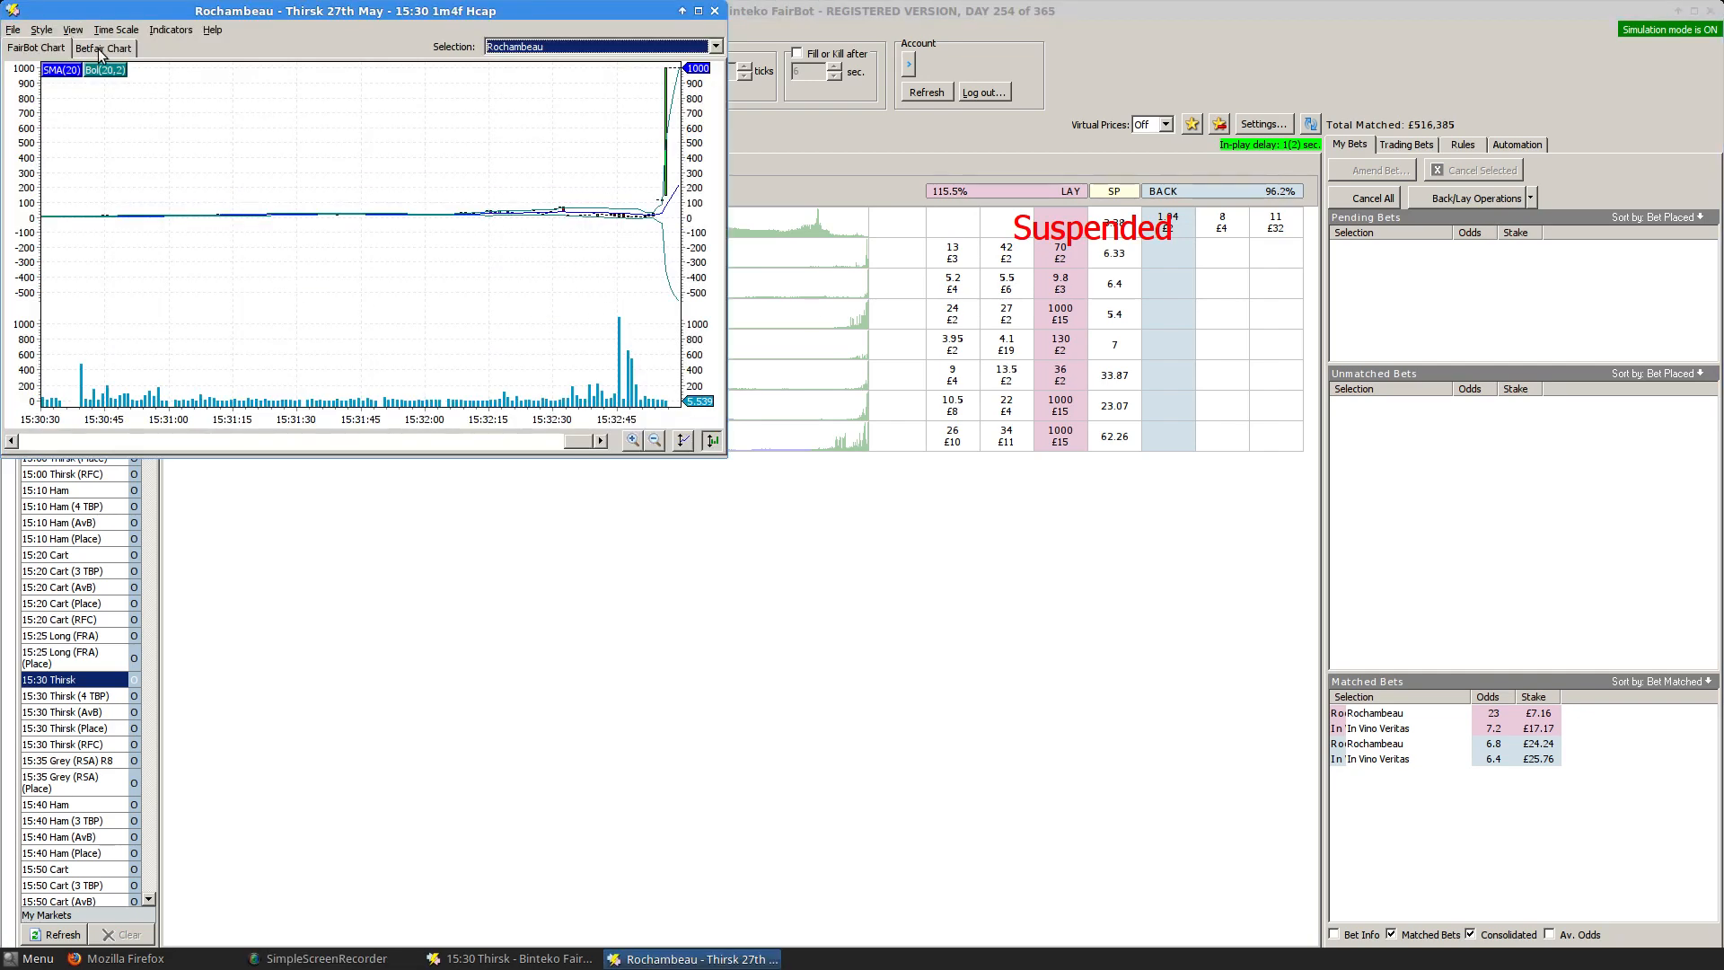
{"action": "left_click", "coordinate": [104, 47]}
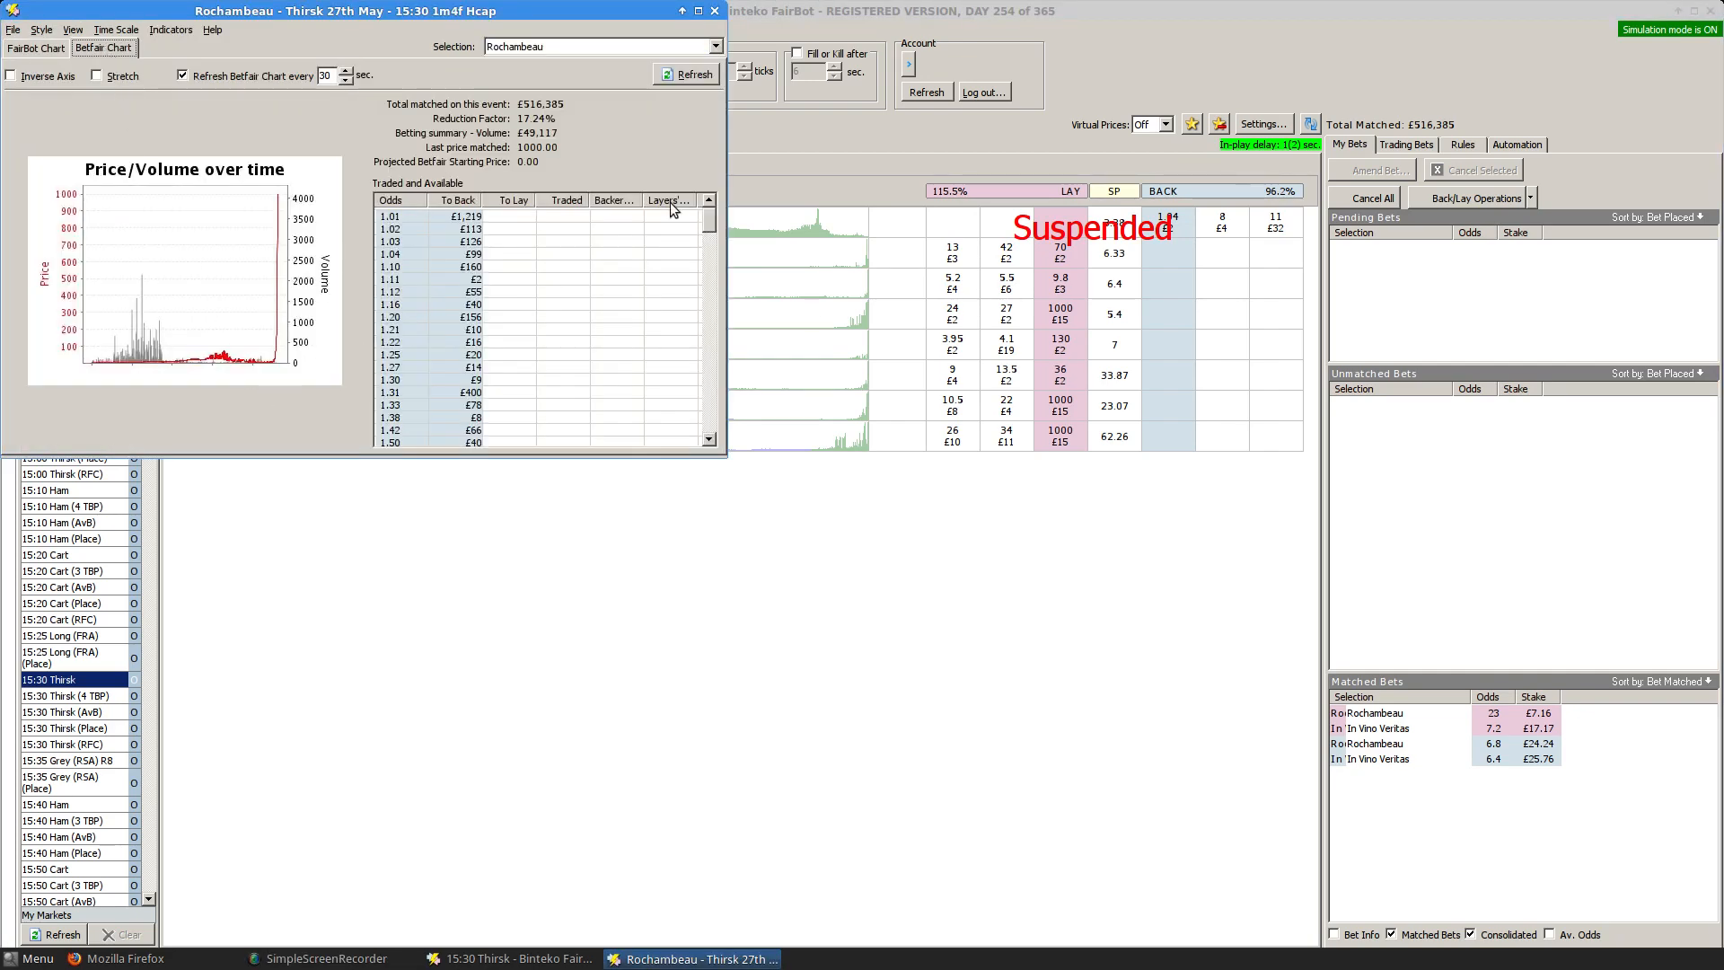
{"action": "scroll", "scroll_direction": "down", "scroll_amount": 3}
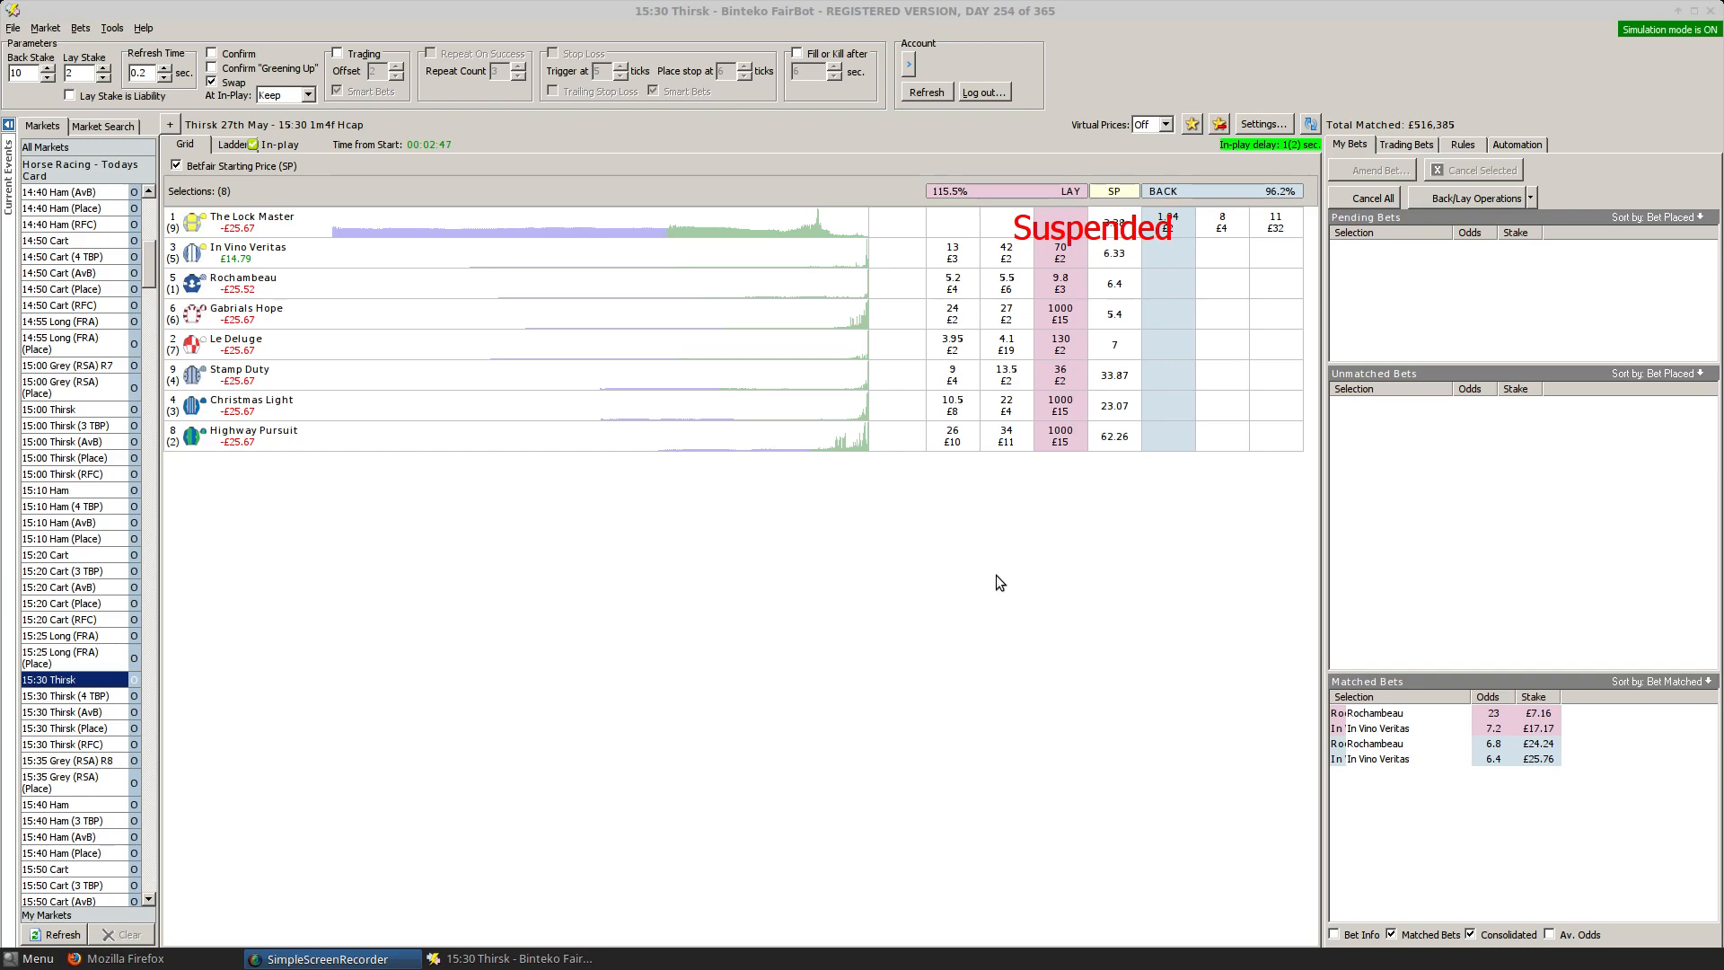
{"action": "mouse_move", "coordinate": [717, 628]}
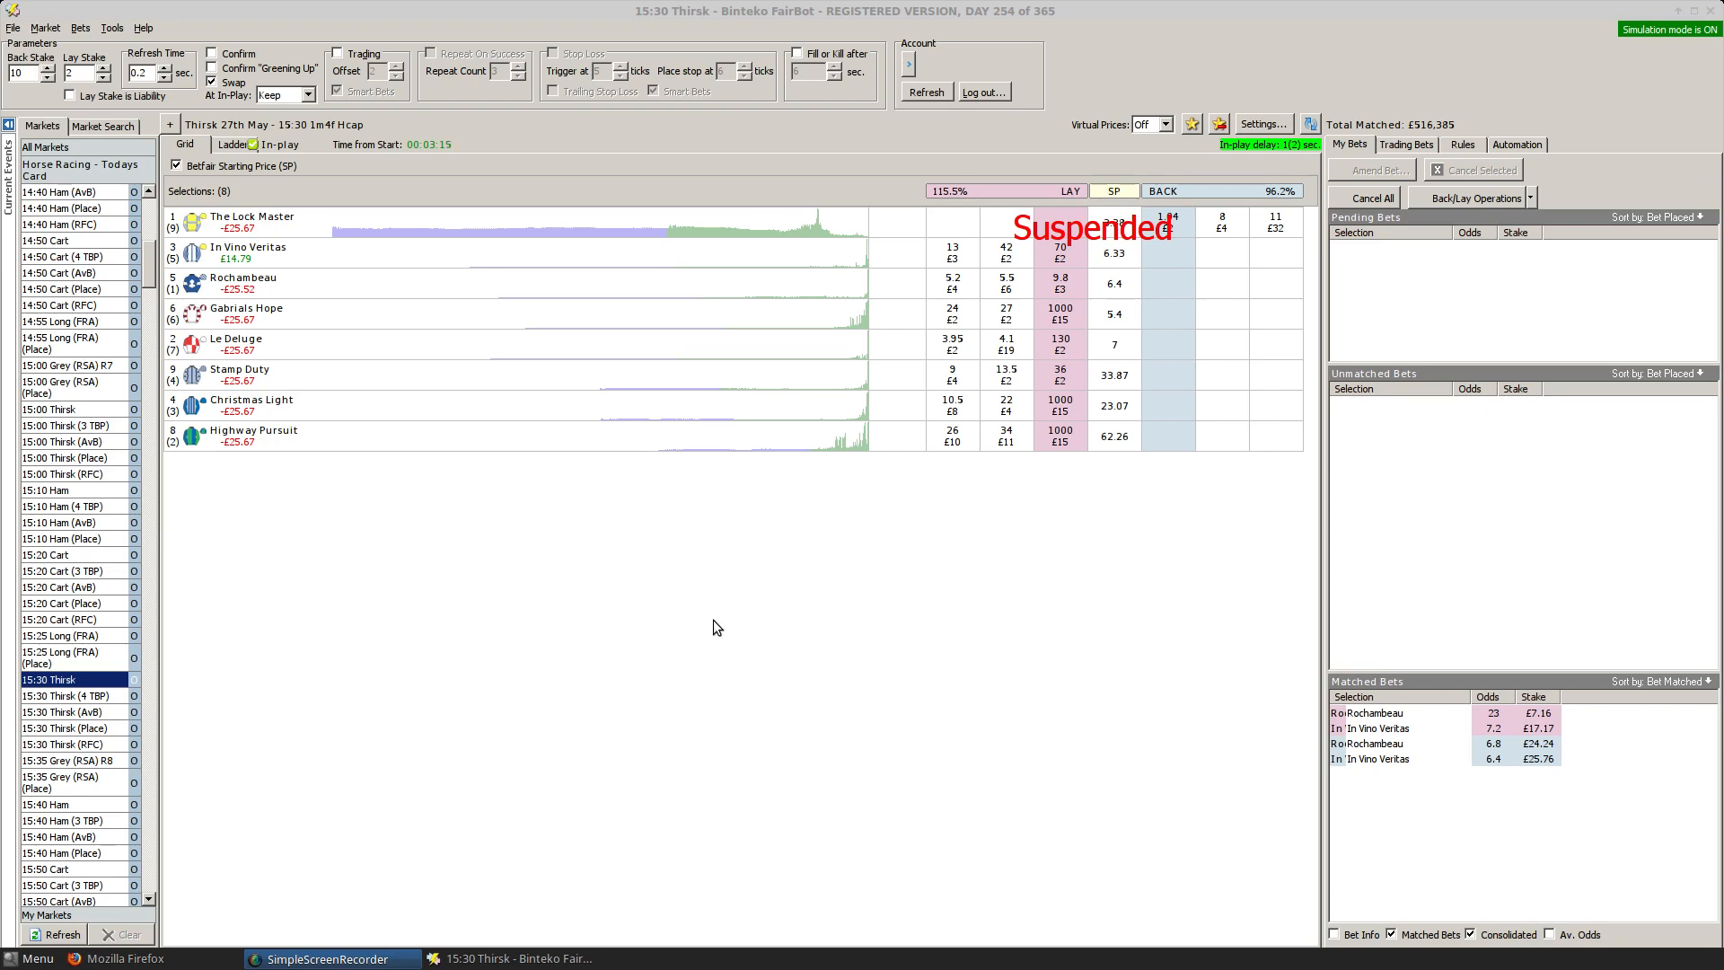
{"action": "mouse_move", "coordinate": [652, 603]}
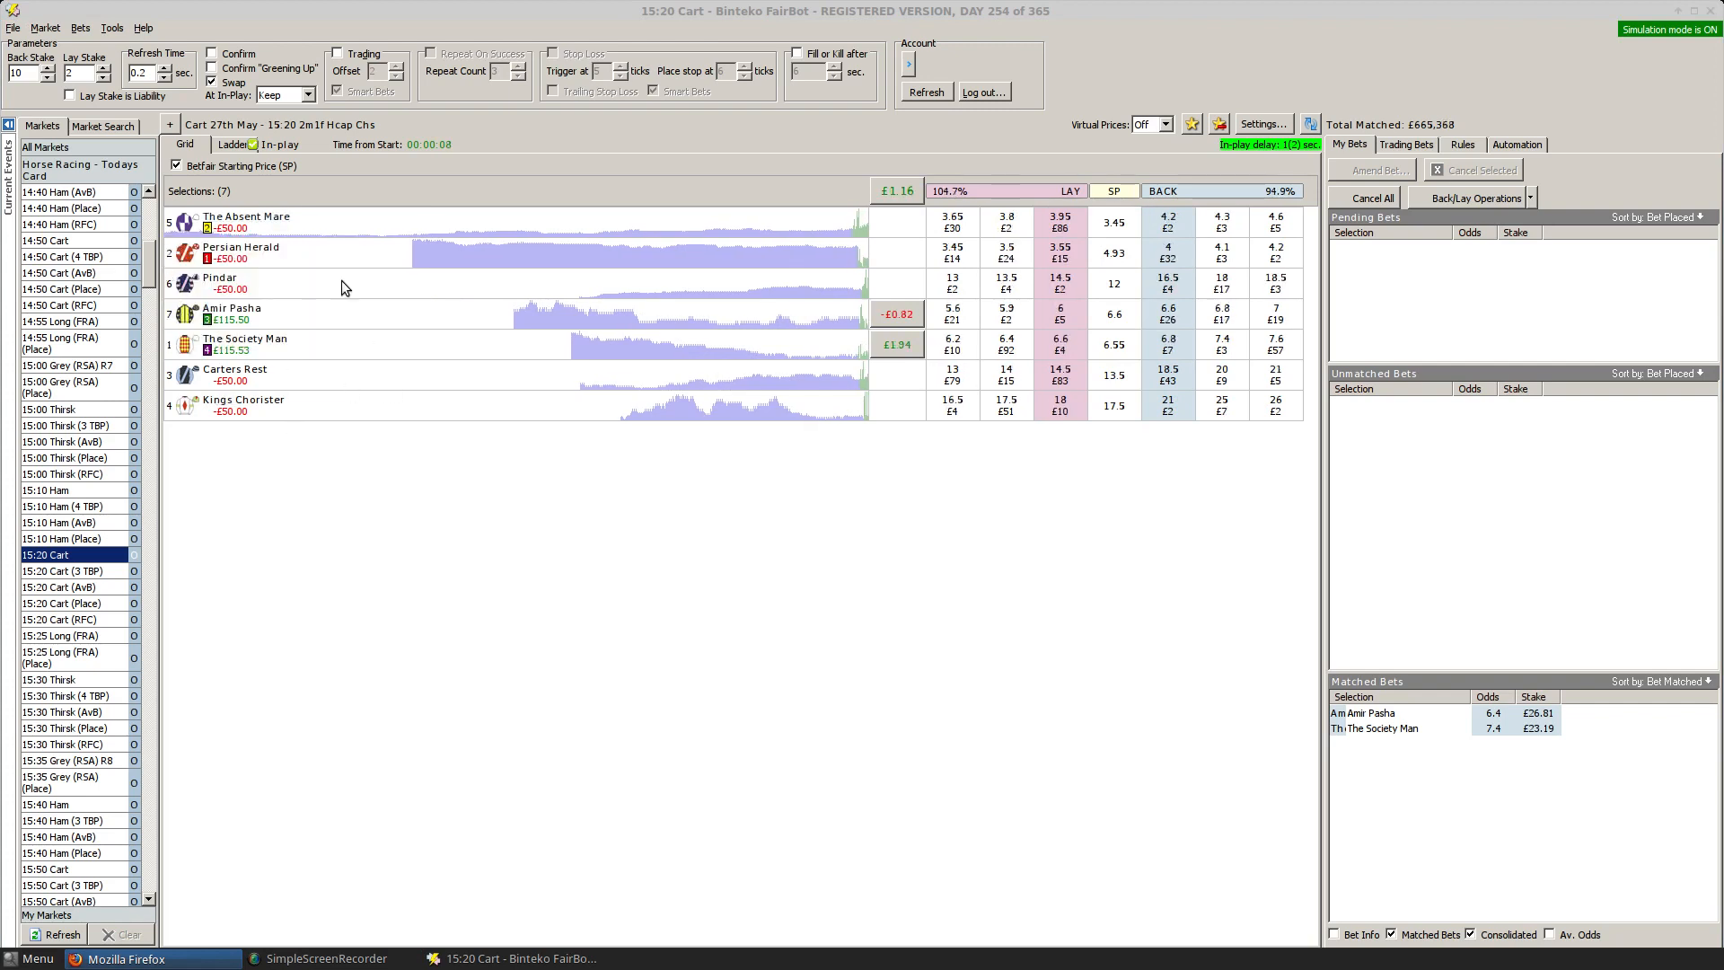
{"action": "mouse_move", "coordinate": [726, 752]}
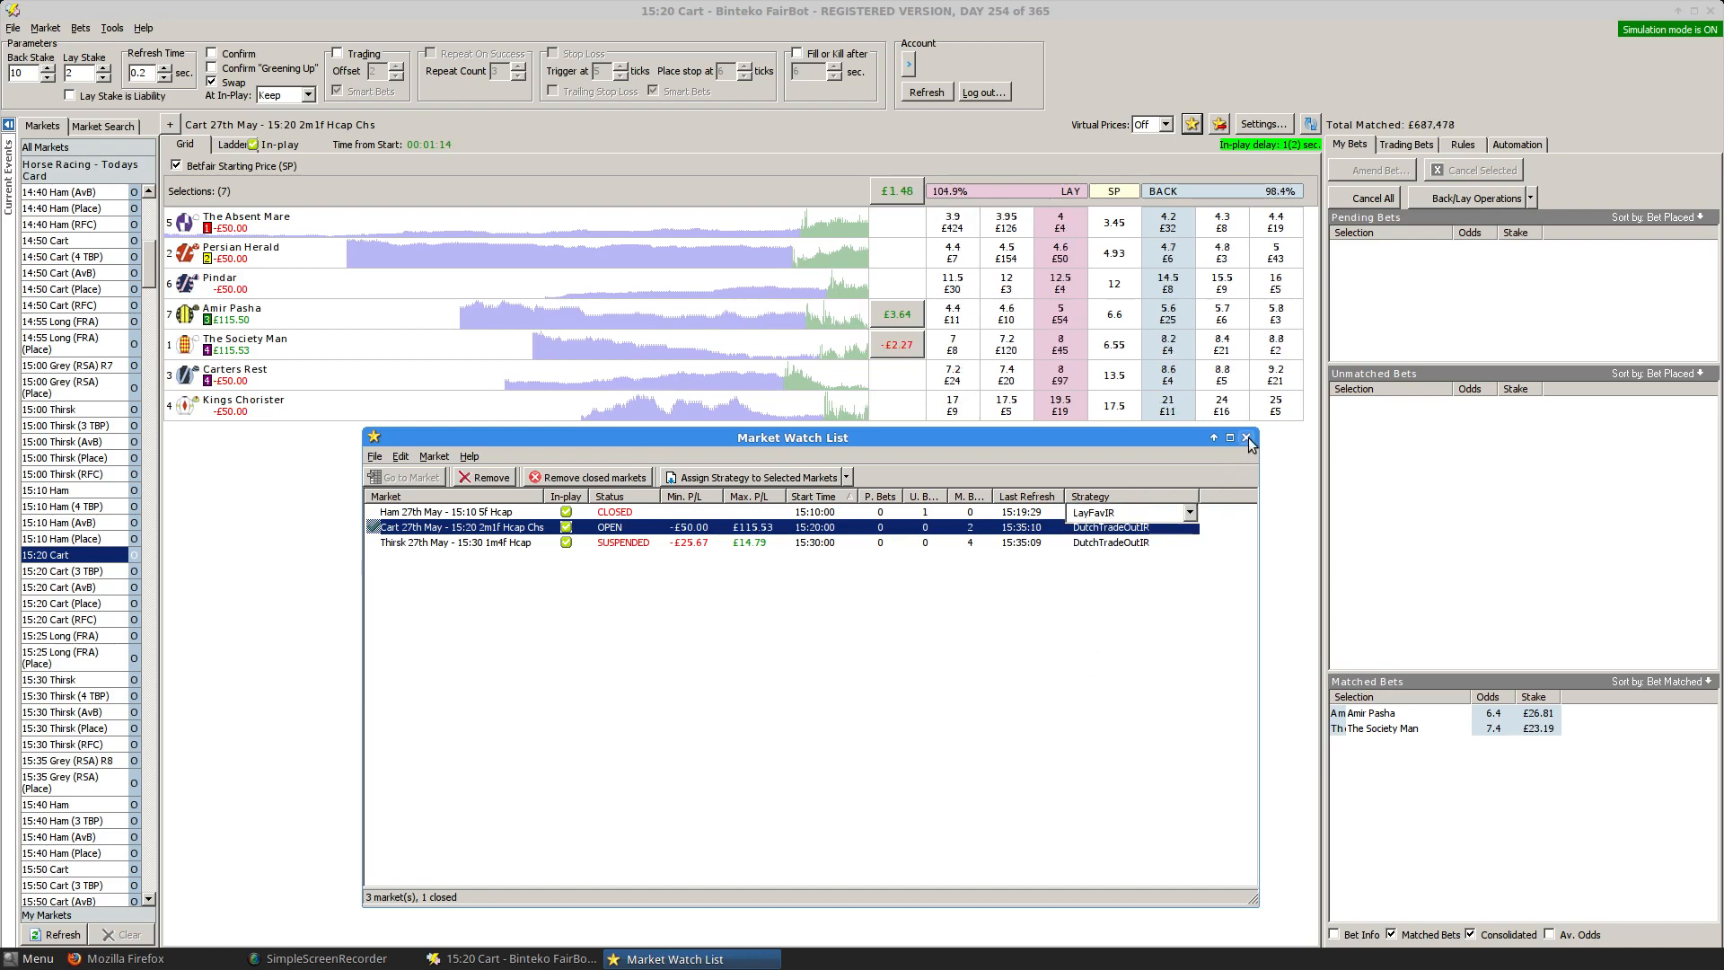
{"action": "left_click", "coordinate": [1249, 437]}
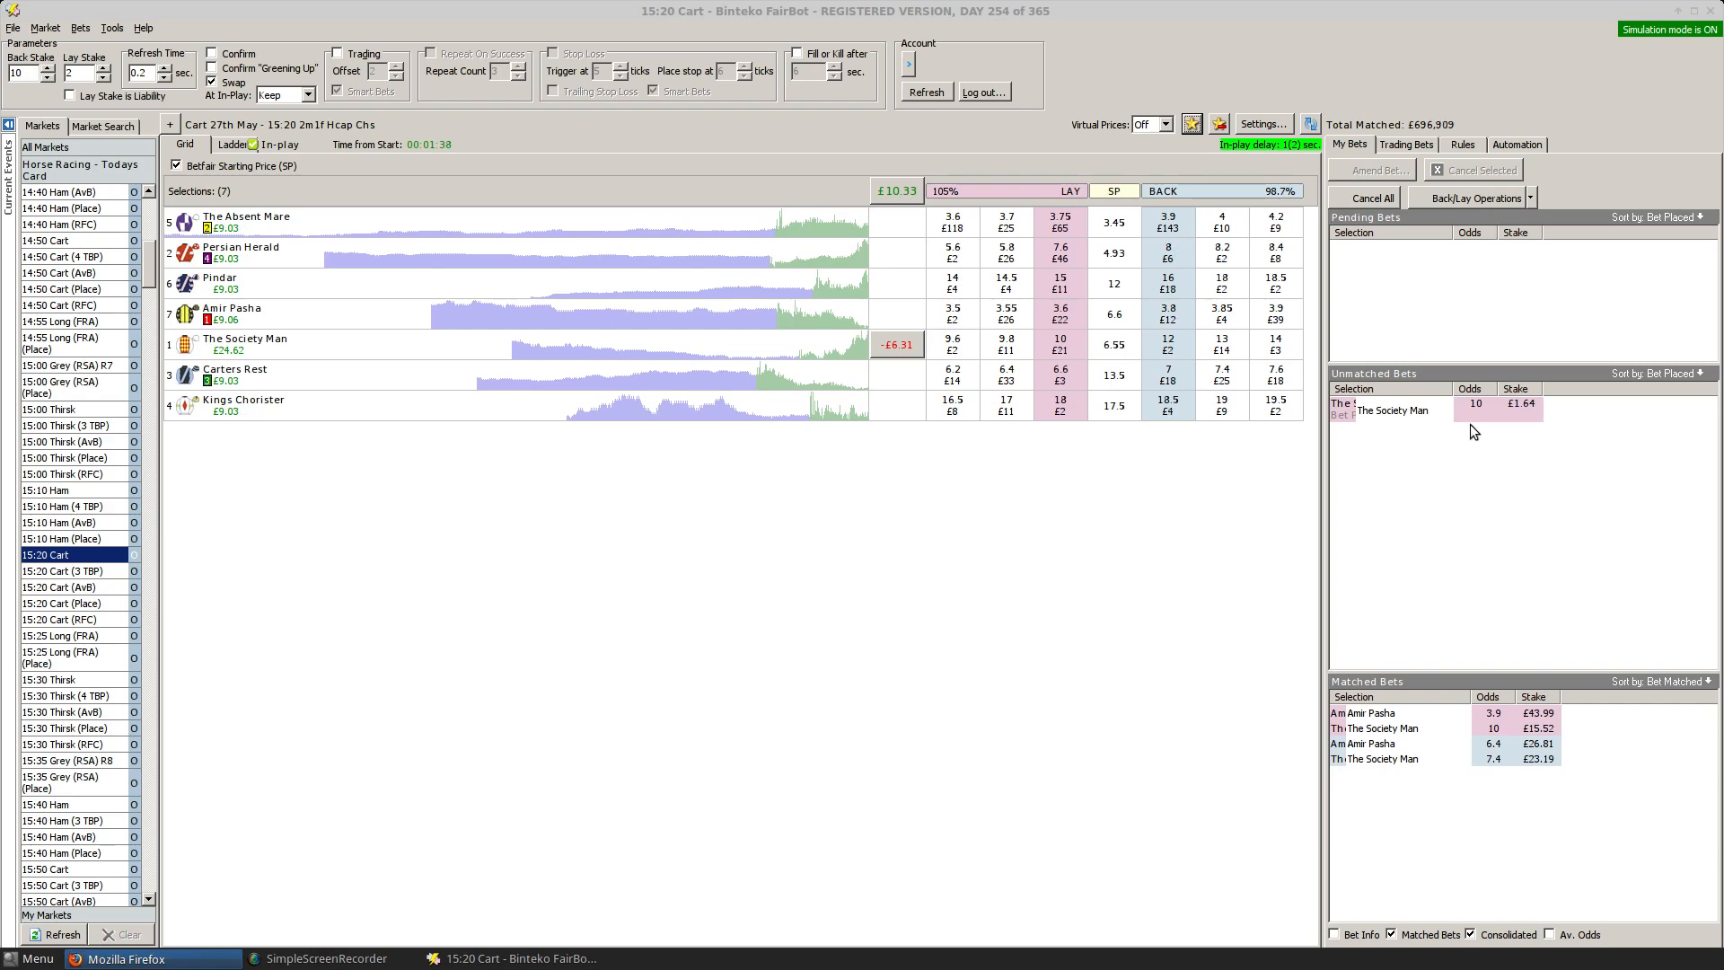
{"action": "mouse_move", "coordinate": [852, 506]}
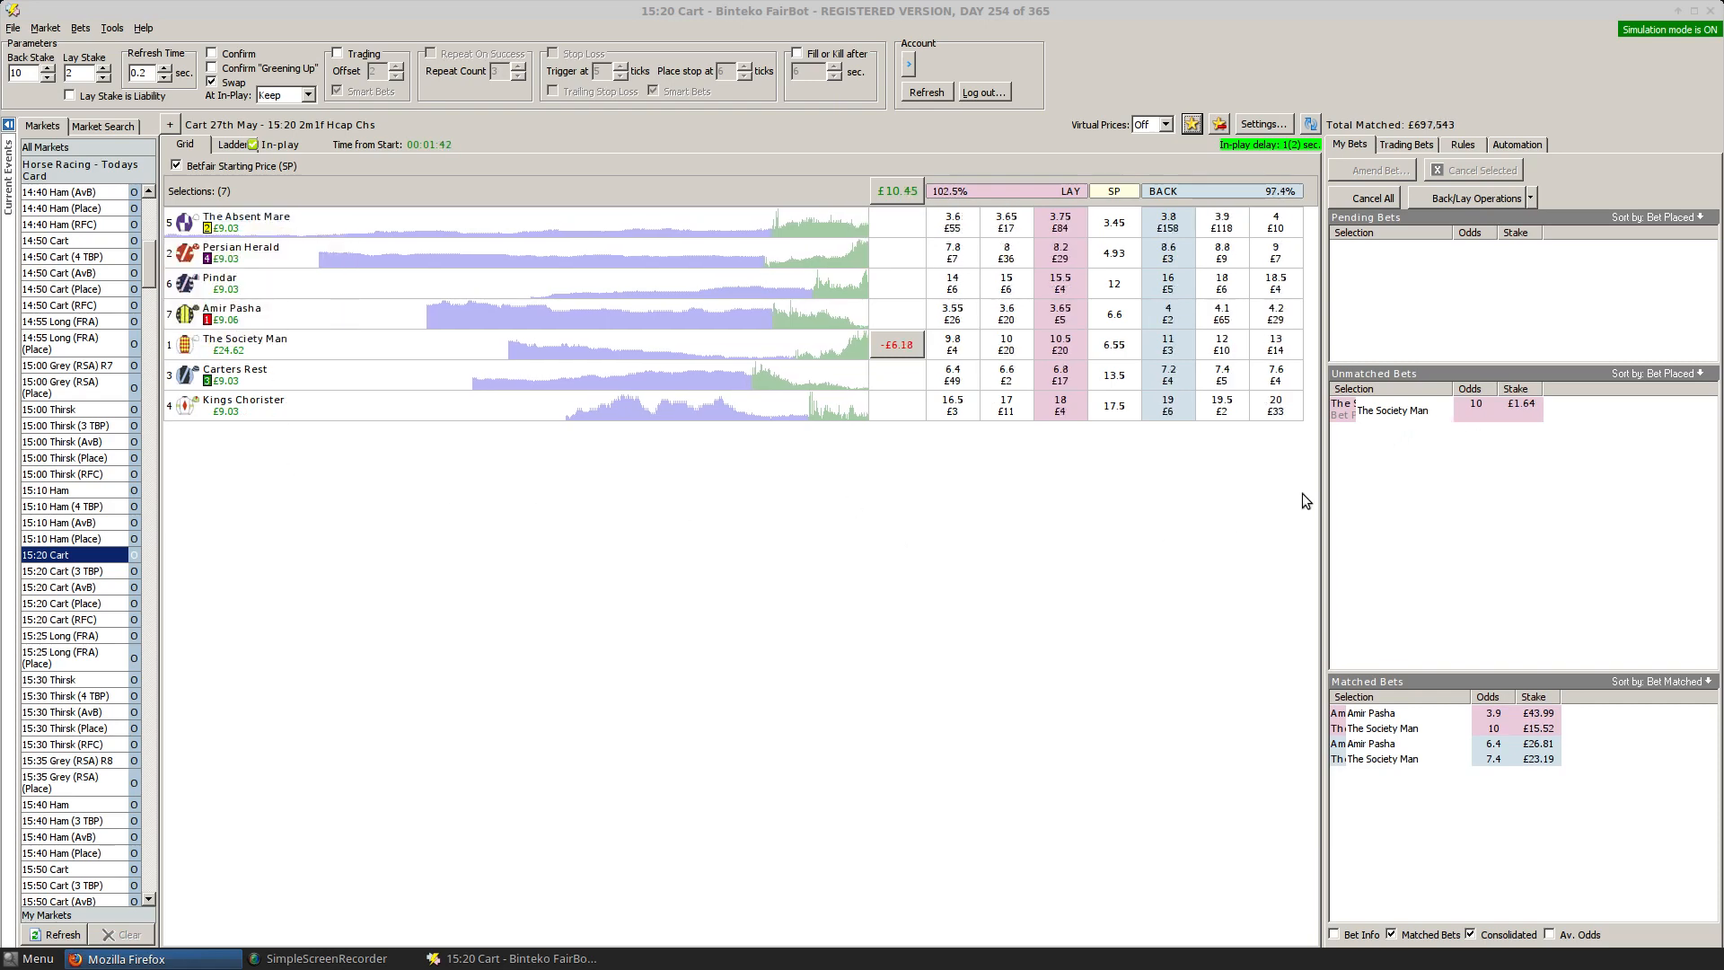
{"action": "mouse_move", "coordinate": [1041, 592]}
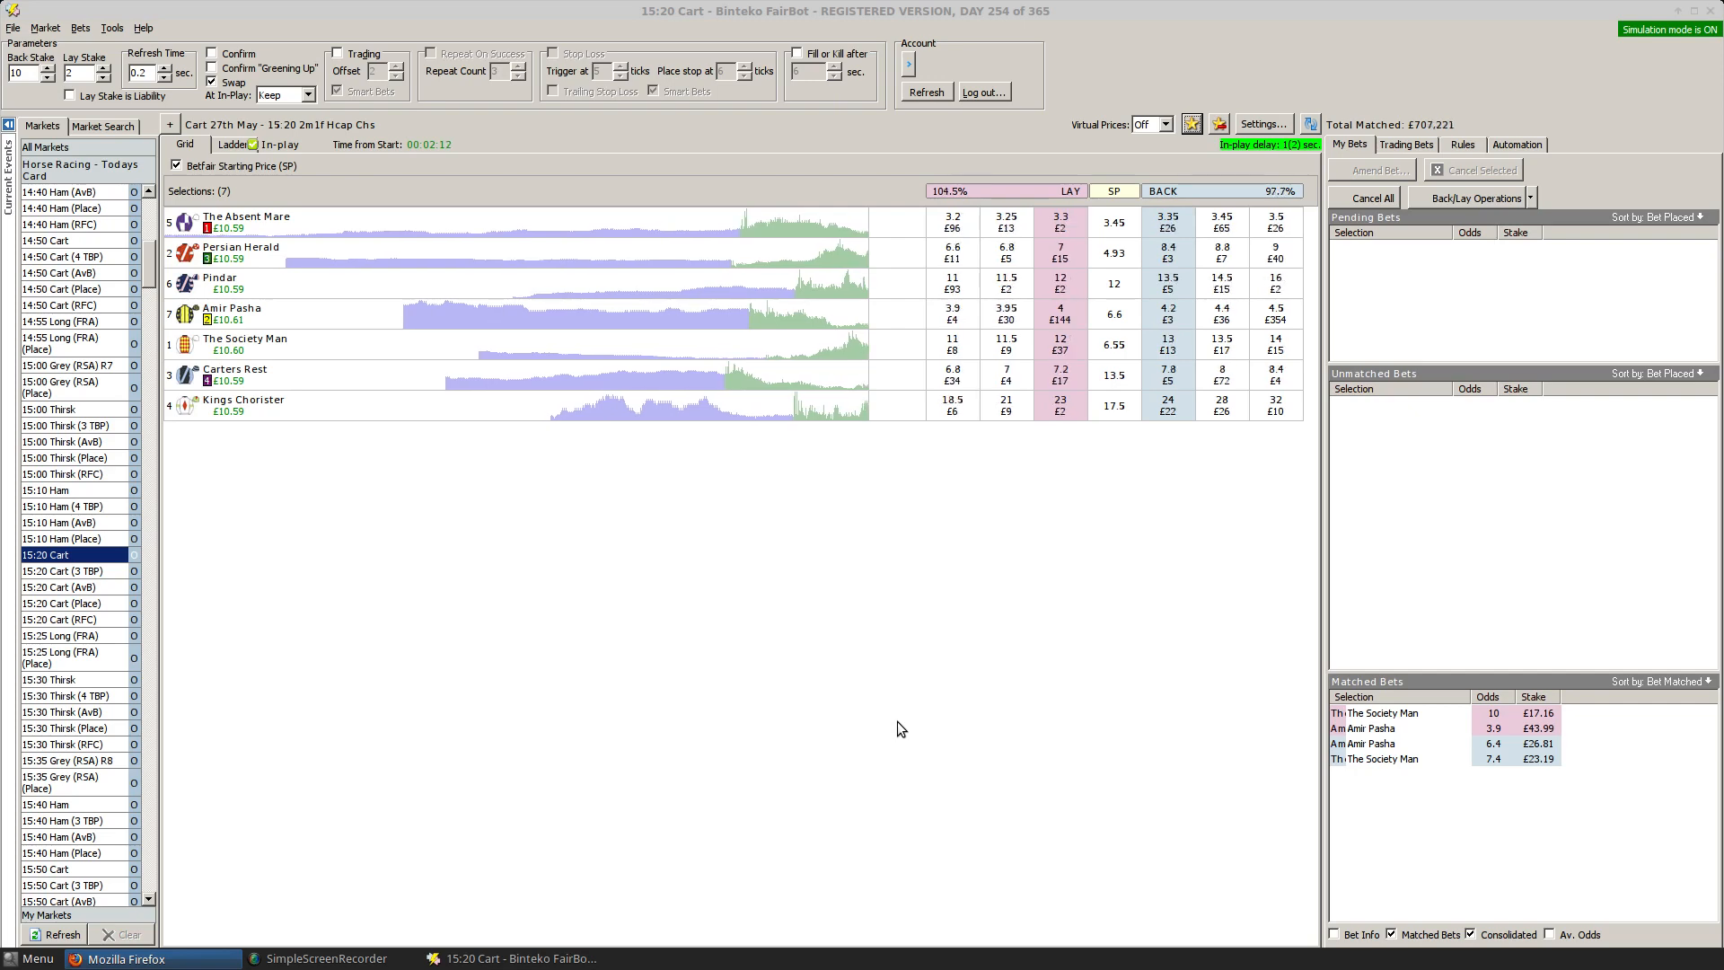
{"action": "mouse_move", "coordinate": [1053, 510]}
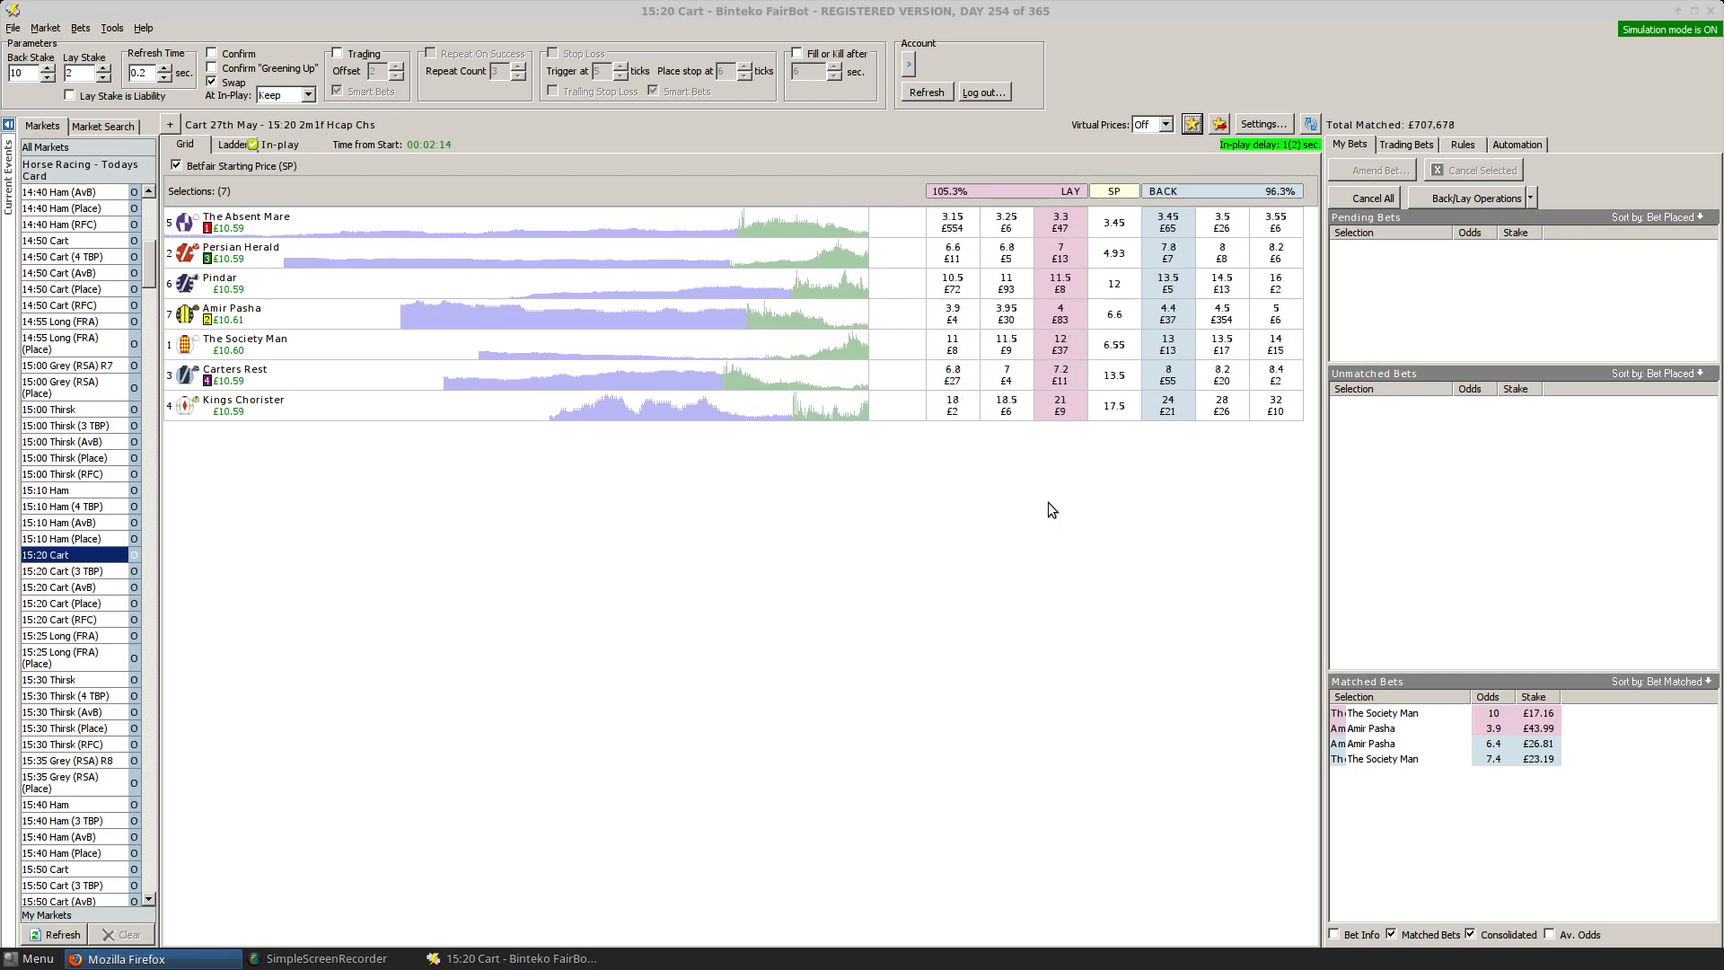
{"action": "mouse_move", "coordinate": [831, 629]}
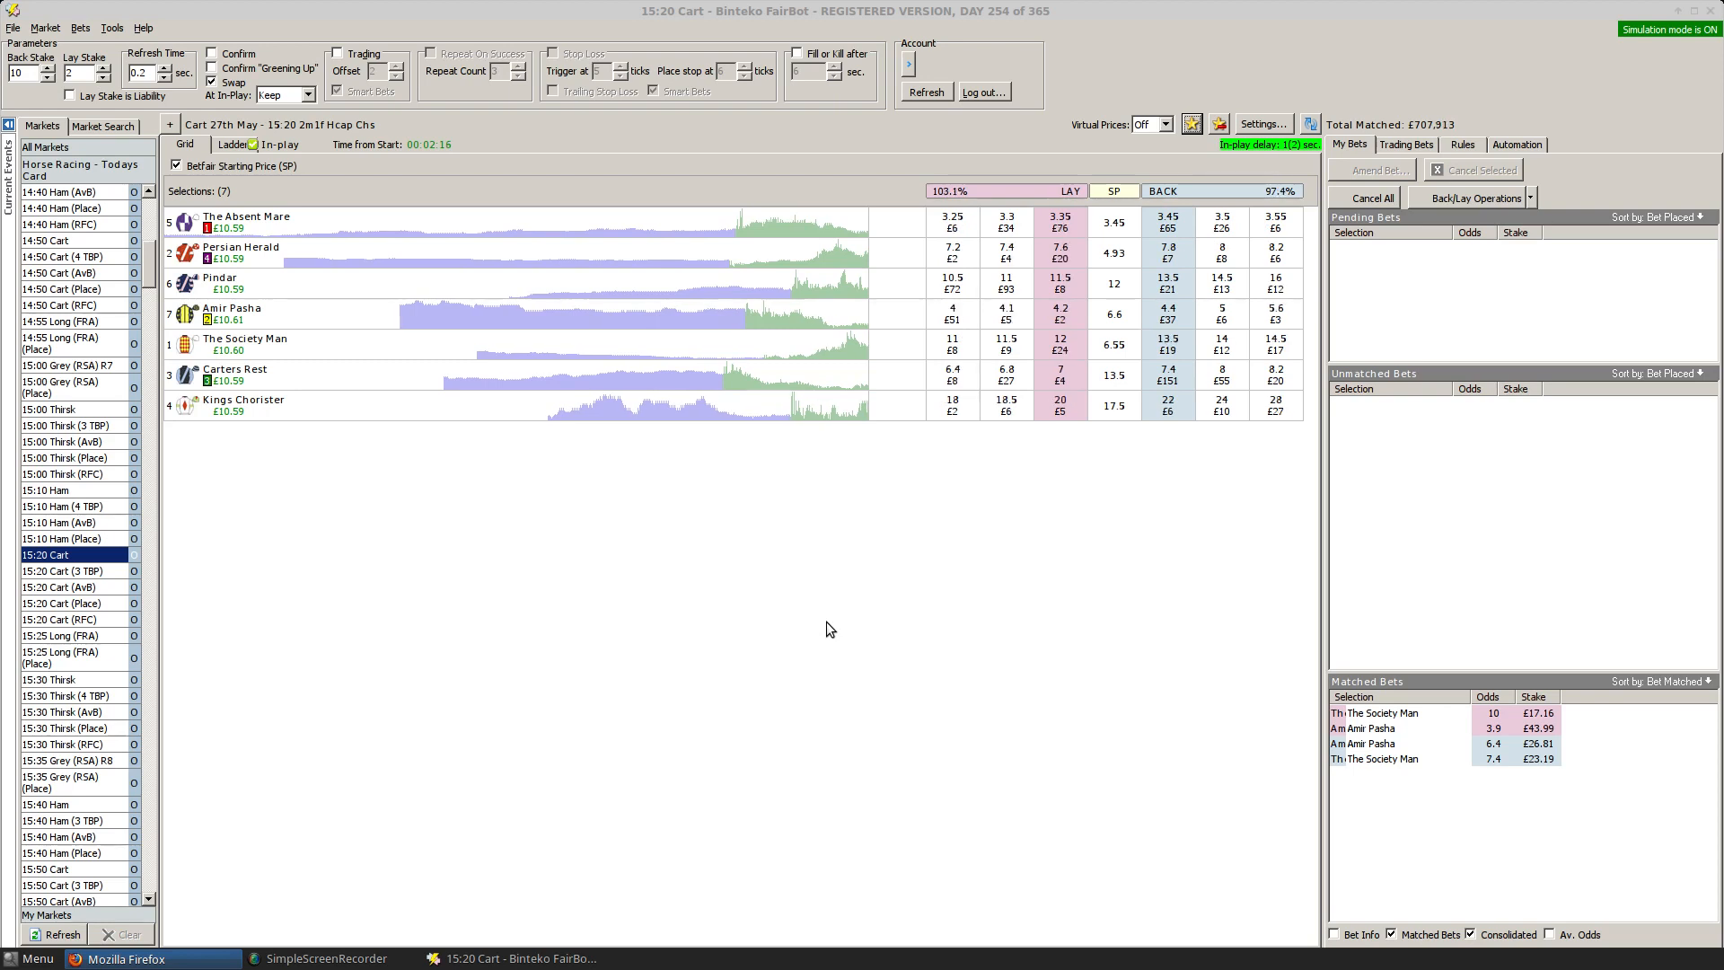
{"action": "mouse_move", "coordinate": [773, 638]}
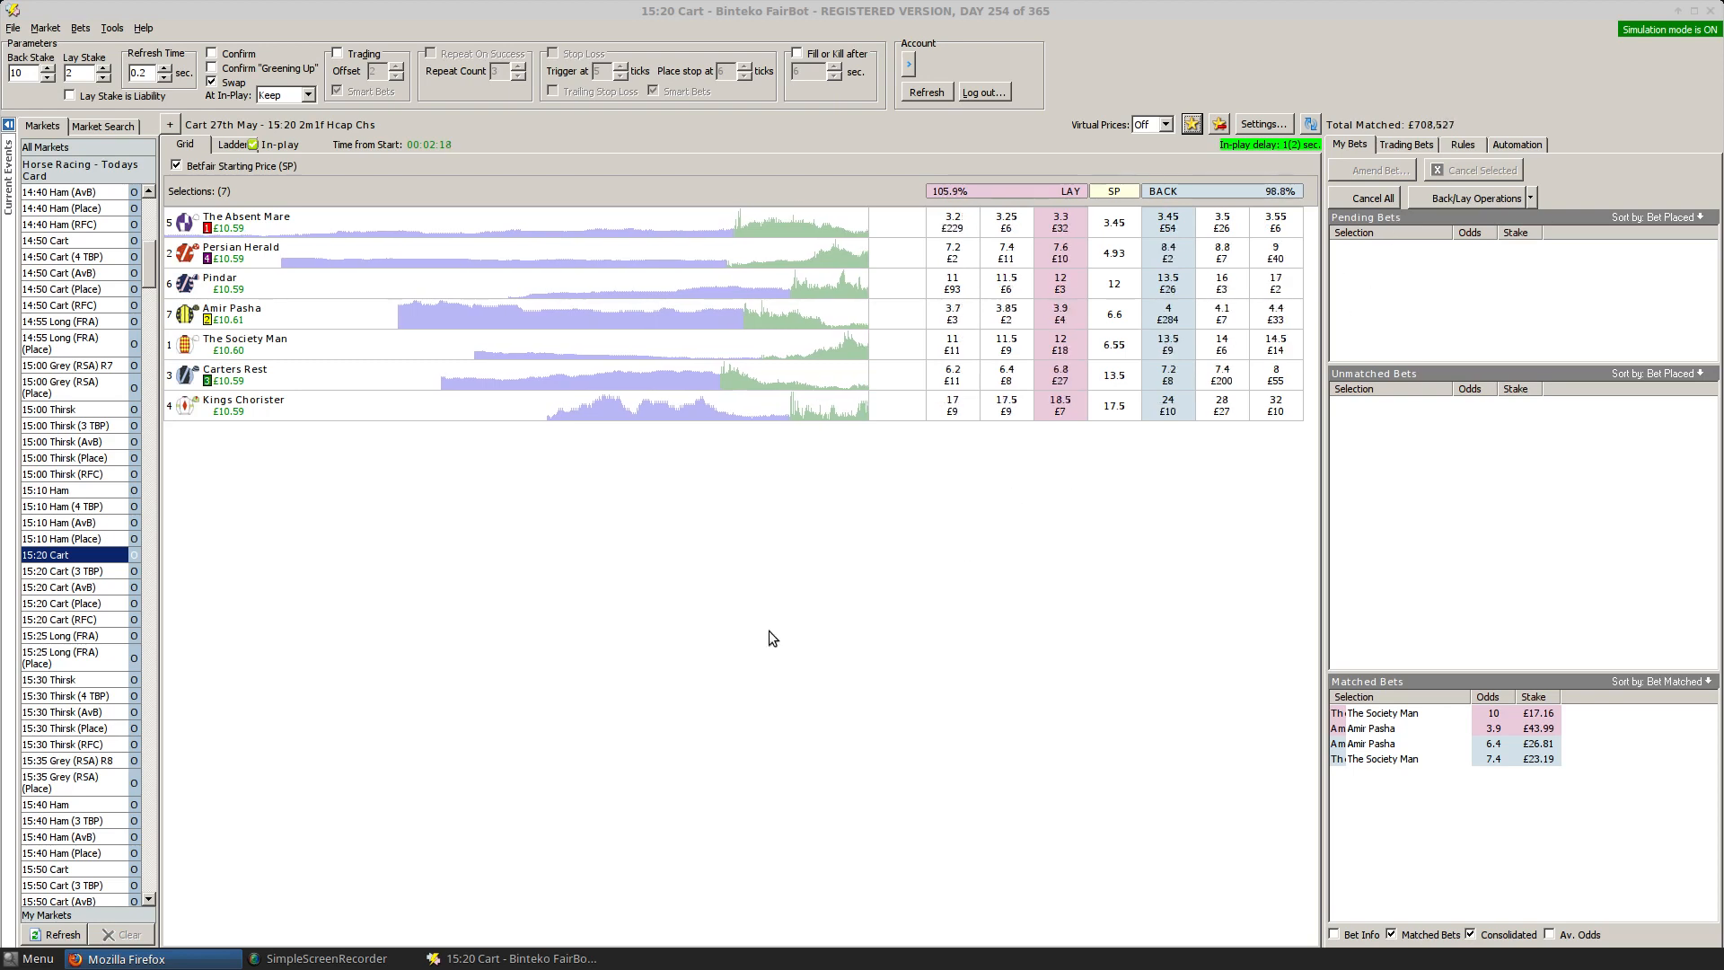